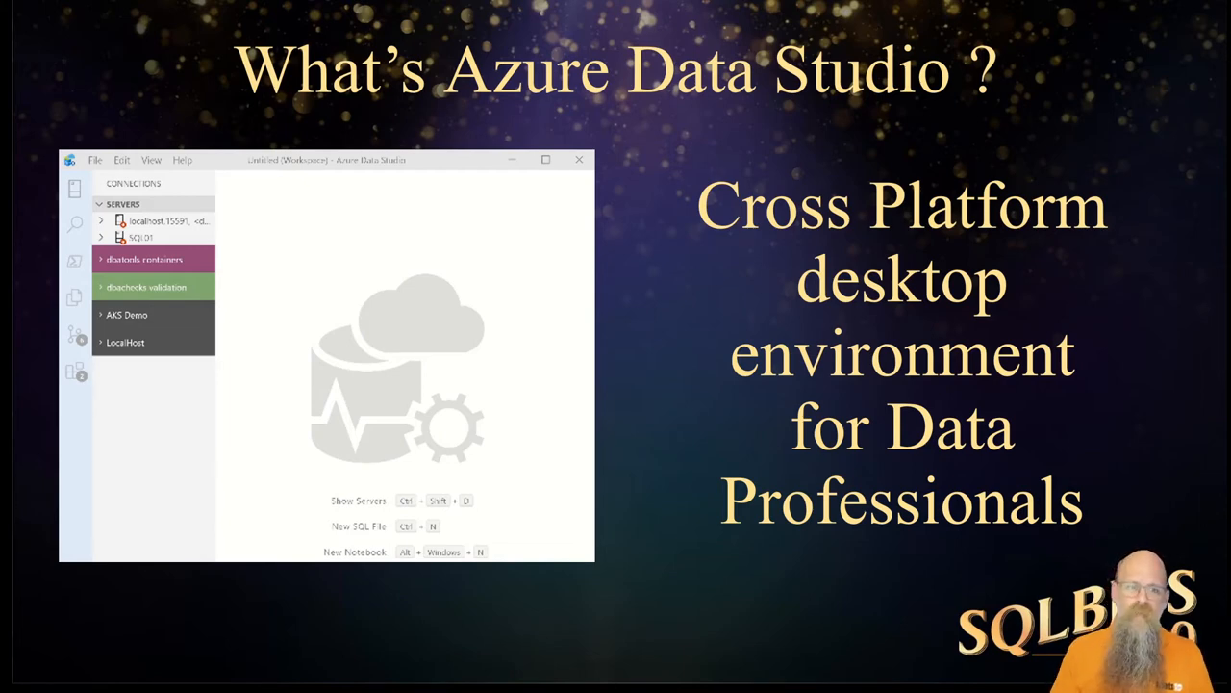
- Advance to the 'What's Azure Data Studio?' slide in the slideshow
key("Right")
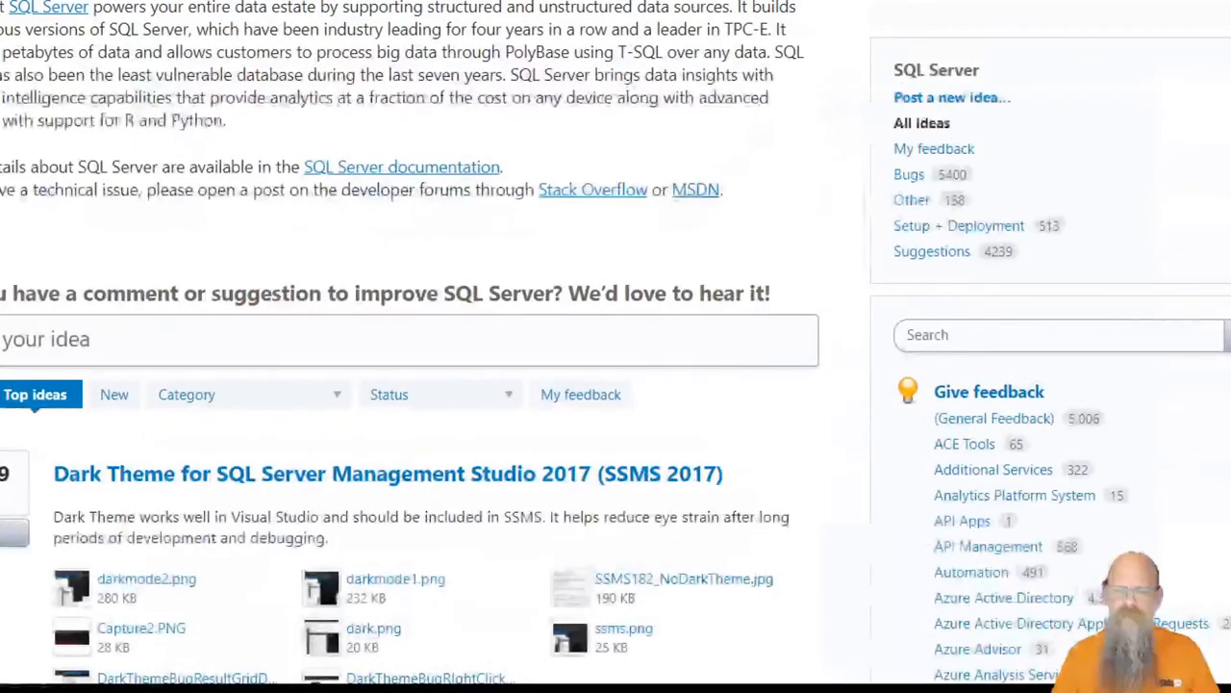
- Scroll the SQL Server UserVoice page down to the Top ideas list led by the dark theme request
scroll("down", 3)
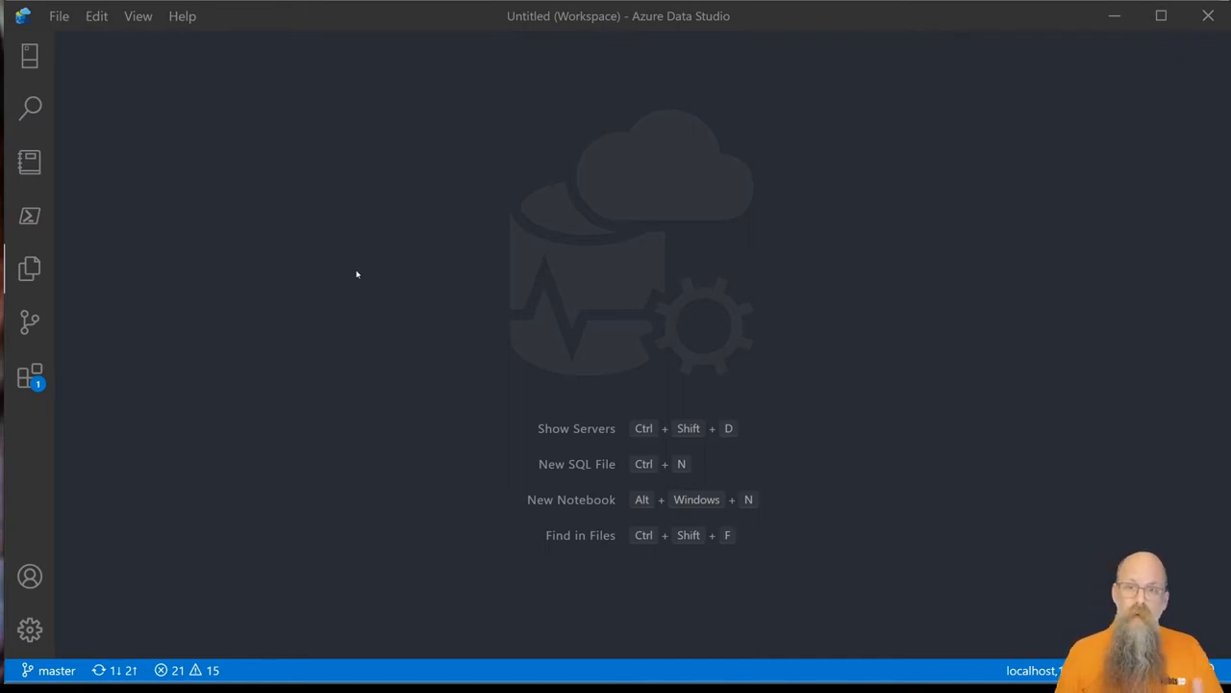
- Bring up Preferences: Color Theme from the command palette by searching 'theme'
key("F1")
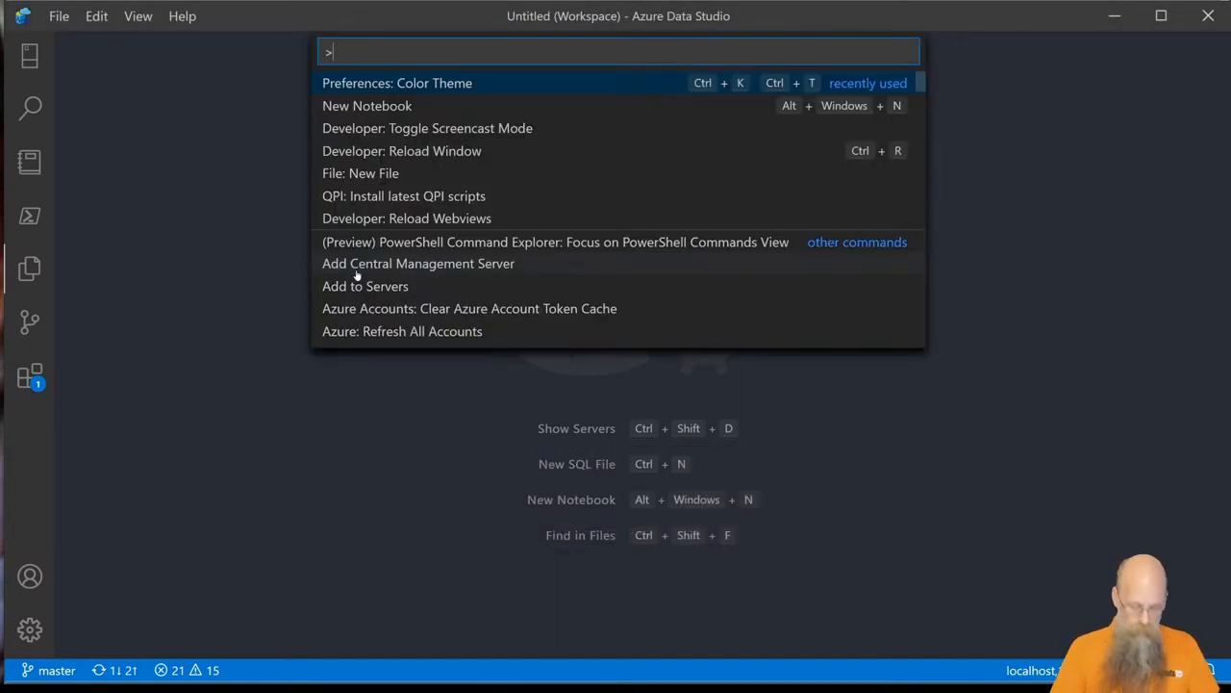
type("them")
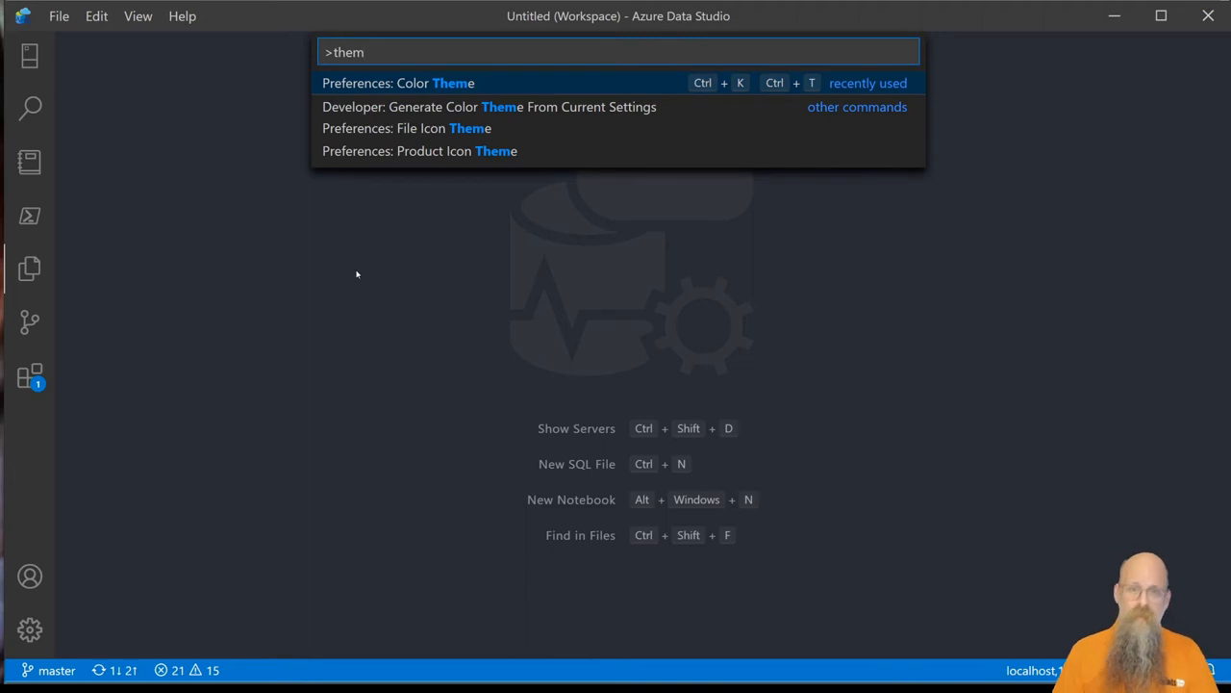
left_click(392, 83)
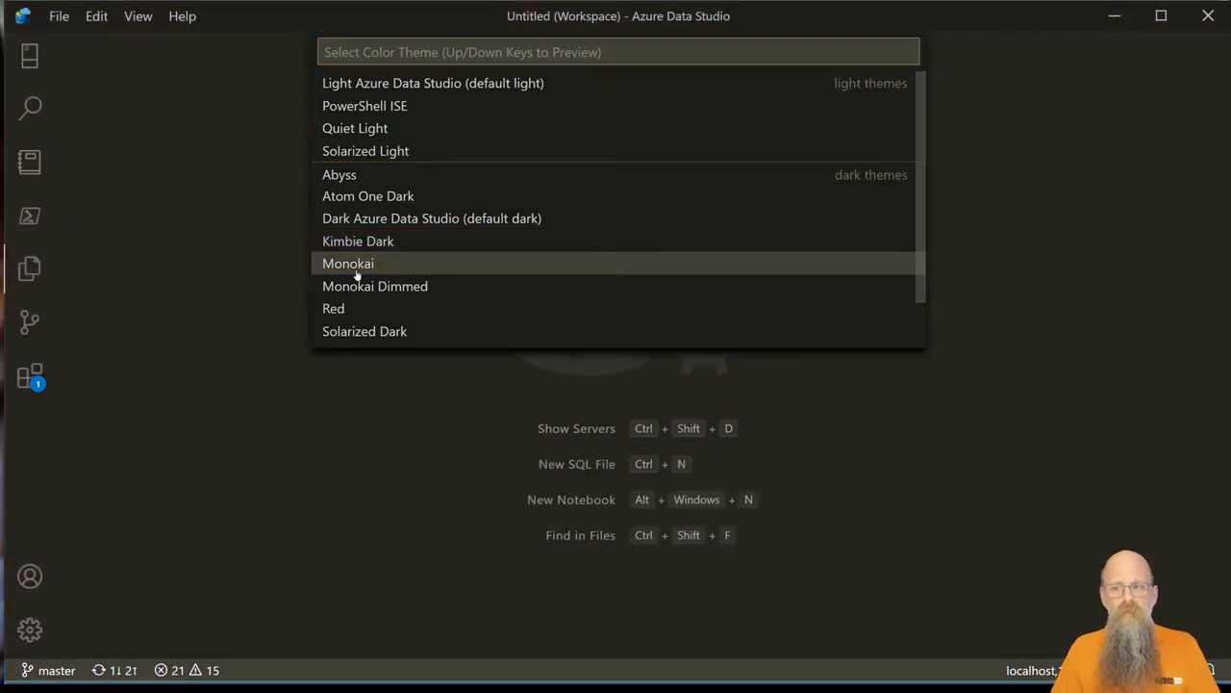
- Preview a dark theme and Solarized Light, then confirm Quiet Light as the colour theme
key("Down")
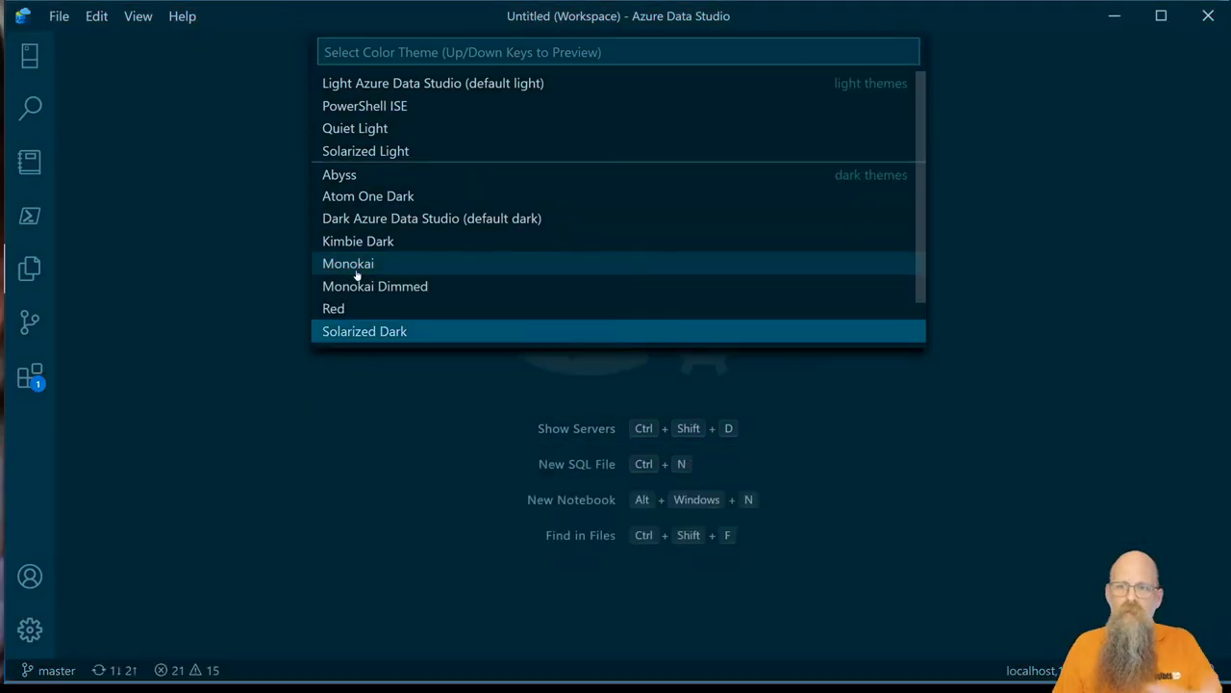
key("UpArrow")
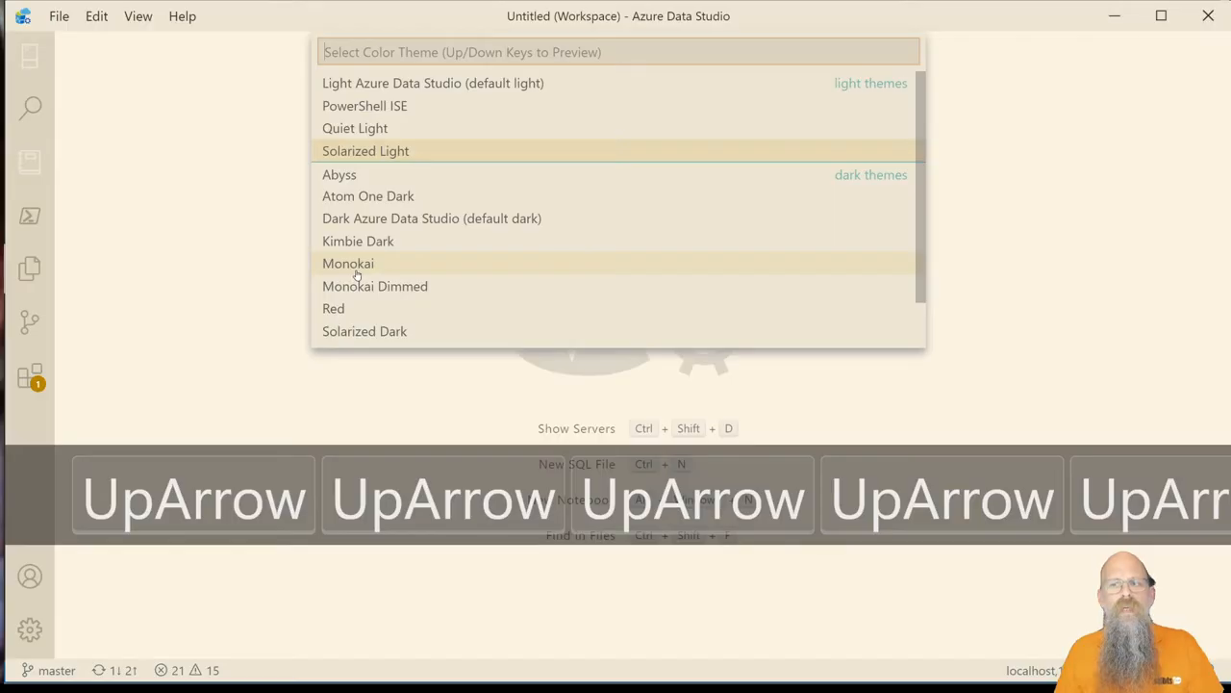
key("Up")
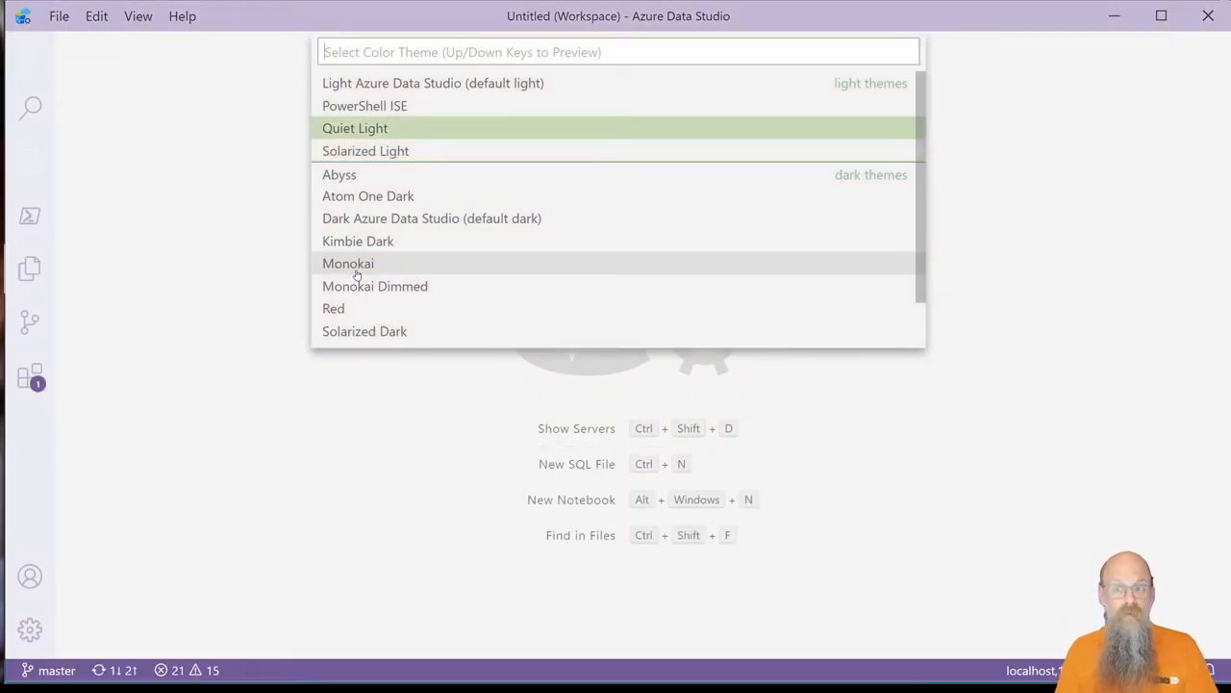
key("Enter")
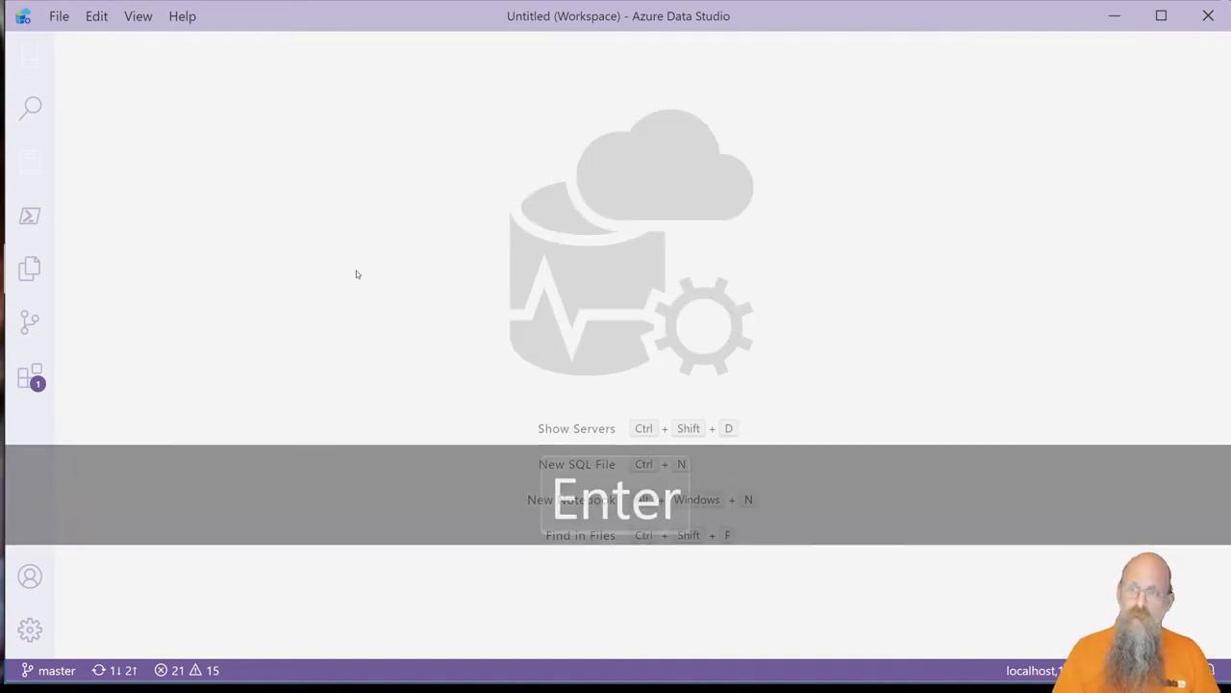
key("Enter")
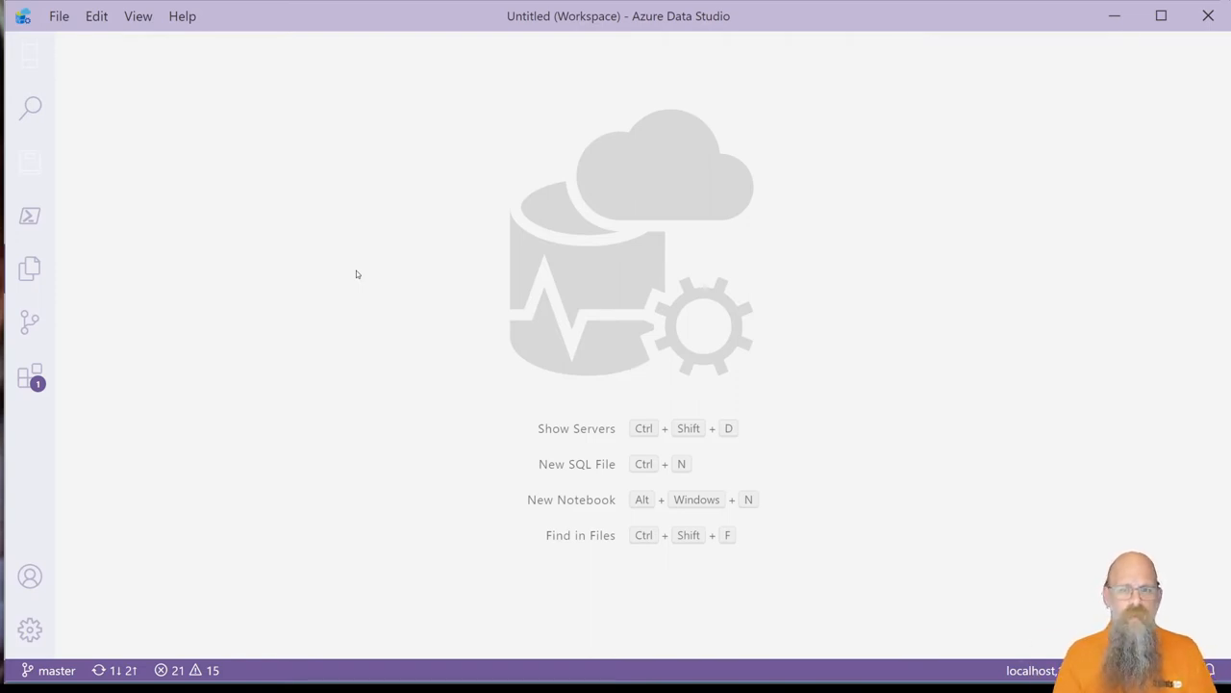
mouse_move(312, 154)
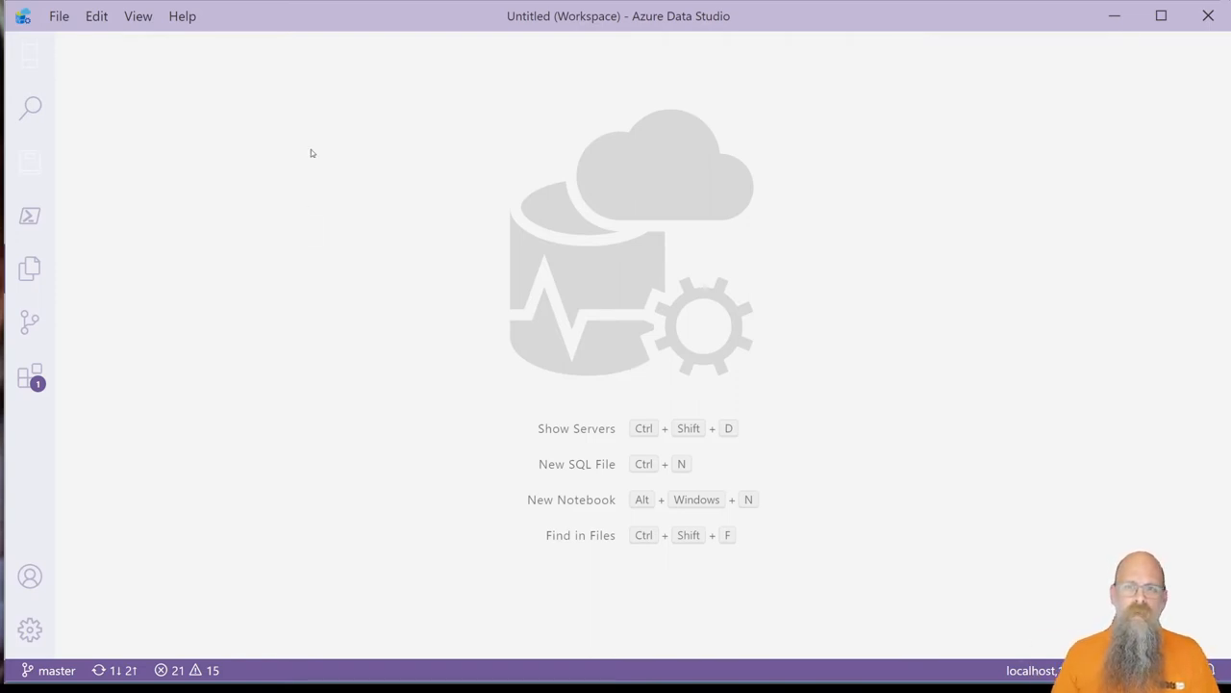
mouse_move(28, 58)
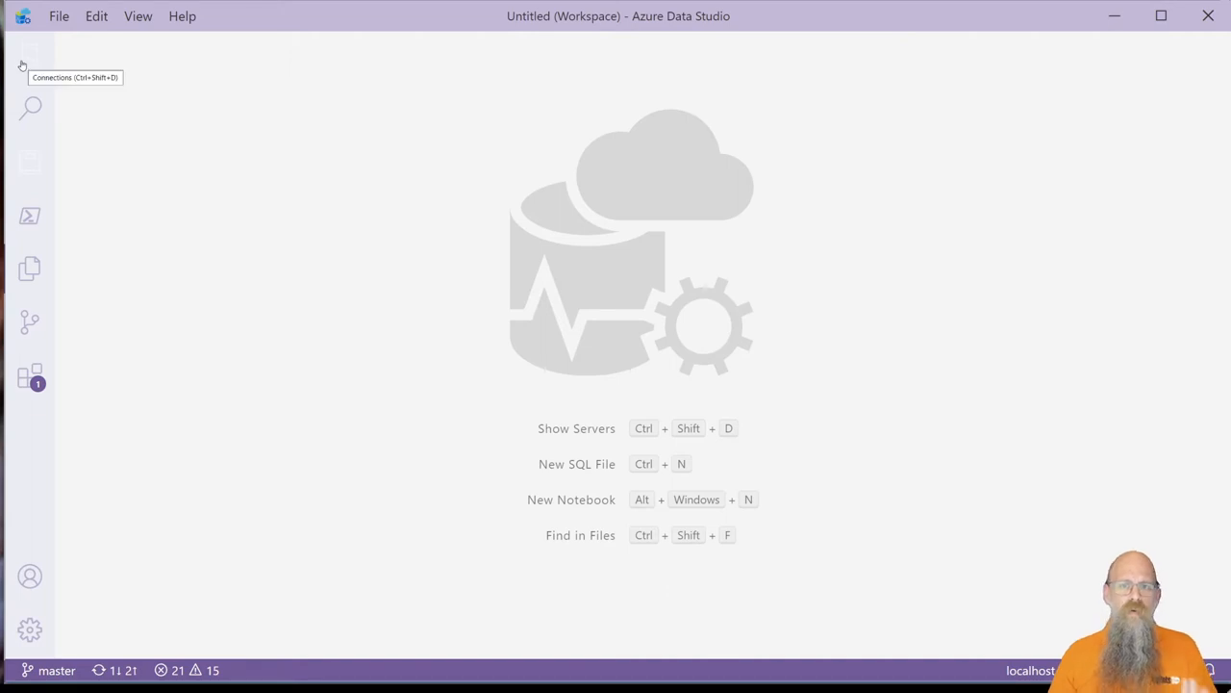
left_click(25, 52)
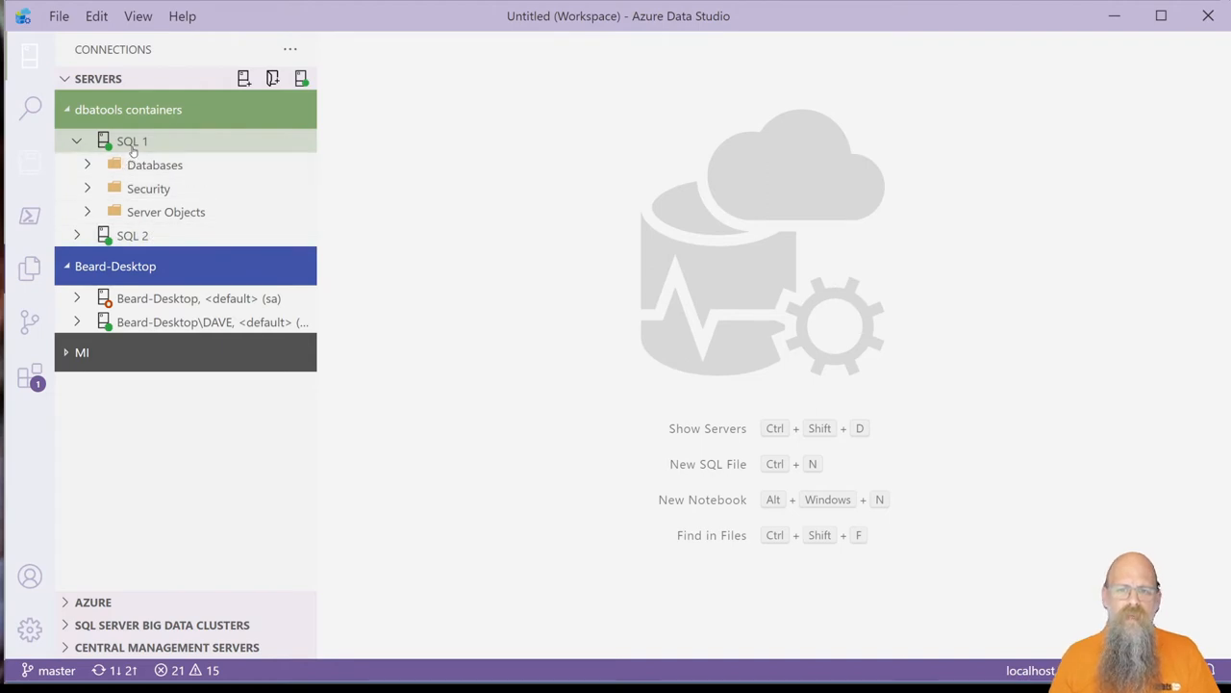
right_click(131, 141)
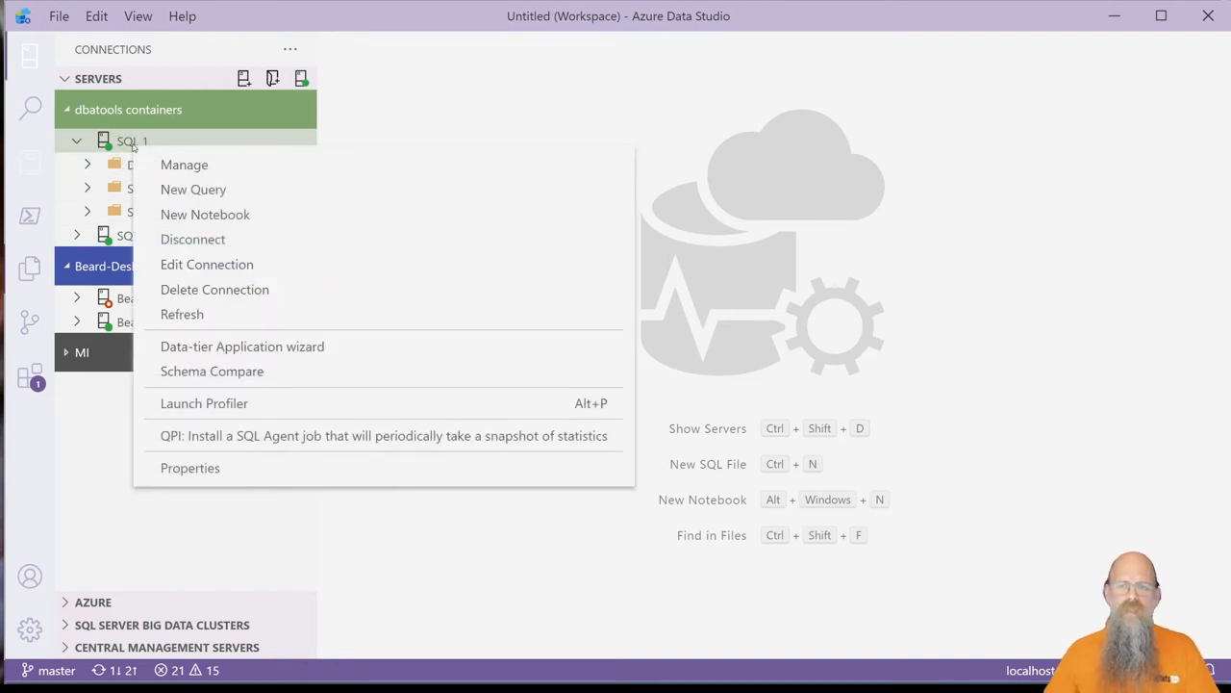
left_click(185, 165)
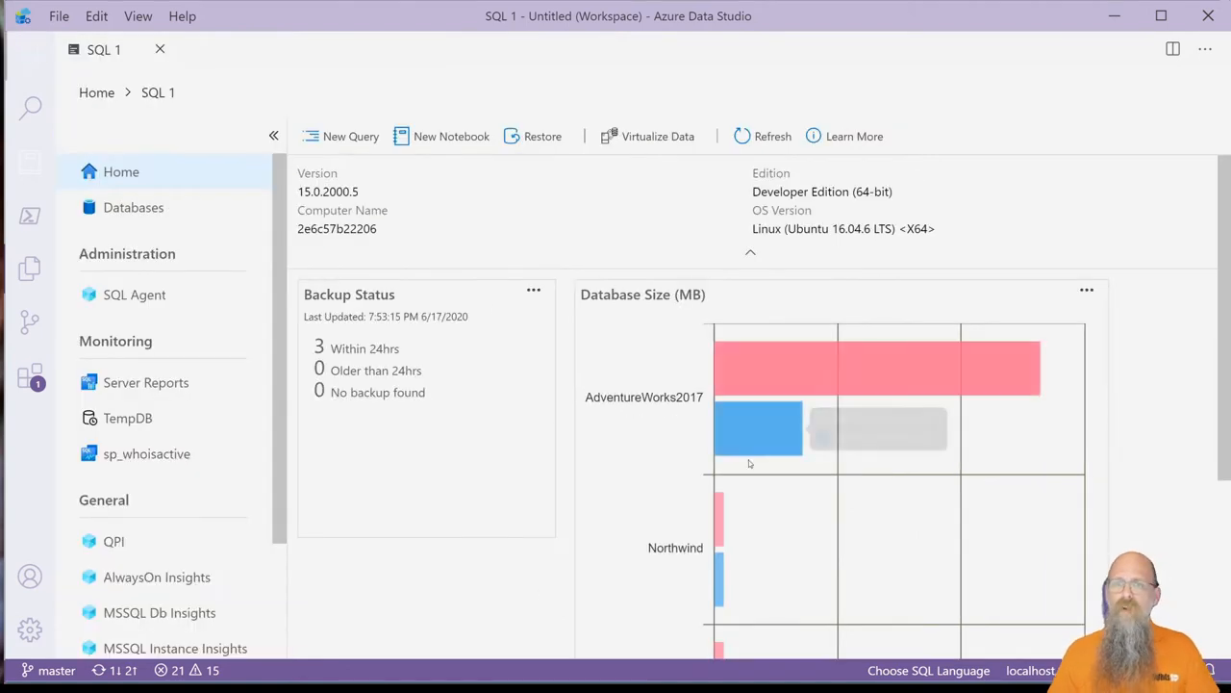
scroll("down", 3)
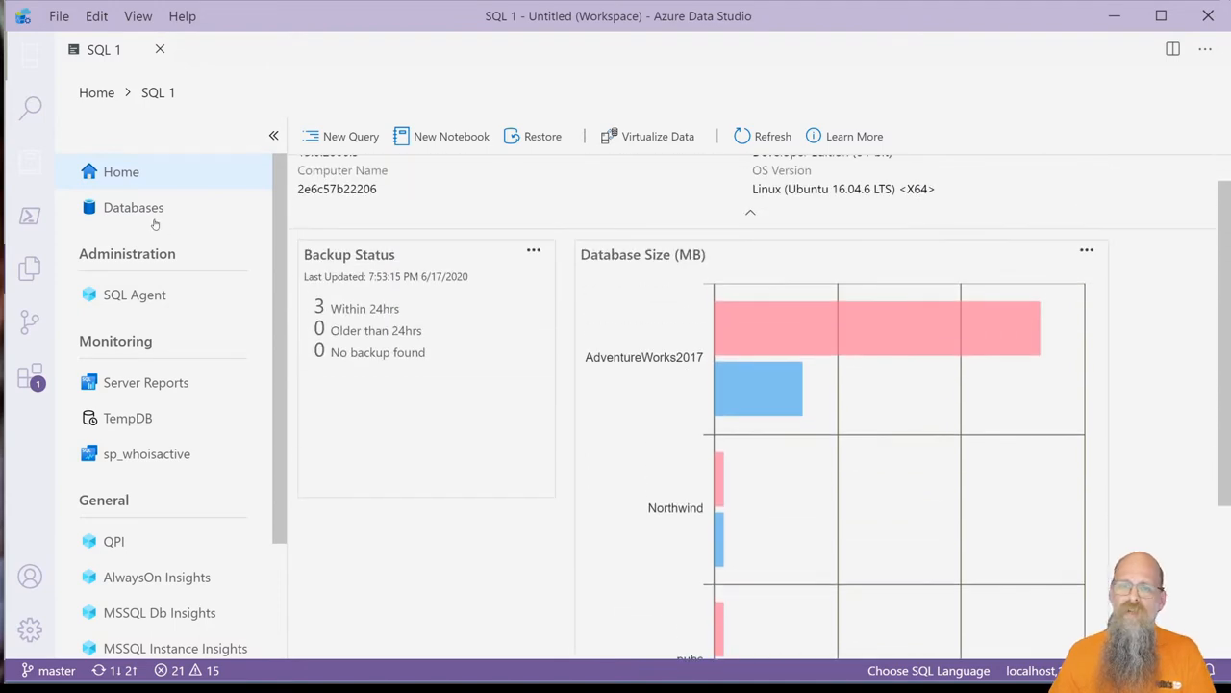
left_click(135, 208)
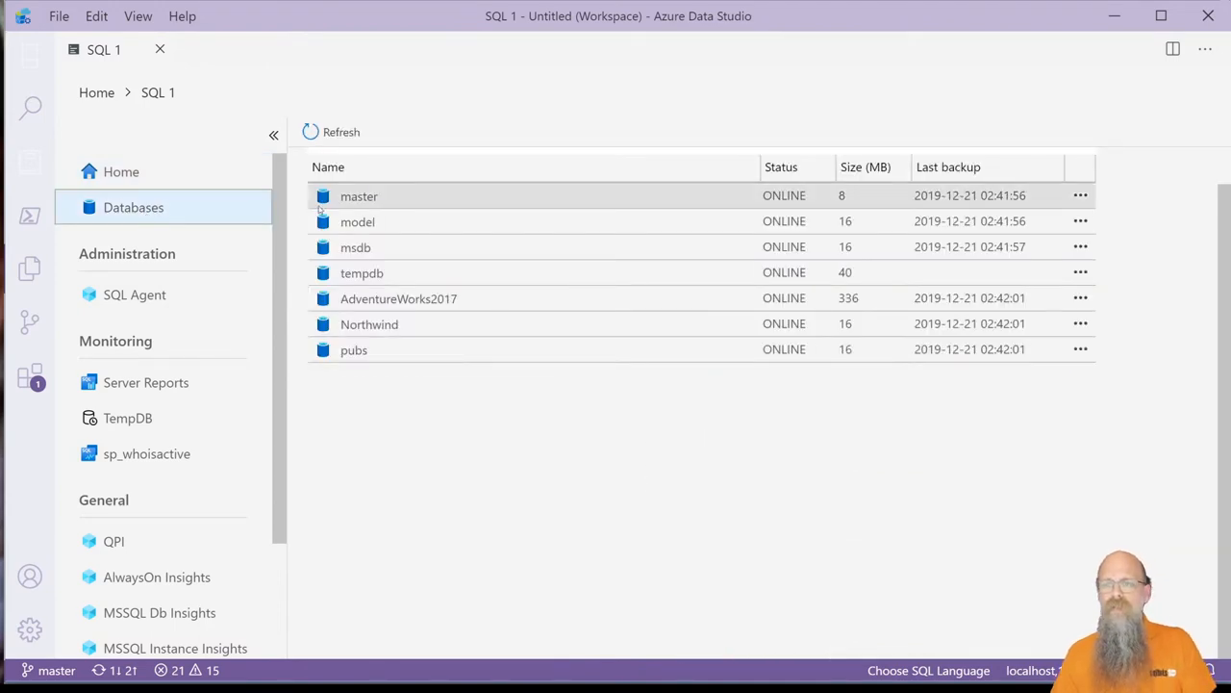
double_click(398, 298)
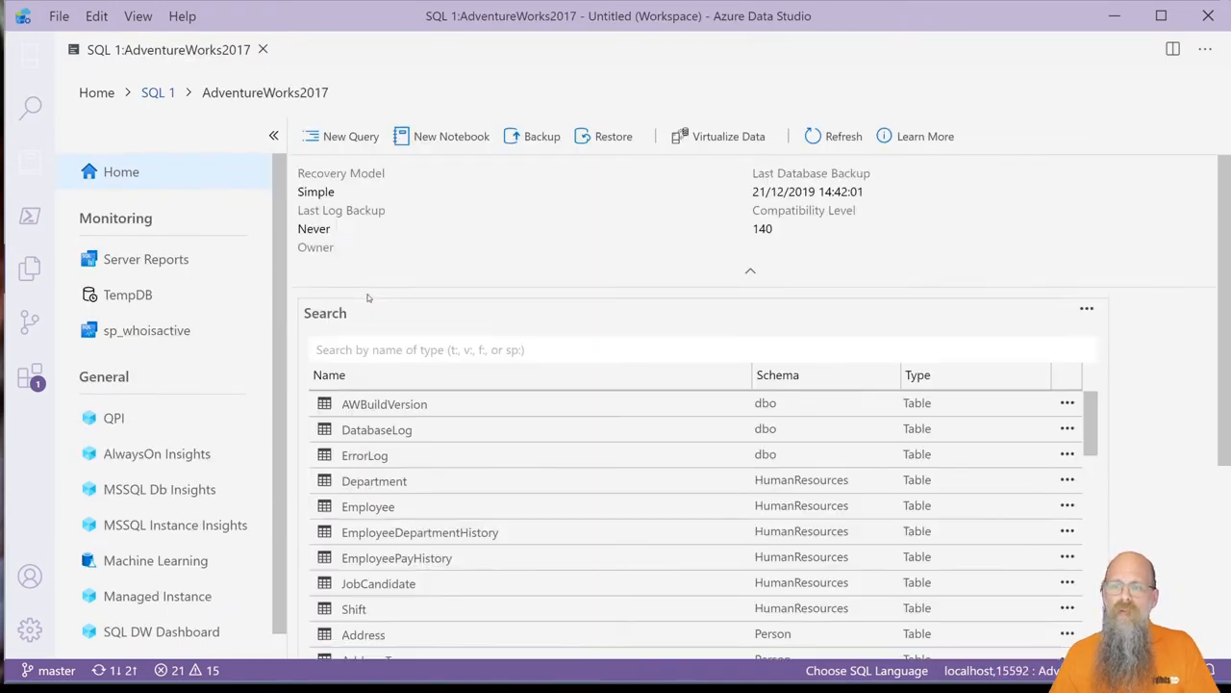
scroll("down", 3)
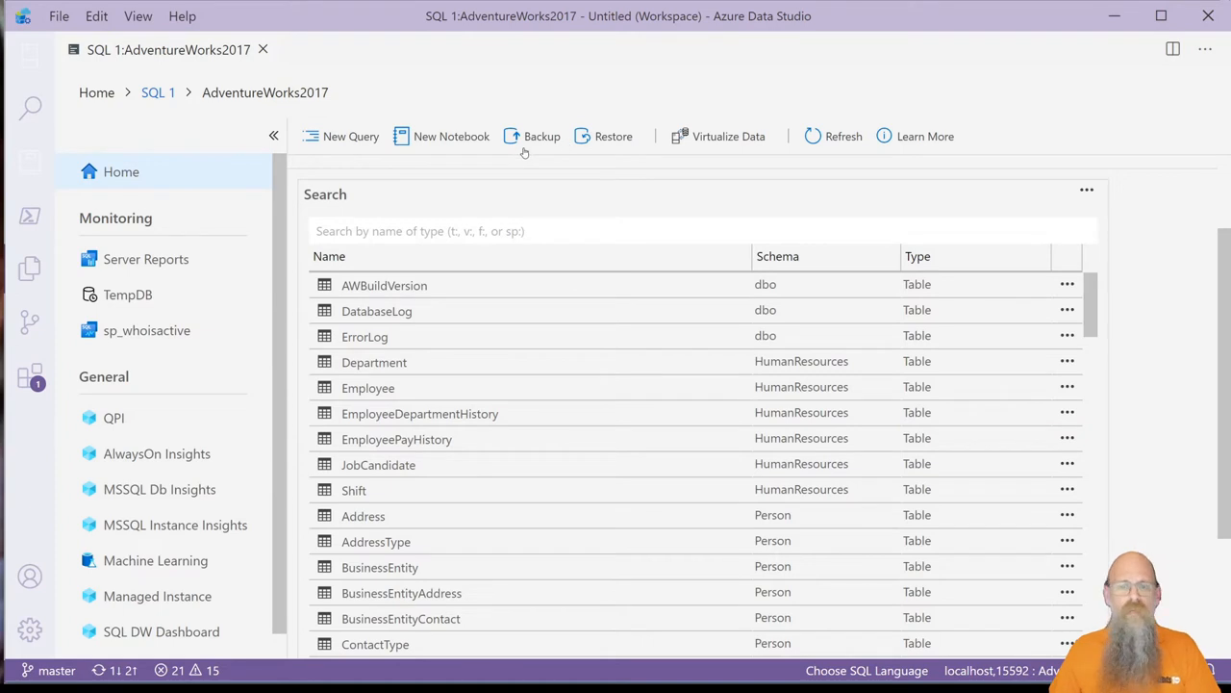
mouse_move(130, 273)
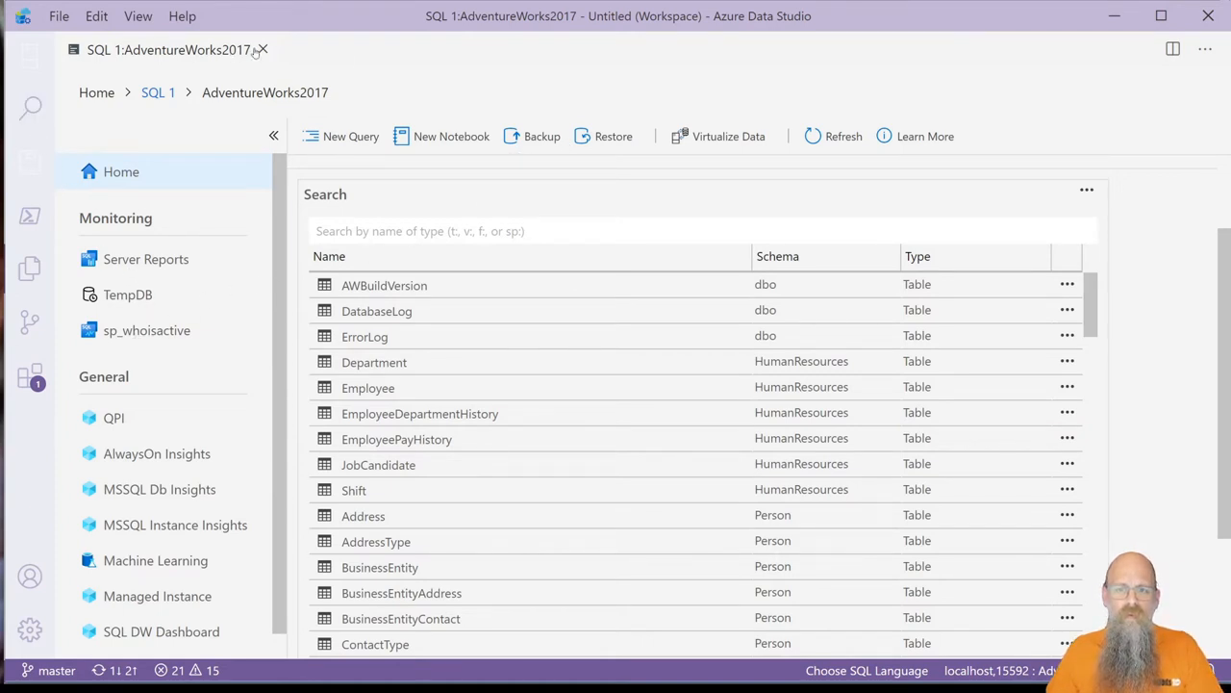
left_click(263, 50)
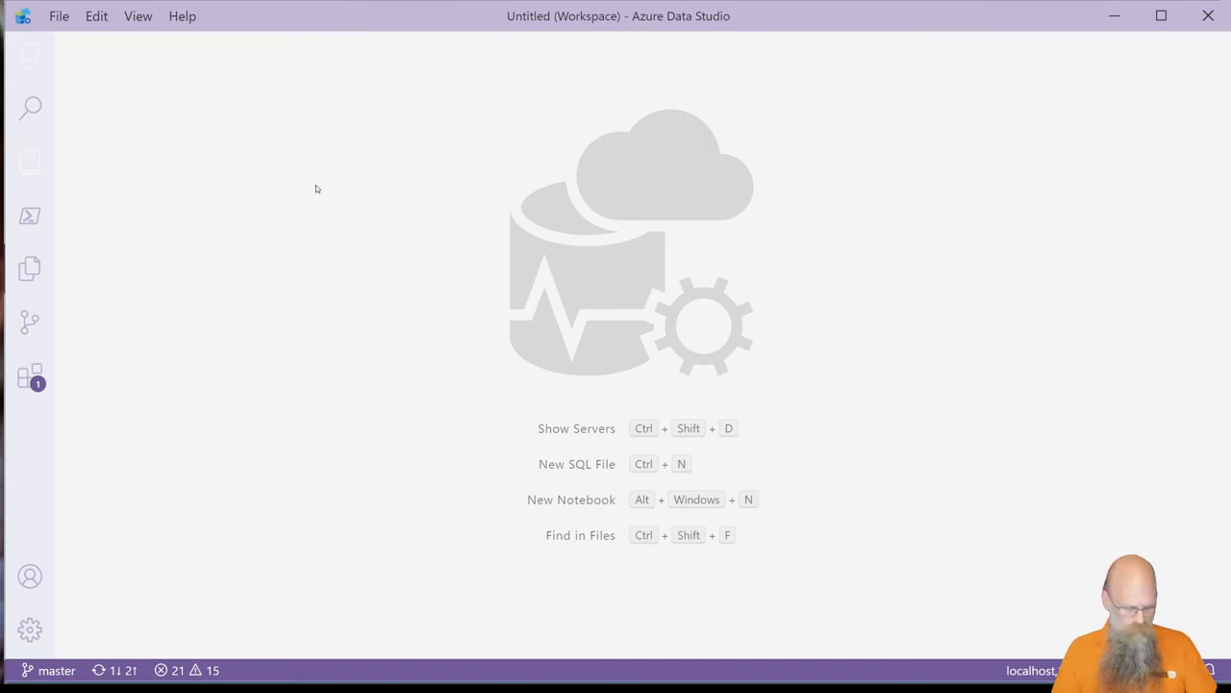
- Create a new empty SQL-kernel notebook, Notebook-0, via the command palette's New Notebook
key("Ctrl+Shift+P")
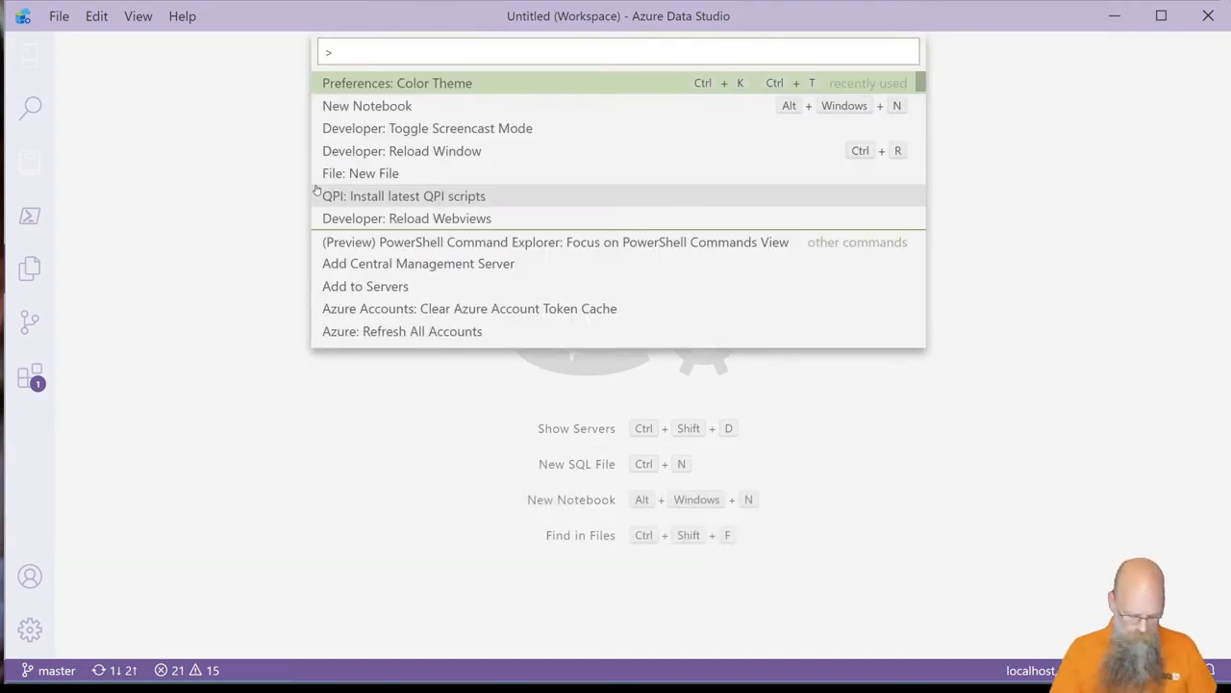
type("new")
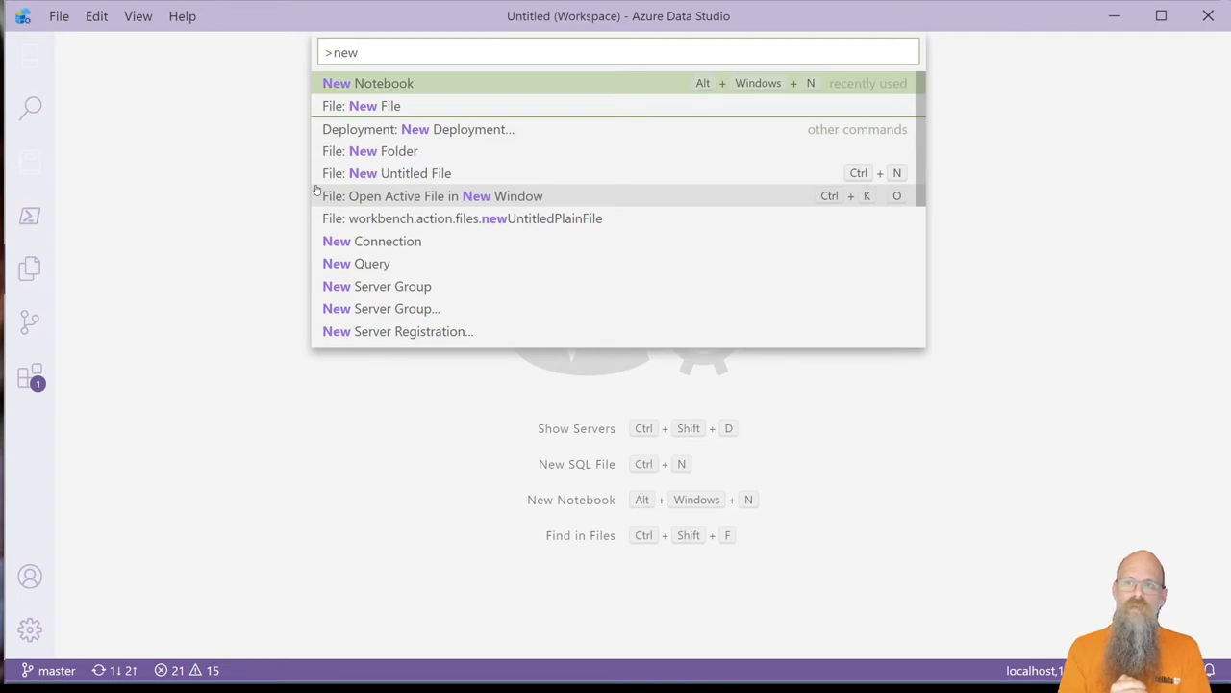
mouse_move(544, 89)
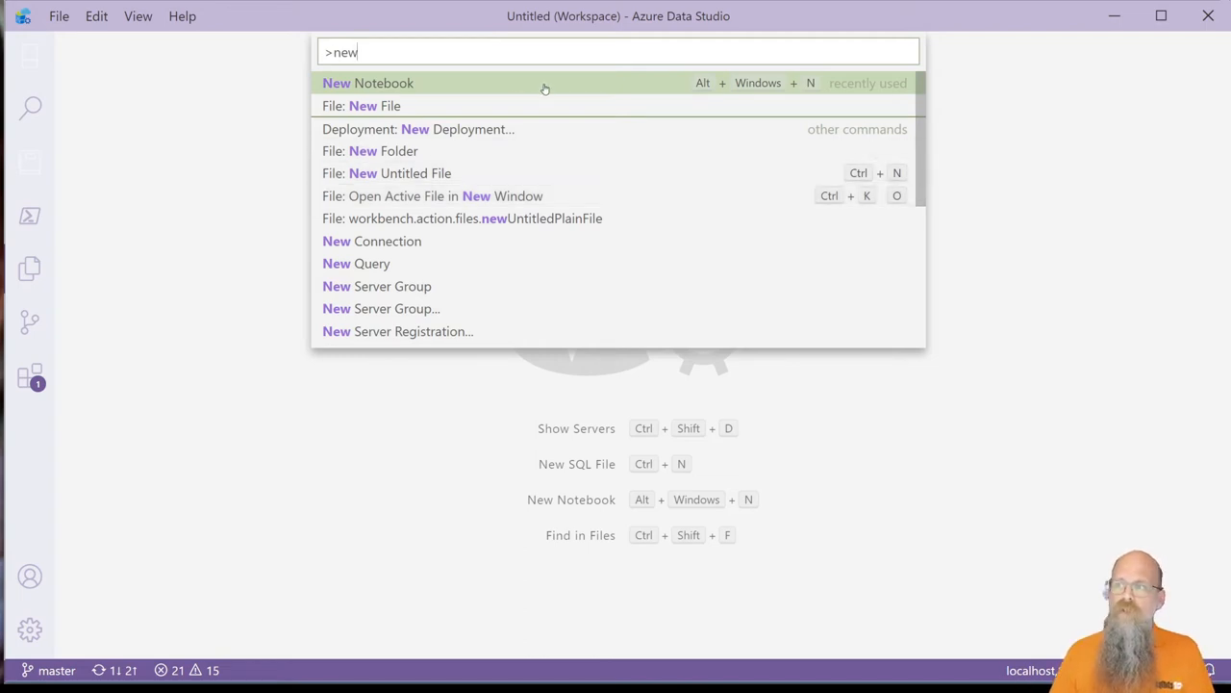
mouse_move(749, 86)
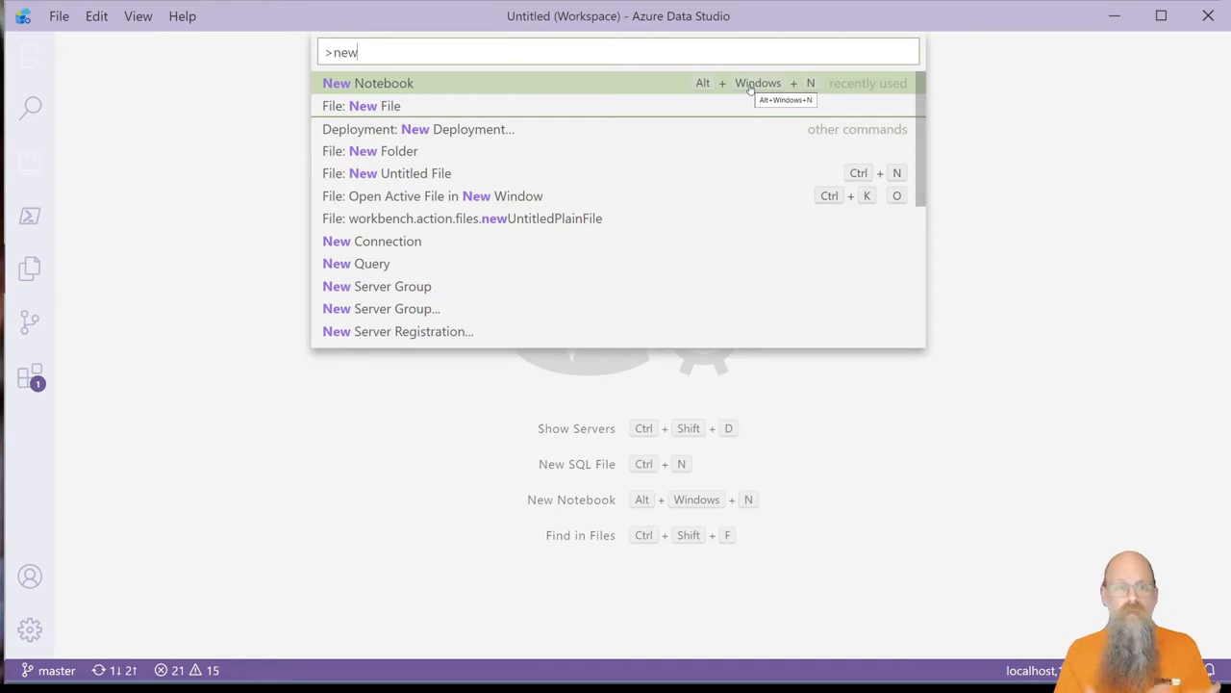
left_click(377, 83)
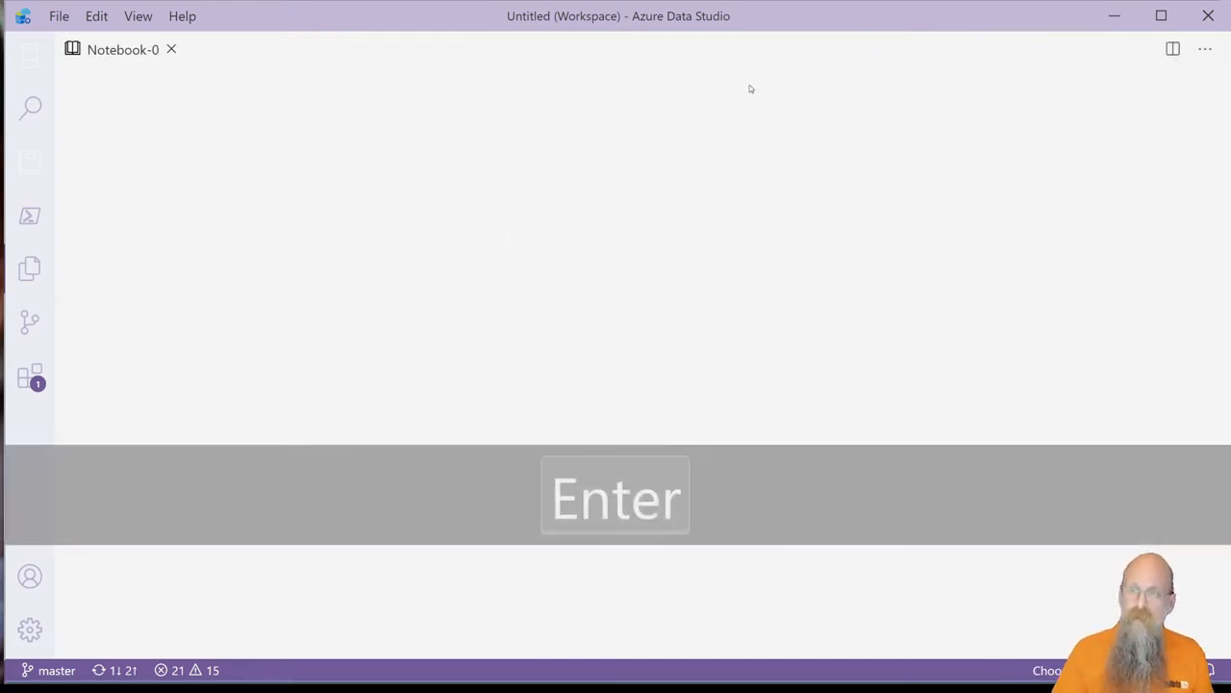
key("Enter")
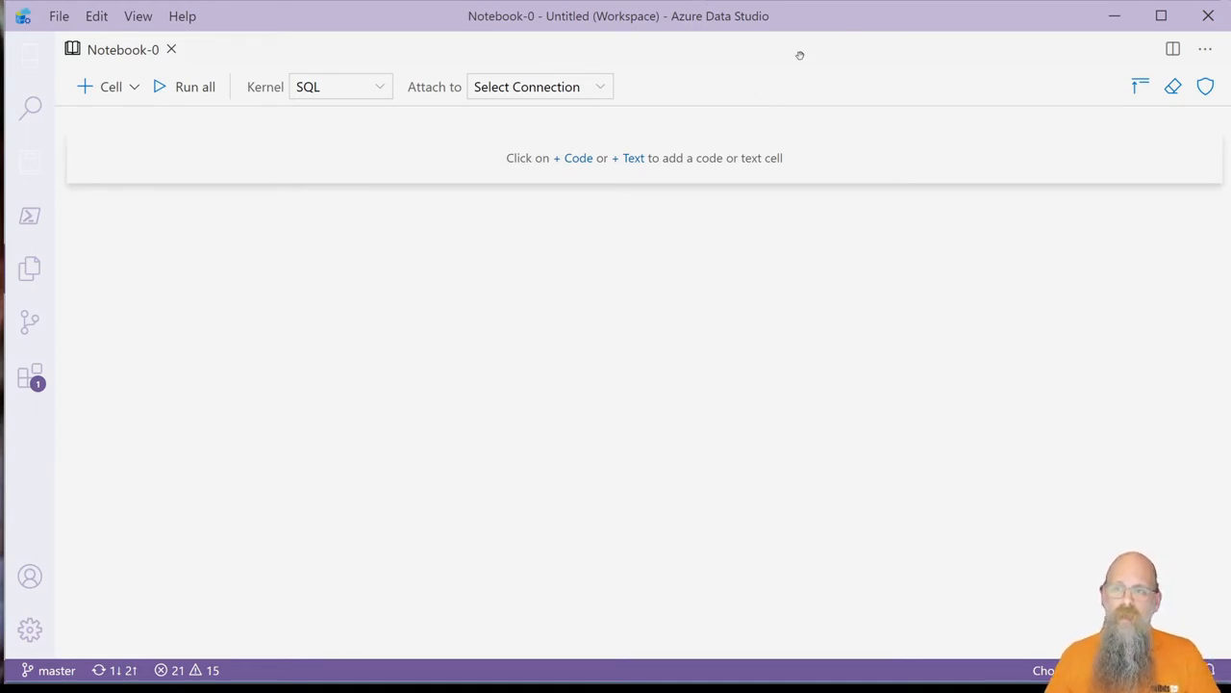
- Review the available kernels (PySpark, Python 3, PowerShell) and keep the SQL kernel
left_click(338, 86)
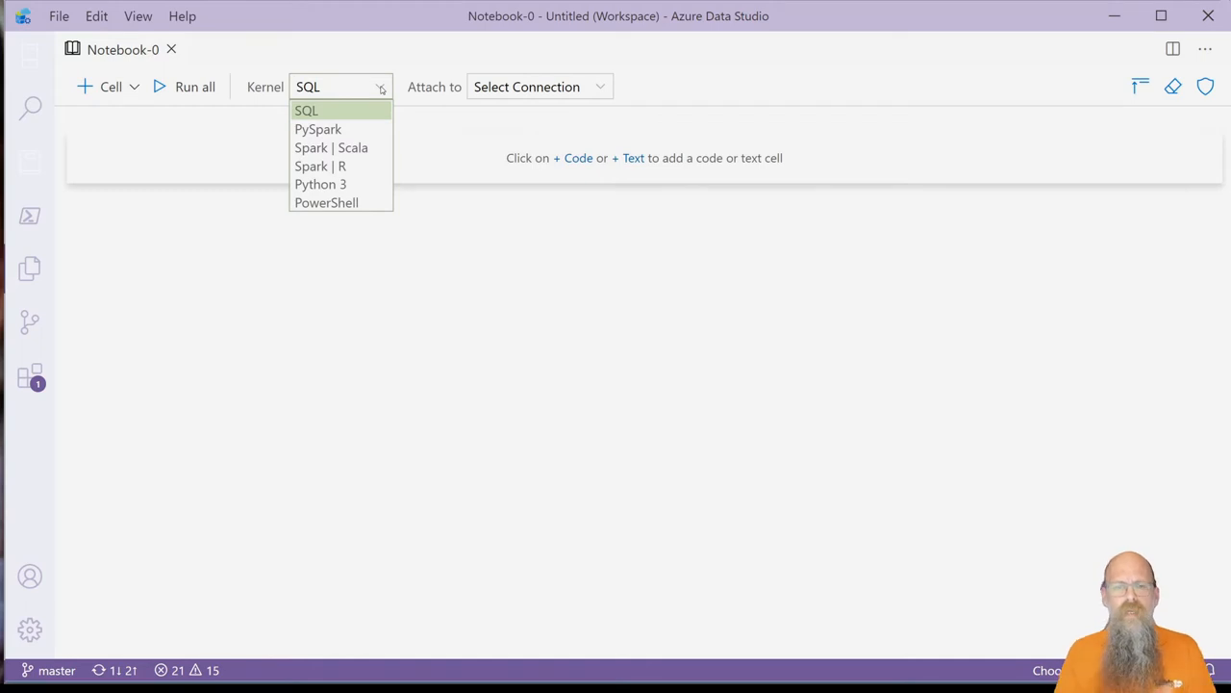
left_click(306, 109)
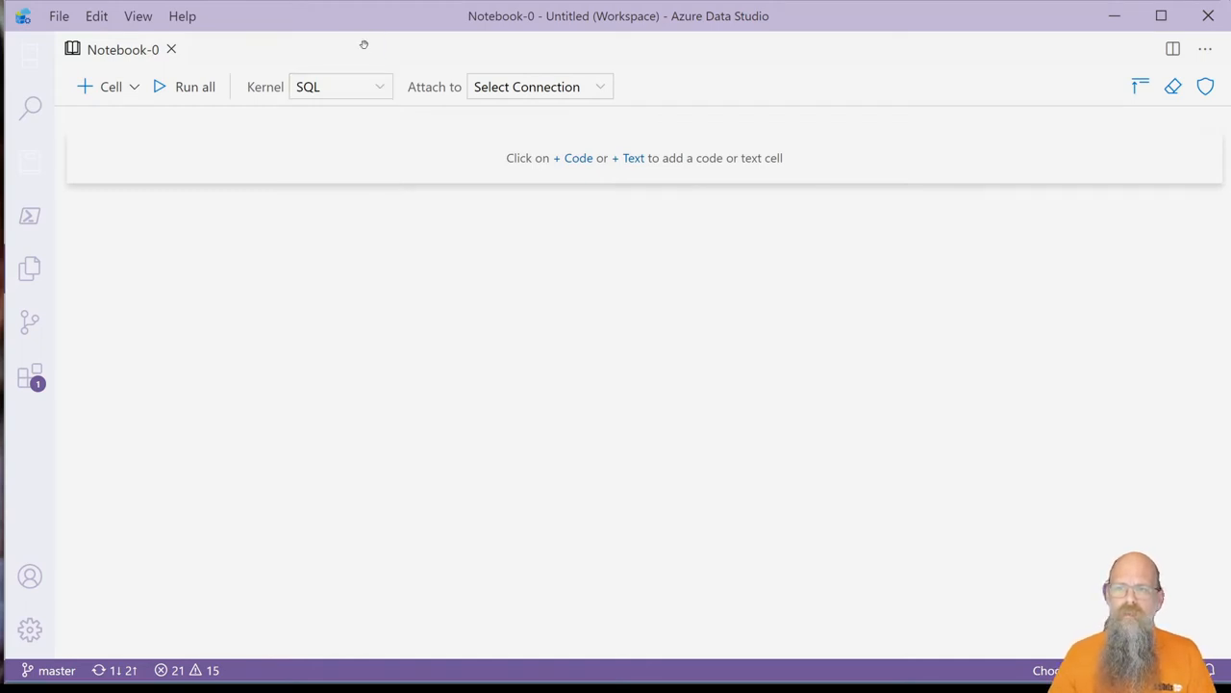
mouse_move(31, 377)
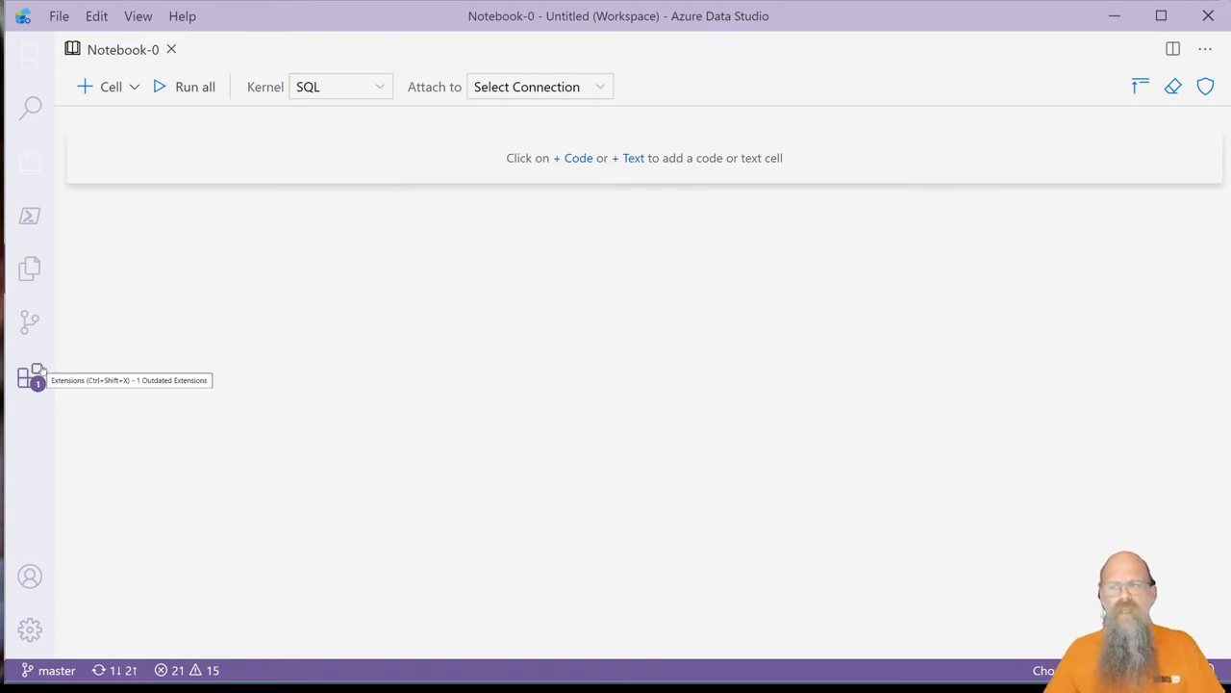
mouse_move(354, 307)
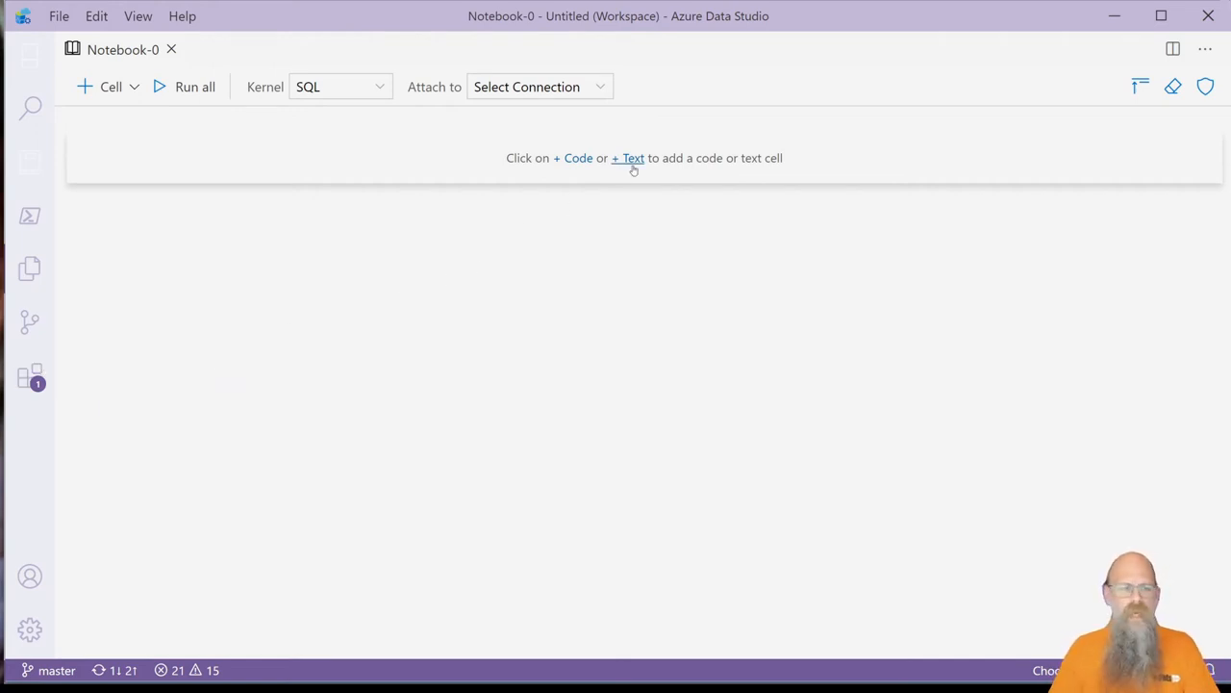
- Add a text cell with the heading '# SQL Bits' and start a paragraph below it
left_click(627, 158)
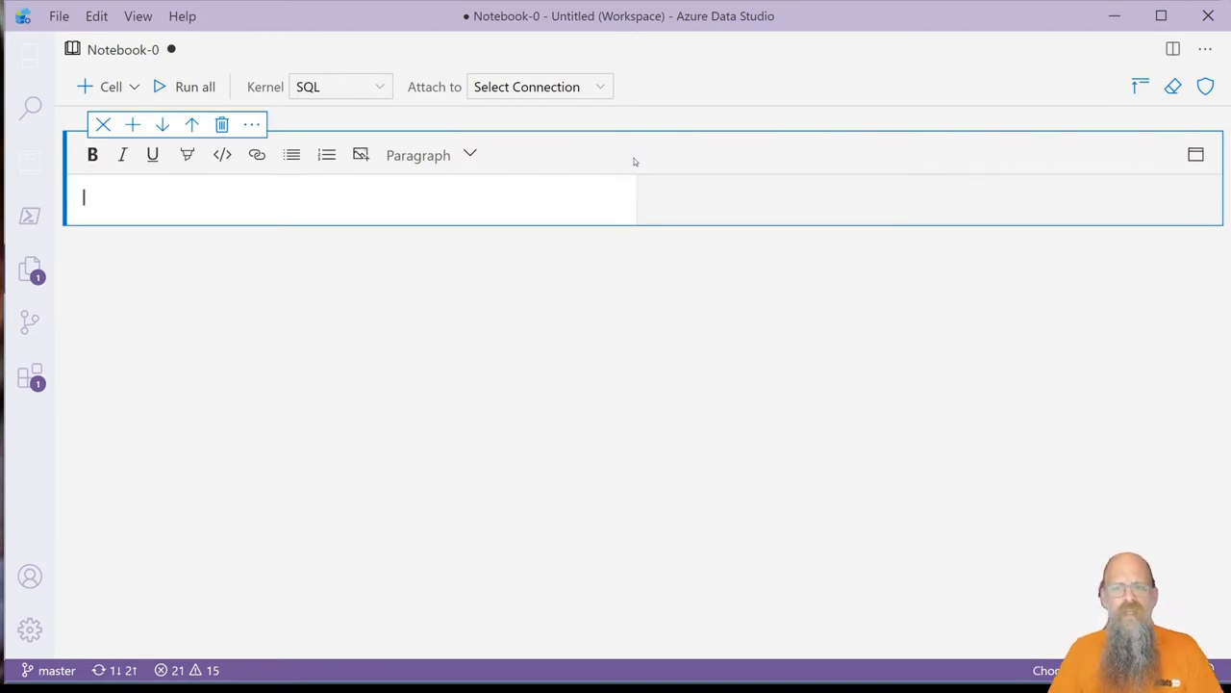
mouse_move(427, 175)
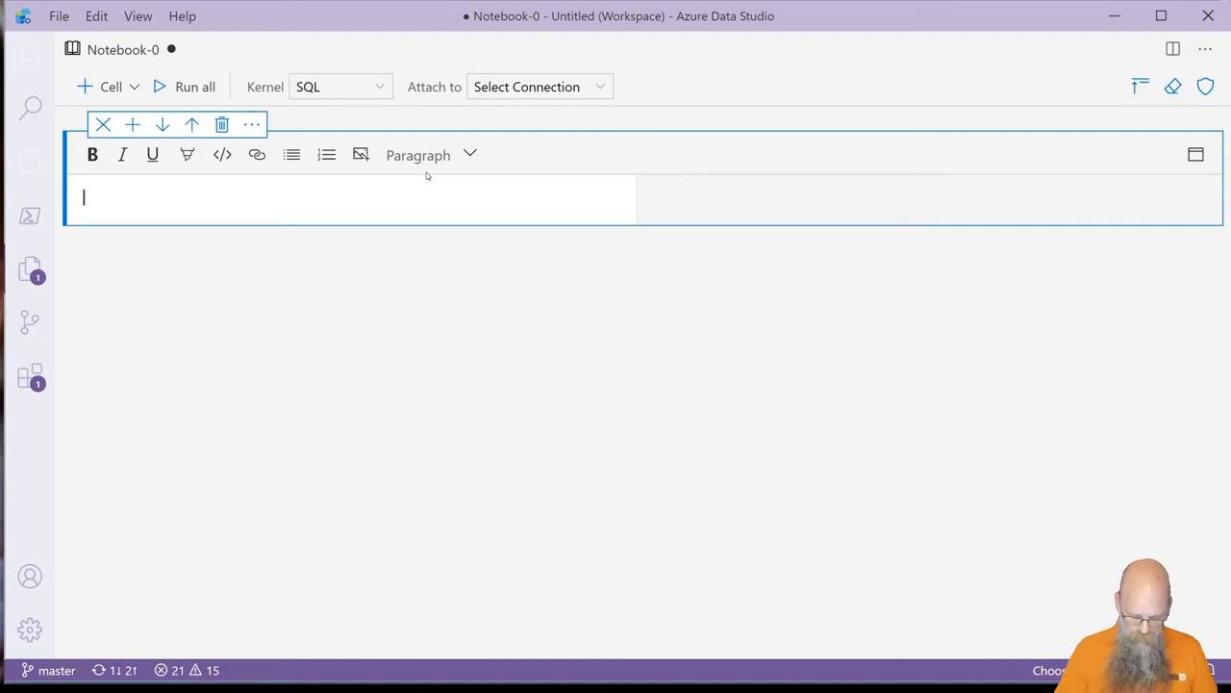
type("# SQL Bit")
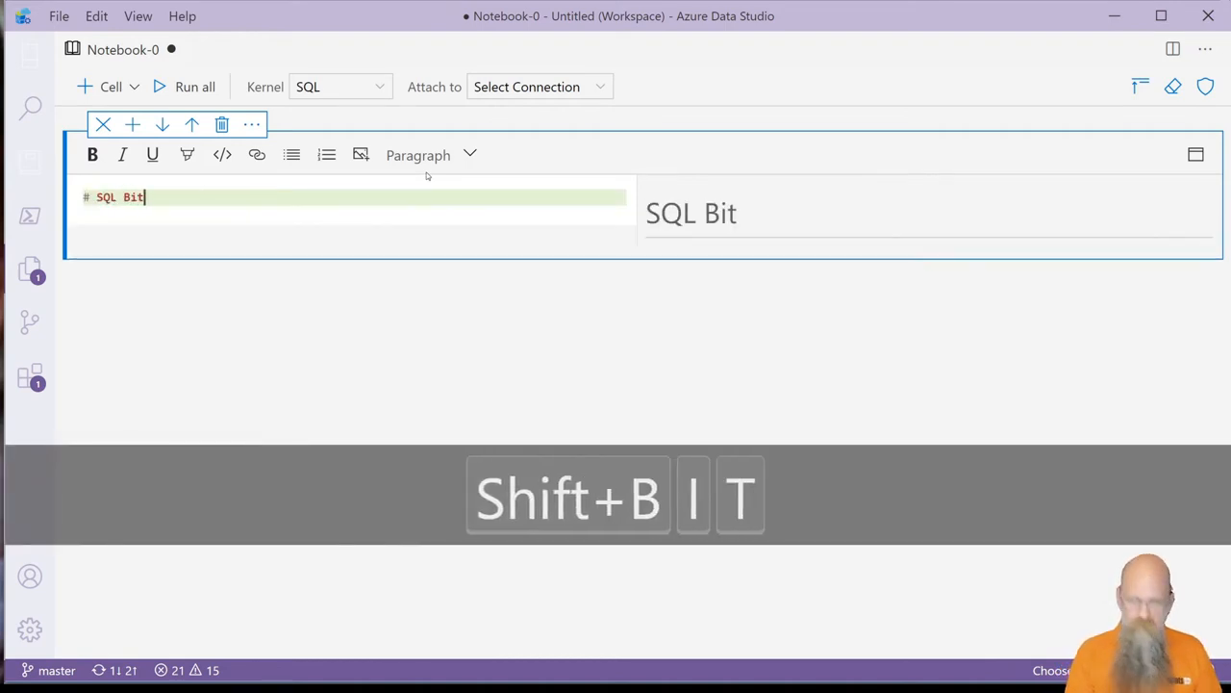
type("s")
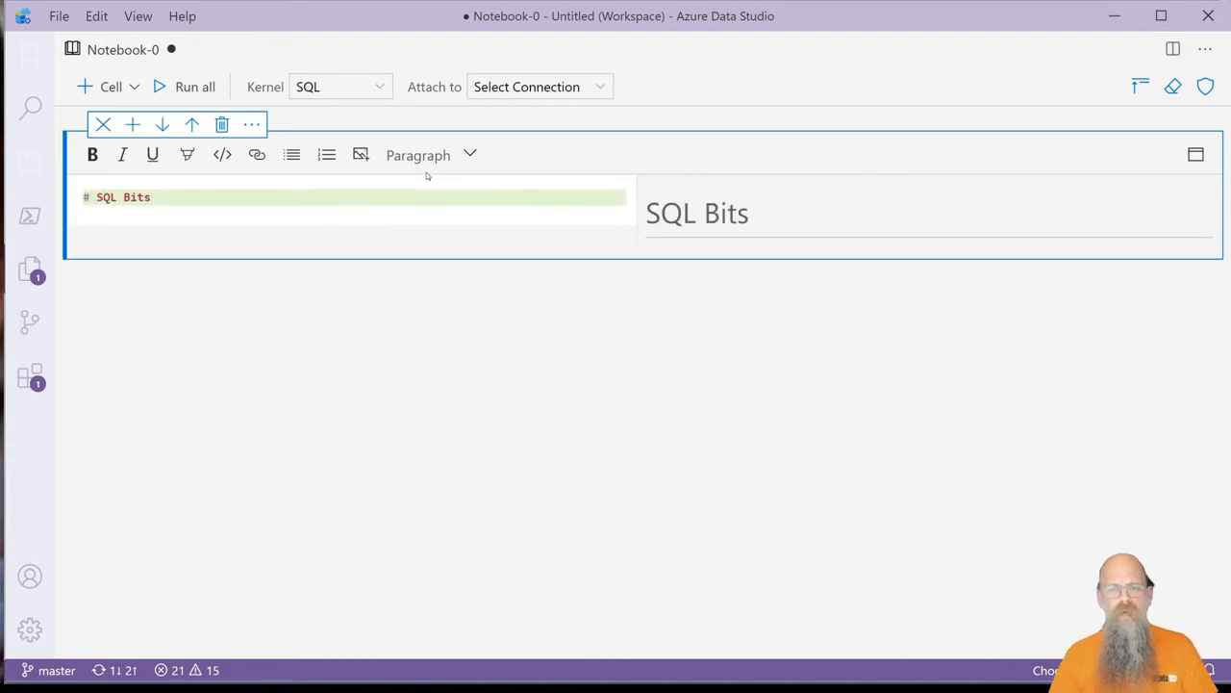
key("Enter")
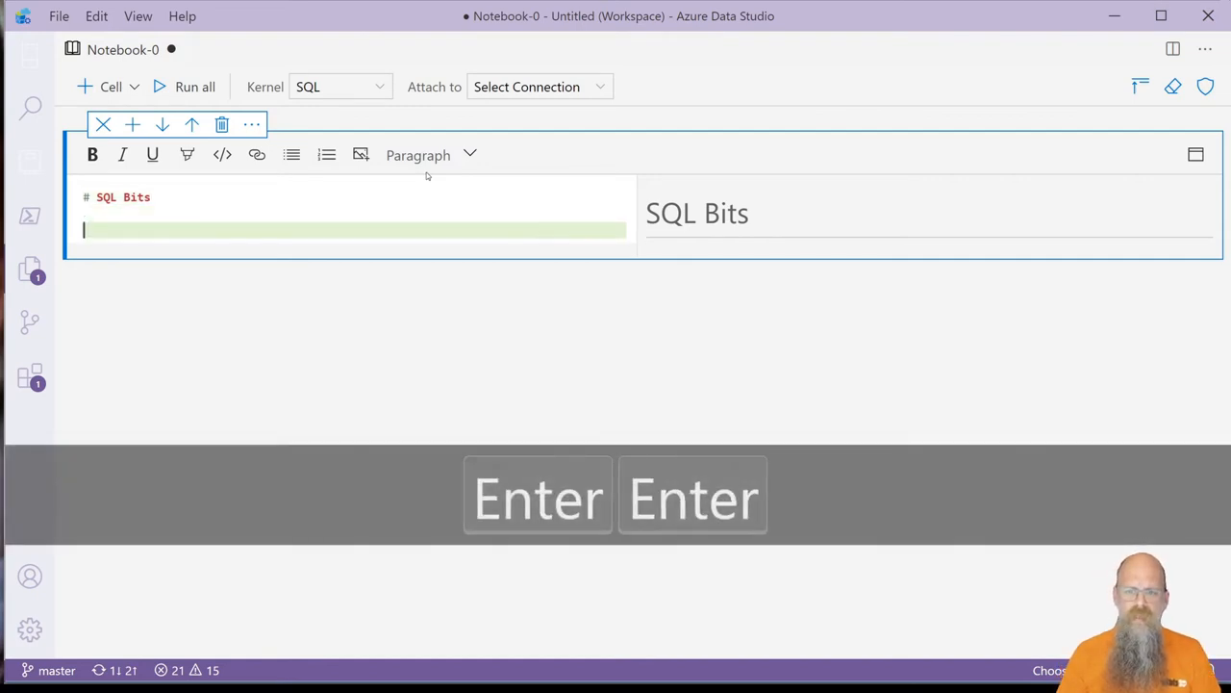
- Write the question 'What was the problem' under the heading
type("What th")
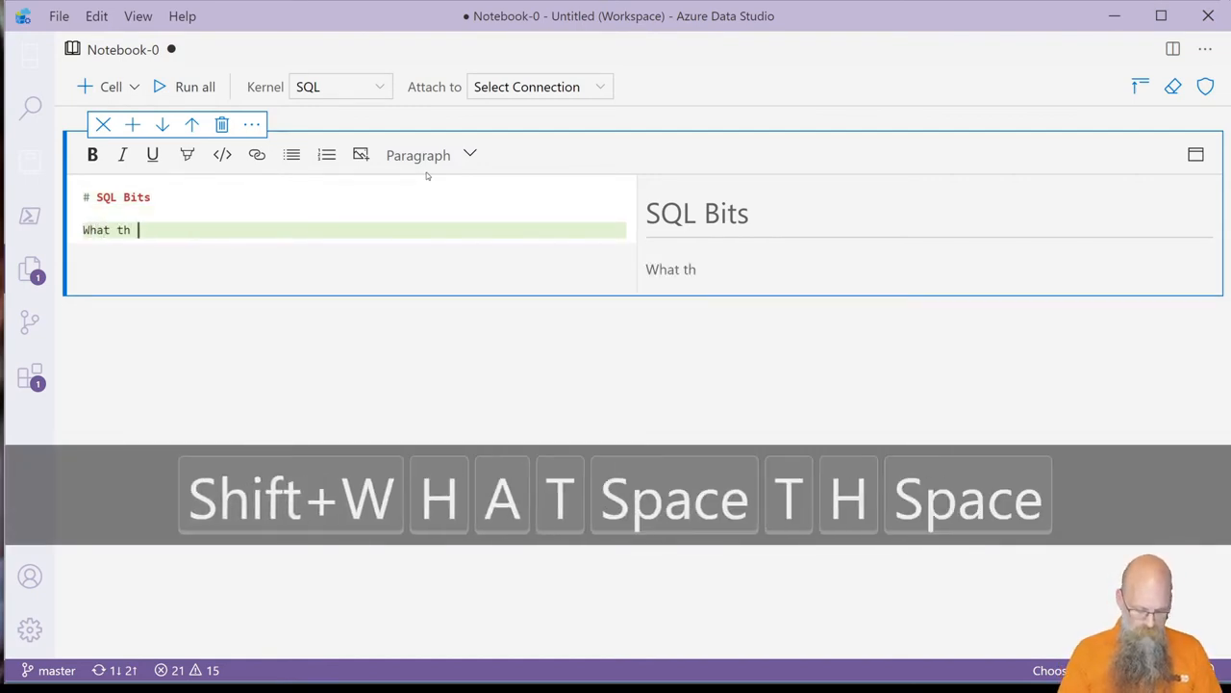
key("Backspace")
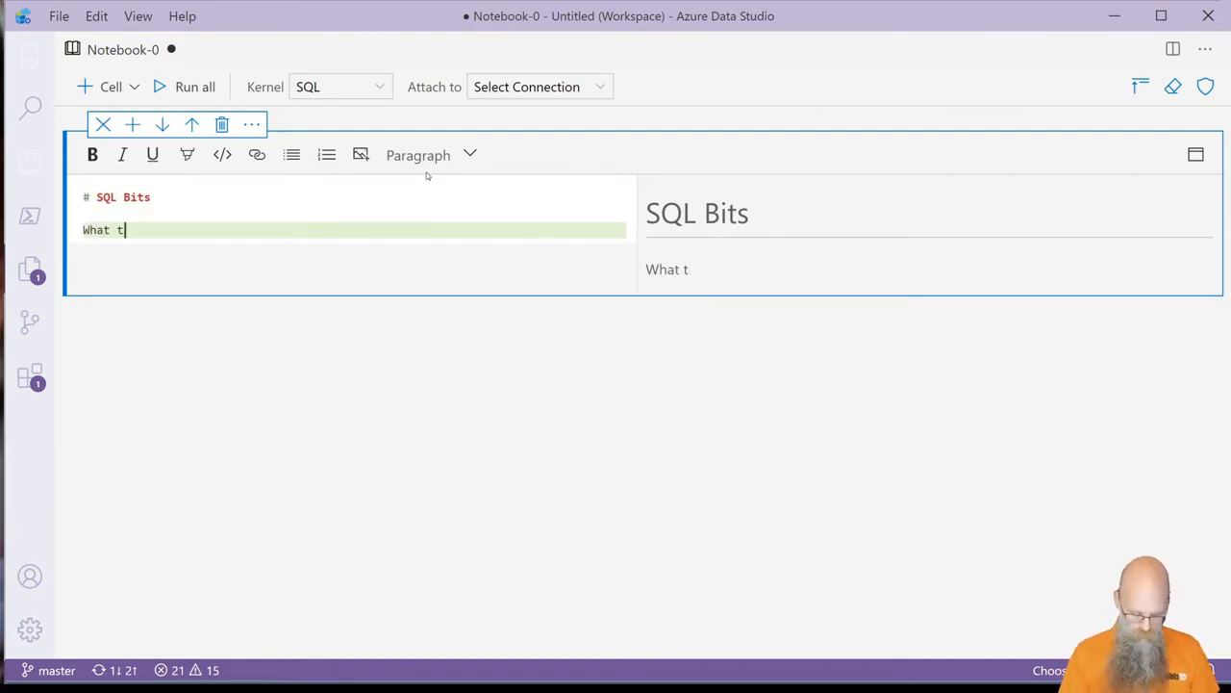
type("he")
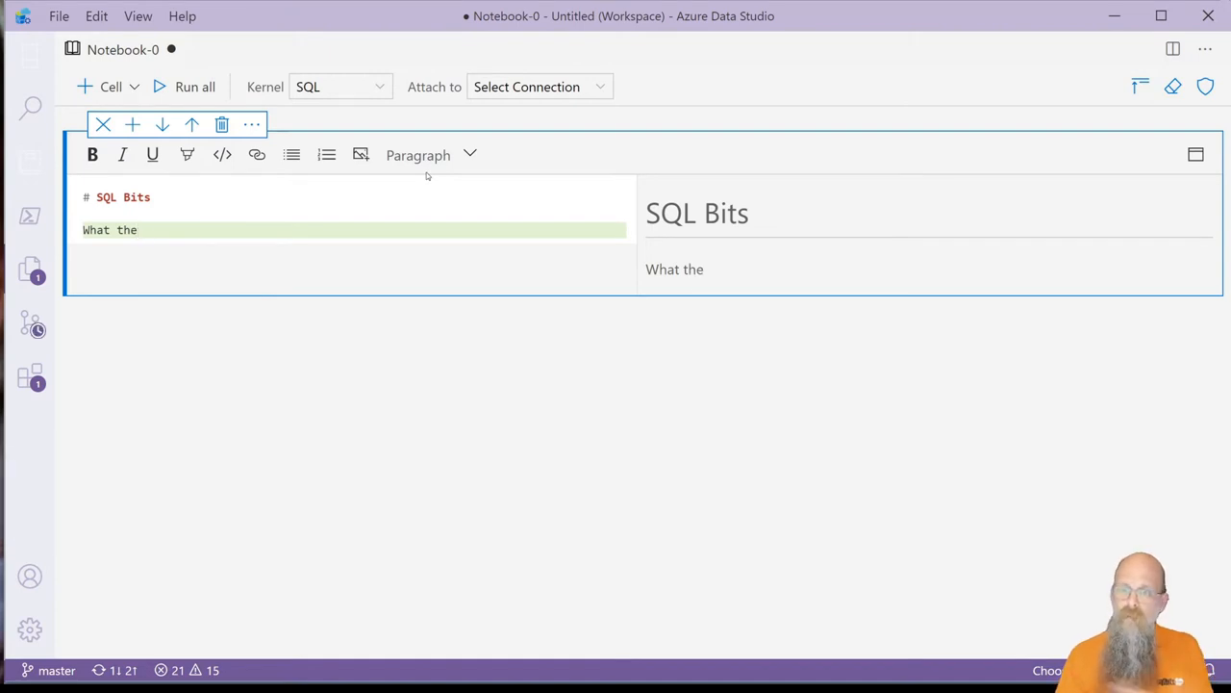
key("space")
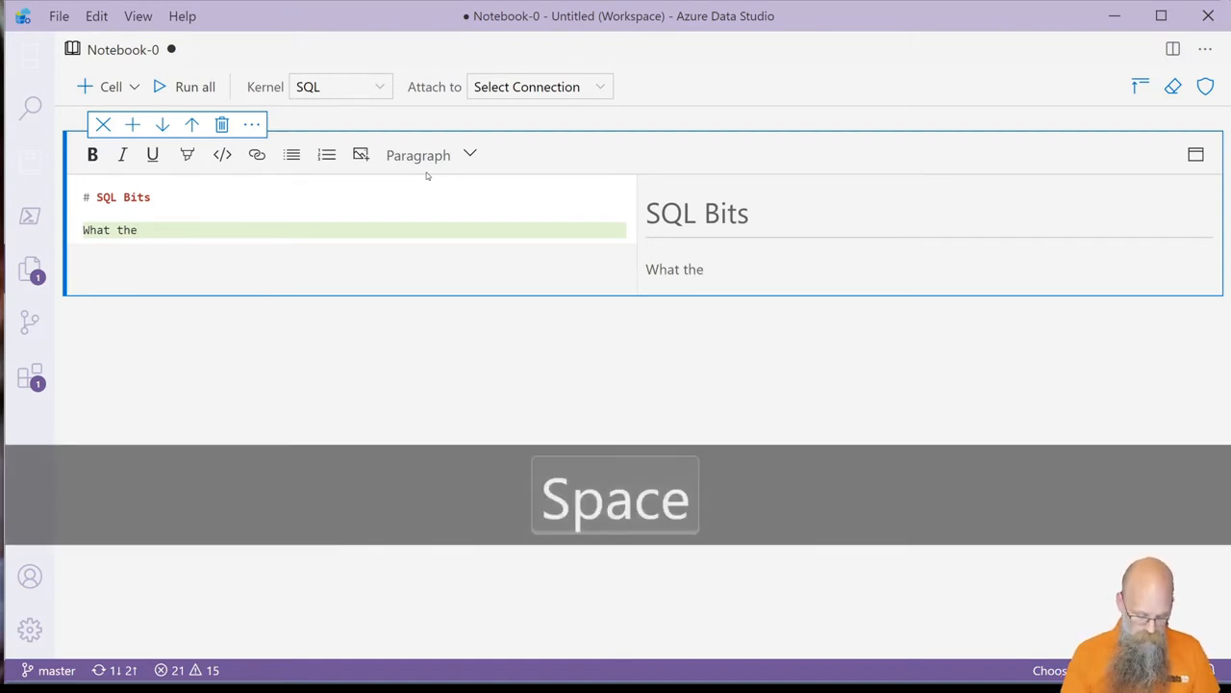
key("Backspace")
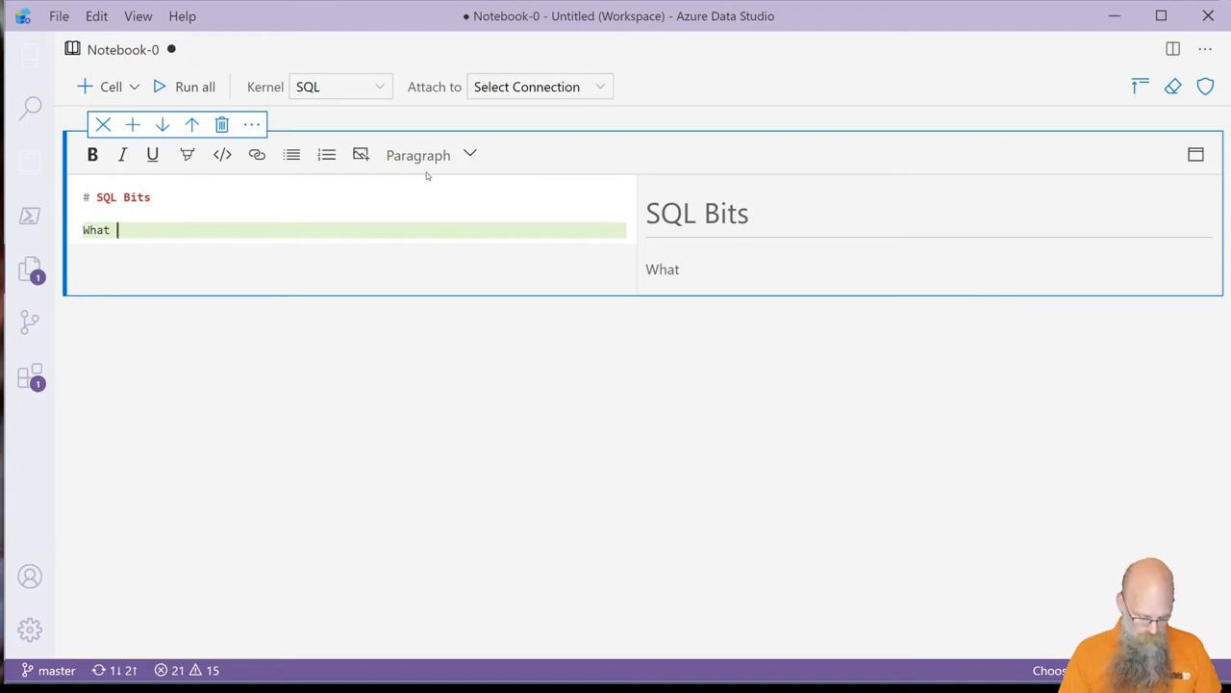
type("was th eproblem ?")
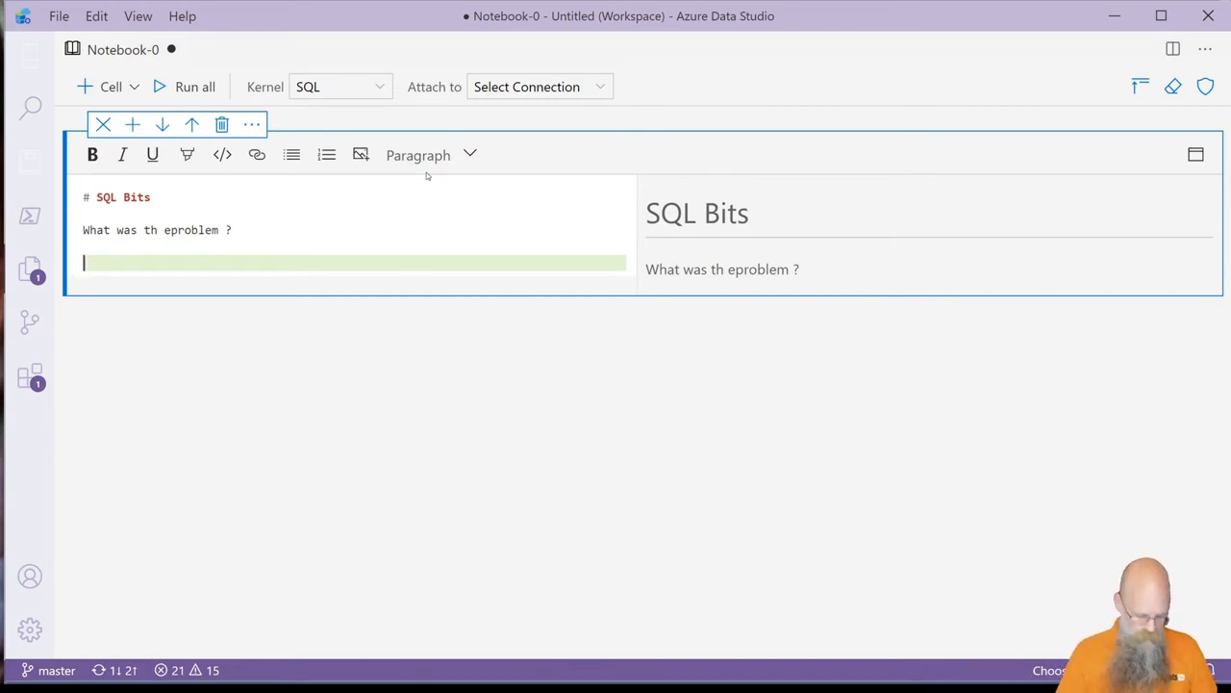
- Add the sentence about responding to an incident and fix the typo in the question
type("I was")
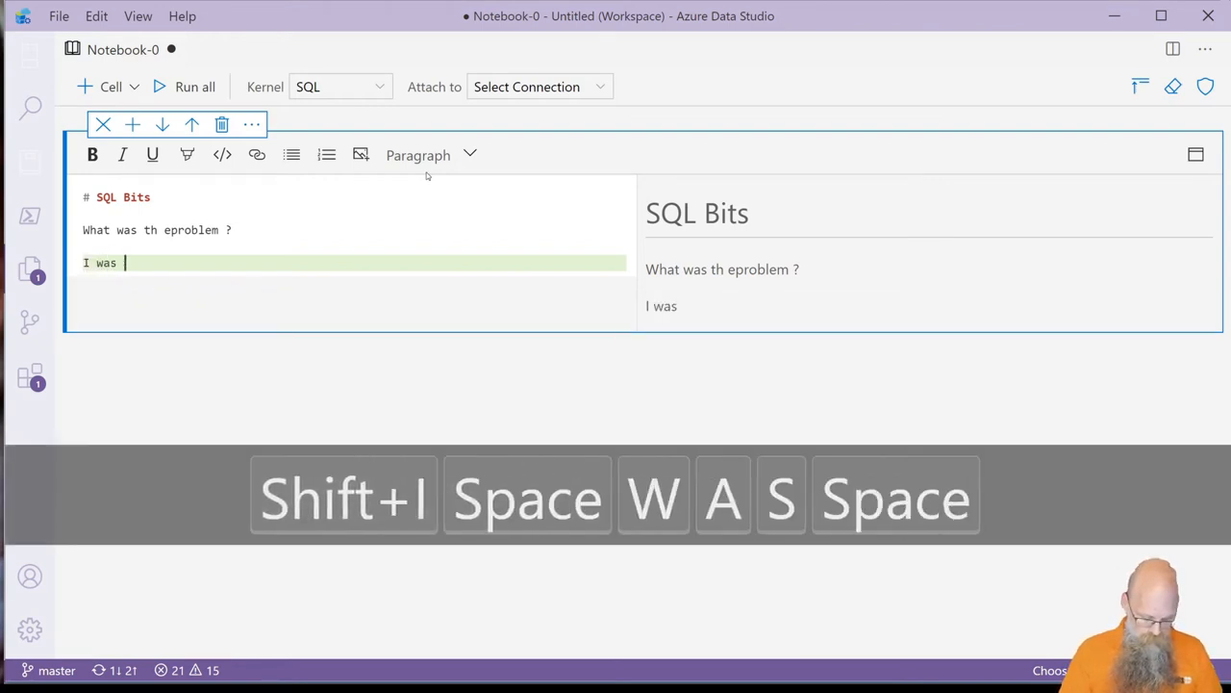
type("responding to")
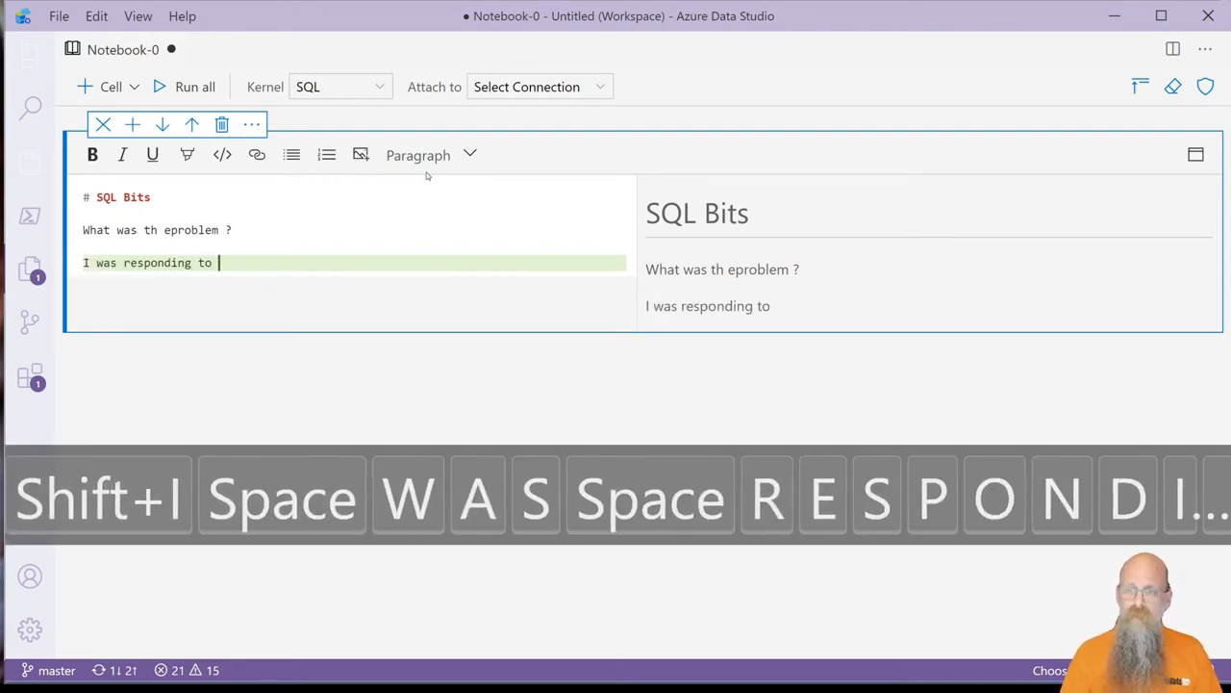
type("inv")
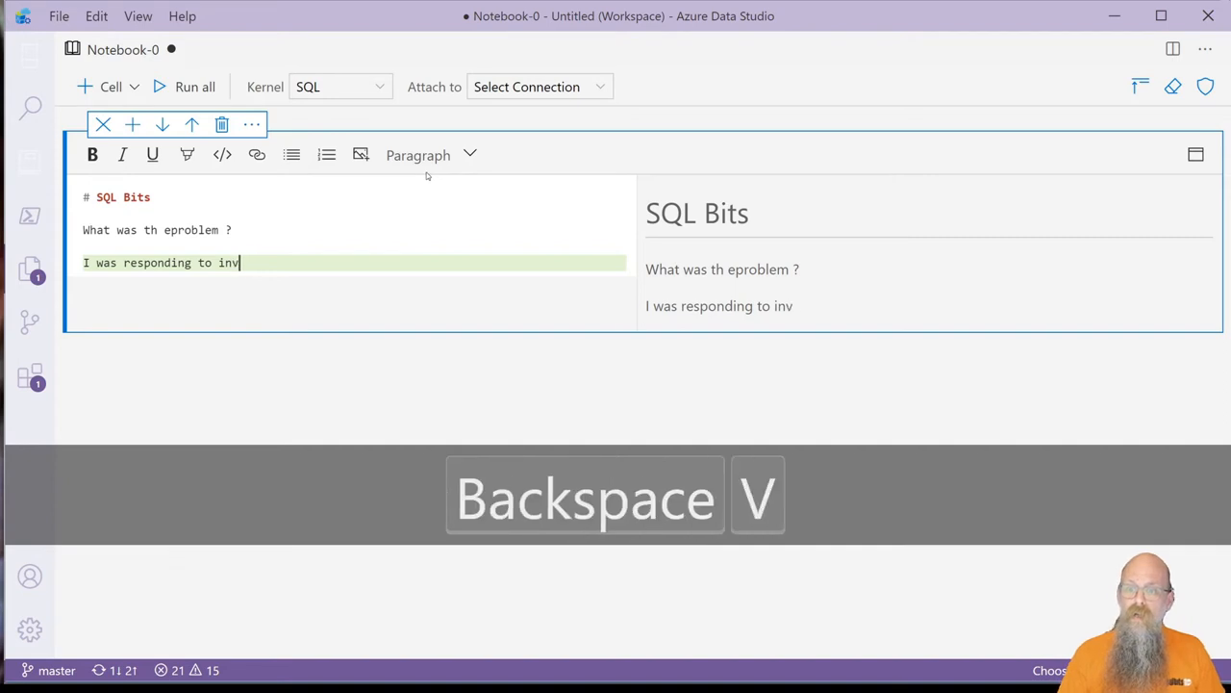
type("cifr")
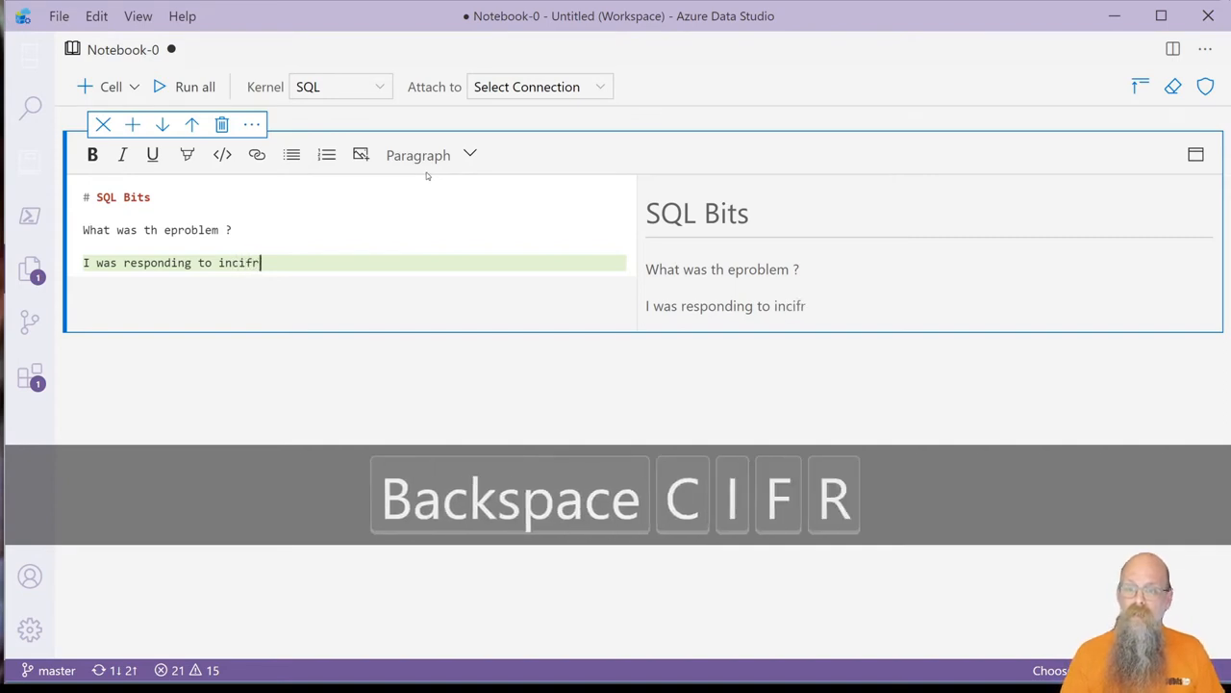
type("den")
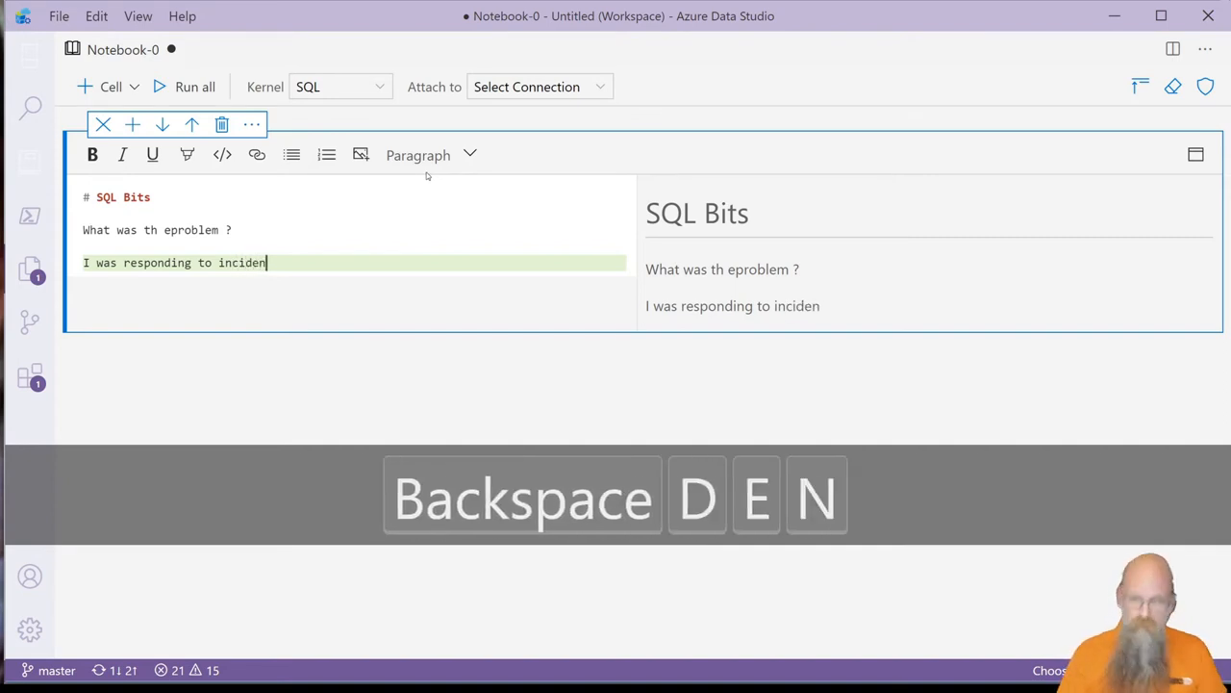
type("t")
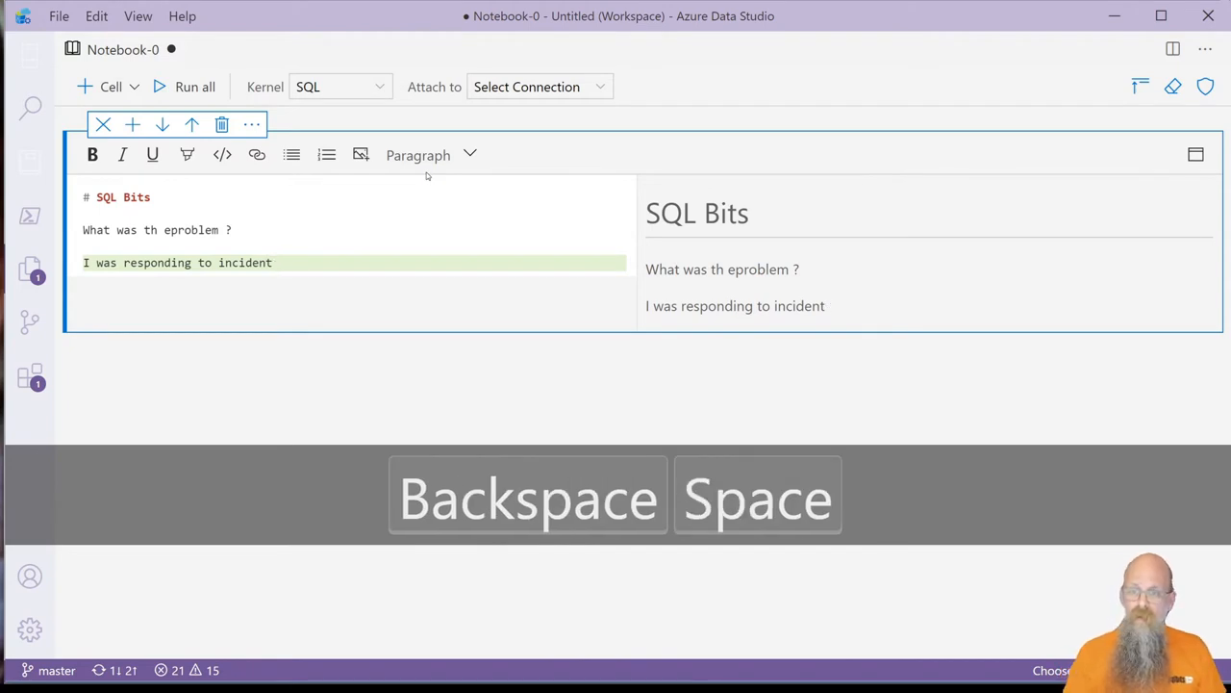
type("and I ran this quer")
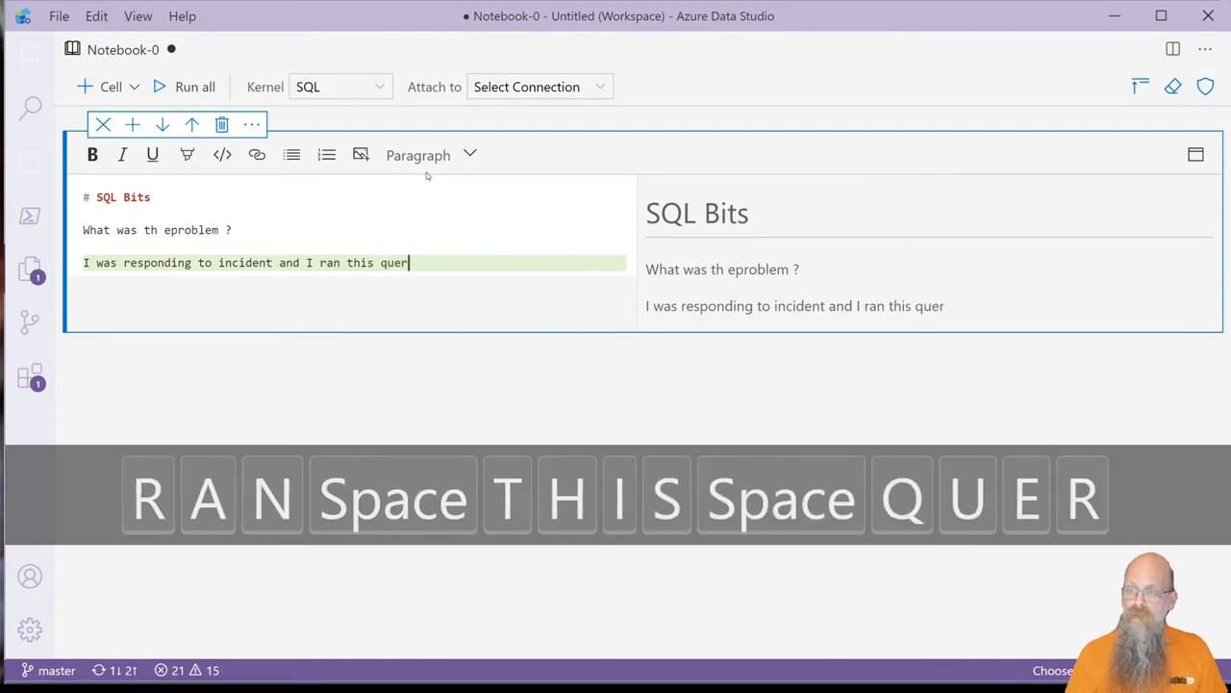
type("y")
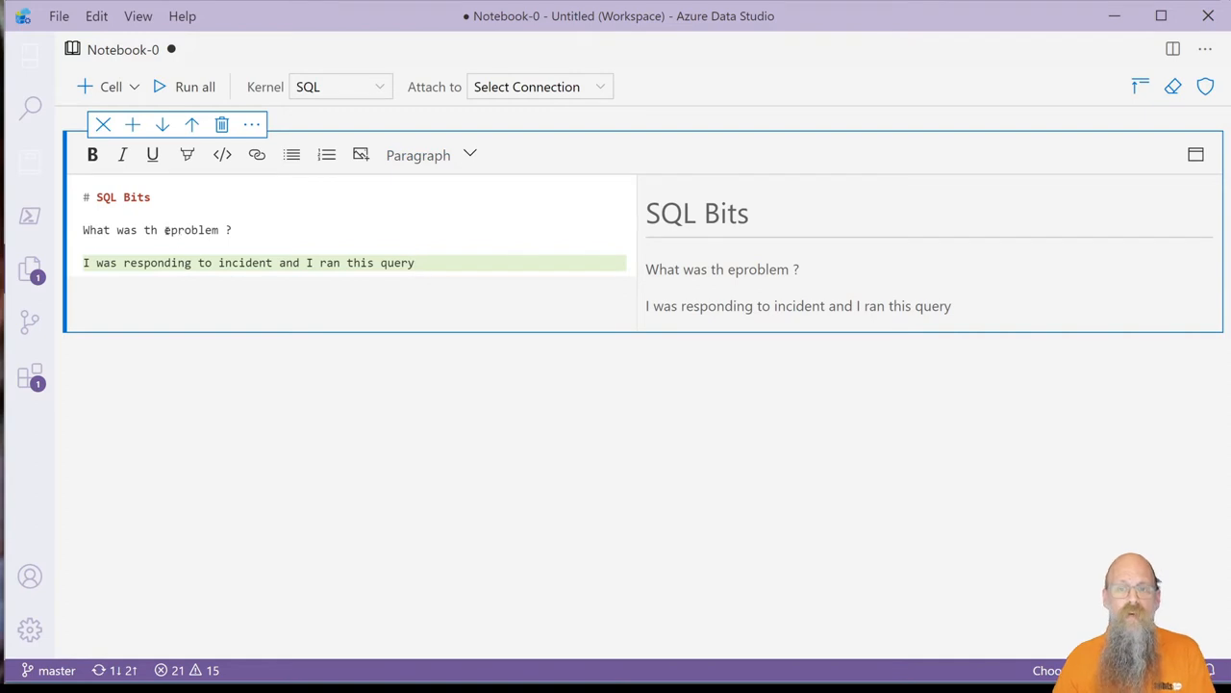
key("space")
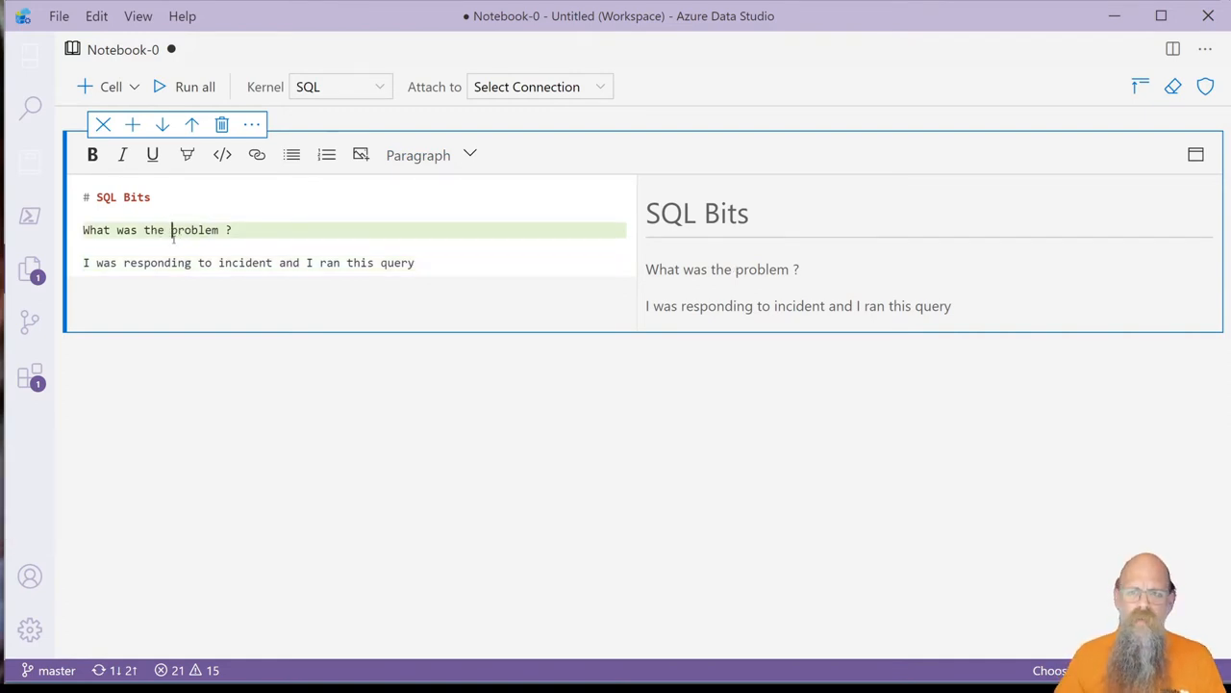
left_click(109, 84)
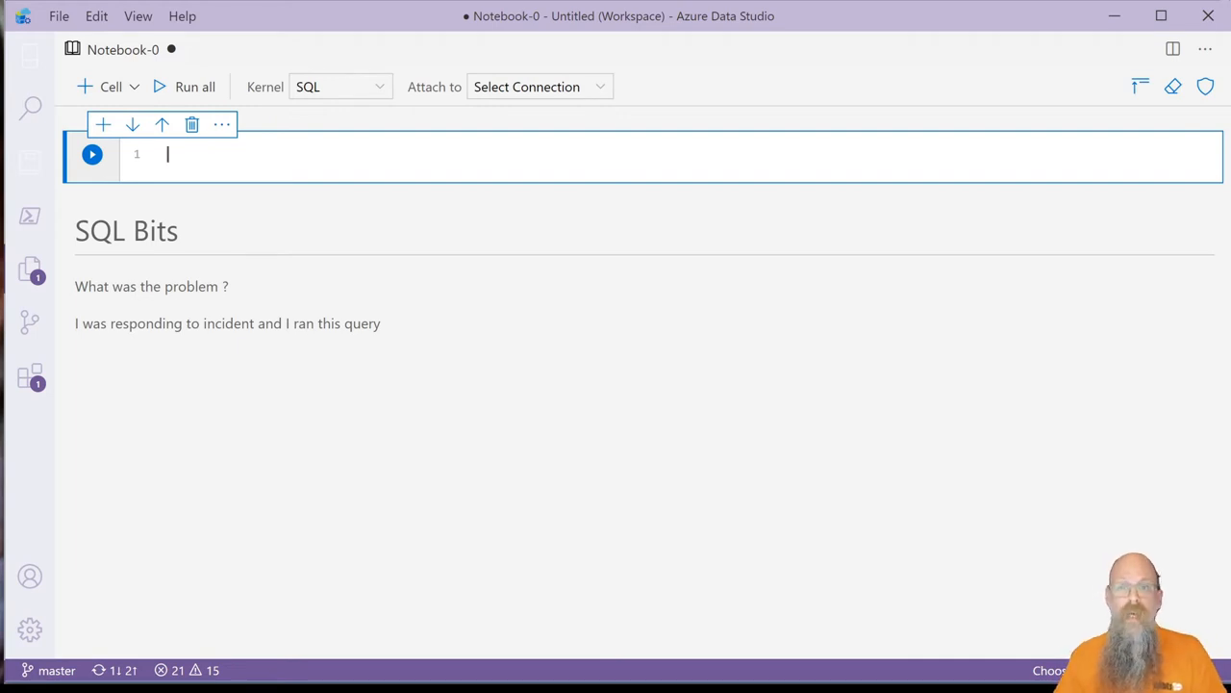
mouse_move(161, 123)
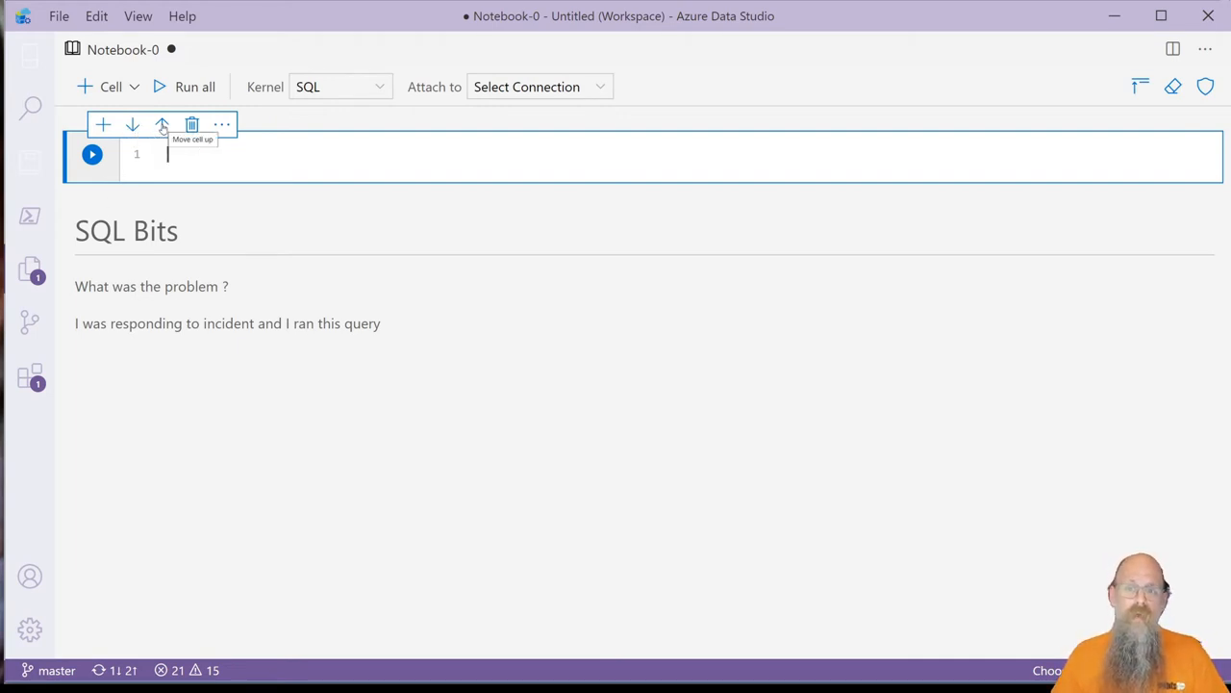
mouse_move(187, 425)
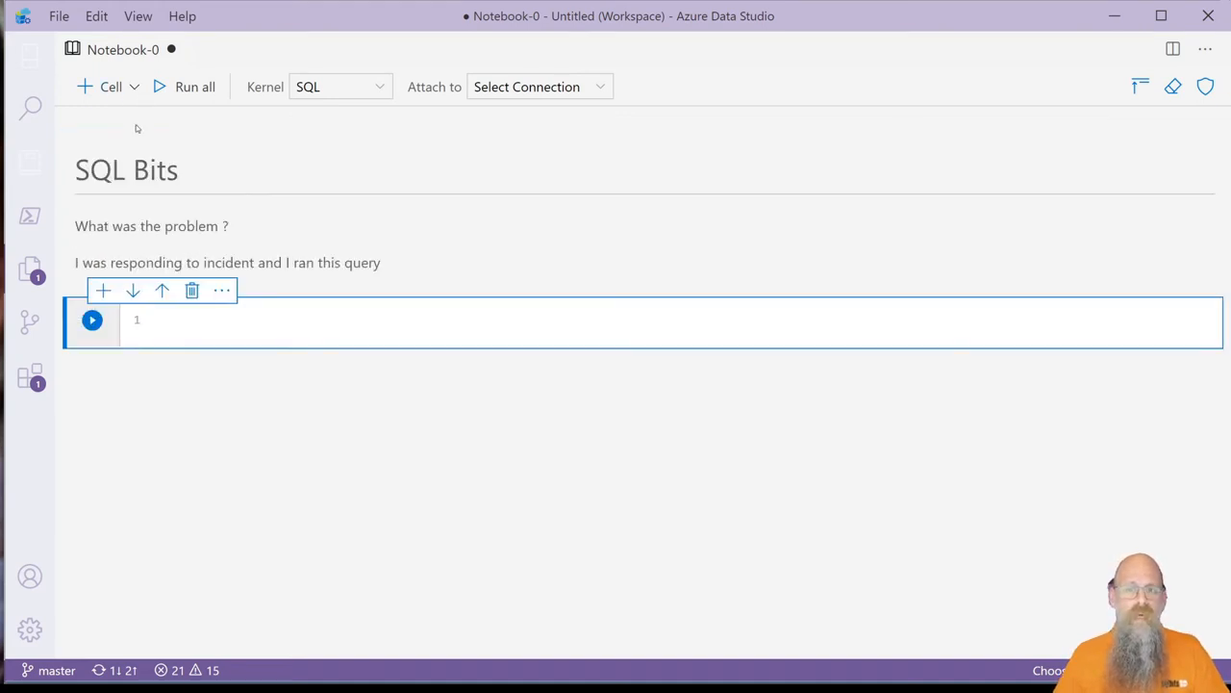
left_click(196, 323)
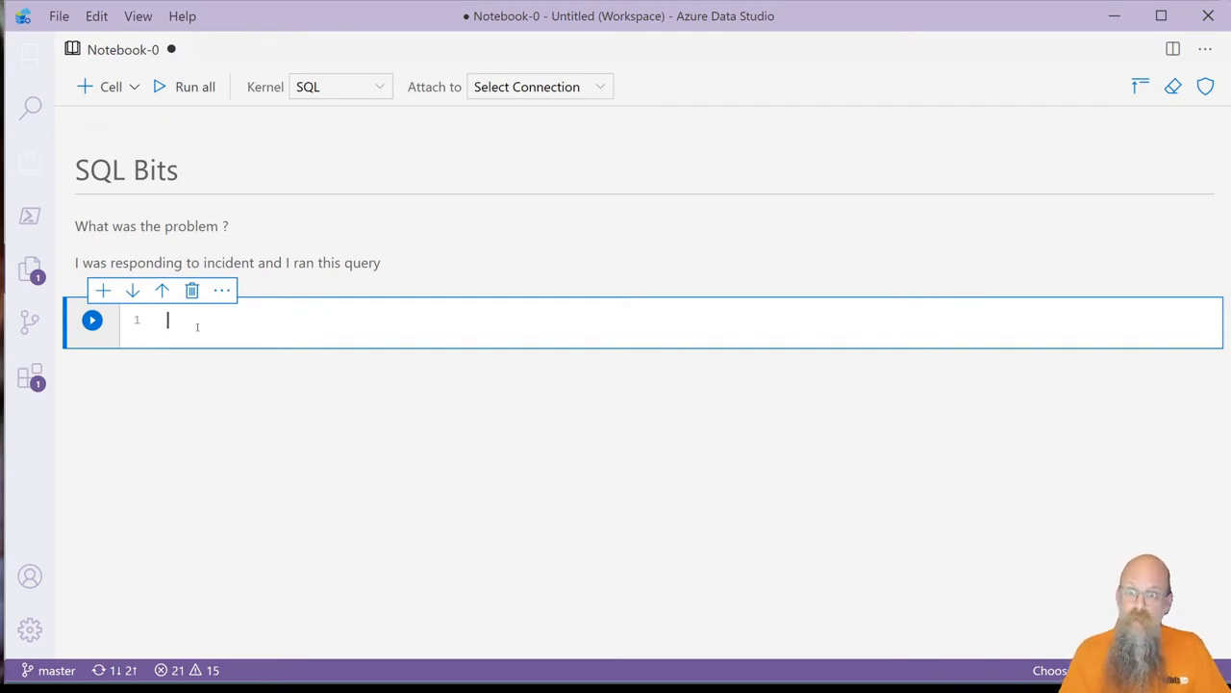
type("SELECT")
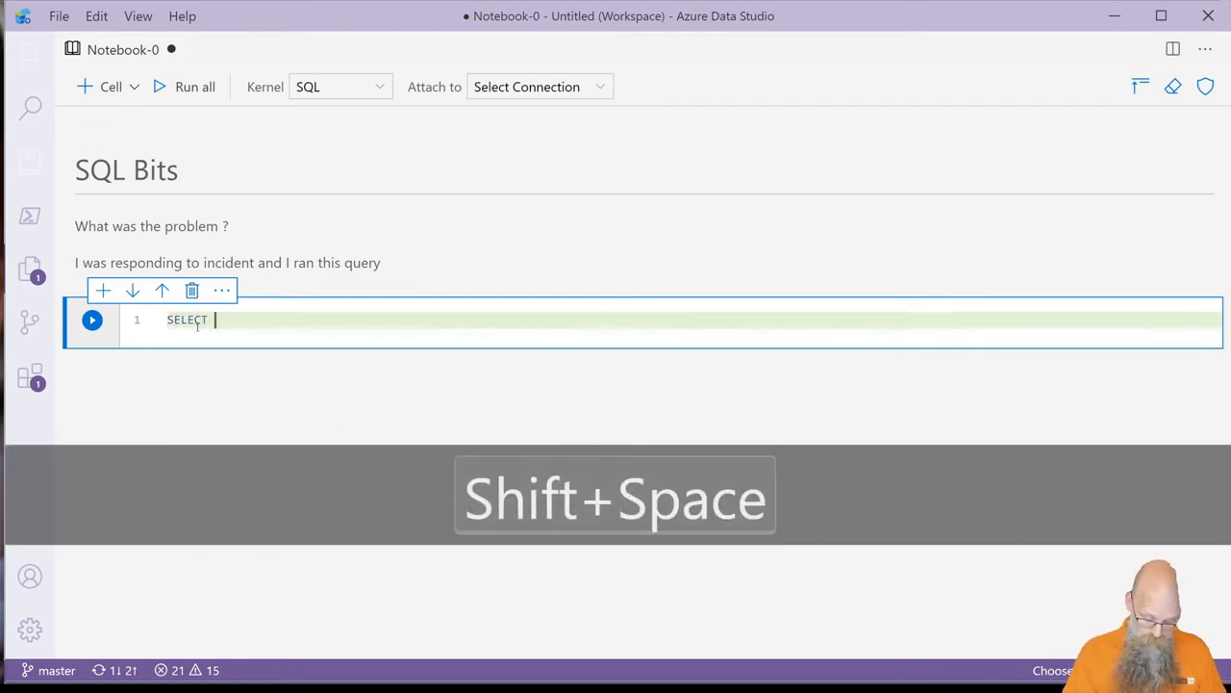
type("@@SER")
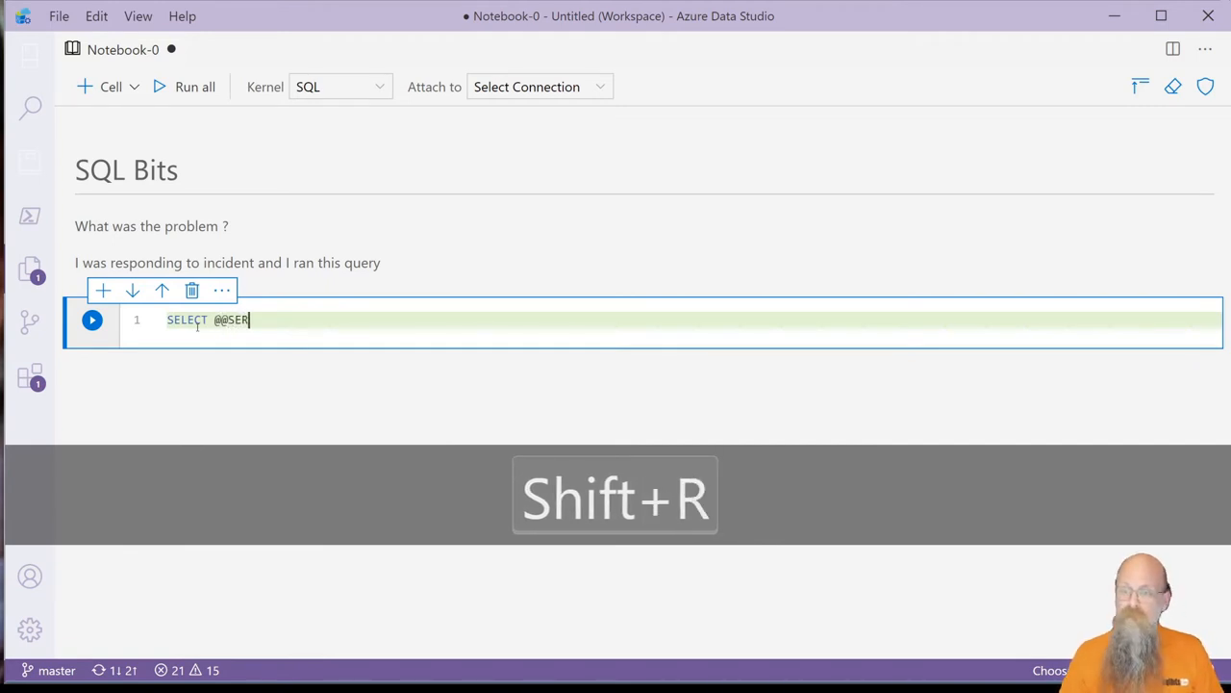
type("VERBA")
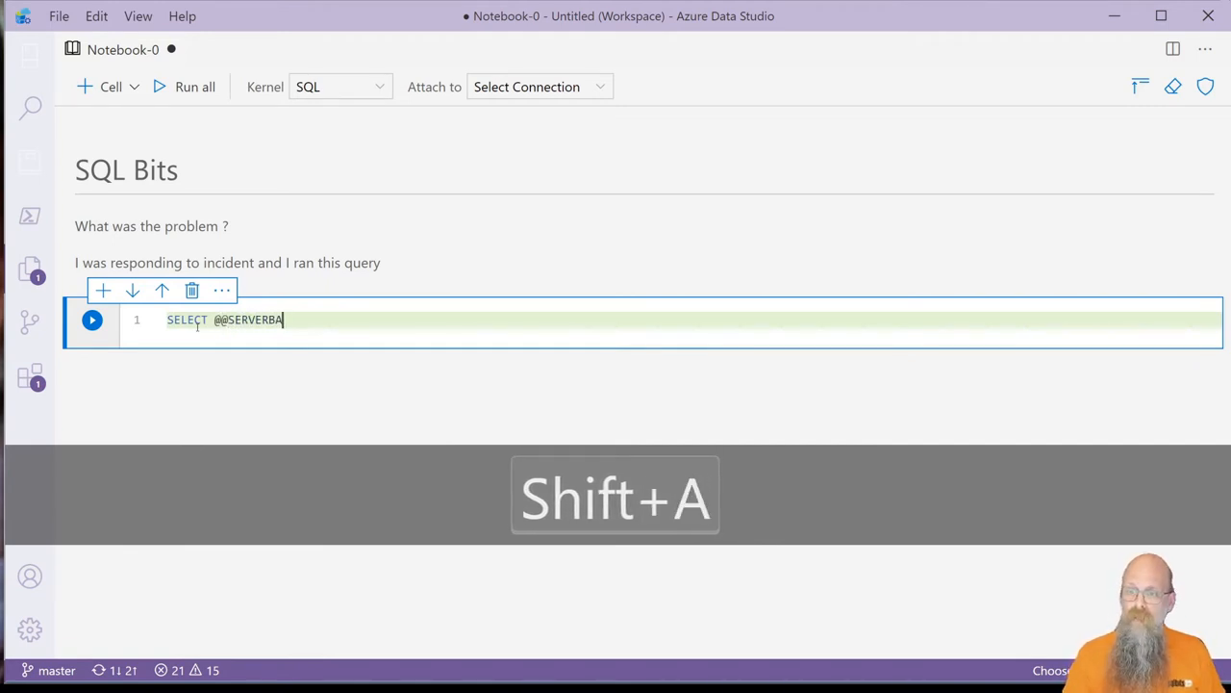
type("NA")
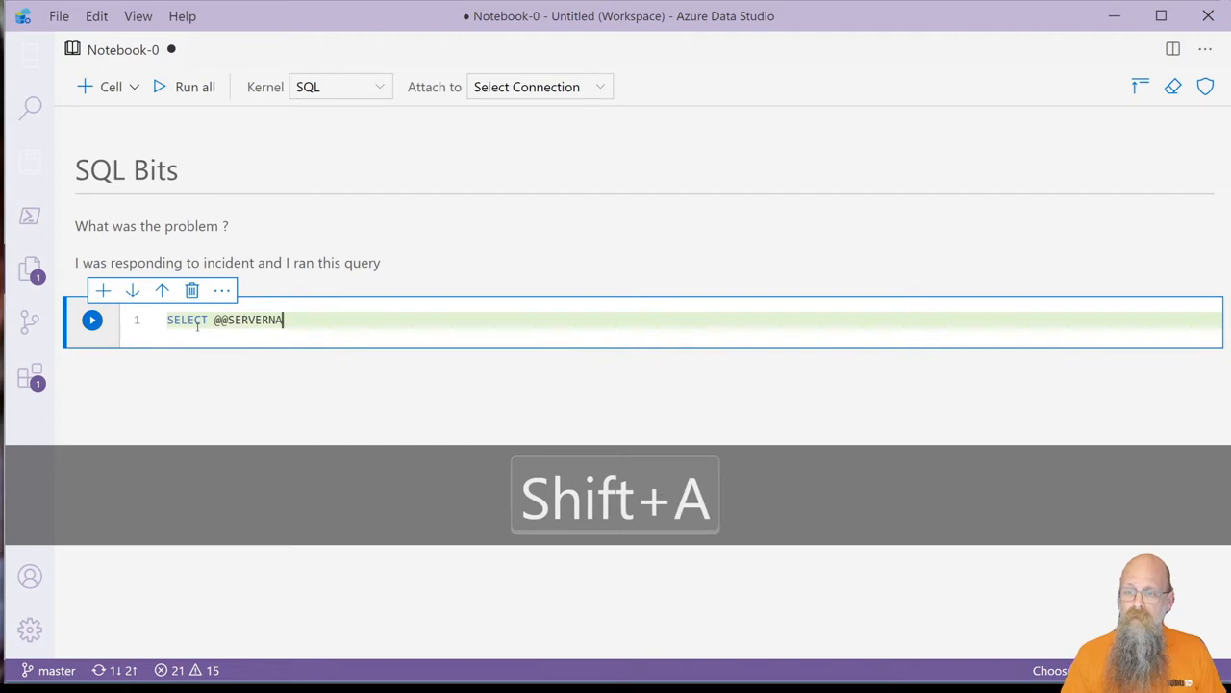
type("ME")
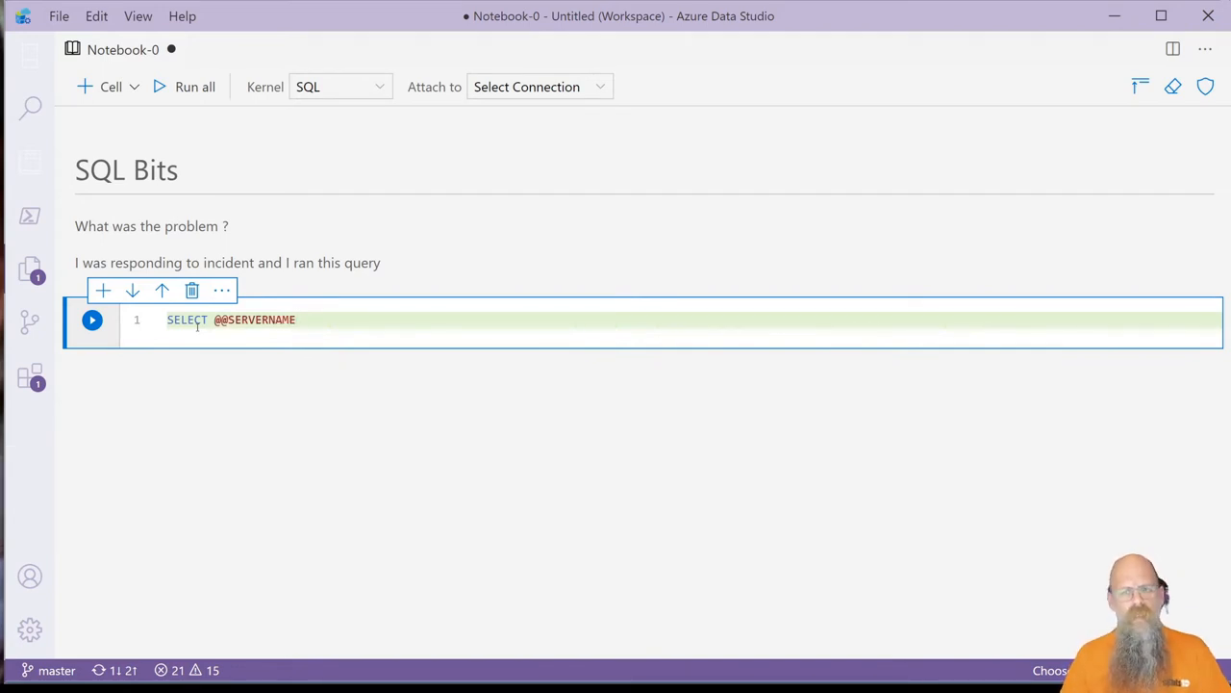
key("Backspace")
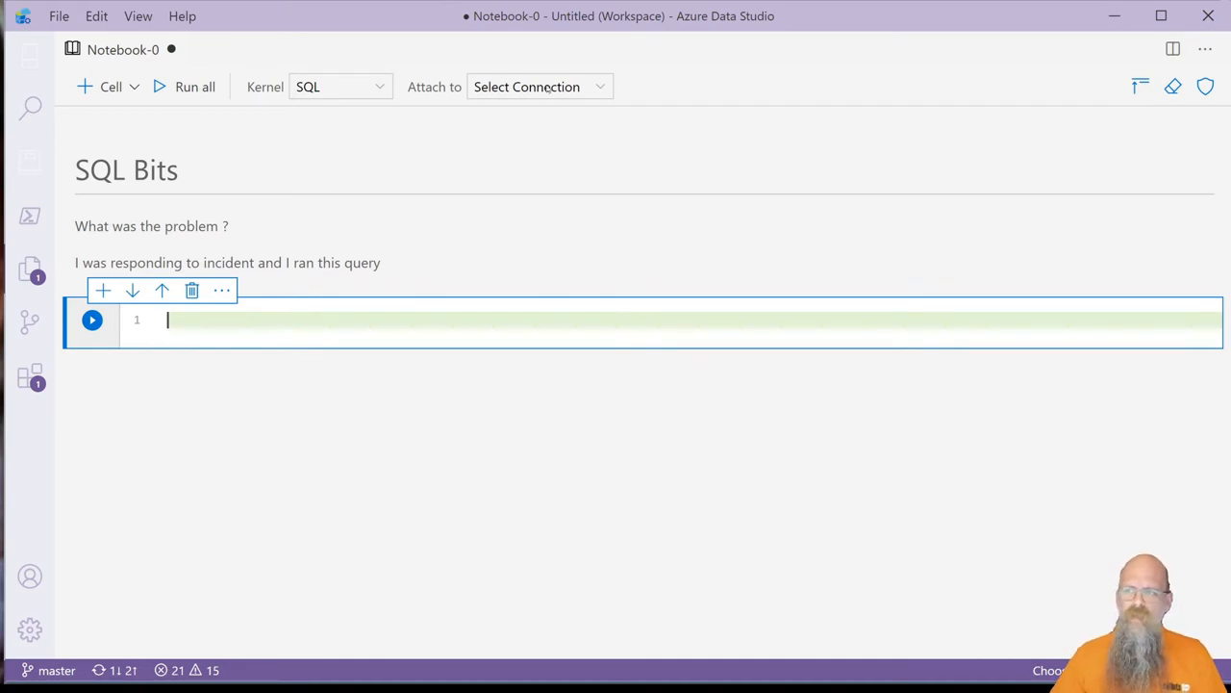
- Attach the notebook to the saved SQL 1 connection in the dbatools containers group
left_click(539, 85)
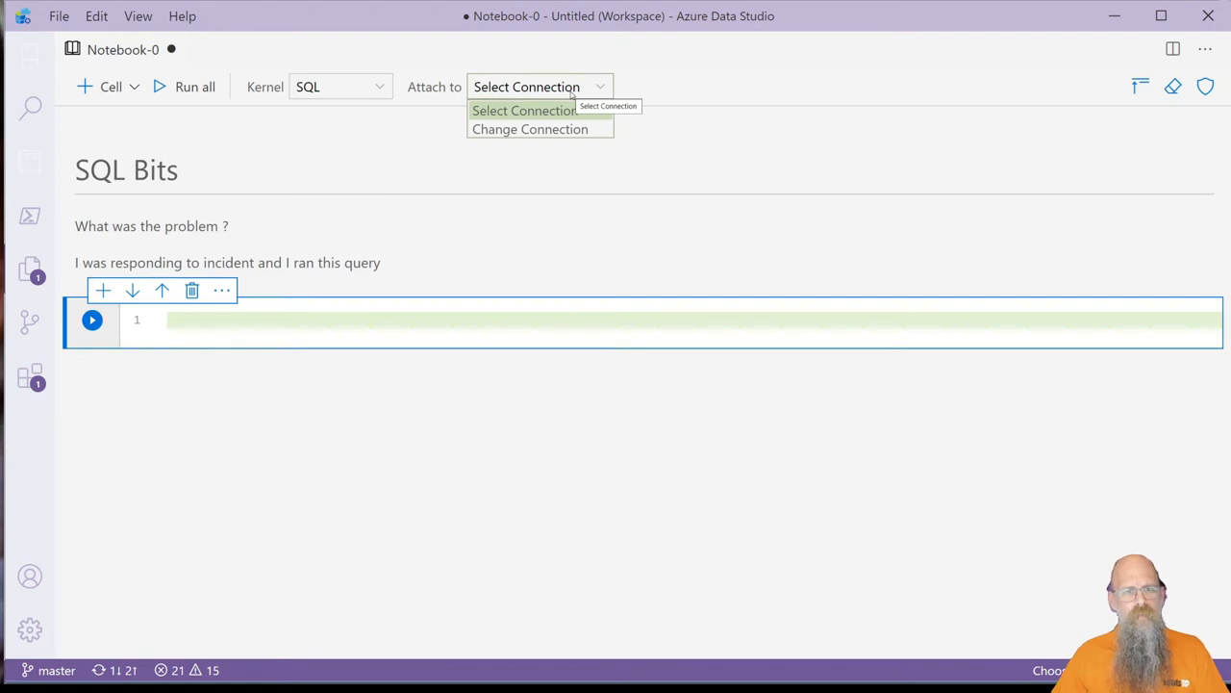
mouse_move(531, 109)
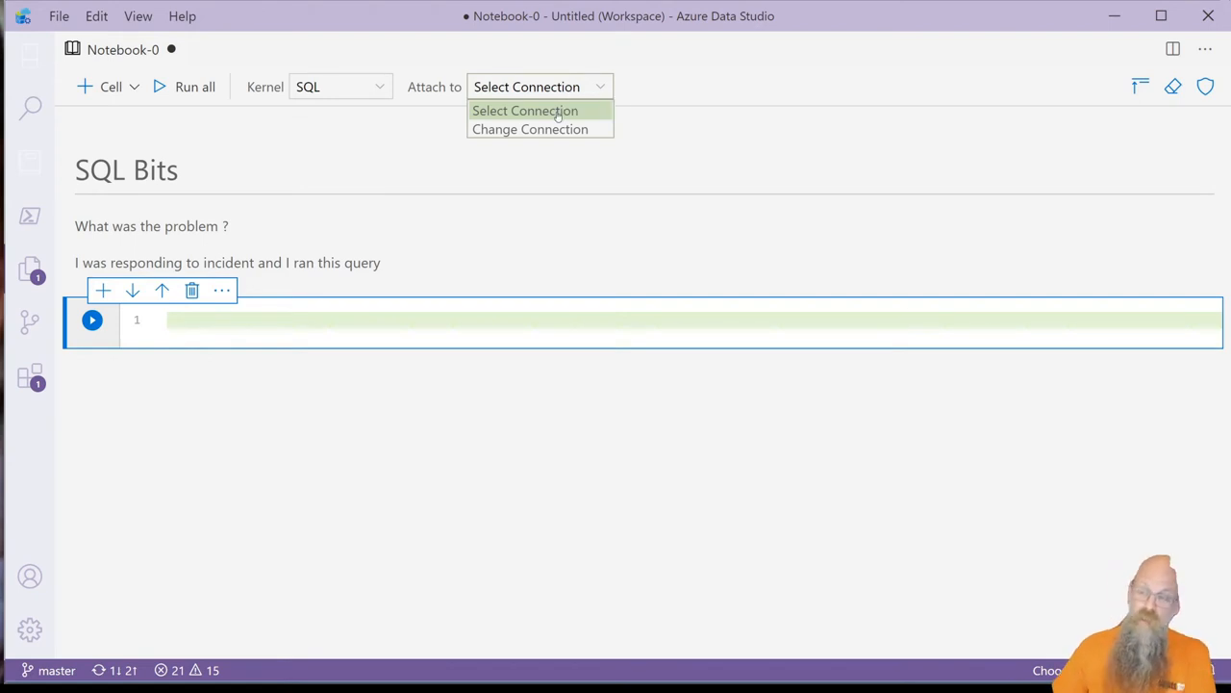
mouse_move(547, 129)
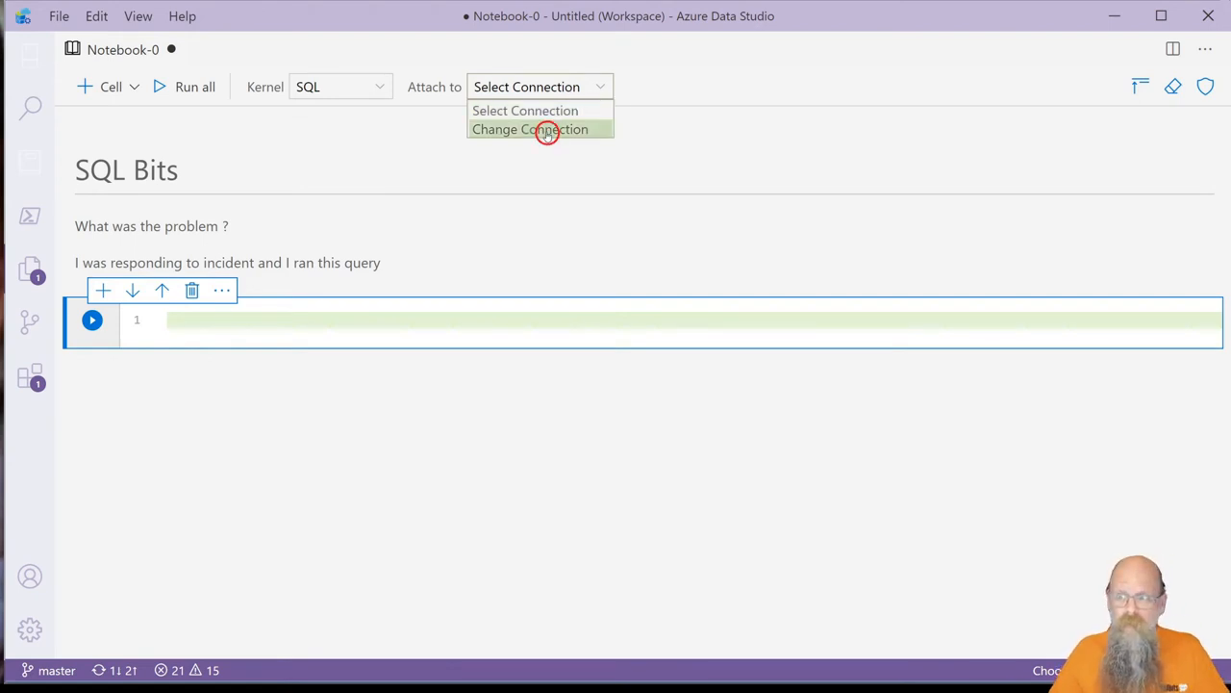
left_click(539, 129)
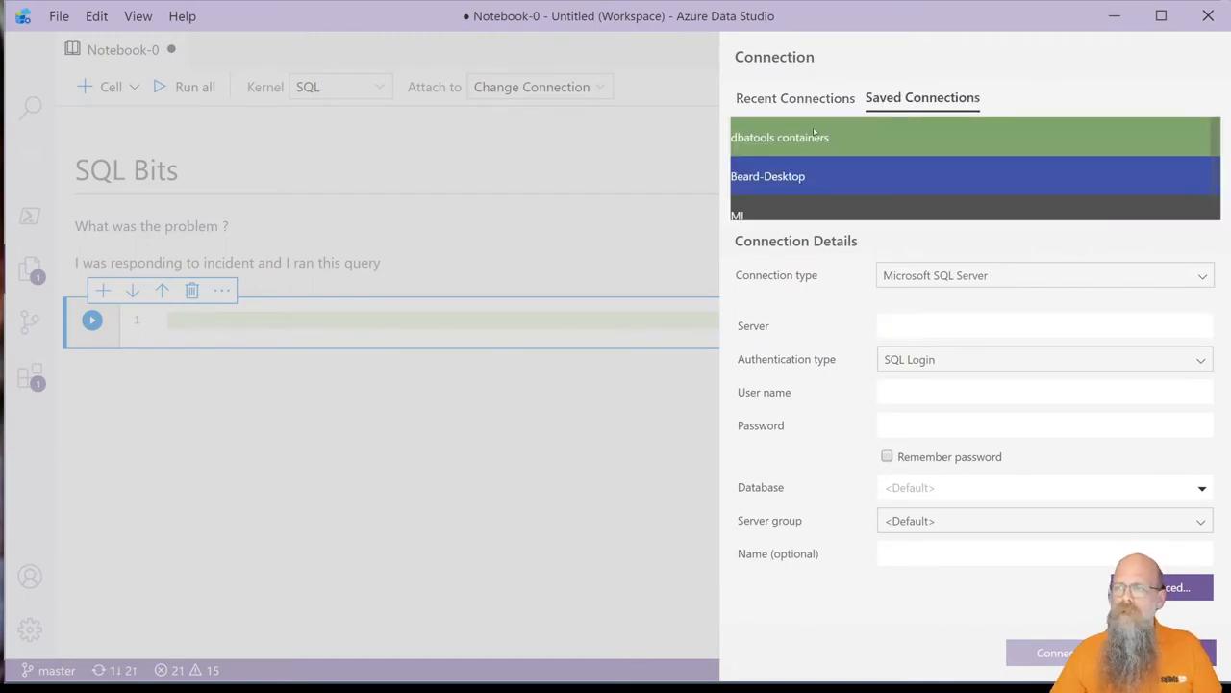
left_click(808, 136)
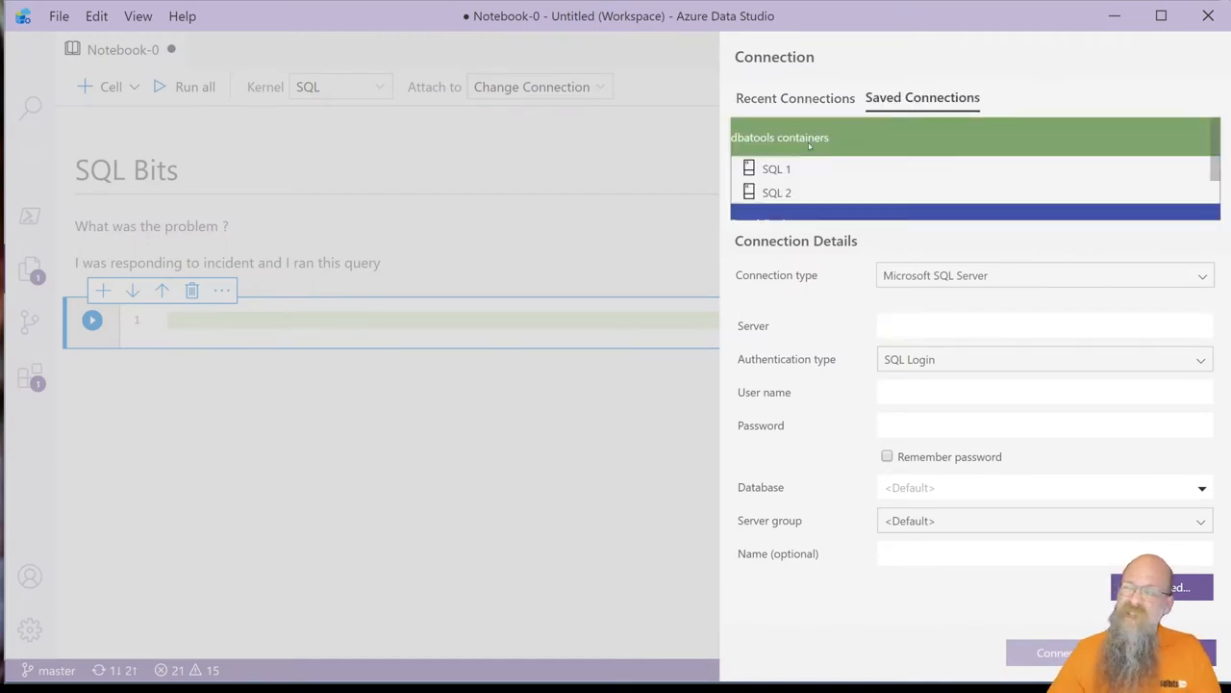
left_click(773, 170)
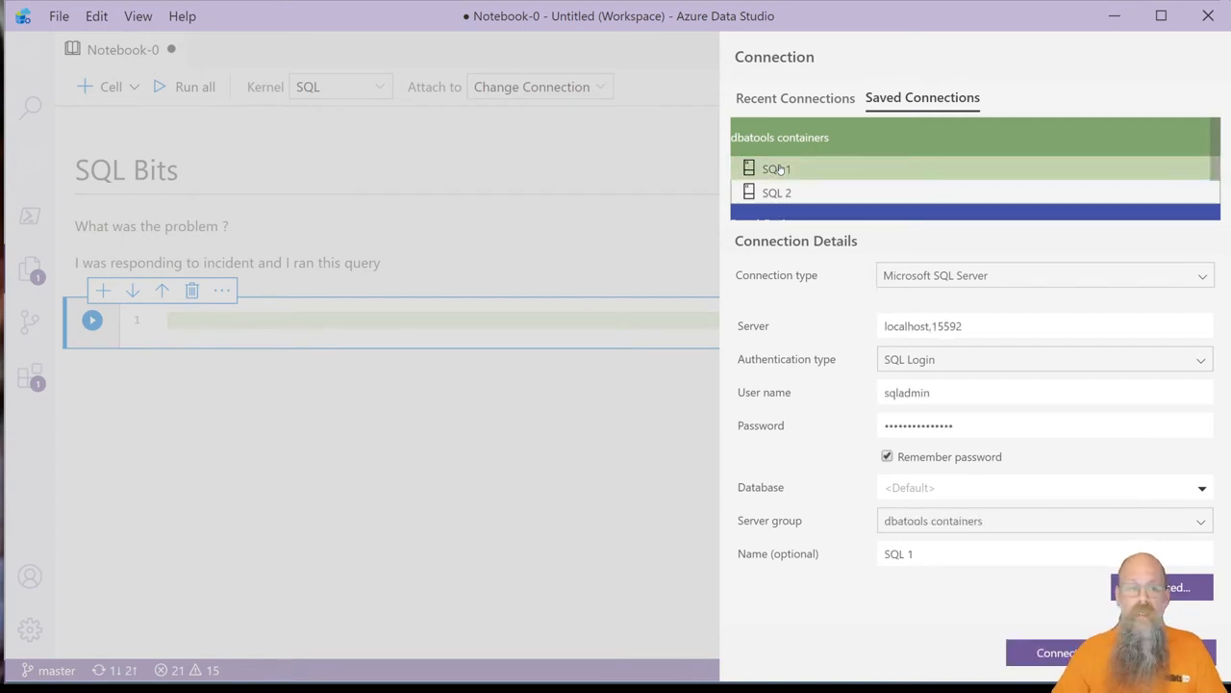
left_click(1056, 650)
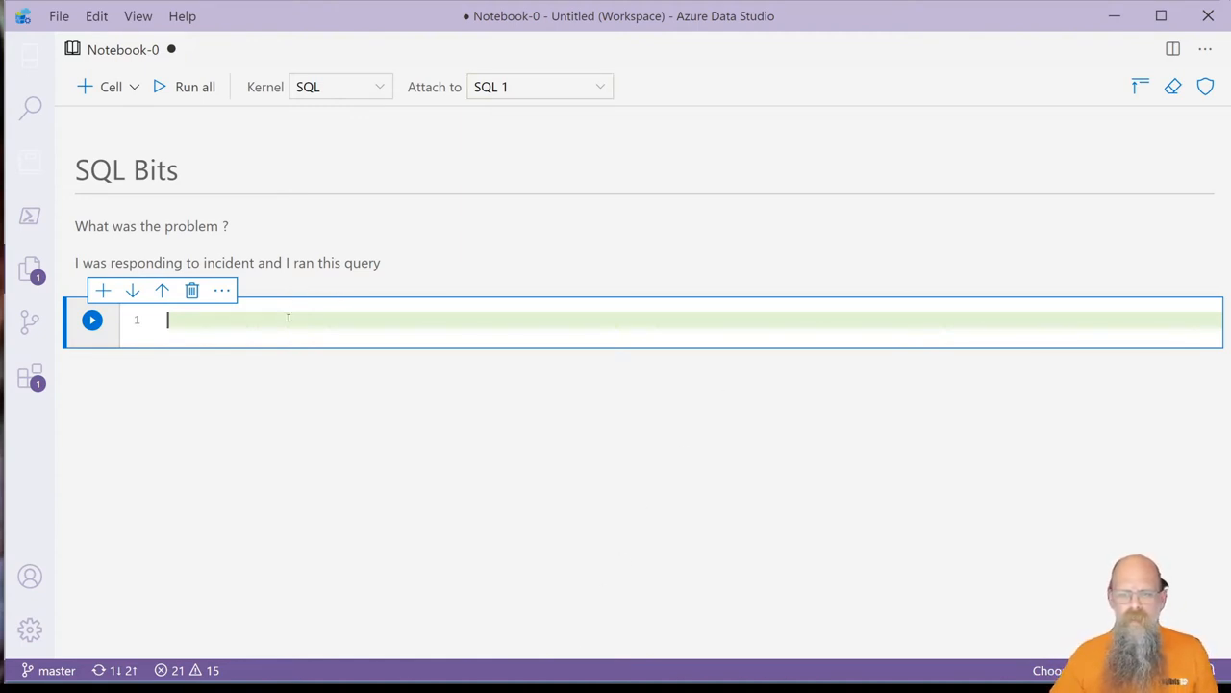
type("SELECT")
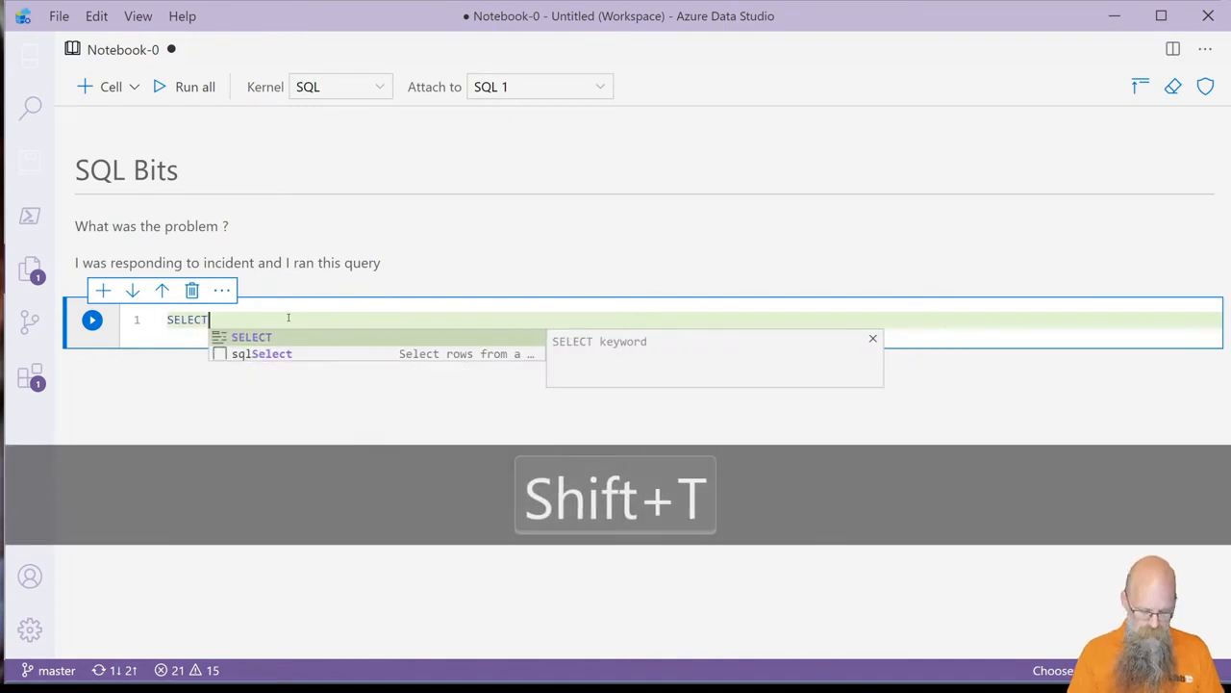
type("@@")
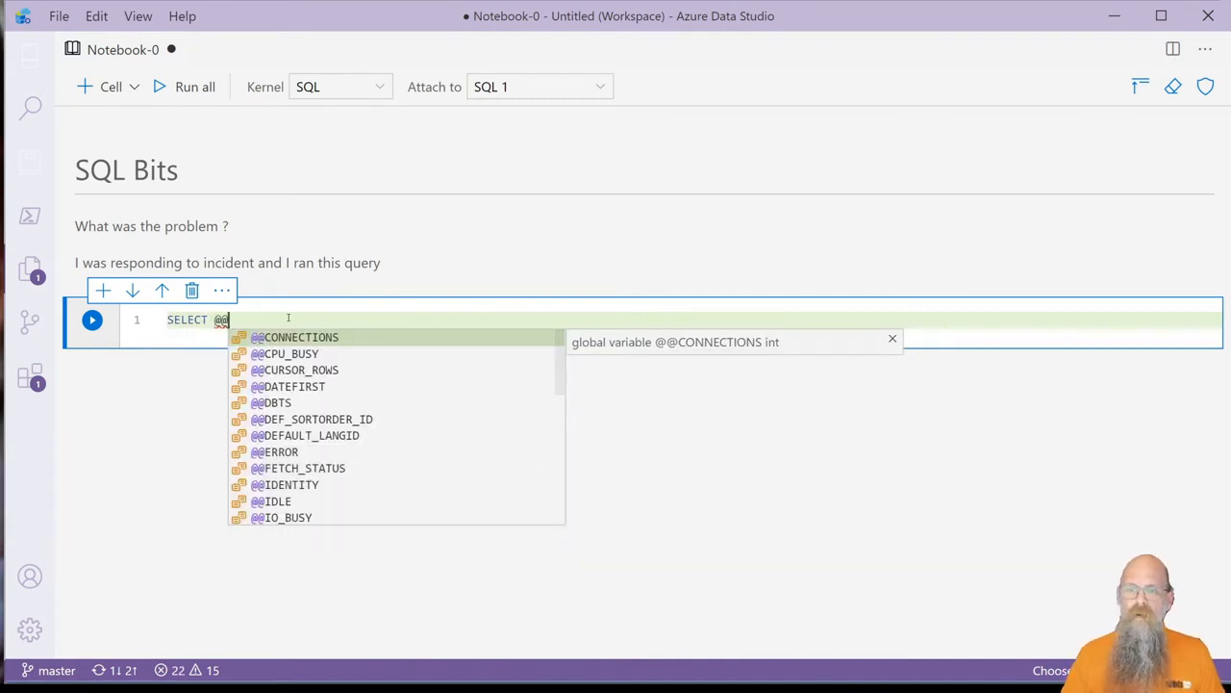
type("SE")
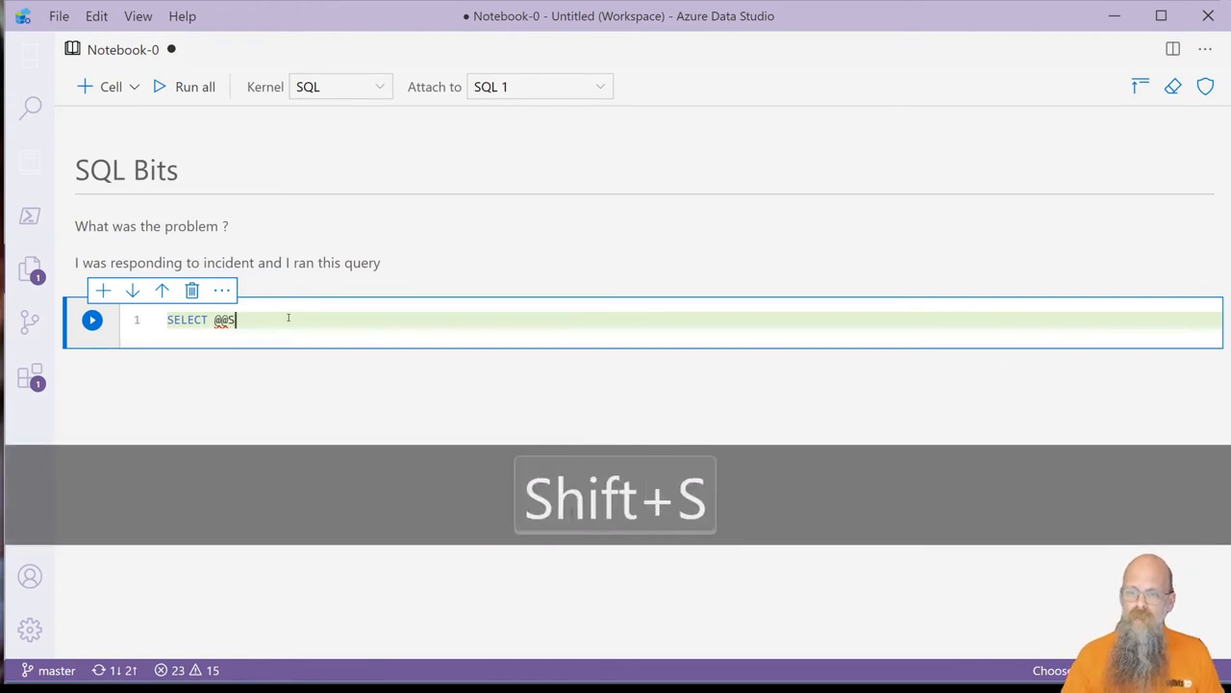
key("Tab")
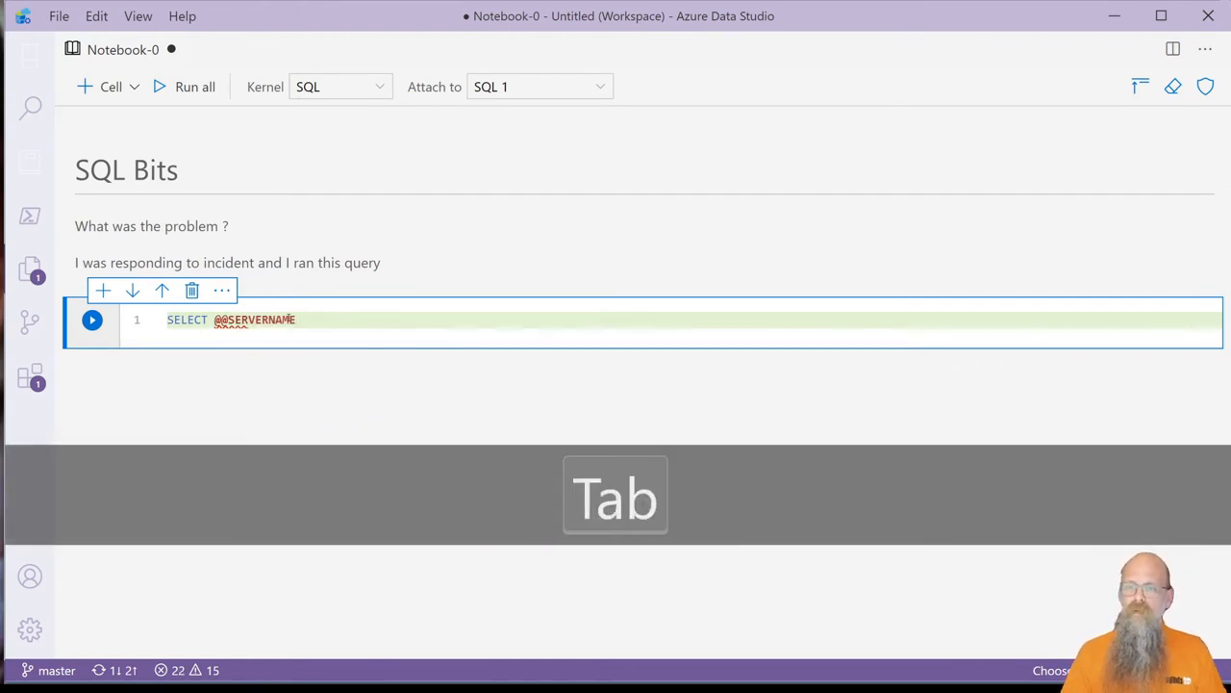
key("Tab")
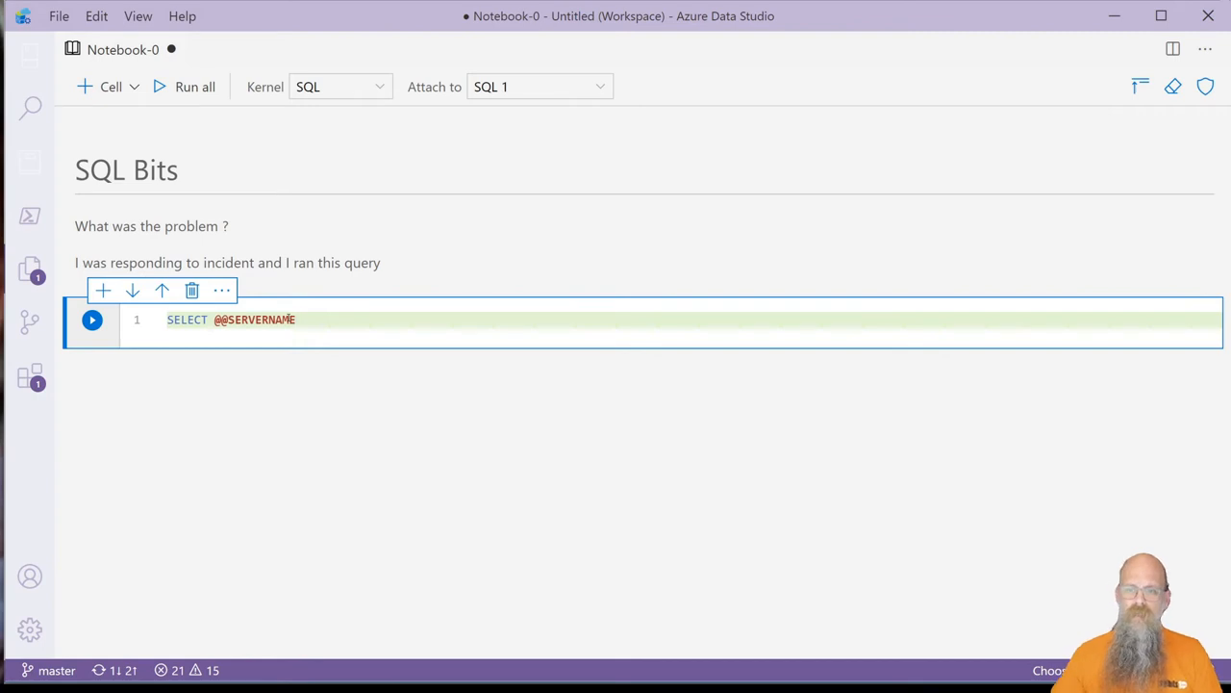
left_click(92, 319)
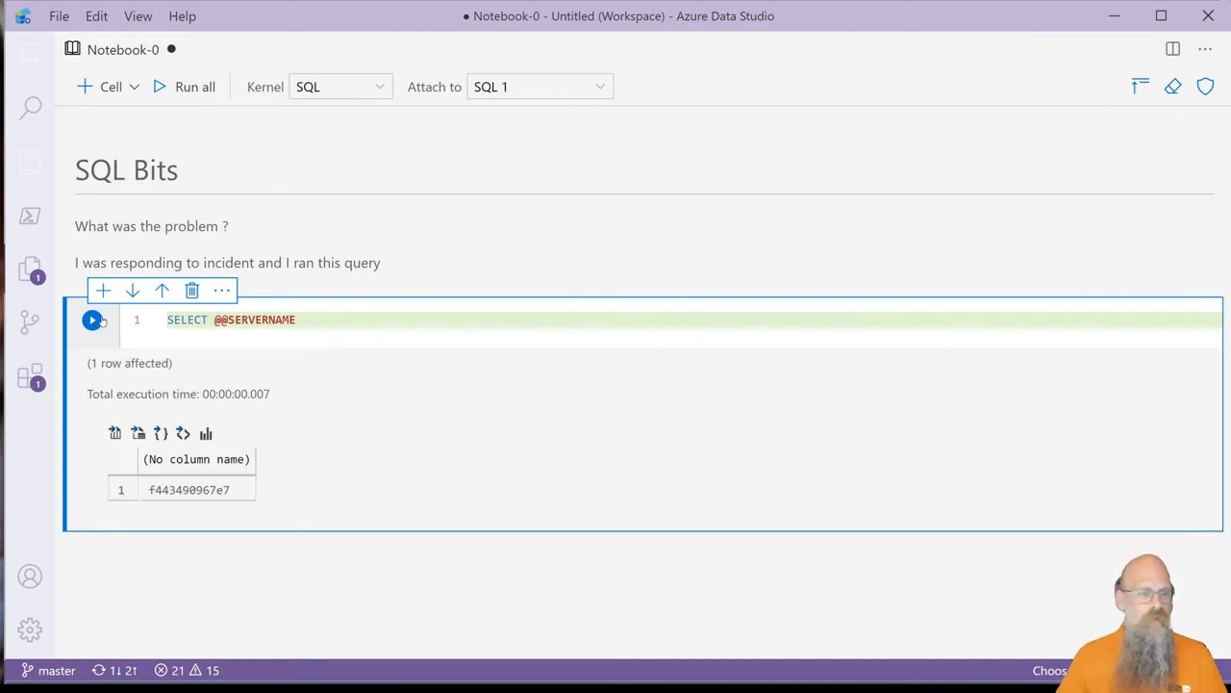
- Alias the column AS SQLBits and rerun the query
key("space")
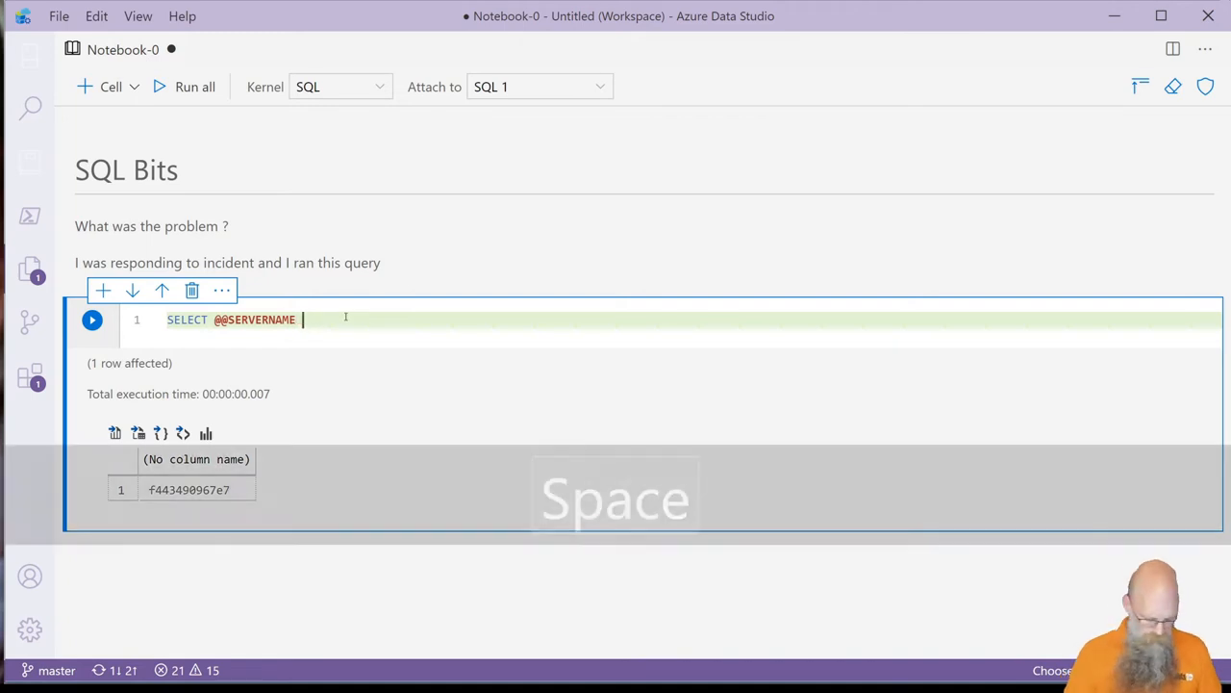
type("AS")
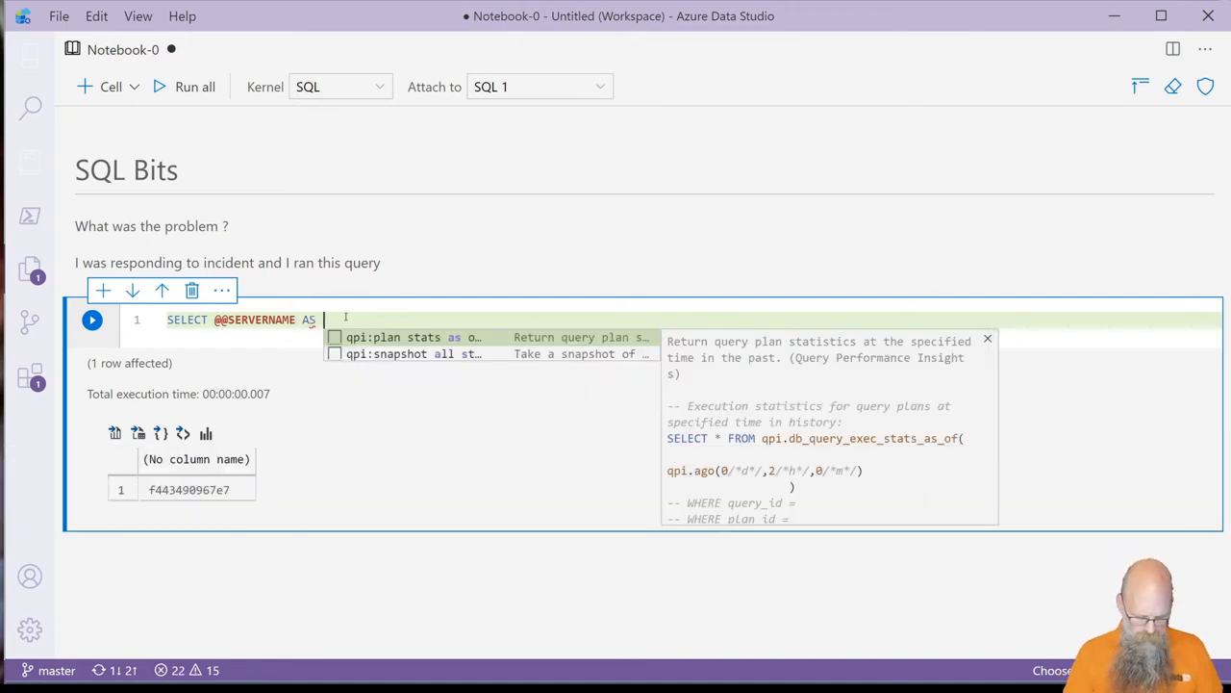
type("SQLBits")
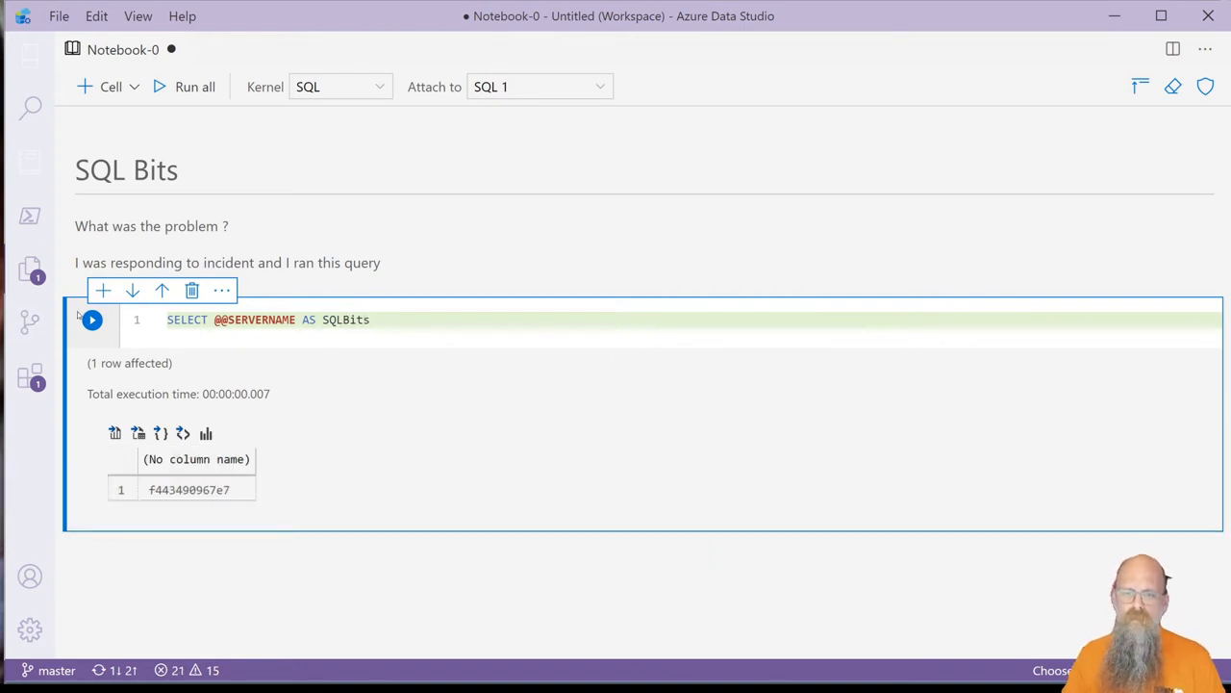
left_click(93, 319)
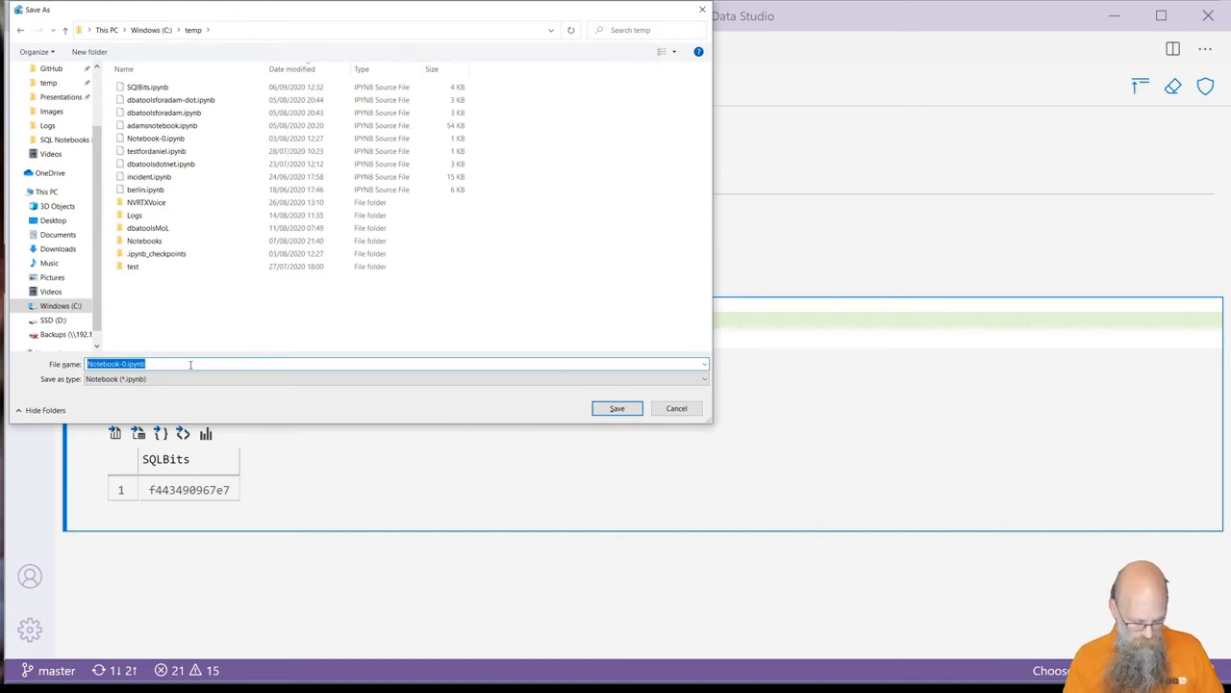
- Save the notebook as 2020SQLbits.ipynb in the temp folder
type("2020SQLbits")
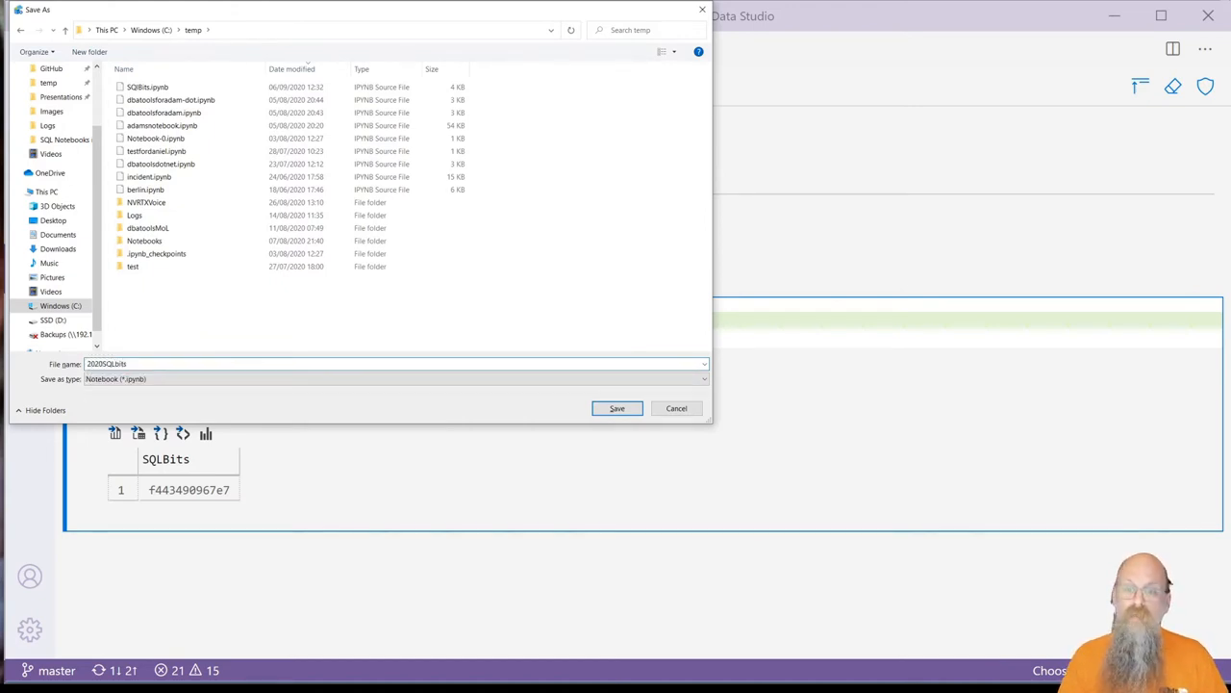
left_click(615, 408)
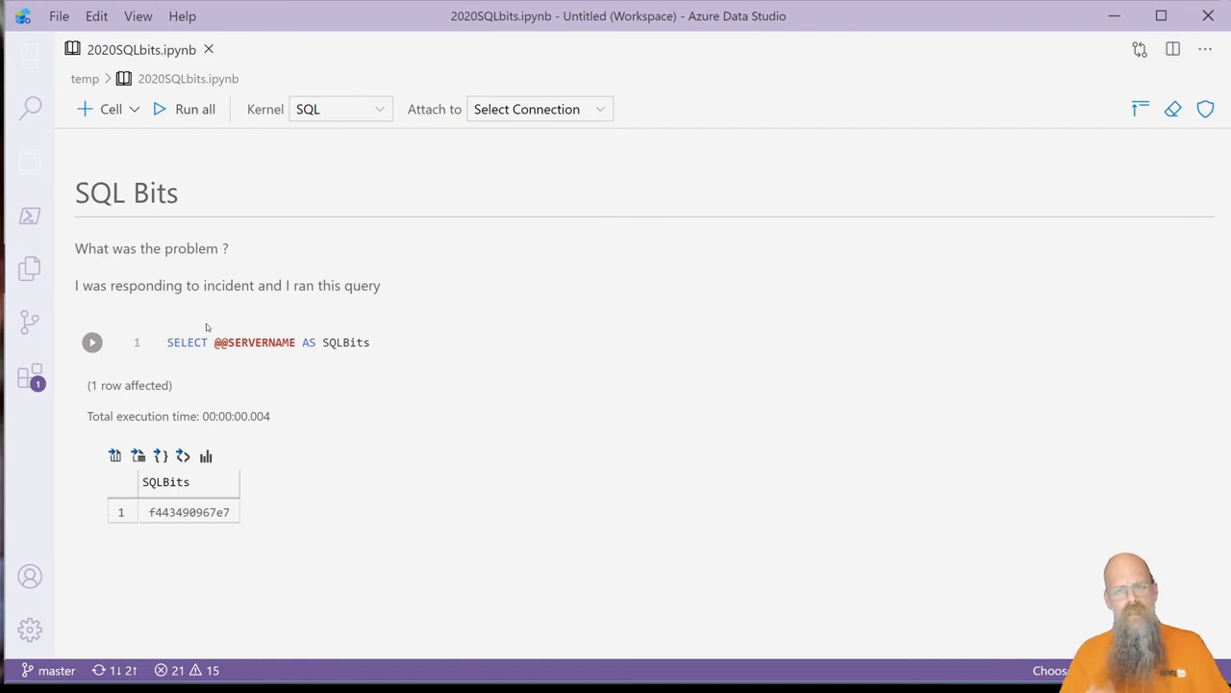
- Reopen the saved 2020SQLbits.ipynb notebook after restarting, waiting for kernels to load
left_click(92, 343)
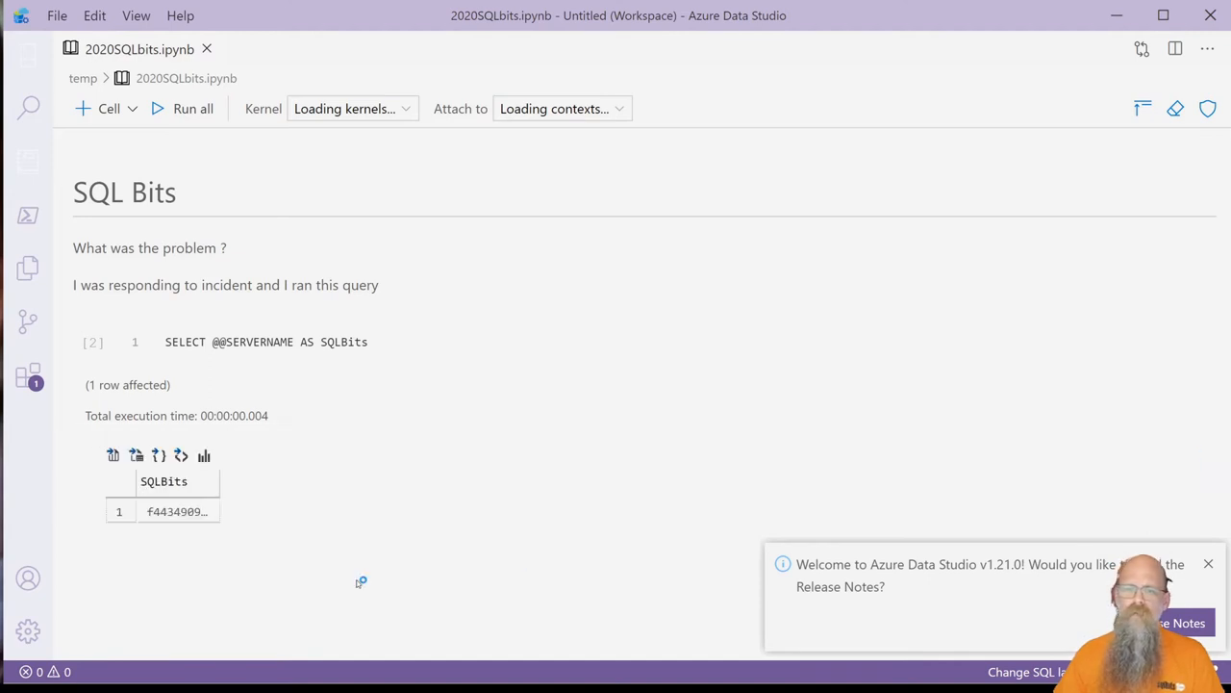
mouse_move(298, 565)
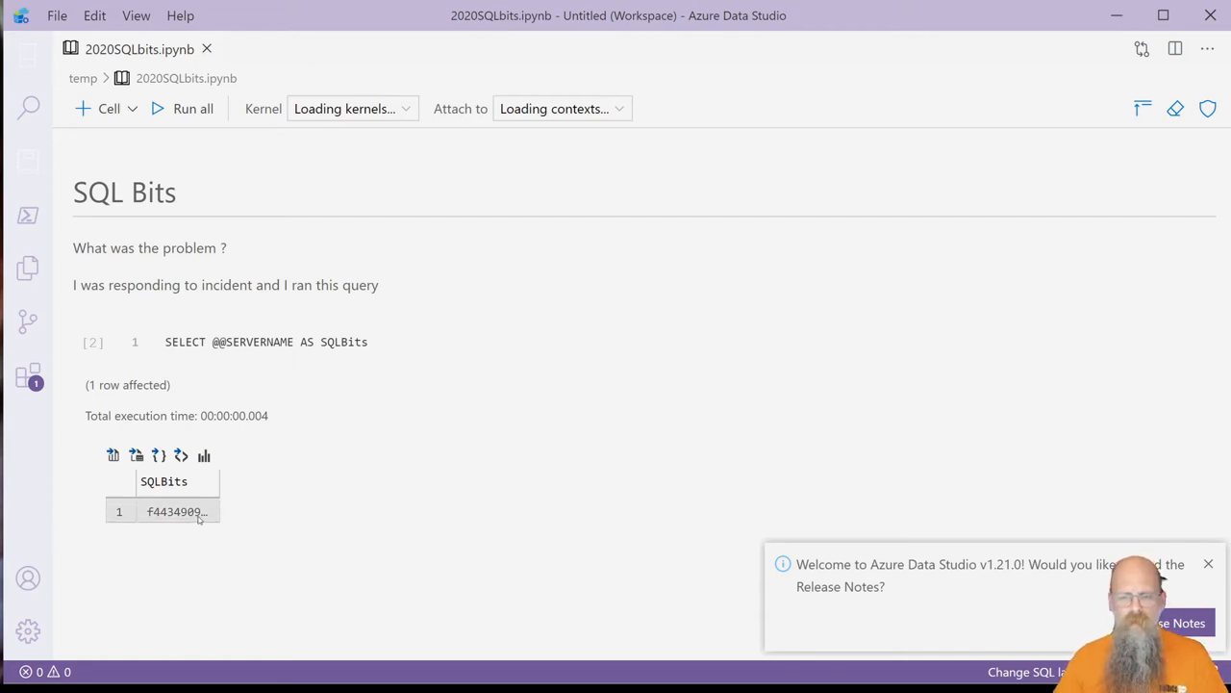
left_click(177, 512)
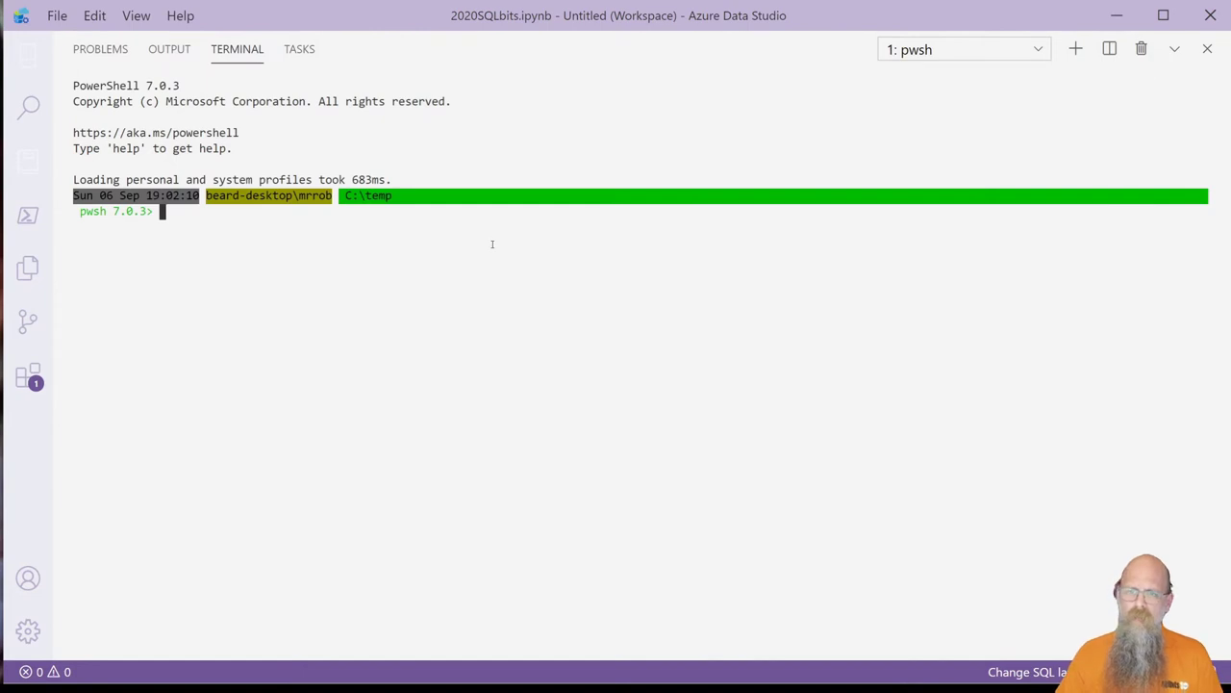
- Print the raw JSON of c:\temp\2020SQLbits.ipynb in the terminal with Get-Content
type("get-con")
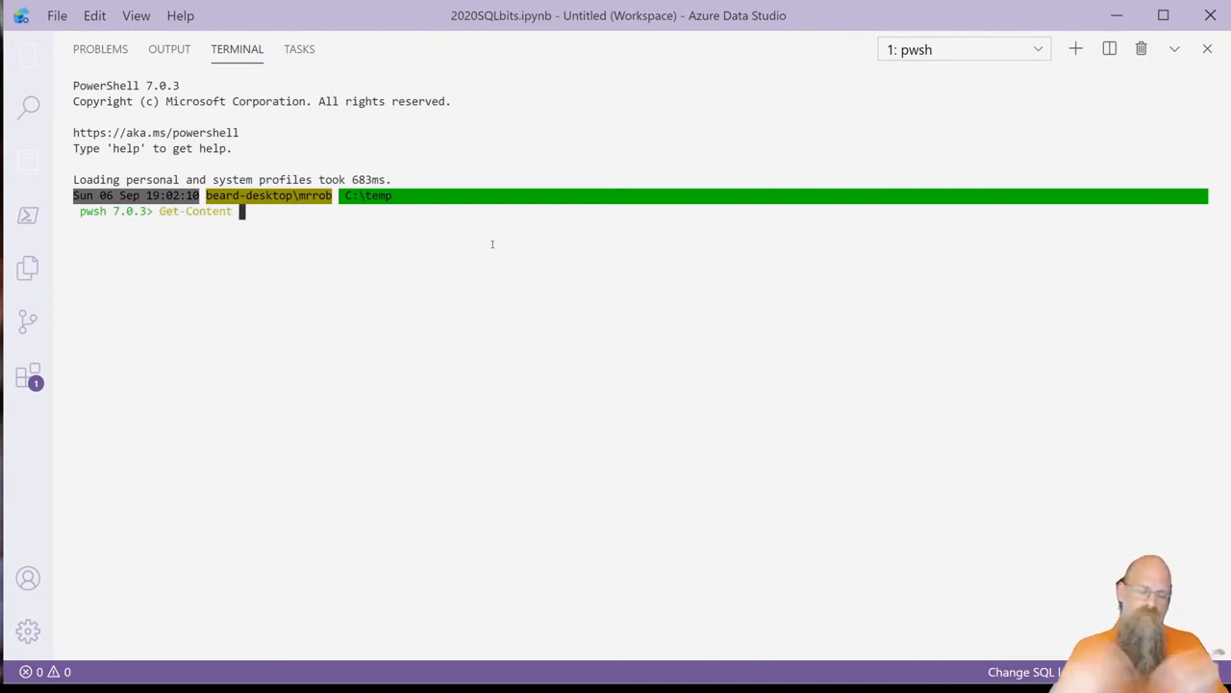
type("c:")
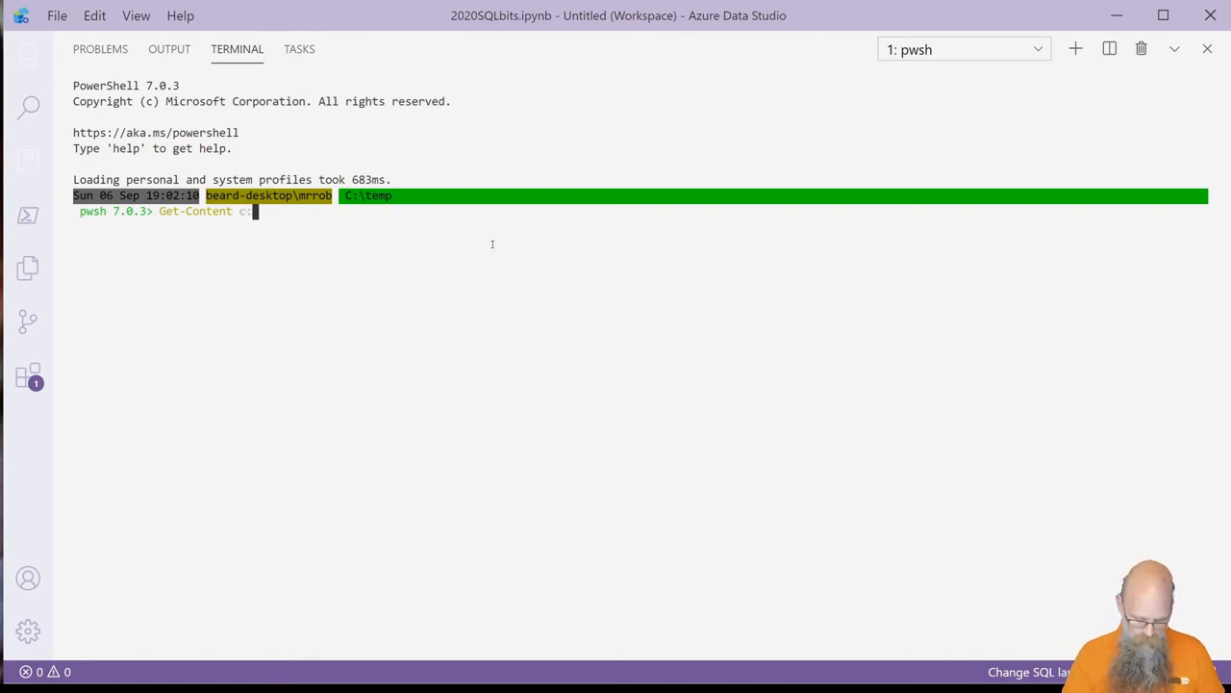
type("temp\\")
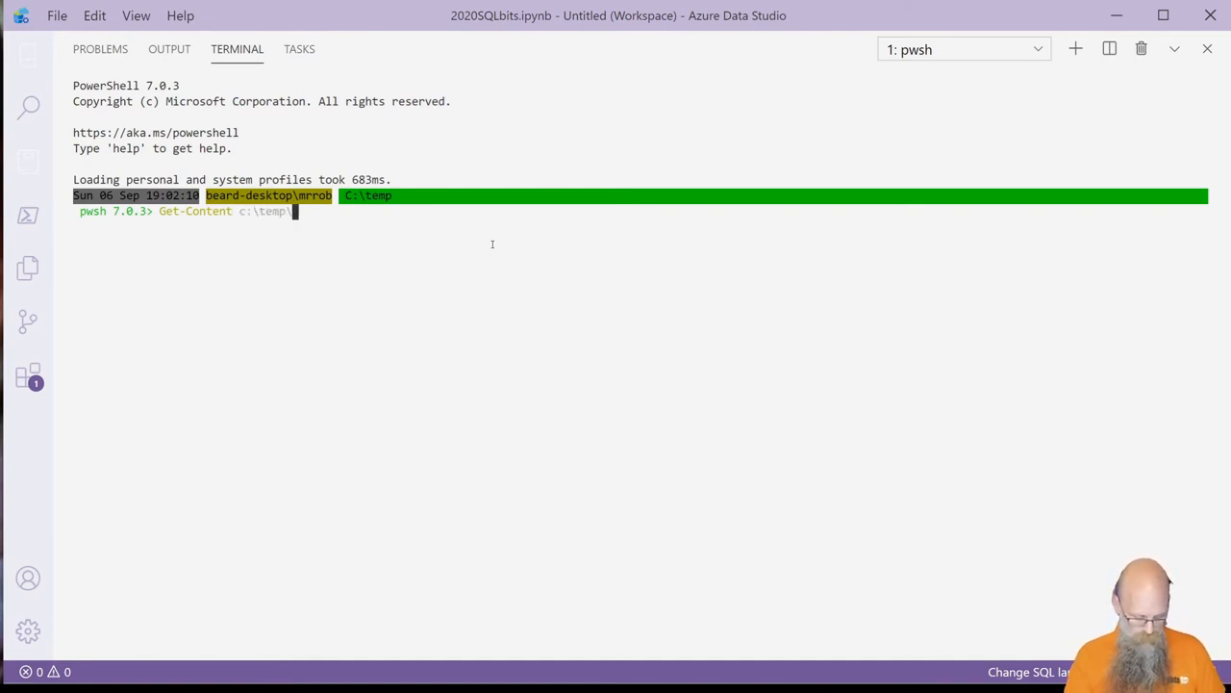
type("2020SQLbits.ipynb")
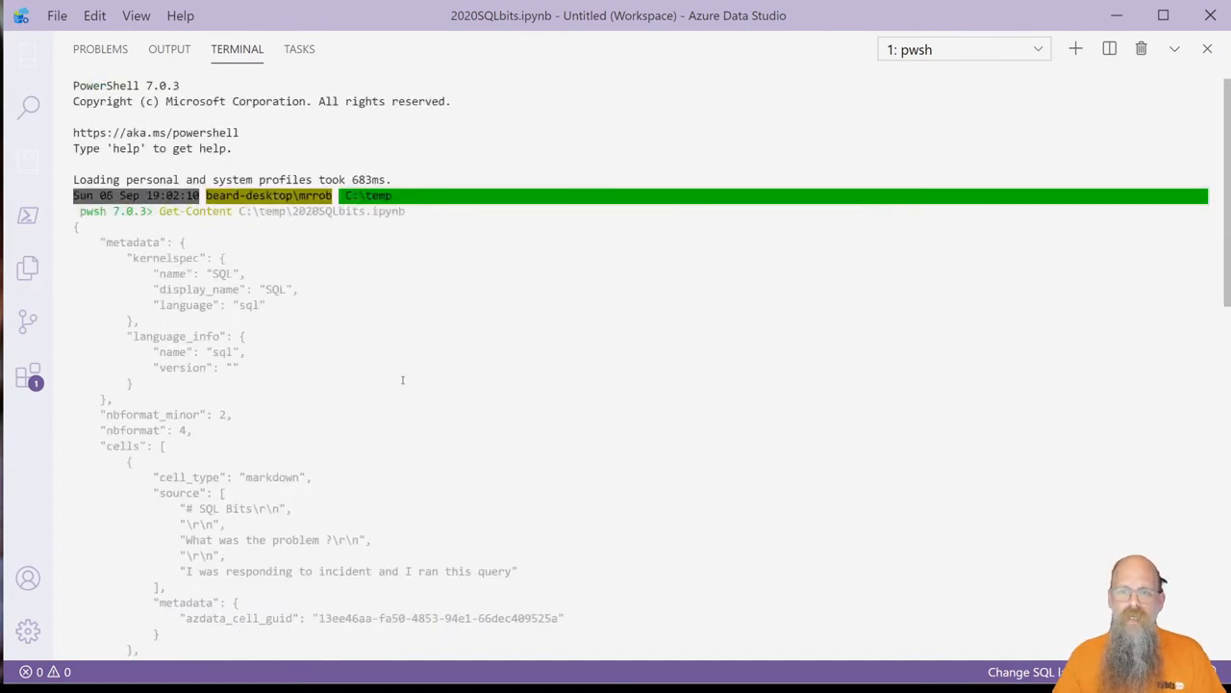
- Review the printed notebook JSON, highlighting the cell source, outputs and the SQLBits column schema
scroll("down", 3)
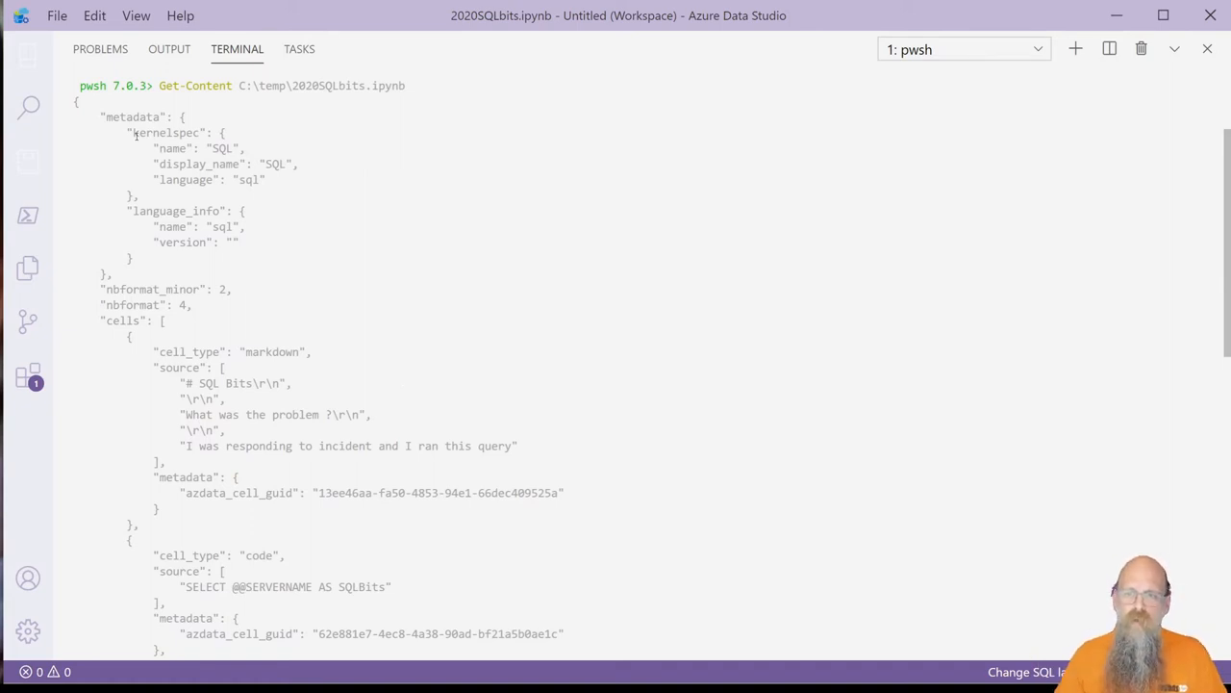
left_click_drag(100, 117, 298, 179)
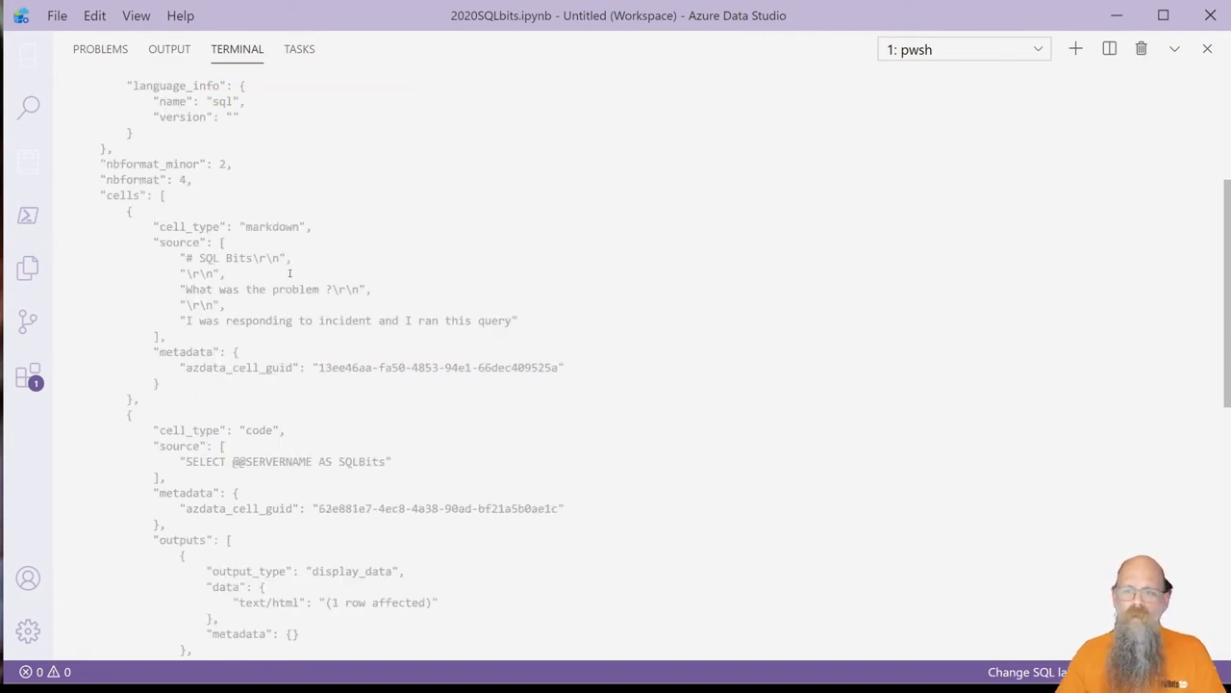
left_click_drag(154, 227, 312, 242)
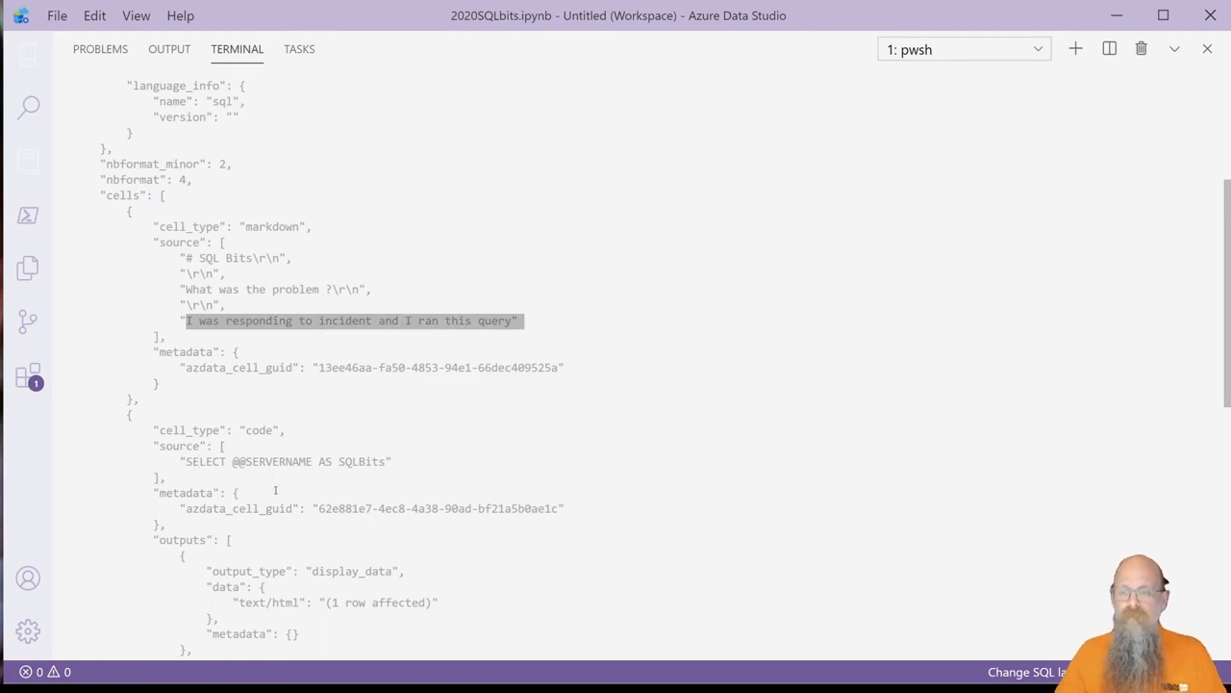
scroll("down", 3)
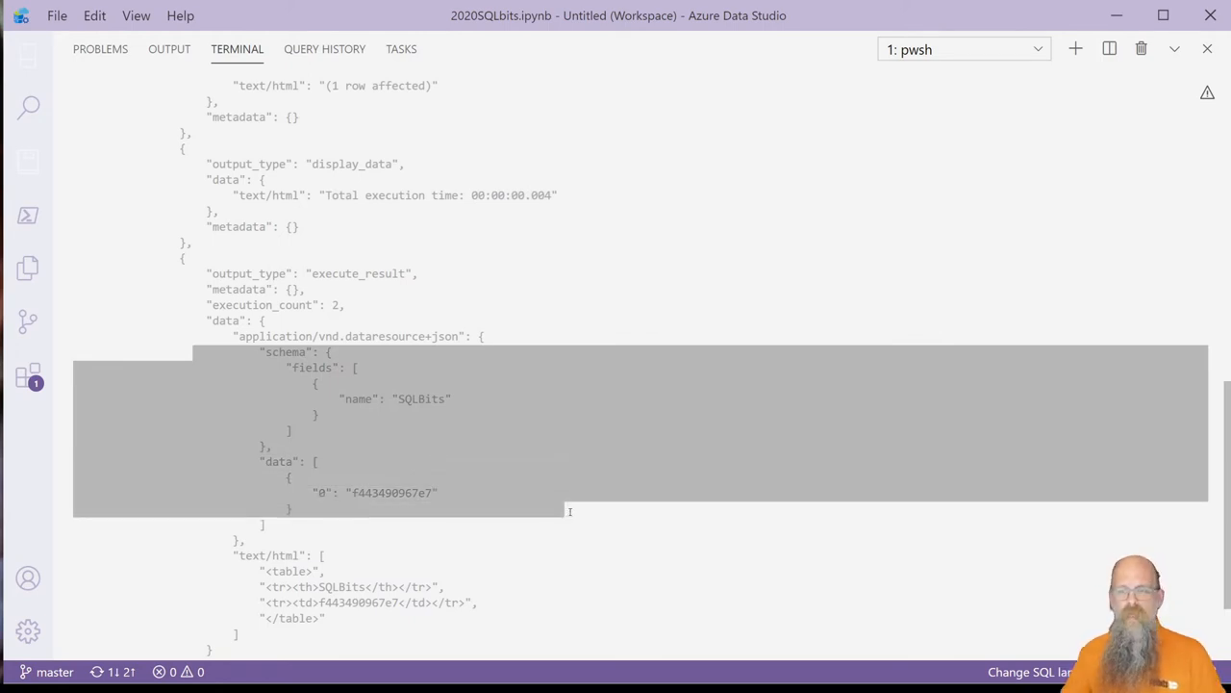
double_click(424, 398)
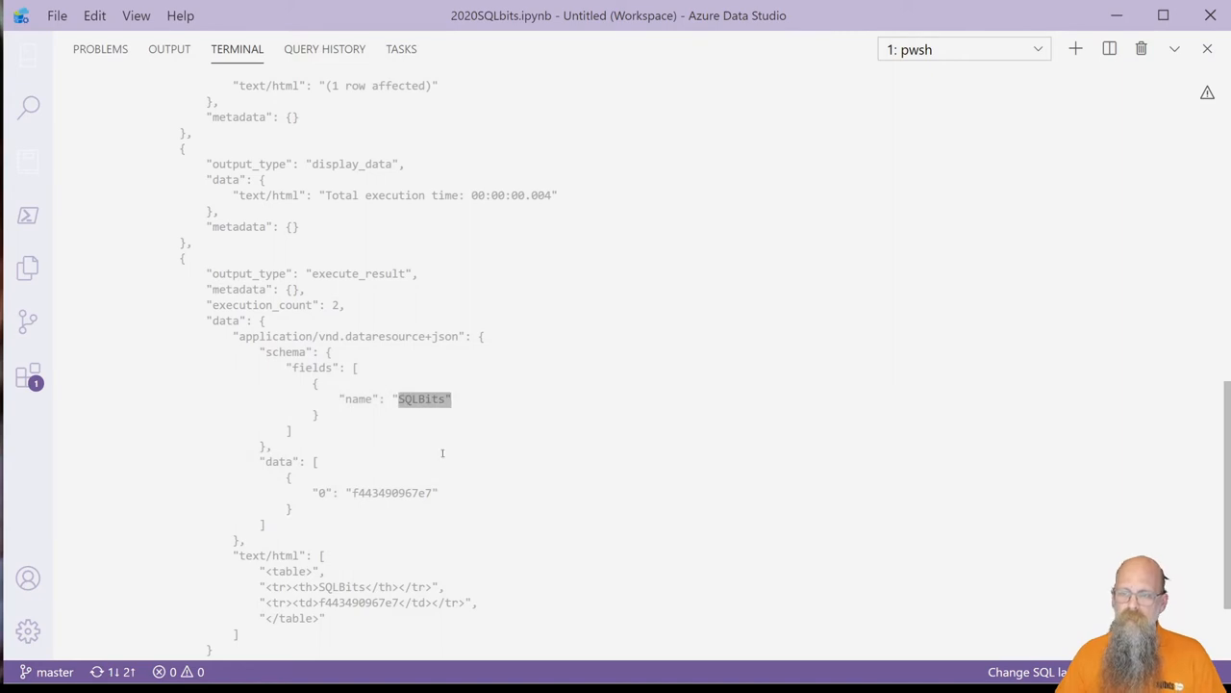
double_click(390, 493)
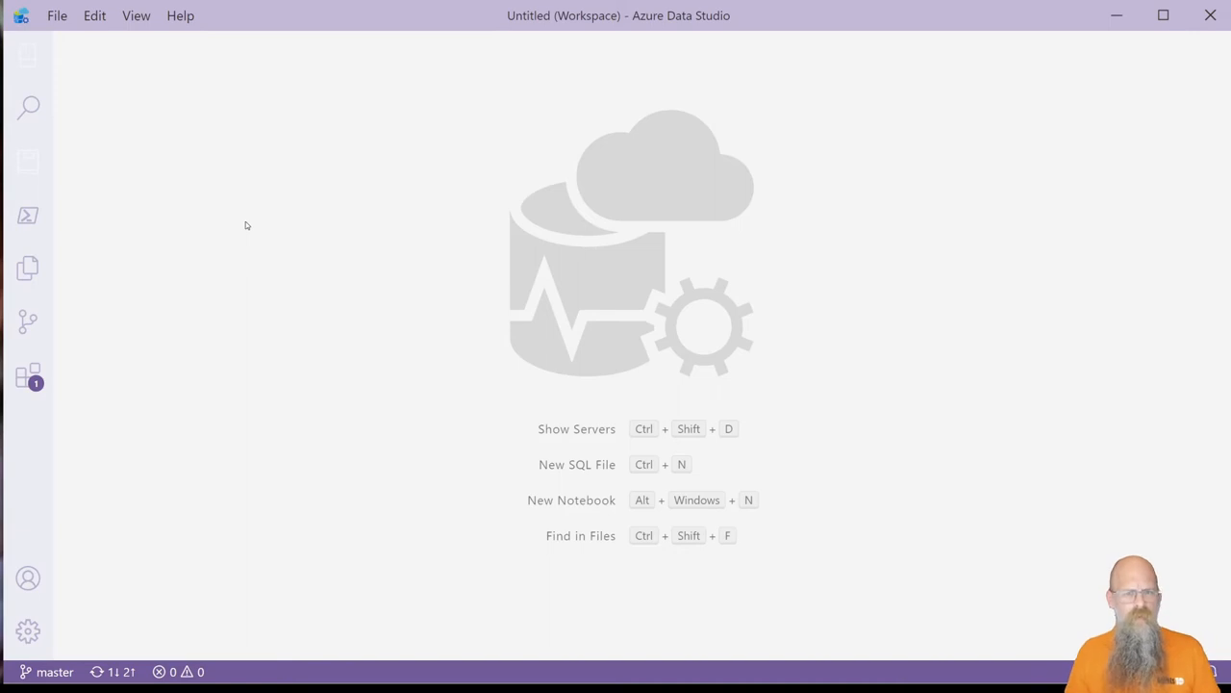
mouse_move(81, 293)
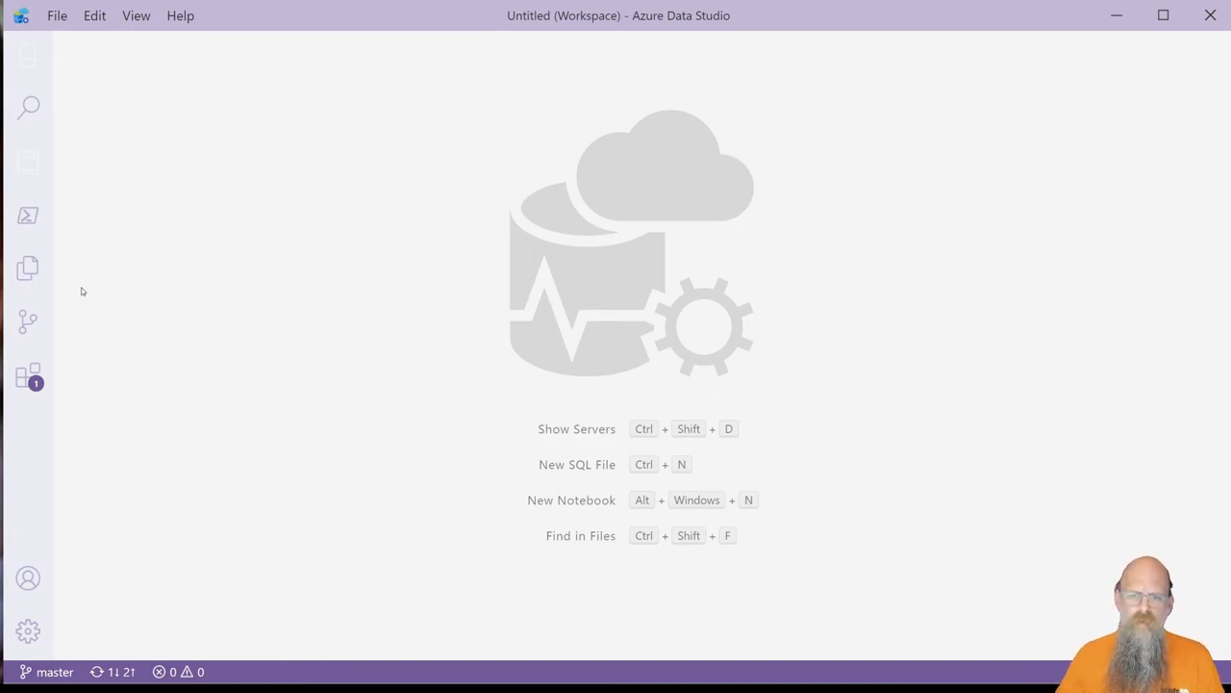
- From Explorer, open AGENT - Getting Run Time Webpage.ipynb under JupyterNotebooks > notebooks > NotDotNet > Agent
left_click(27, 270)
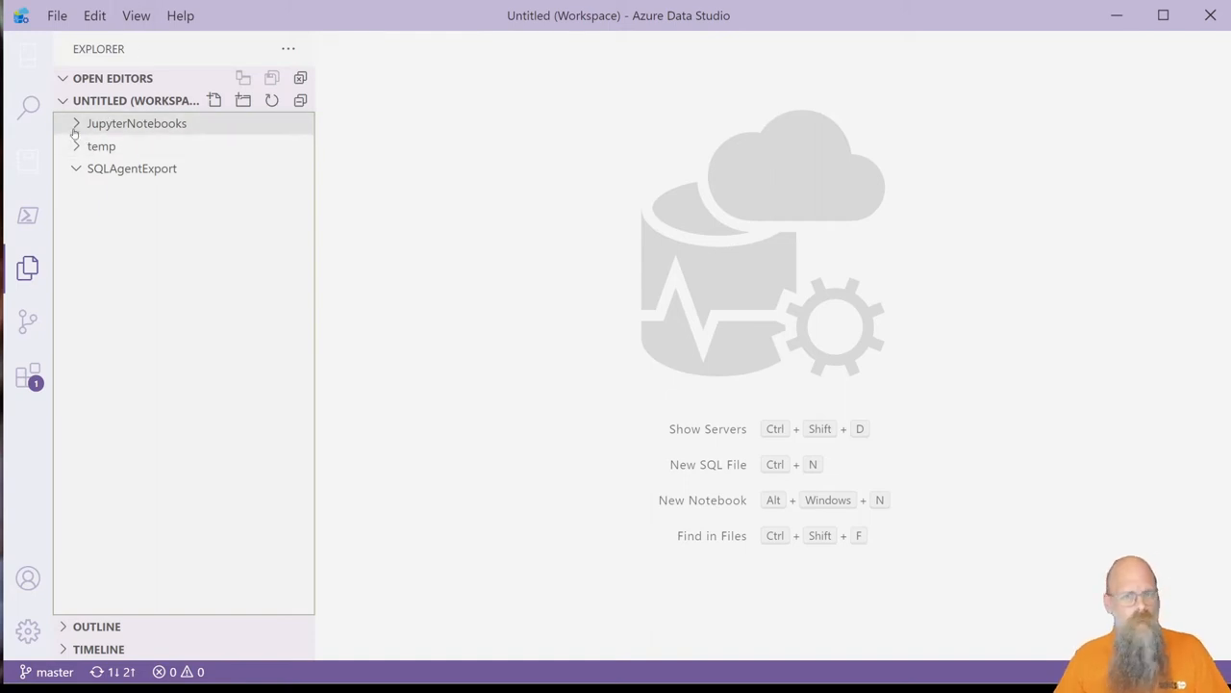
left_click(135, 123)
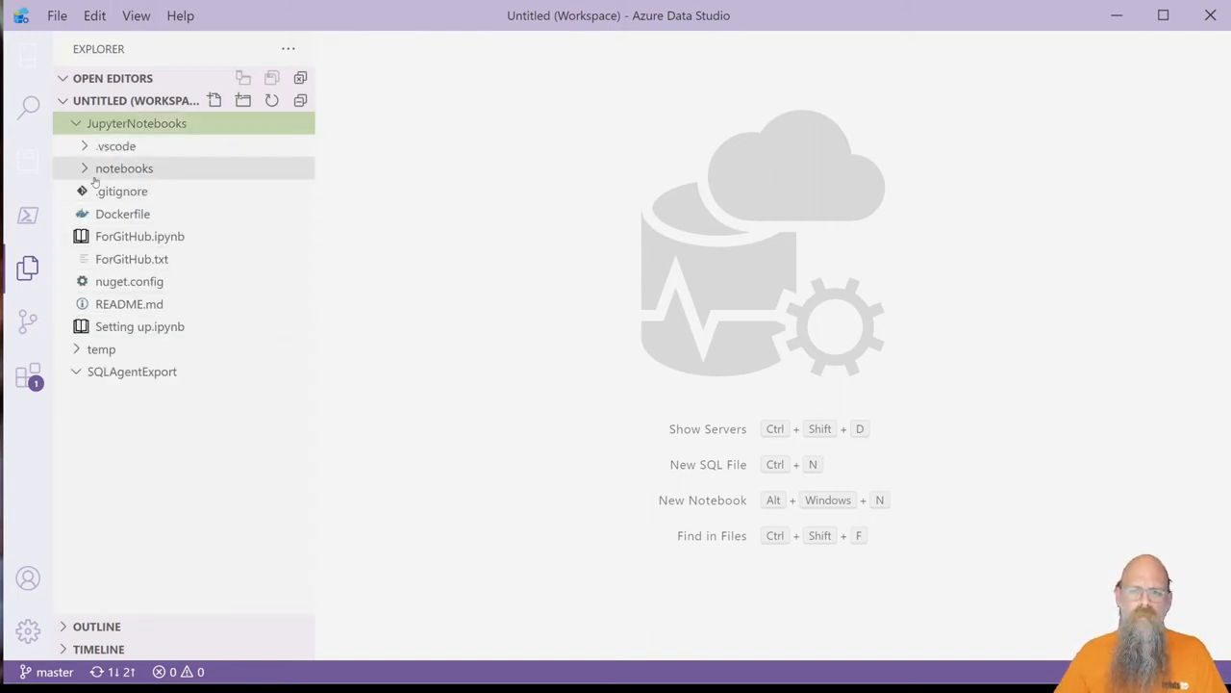
left_click(123, 169)
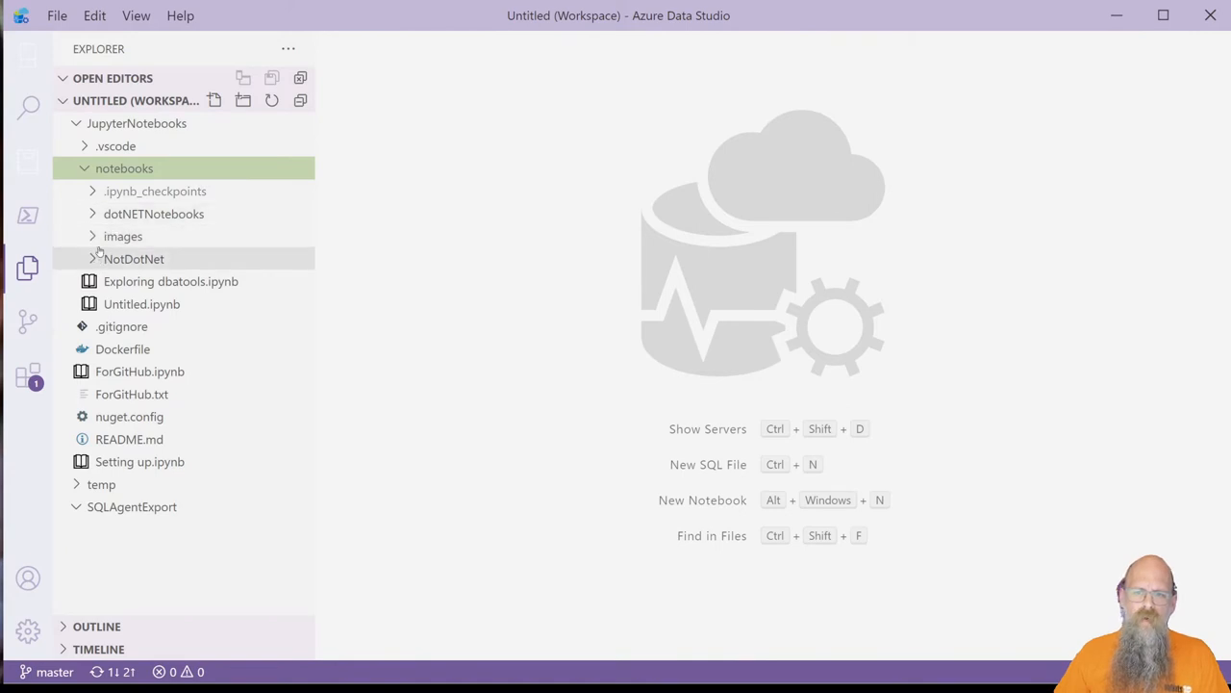
left_click(131, 258)
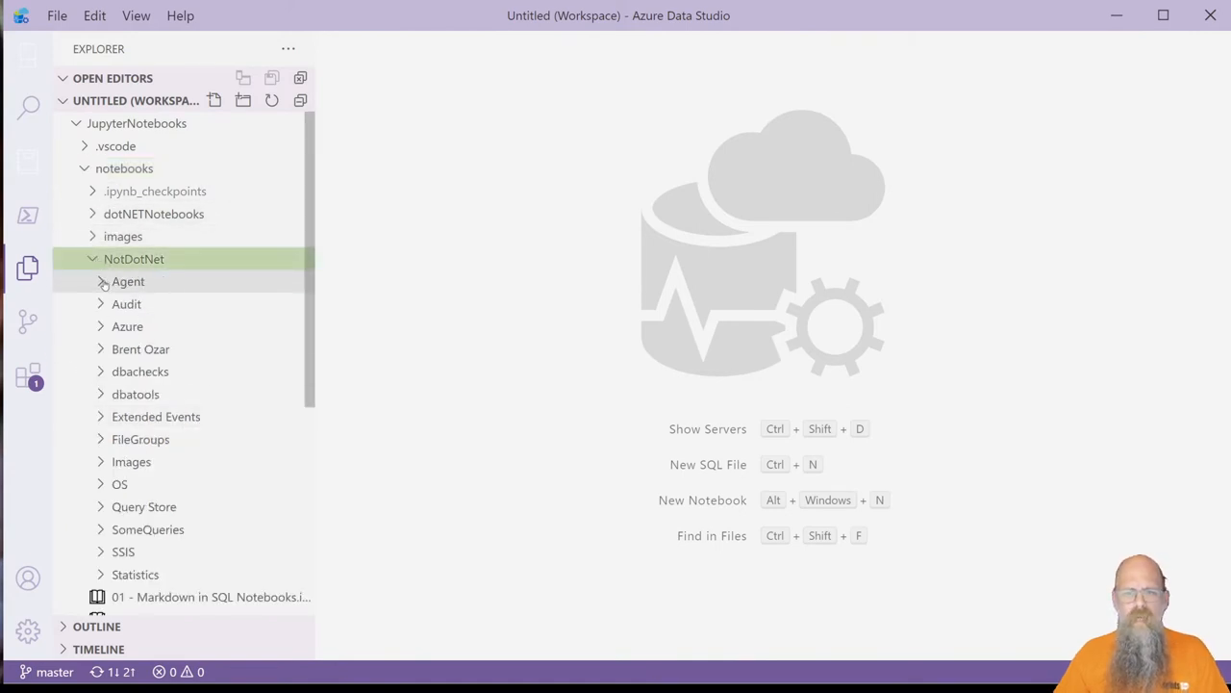
left_click(127, 281)
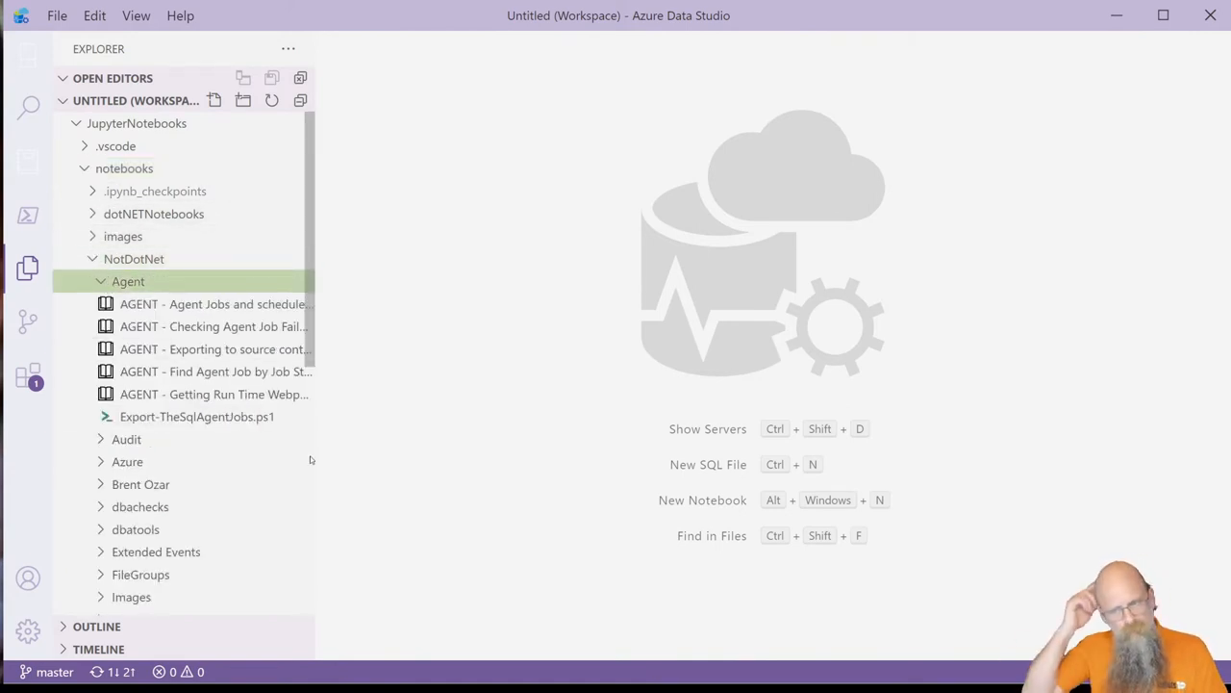
double_click(213, 394)
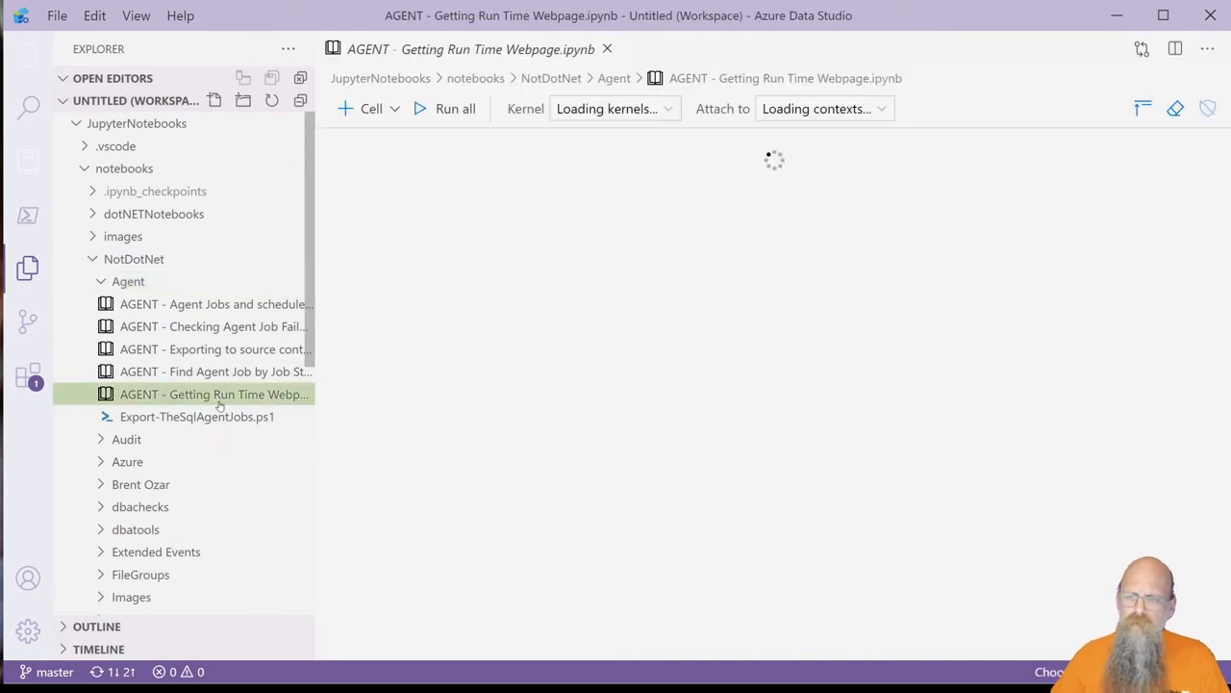
- Let the Agent run-time notebook load and confirm its kernel is PowerShell attached to localhost
left_click(214, 393)
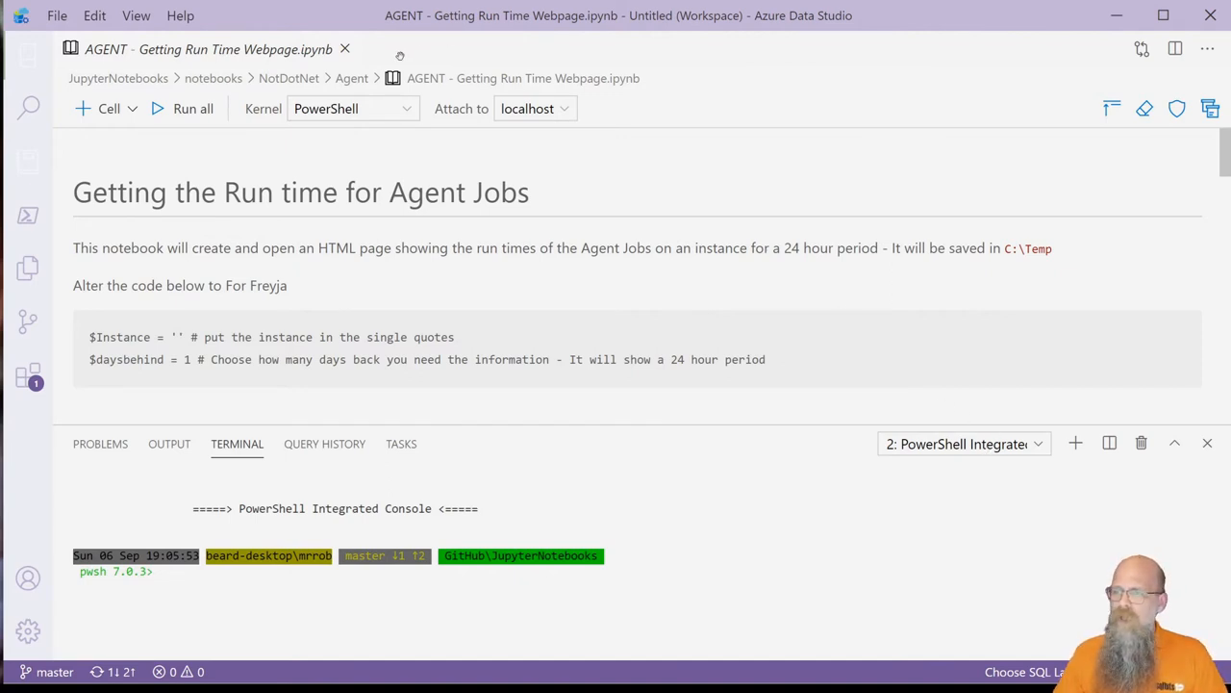
mouse_move(364, 107)
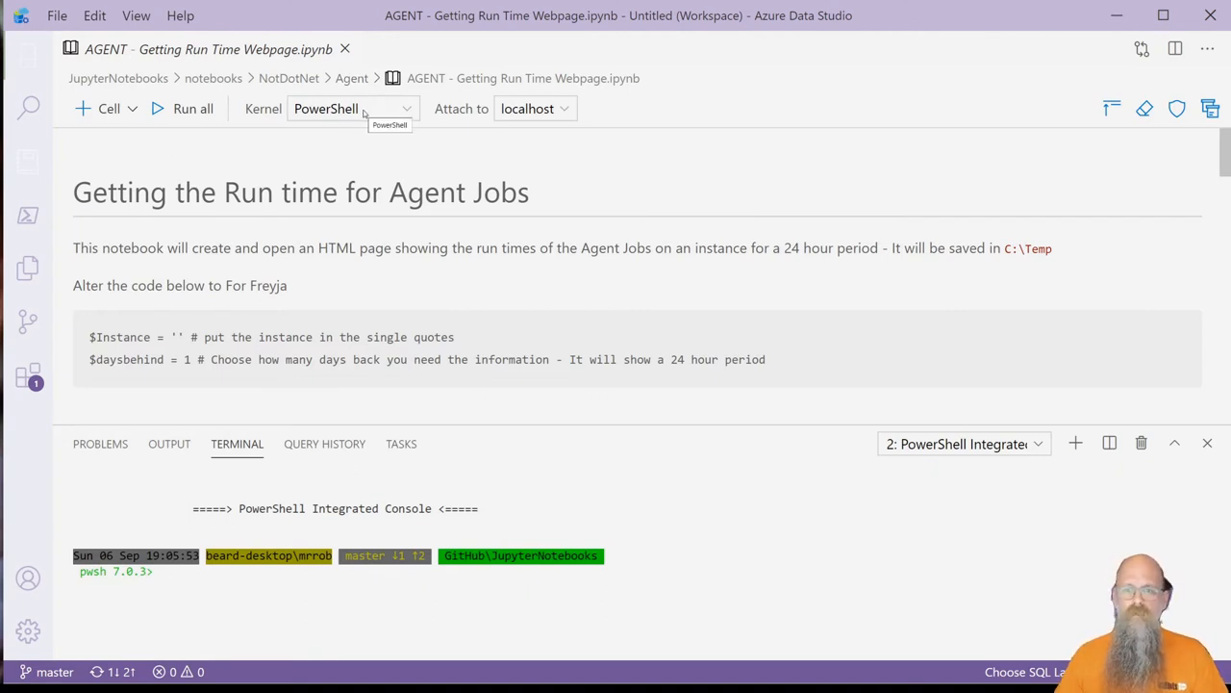
left_click(535, 108)
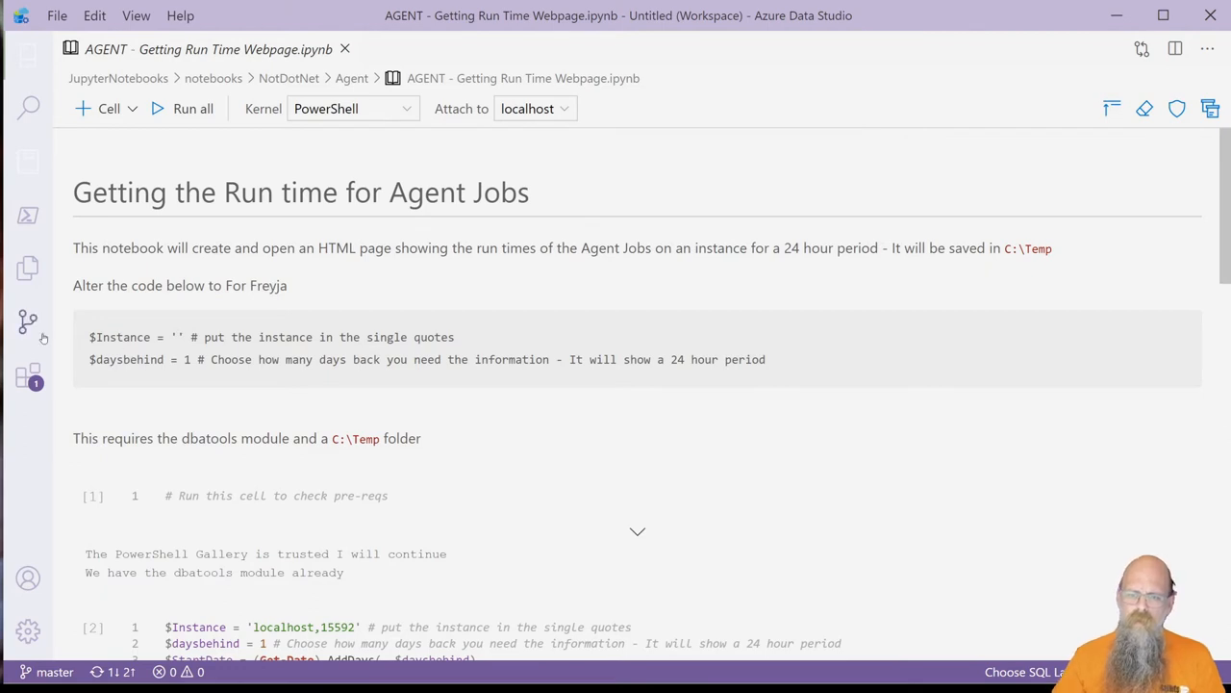
scroll("down", 3)
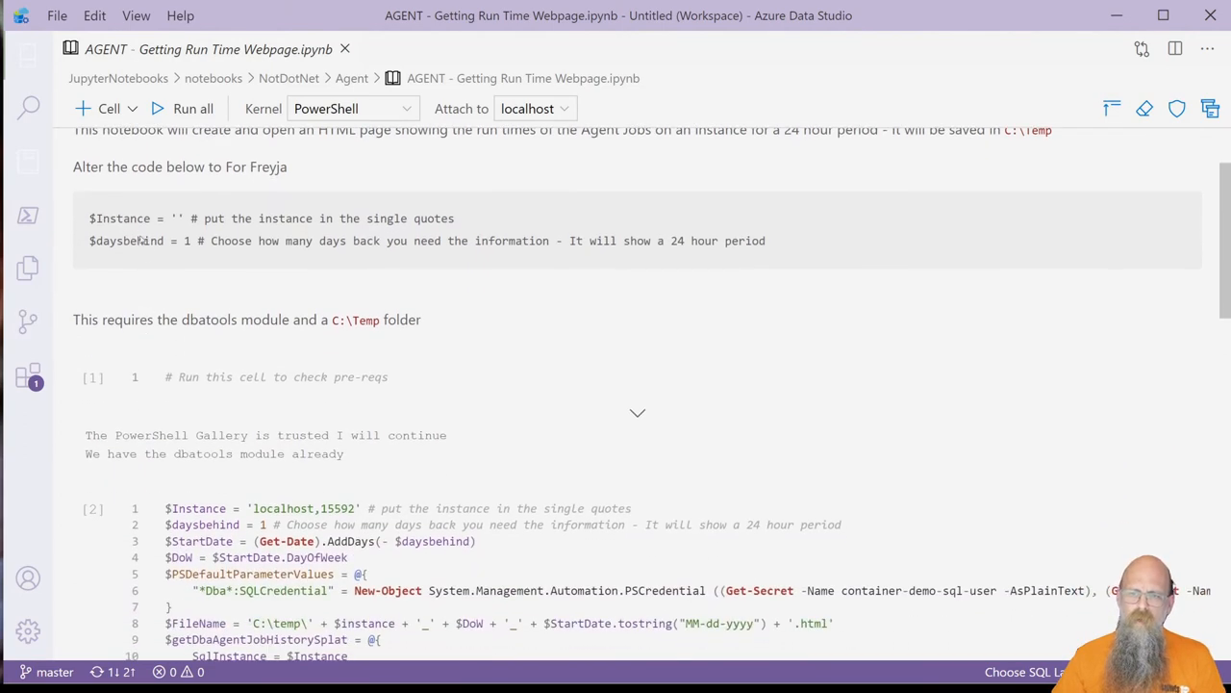
left_click(102, 252)
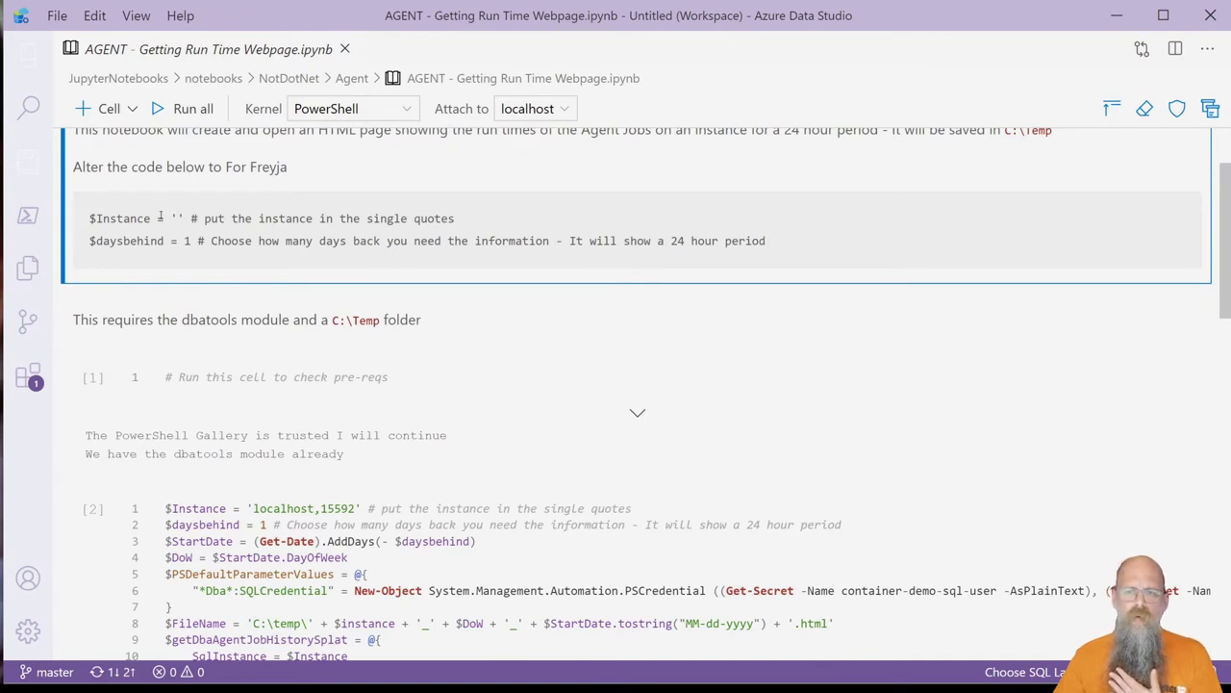
left_click_drag(206, 220, 462, 219)
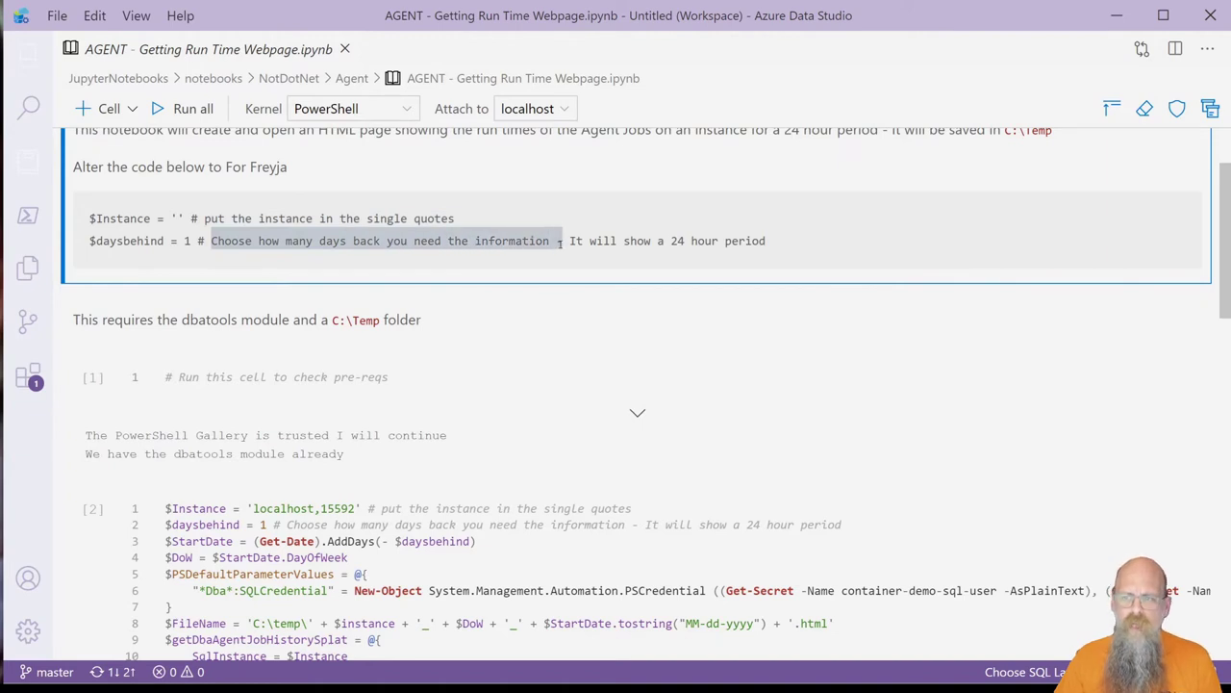
left_click(240, 319)
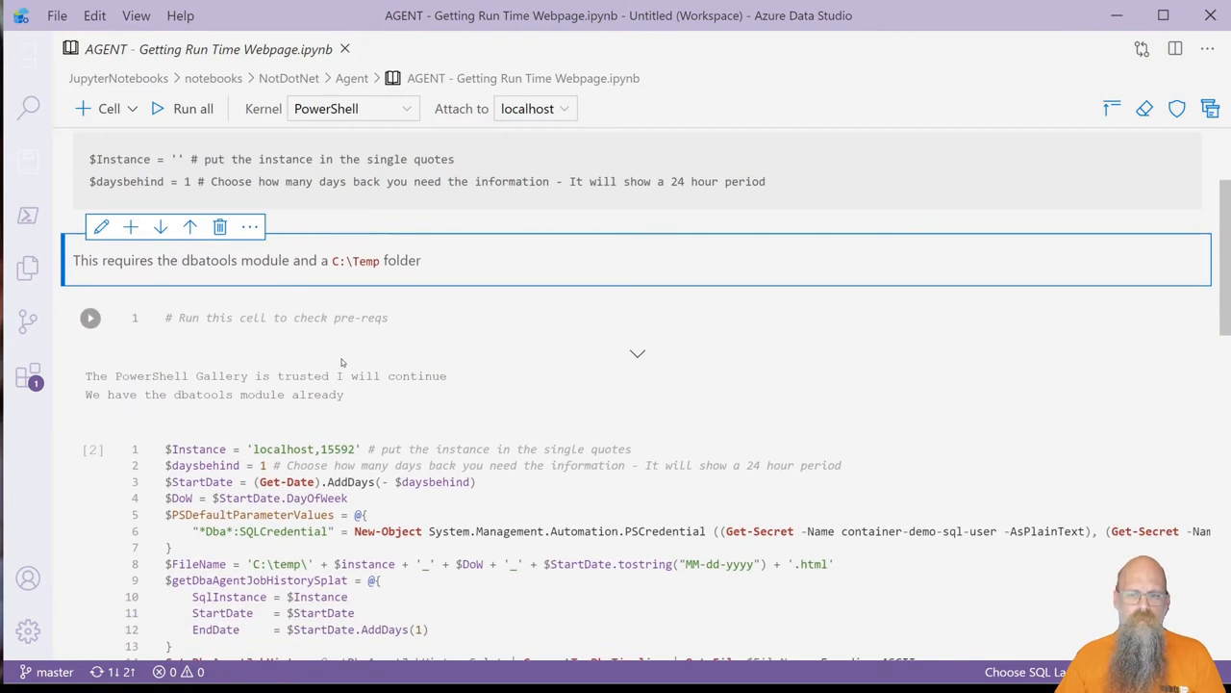
scroll("down", 3)
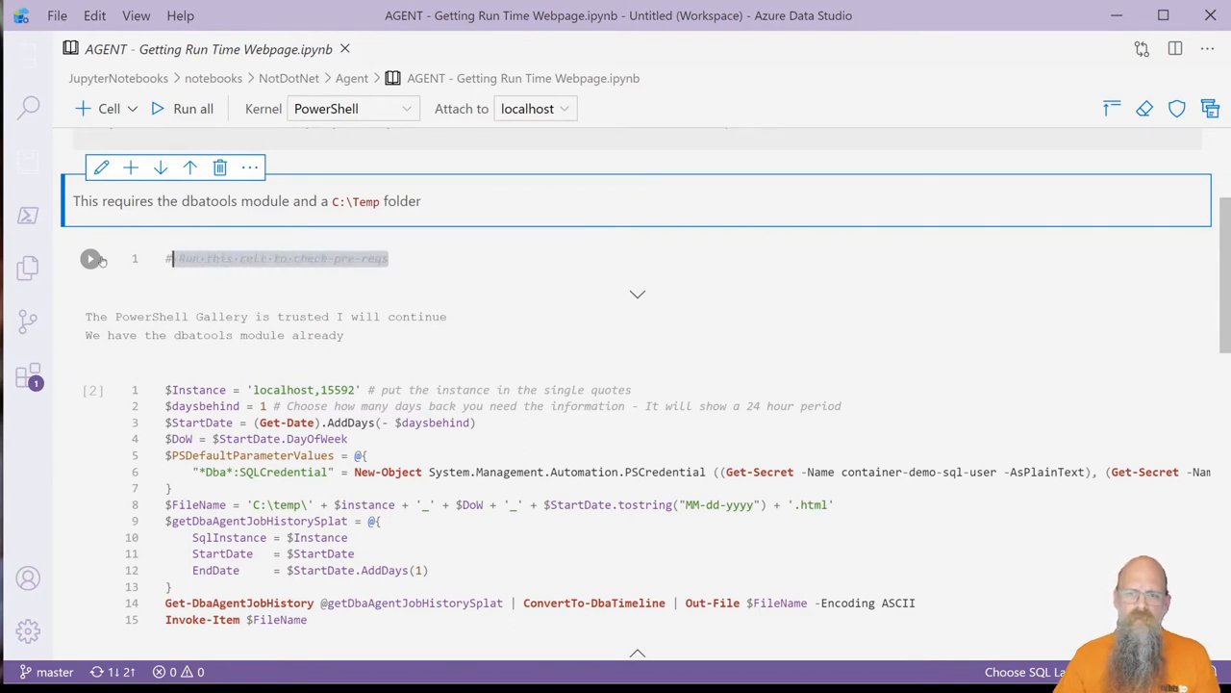
- Run the pre-reqs check cell and expand it to read the full code and output
left_click(91, 257)
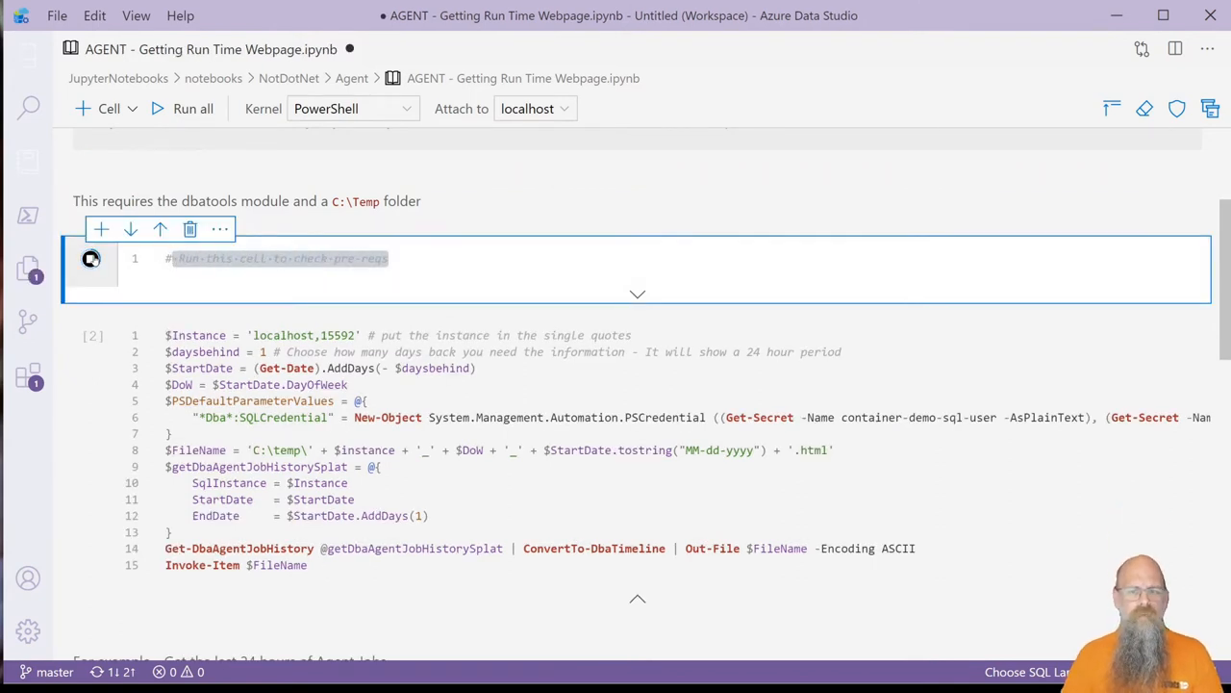
left_click(90, 257)
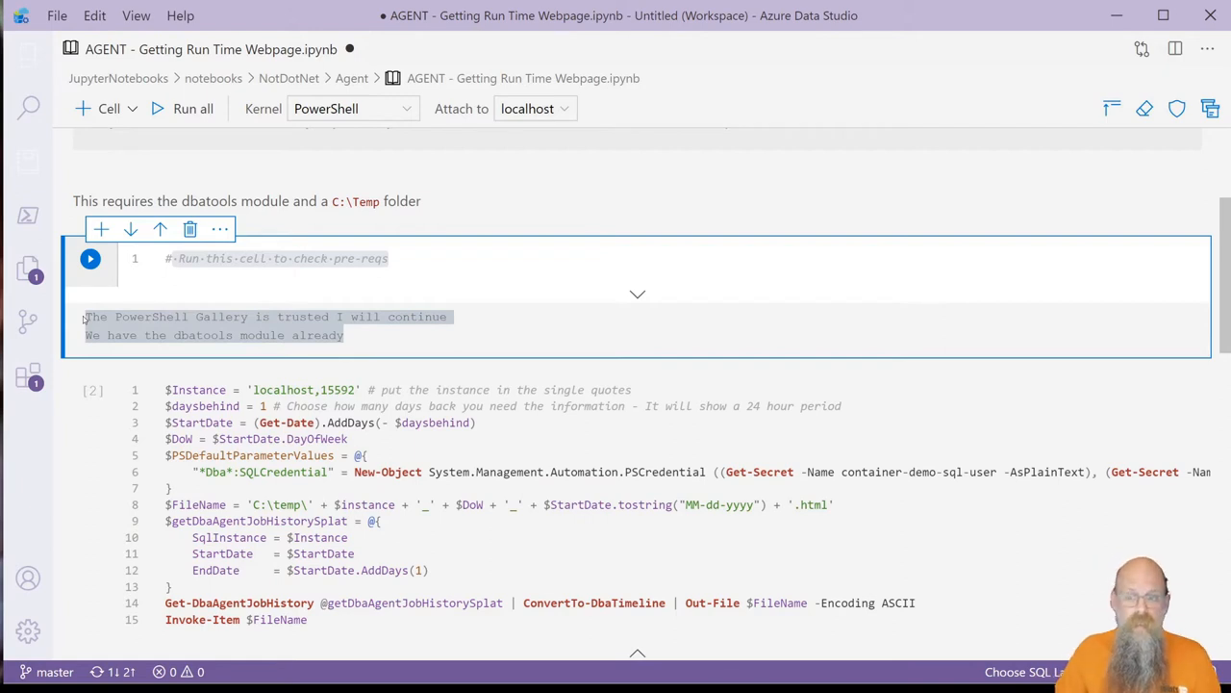
mouse_move(638, 295)
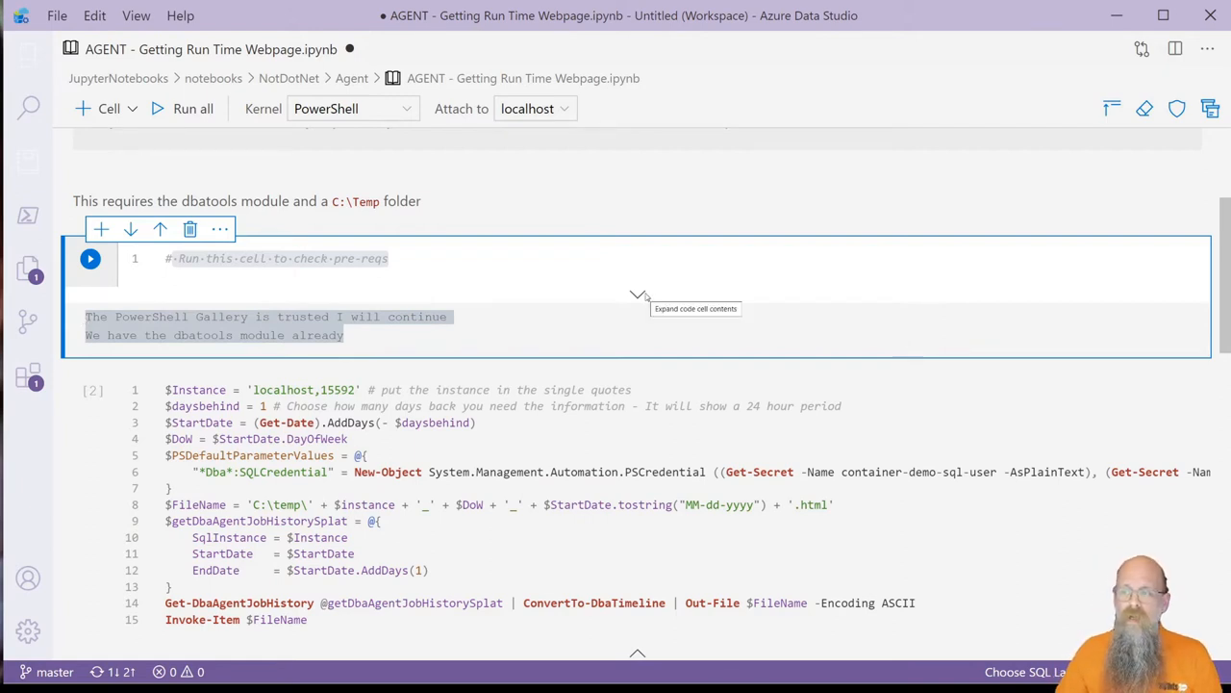
left_click(639, 293)
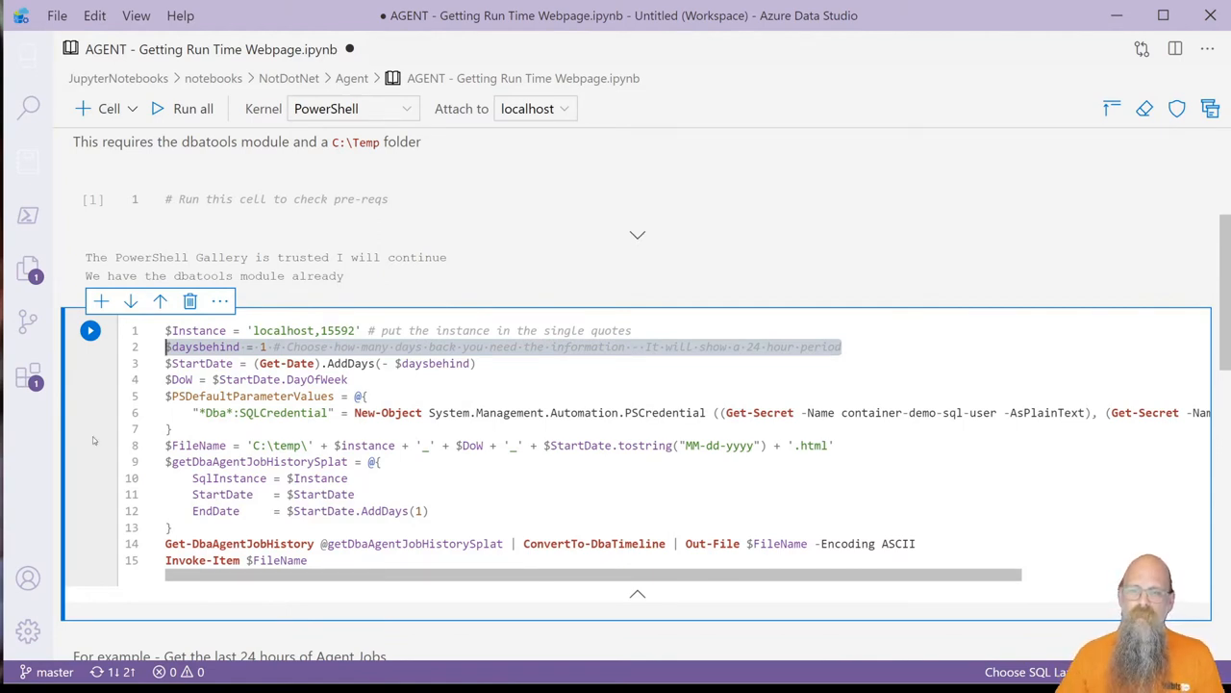
- Run the Get-DbaAgentJobHistory cell that builds the run-time HTML page for localhost,15592
left_click(89, 331)
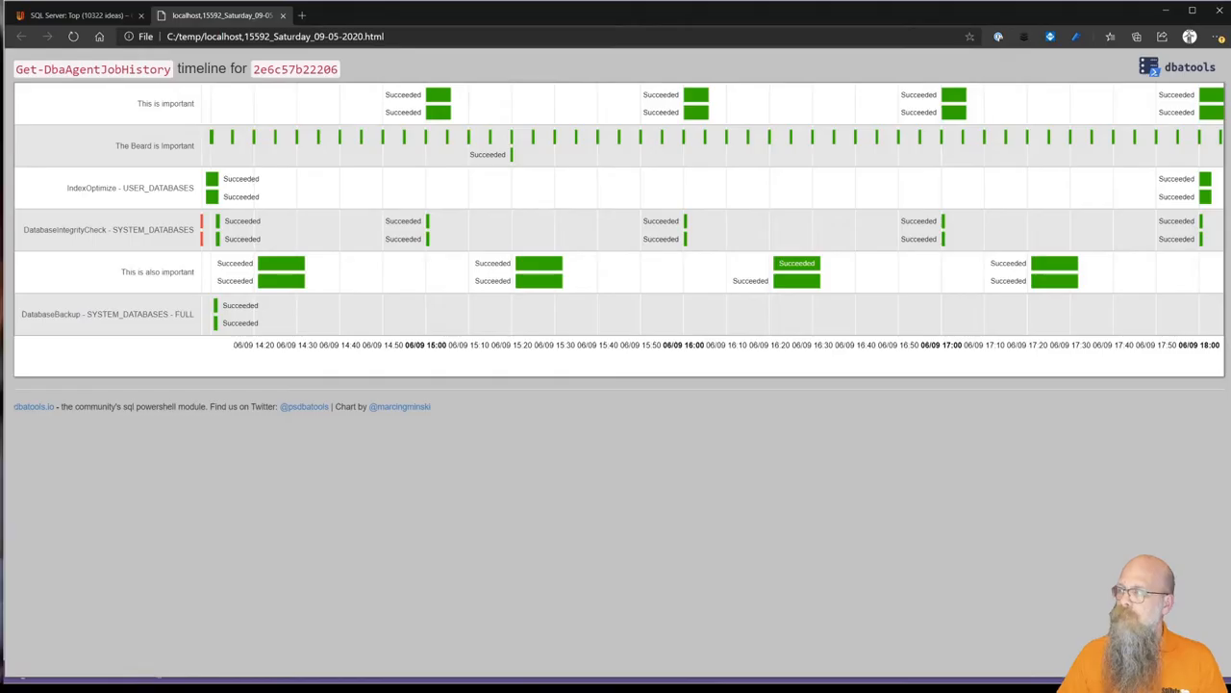
mouse_move(562, 315)
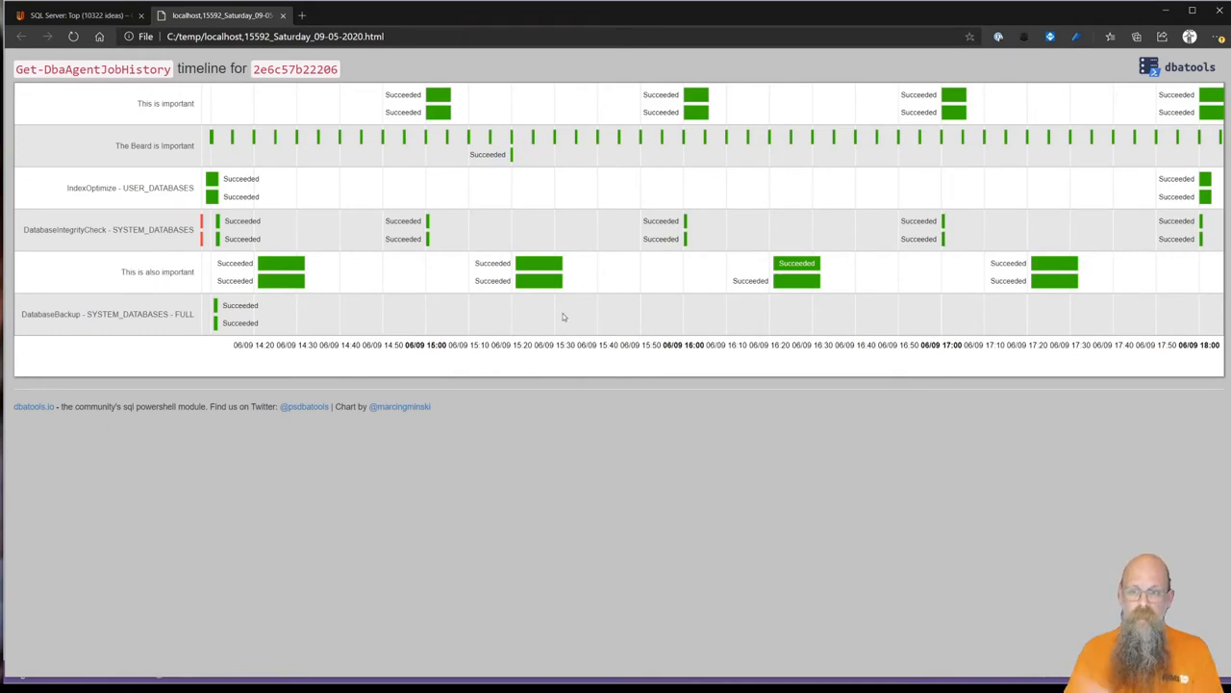
mouse_move(419, 177)
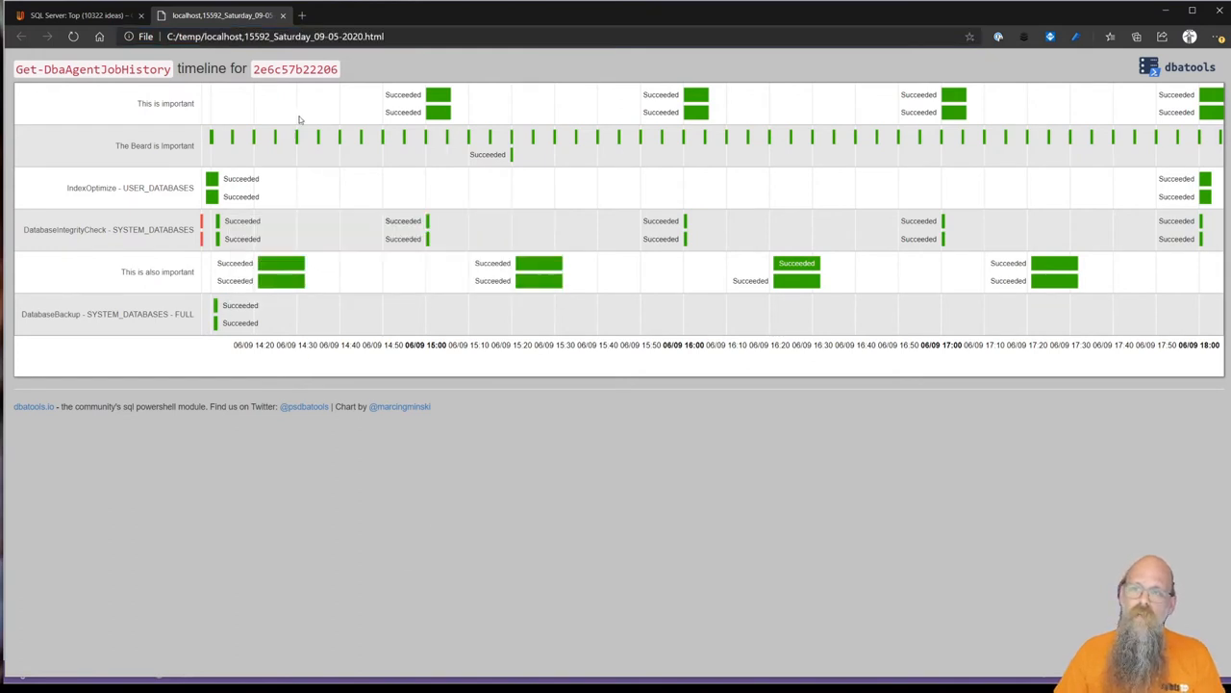
mouse_move(438, 113)
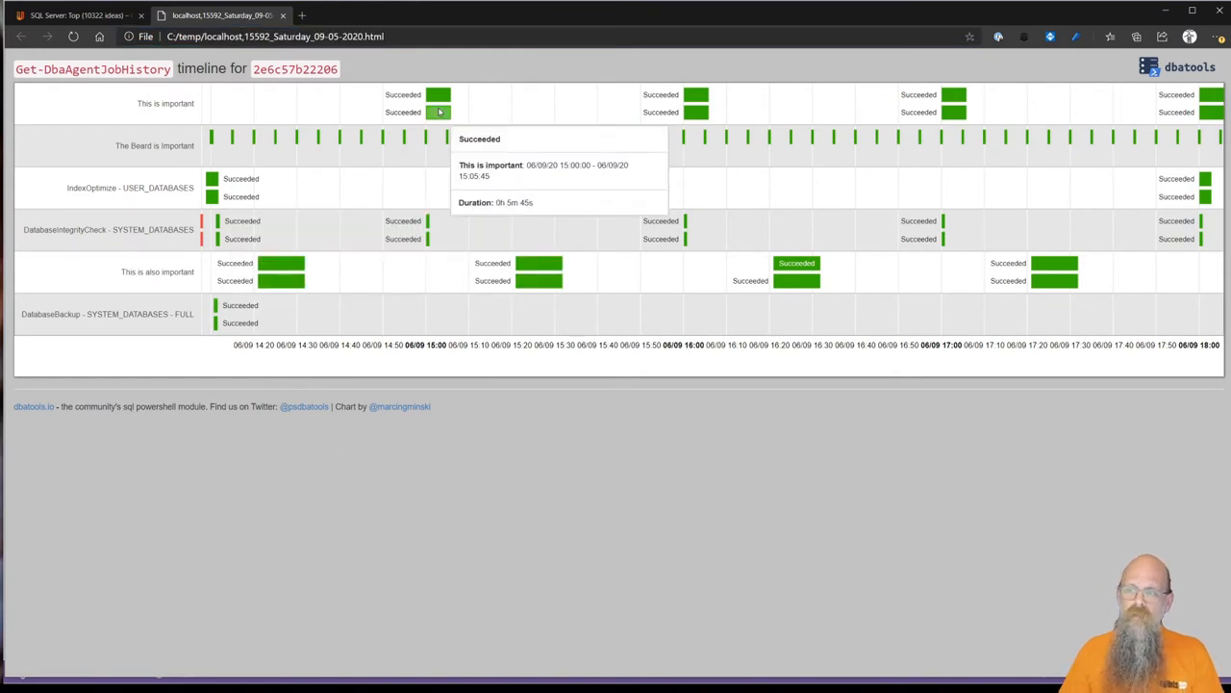
mouse_move(212, 233)
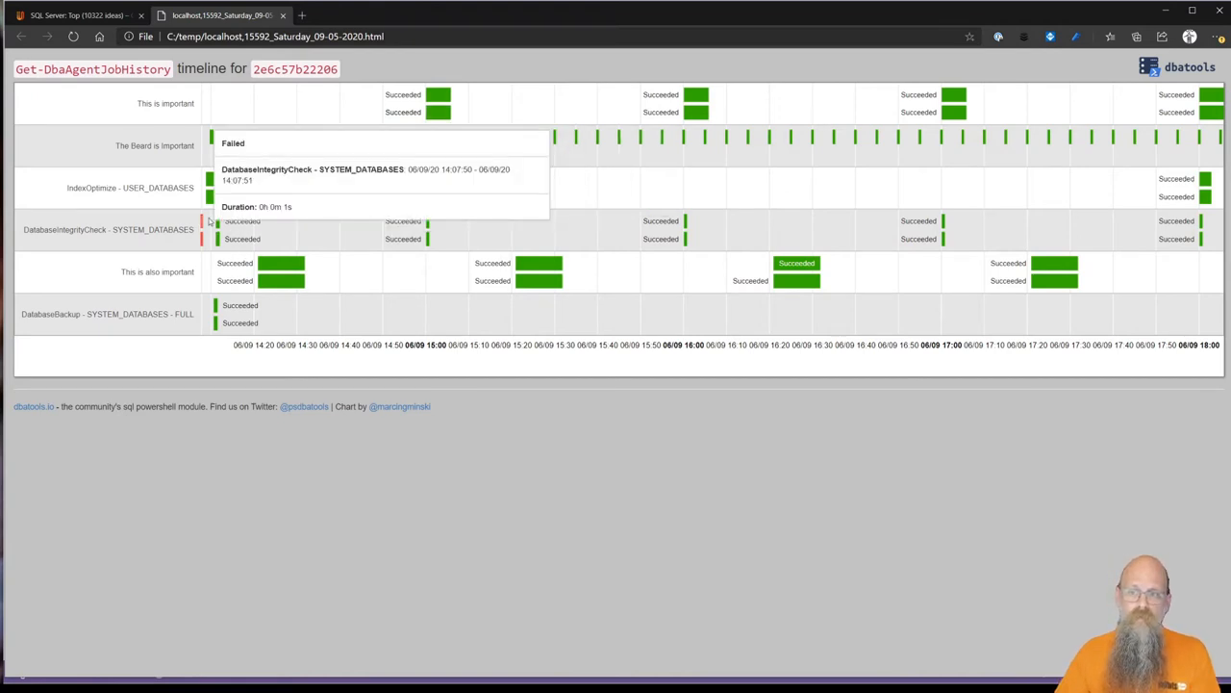
mouse_move(436, 113)
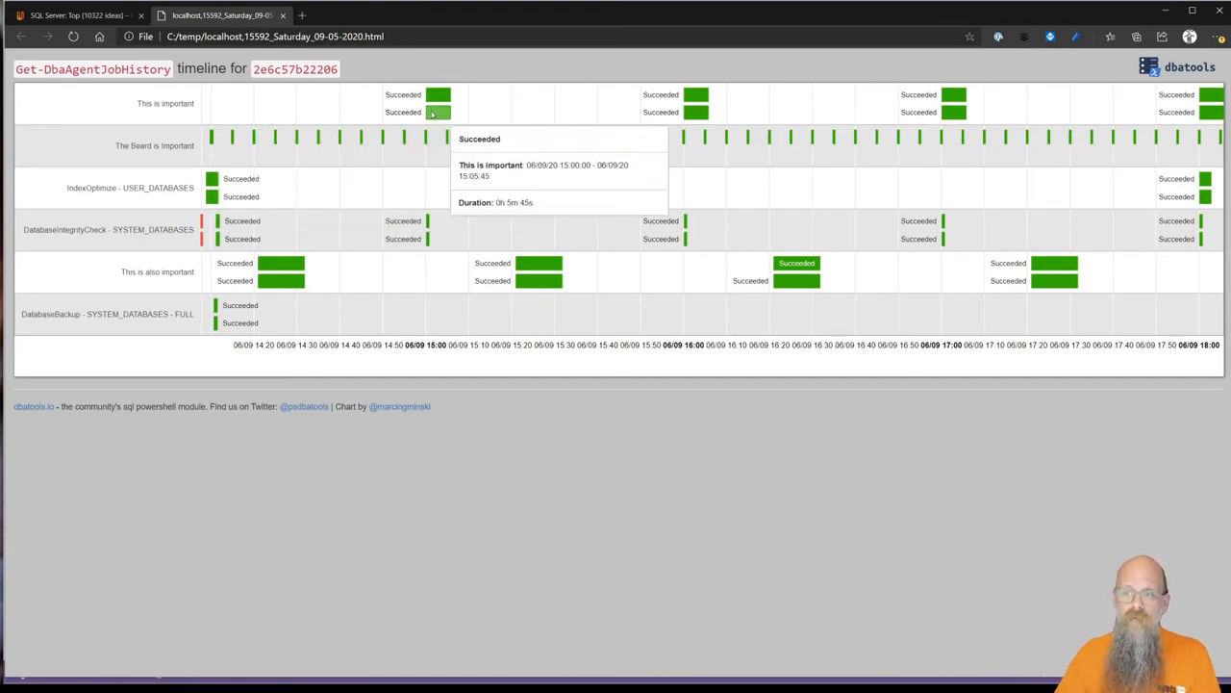
mouse_move(454, 462)
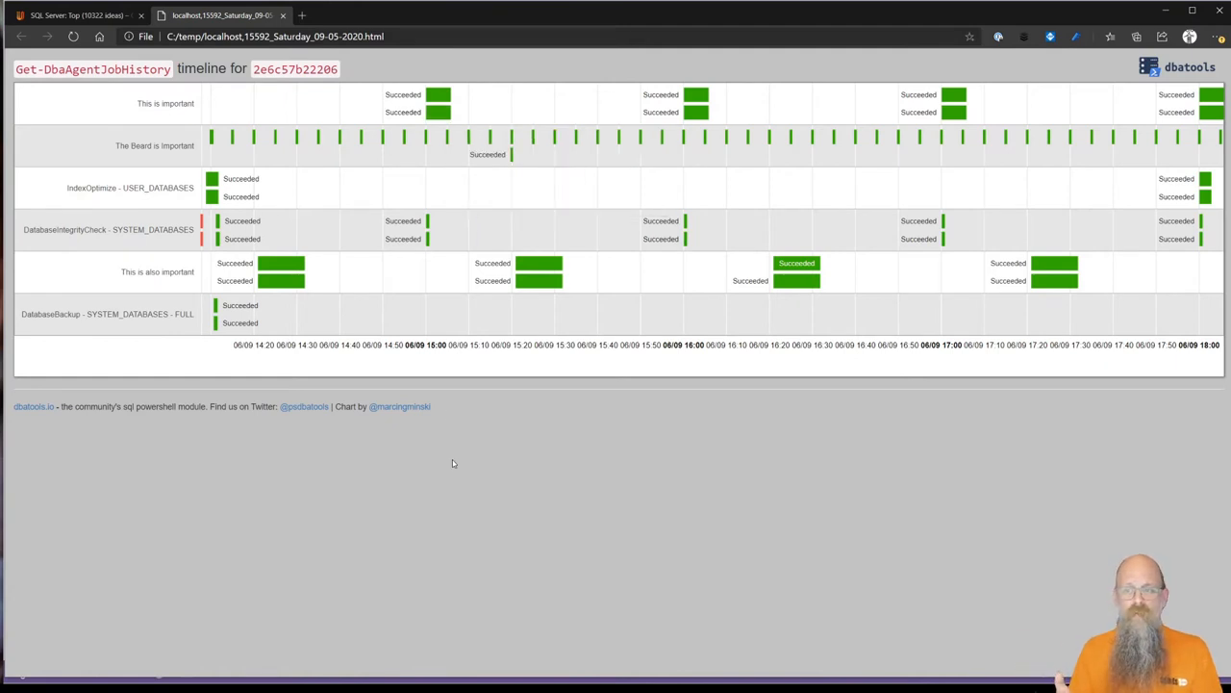
mouse_move(312, 506)
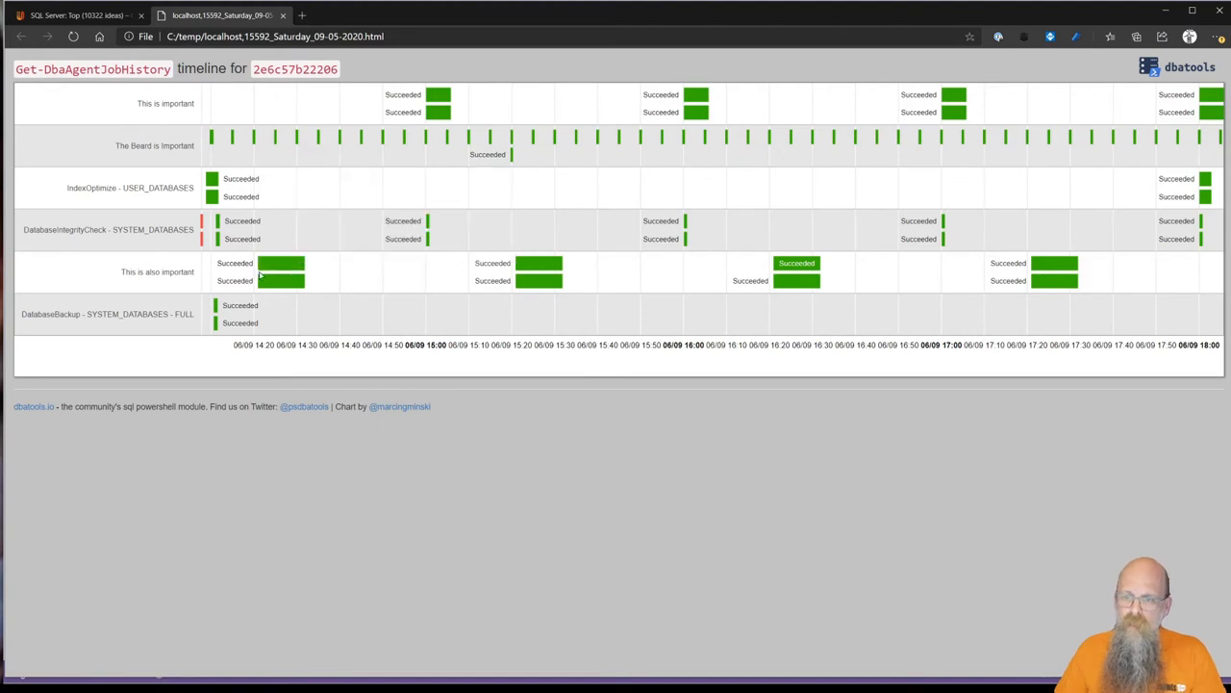
mouse_move(441, 113)
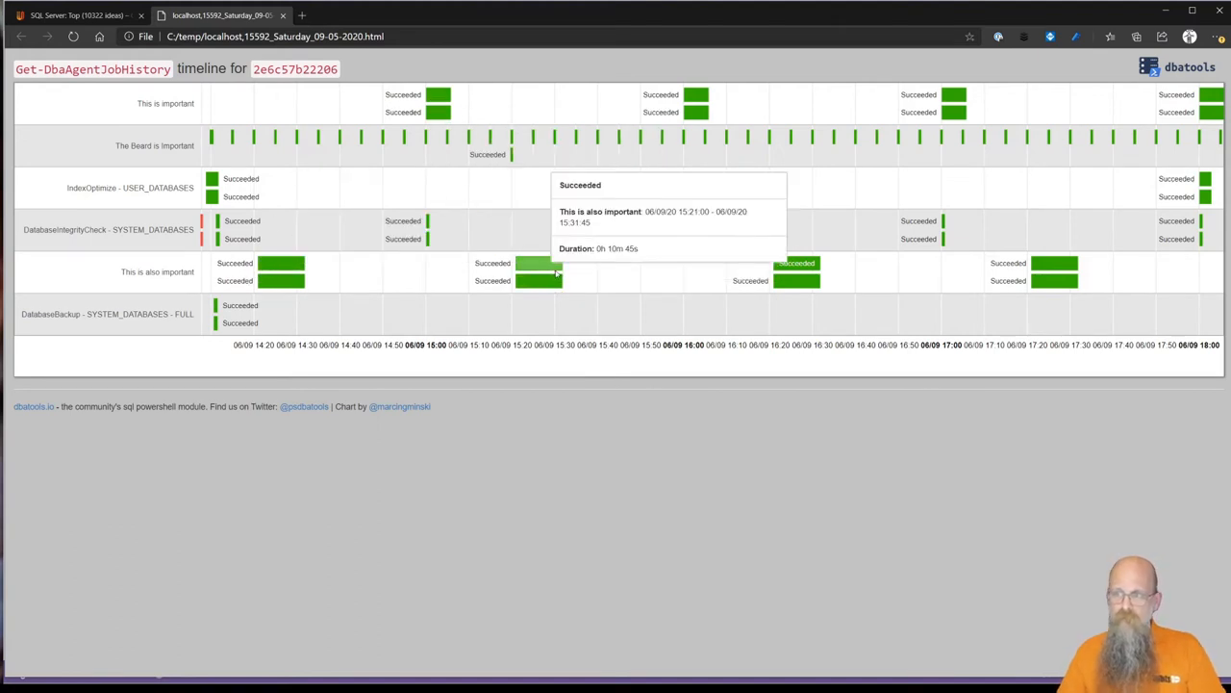
mouse_move(577, 267)
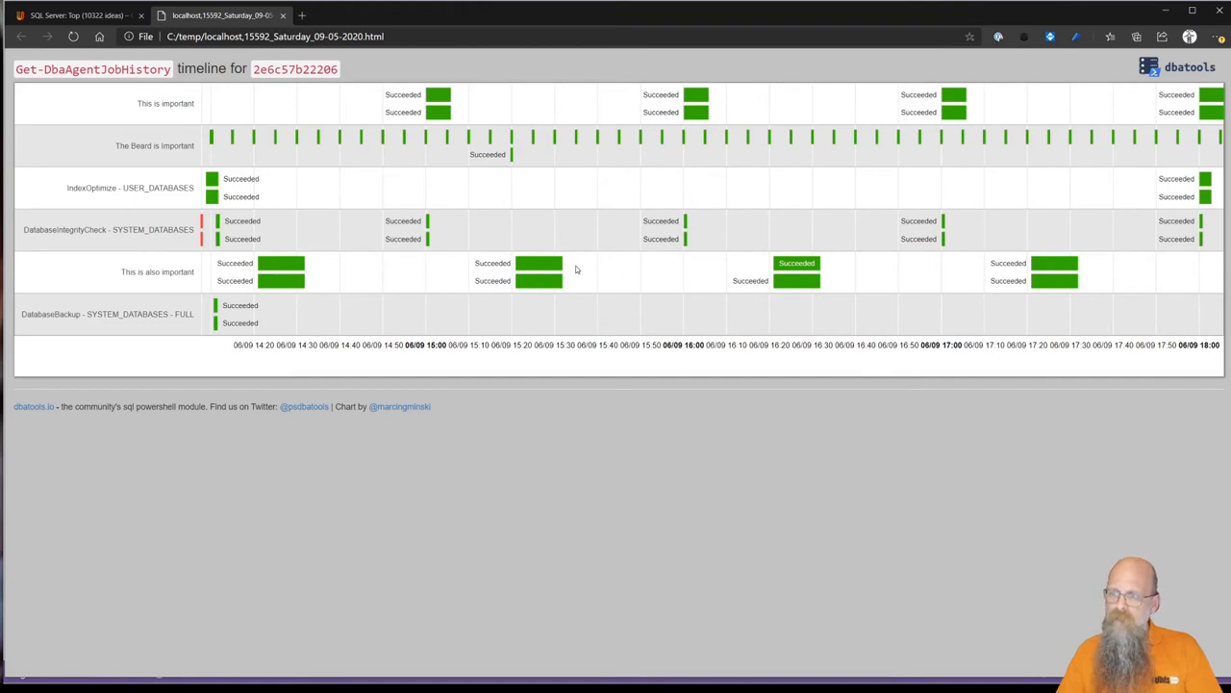
mouse_move(598, 288)
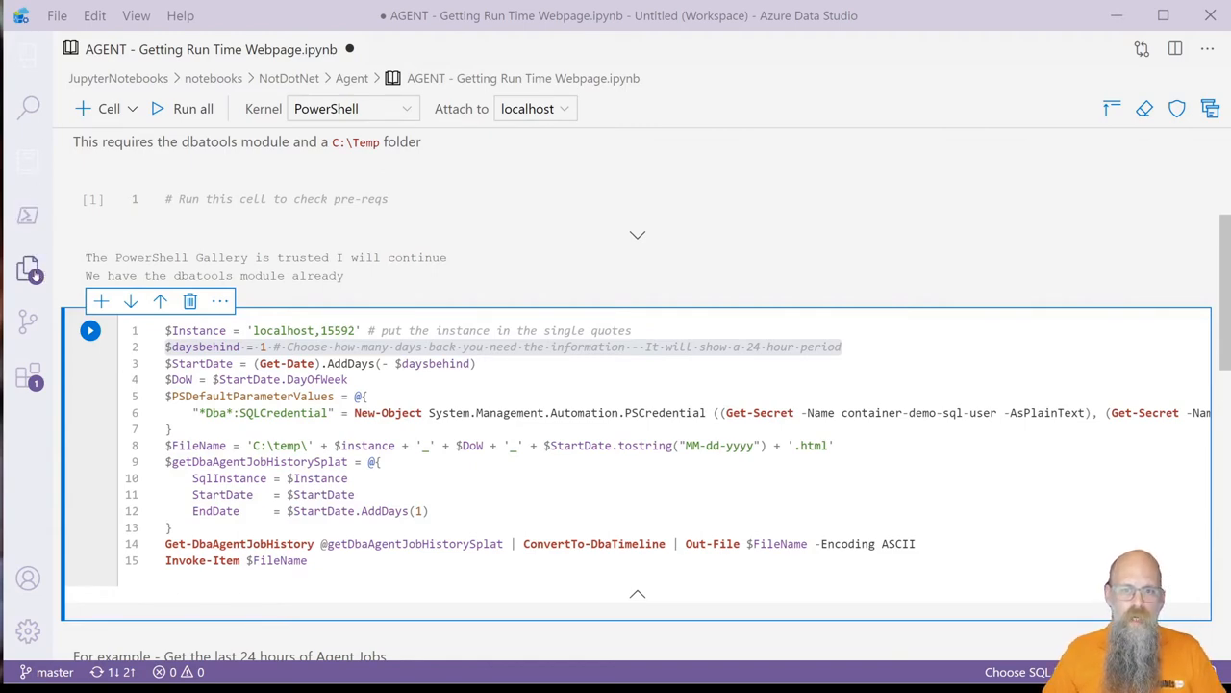
- From Explorer's Audit folder, open the AUDIT - Instance Permissions to Excel notebook
left_click(27, 267)
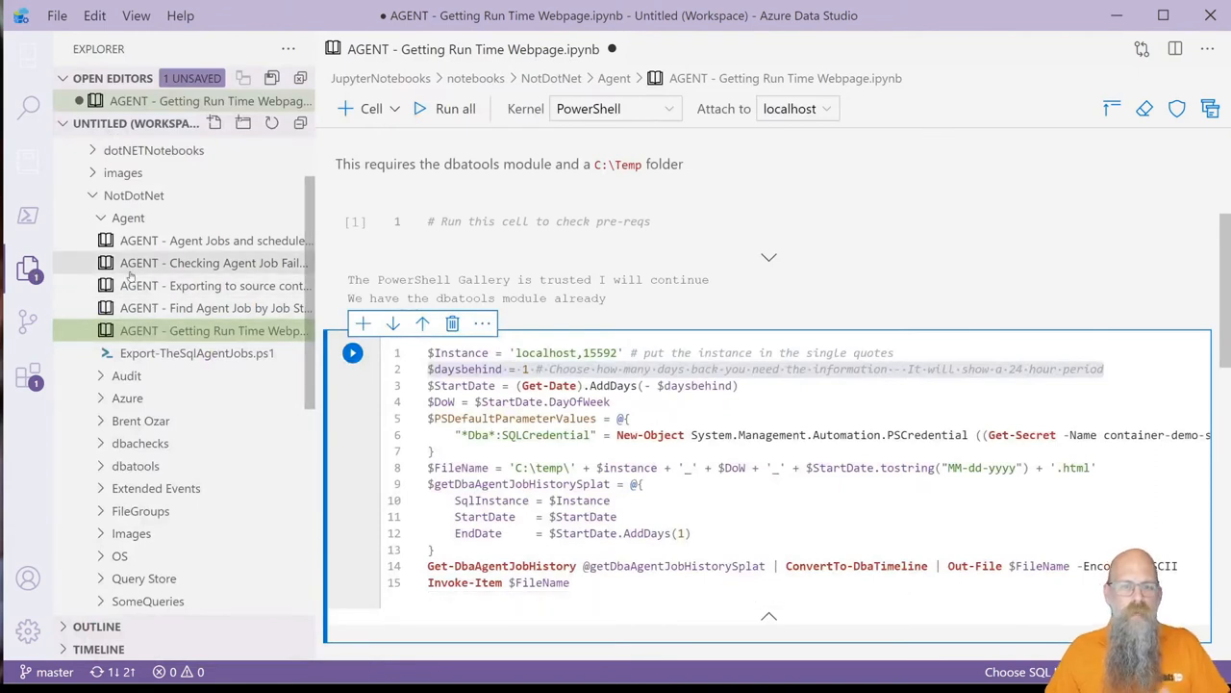
mouse_move(212, 262)
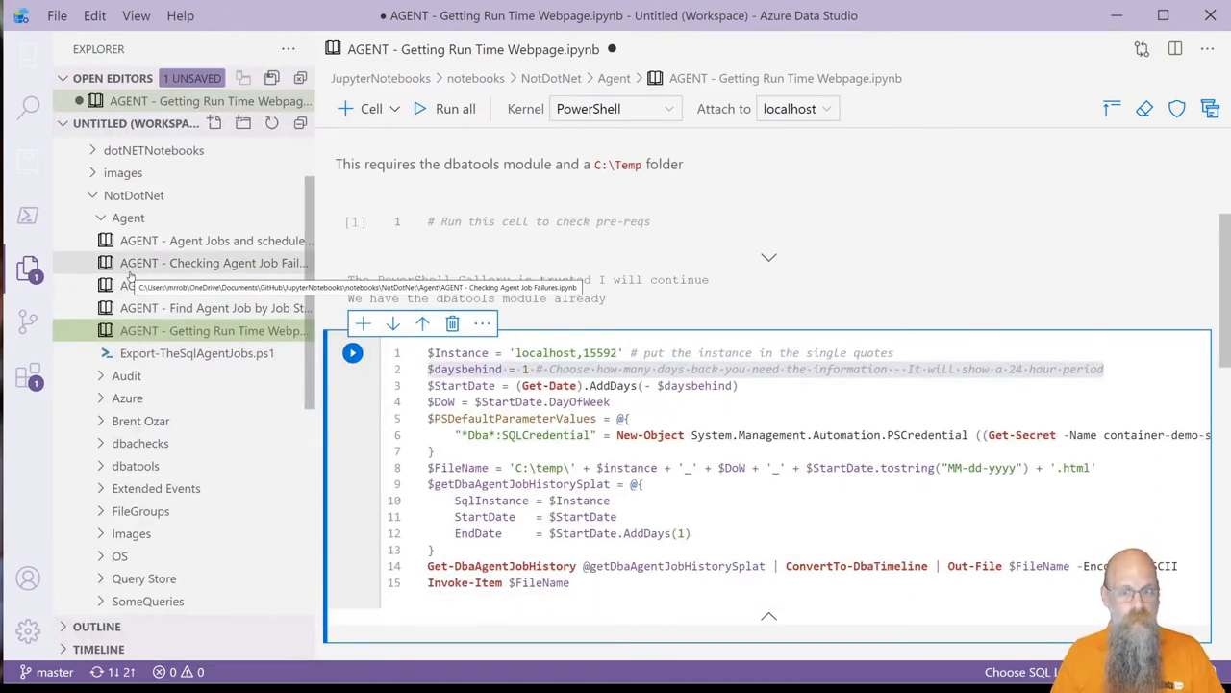
left_click(127, 218)
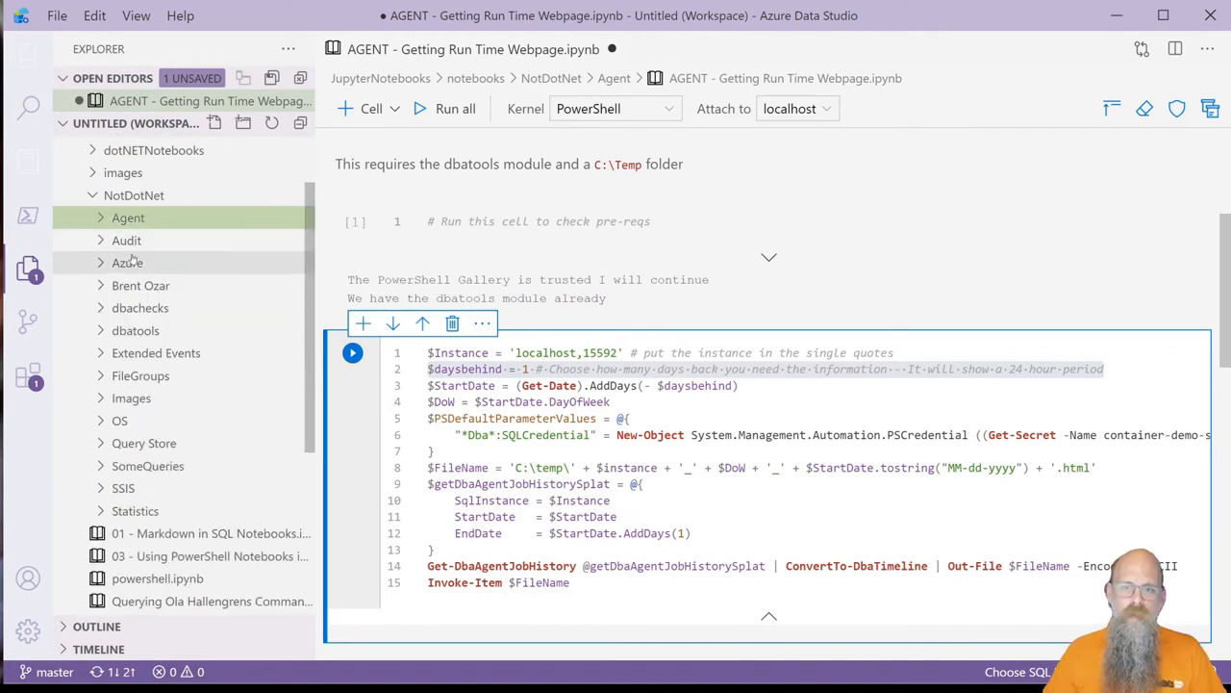
left_click(127, 239)
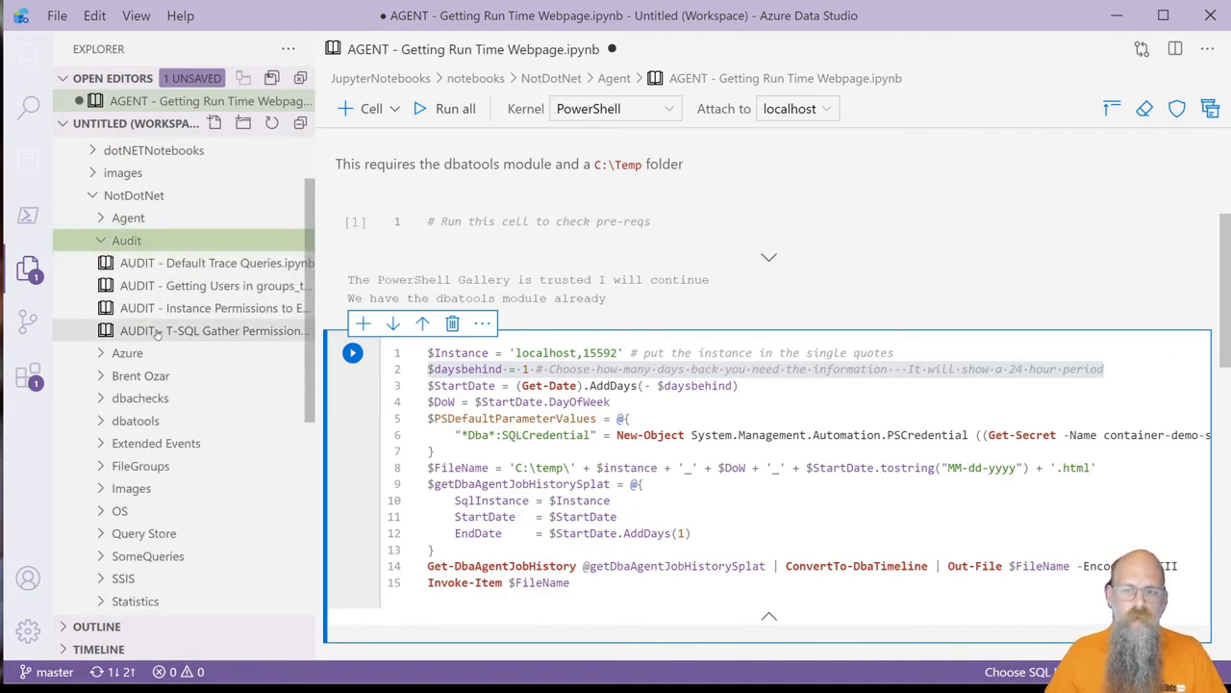
left_click(212, 308)
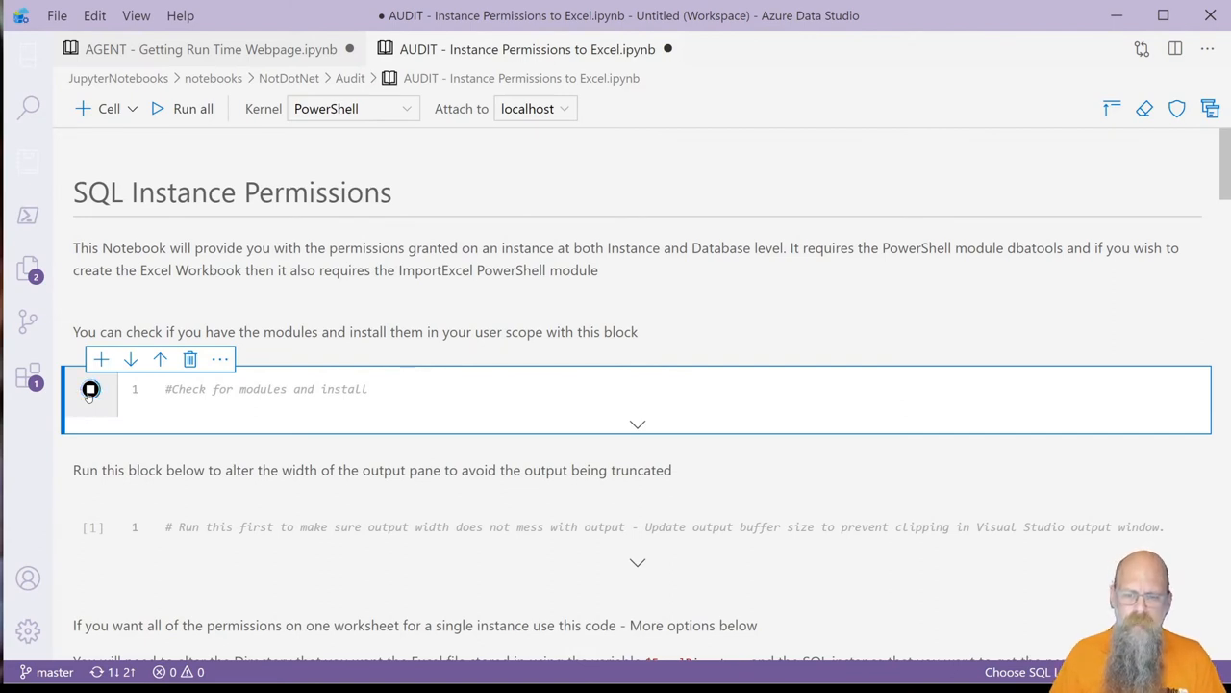
- Run the module-check cell confirming both modules are installed, then work down through the width and Excel export cells
left_click(88, 388)
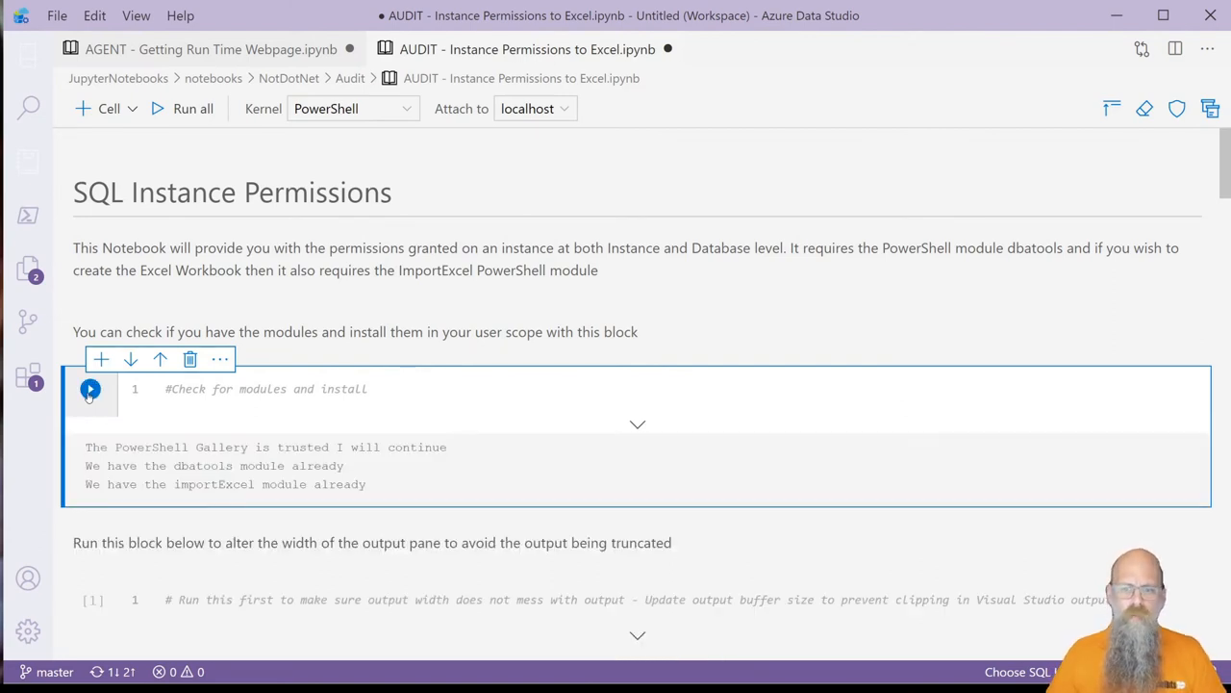
mouse_move(348, 473)
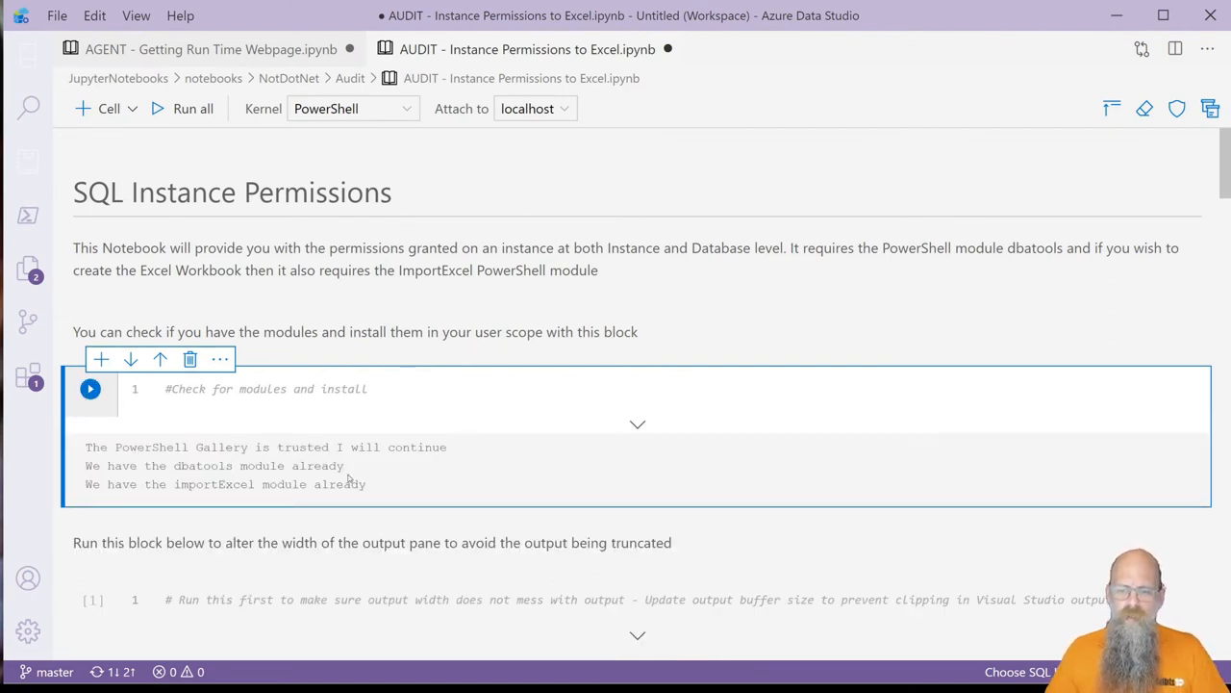
left_click_drag(85, 465, 366, 485)
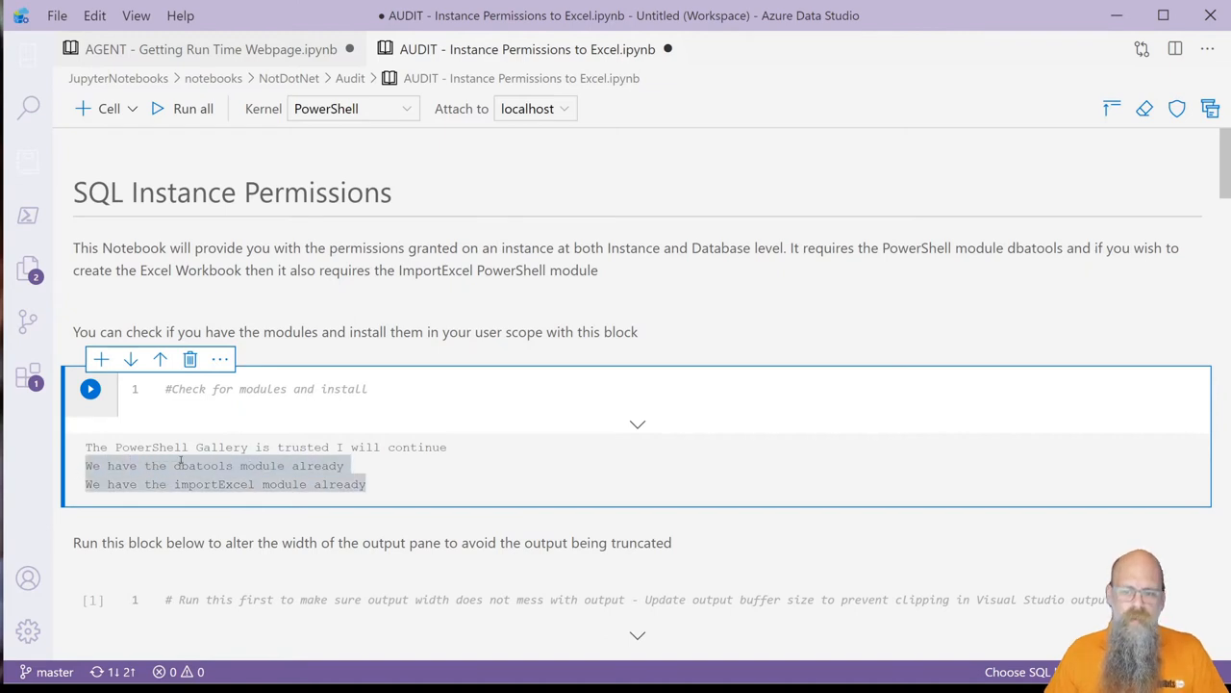
scroll("down", 3)
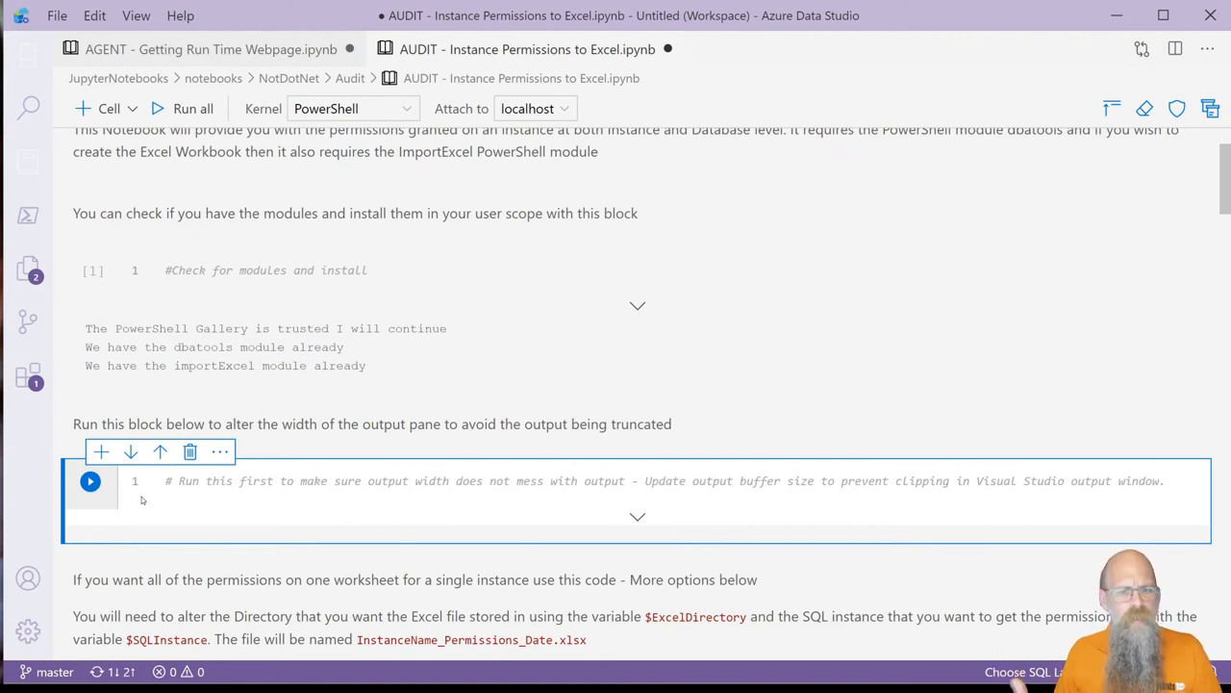
scroll("down", 3)
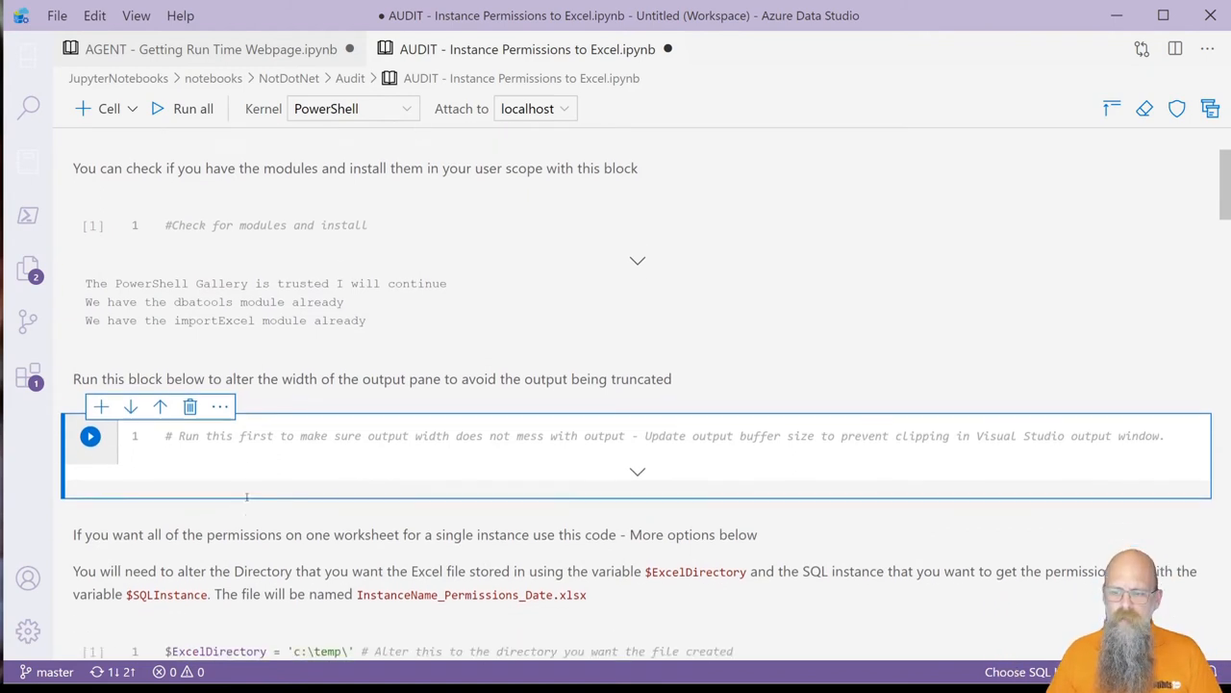
scroll("down", 3)
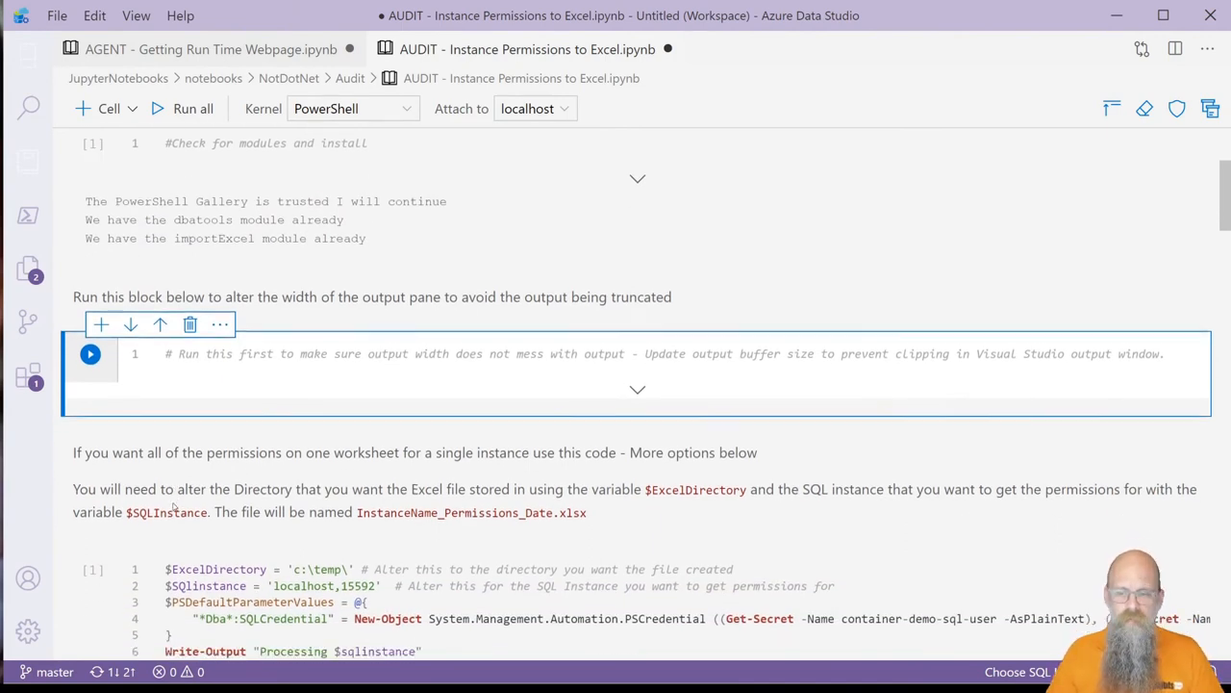
scroll("down", 3)
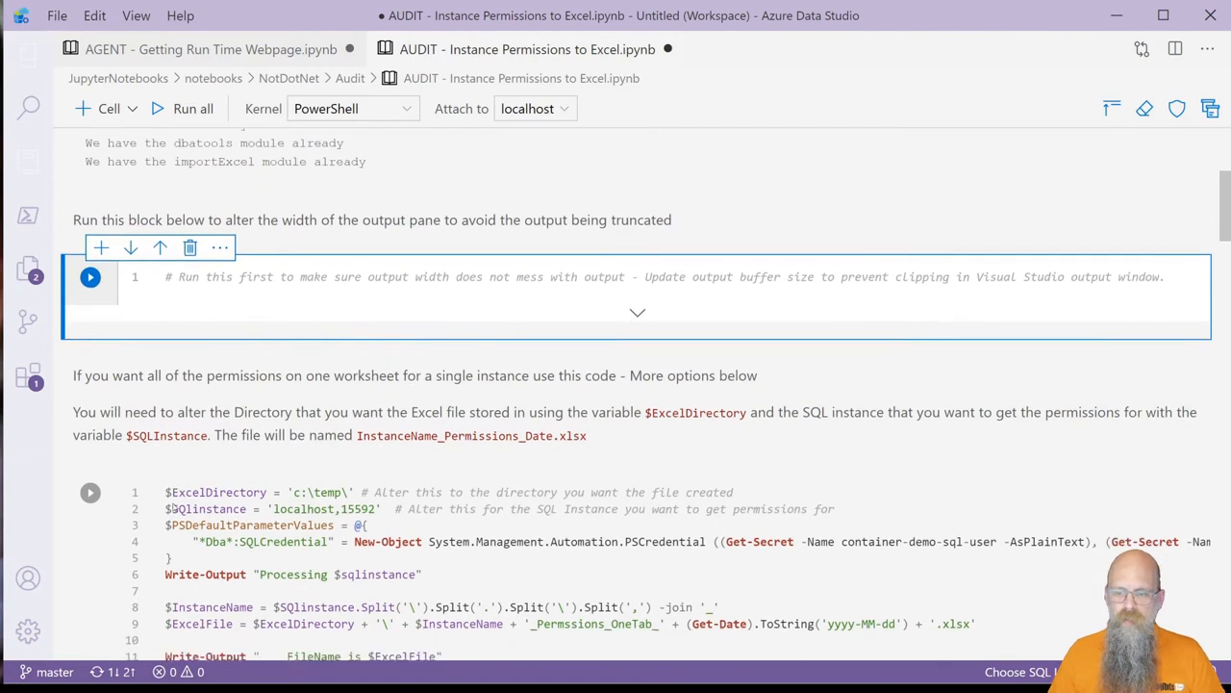
scroll("down", 3)
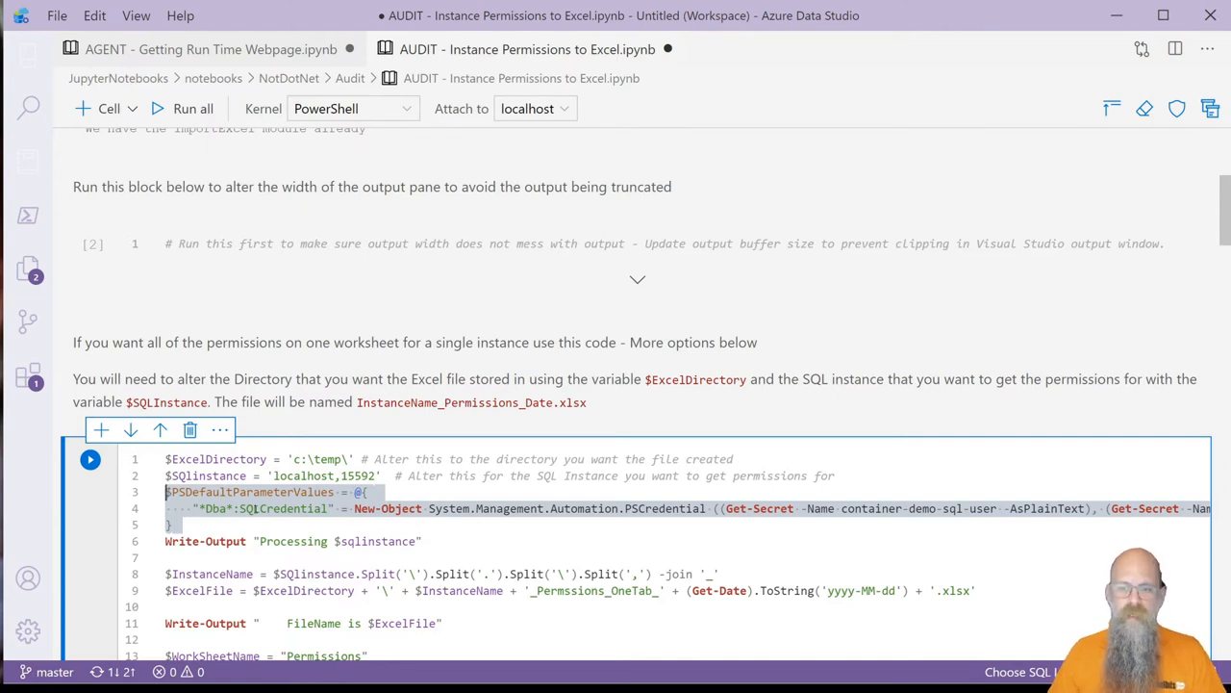
mouse_move(89, 458)
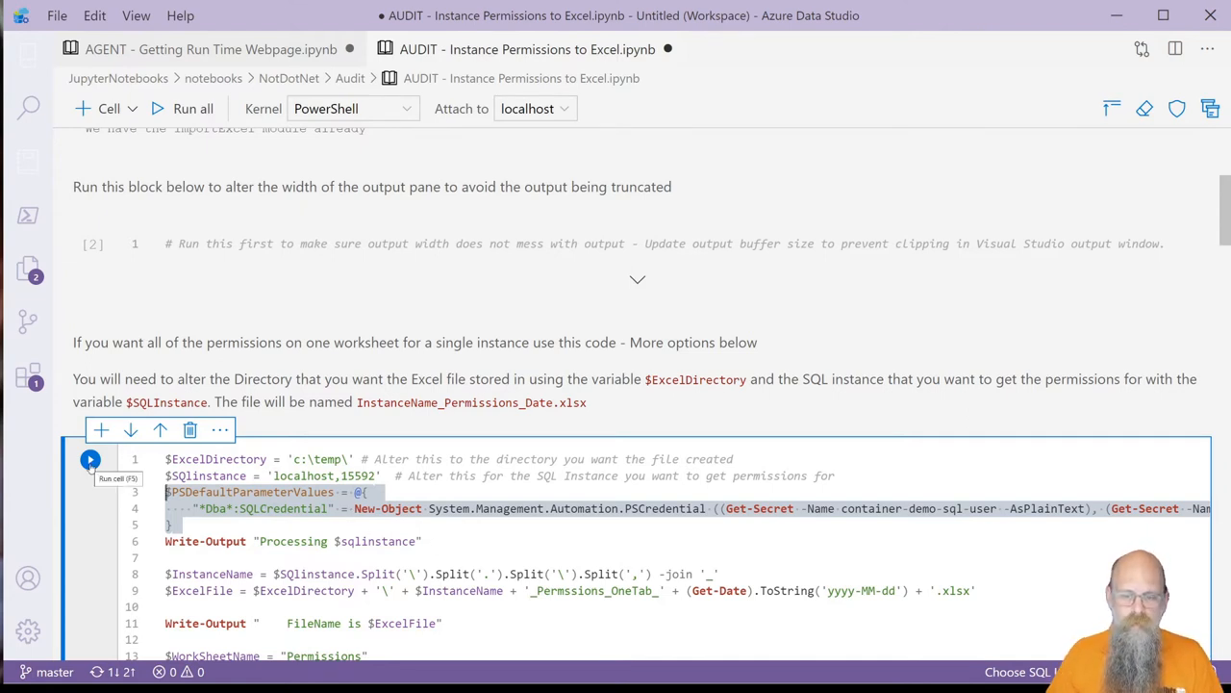
scroll("down", 3)
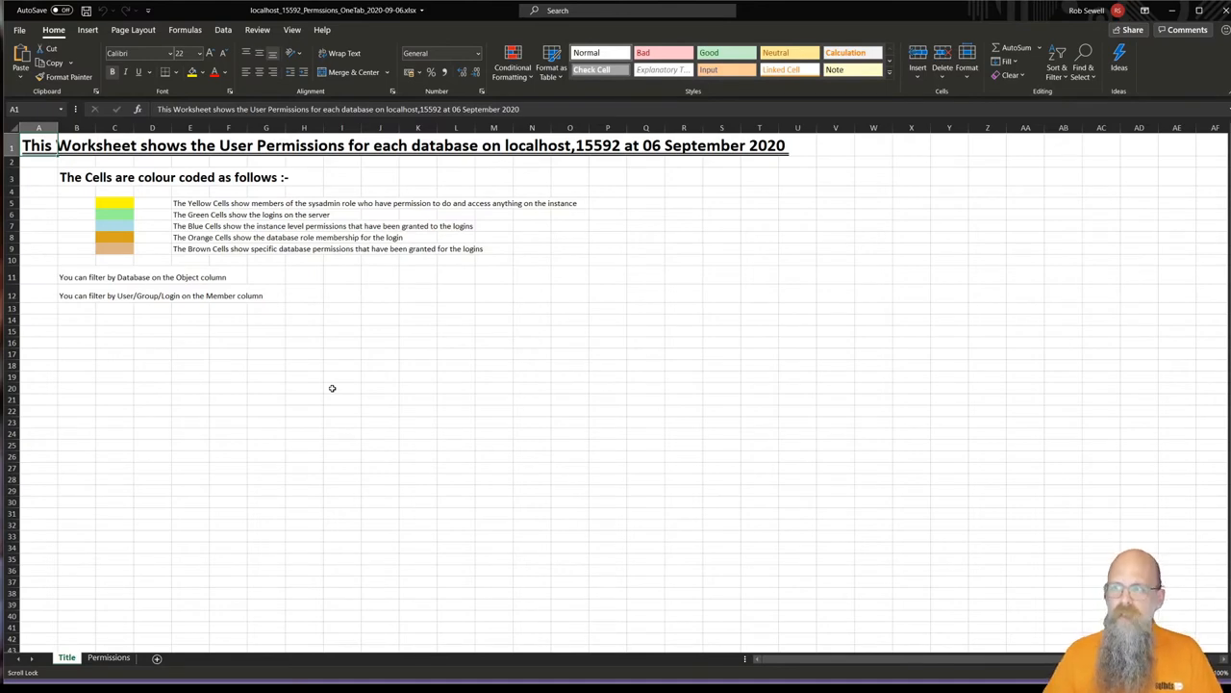
mouse_move(106, 190)
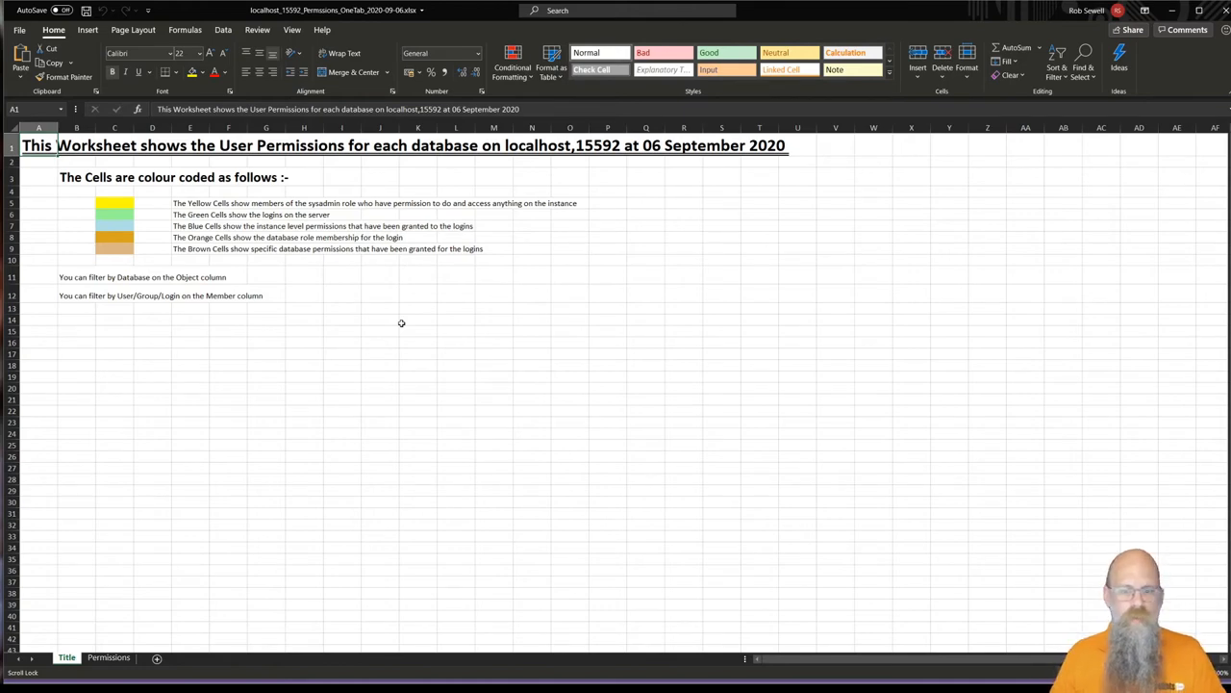
- Show the Permissions sheet and pick through the yellow sysadmin logins in the Member column
left_click(108, 658)
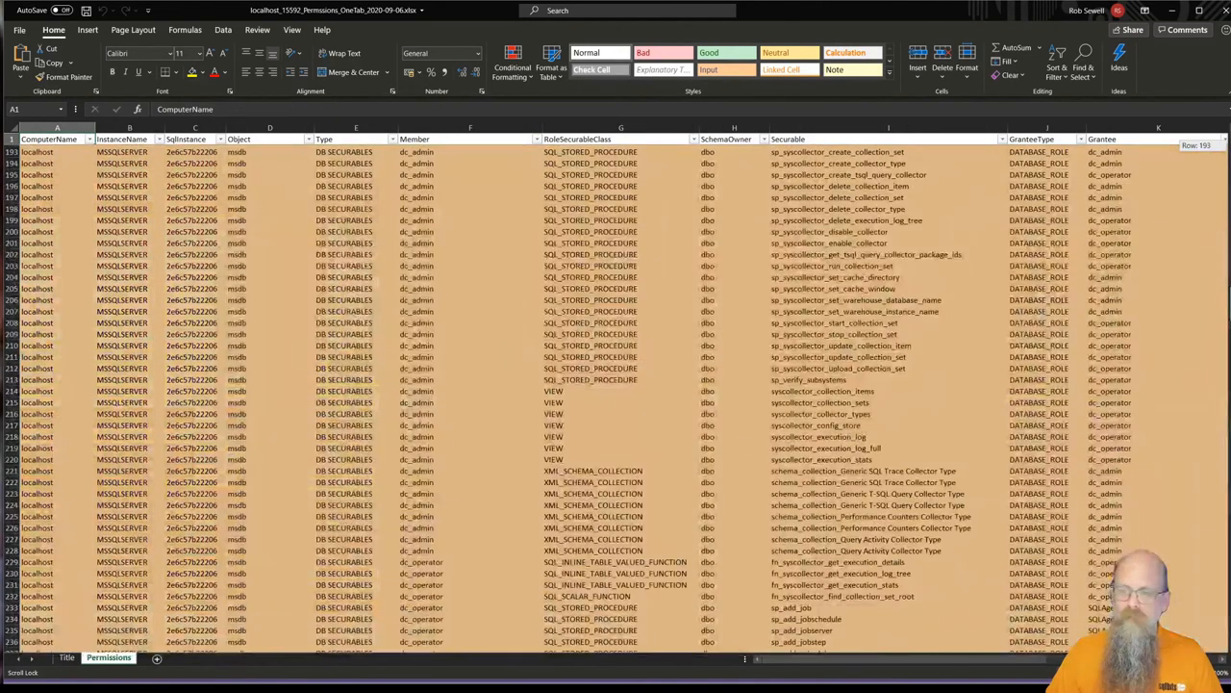
scroll("down", 3)
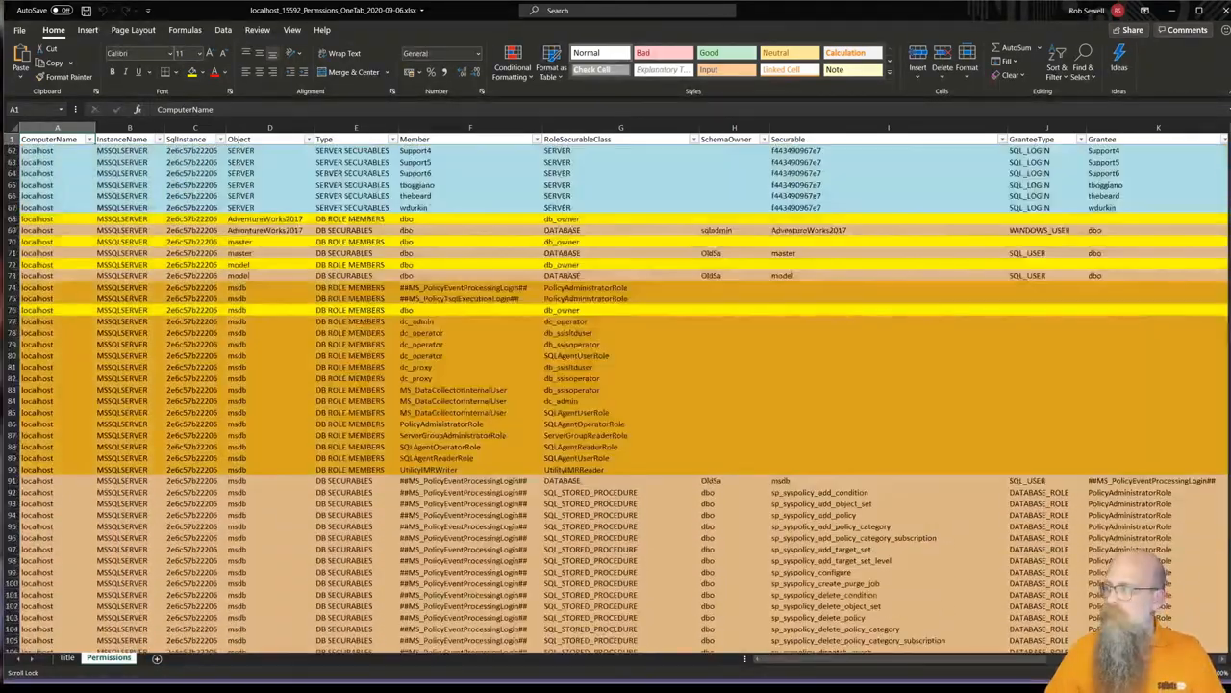
scroll("up", 3)
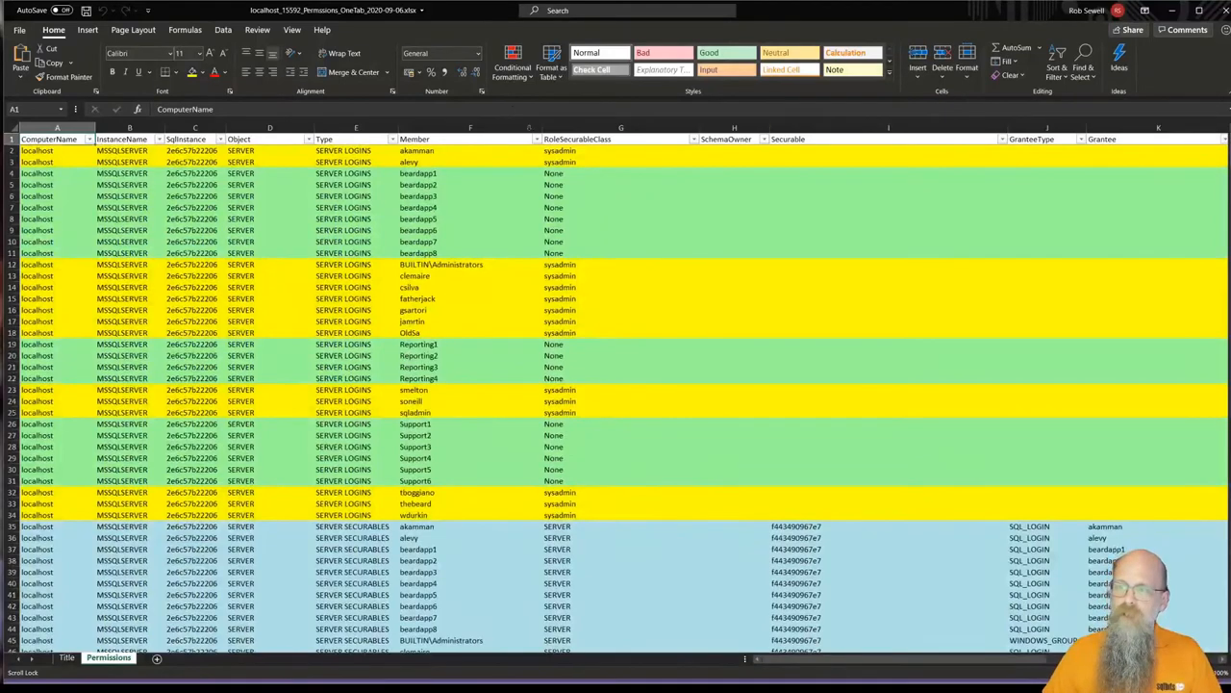
left_click(469, 150)
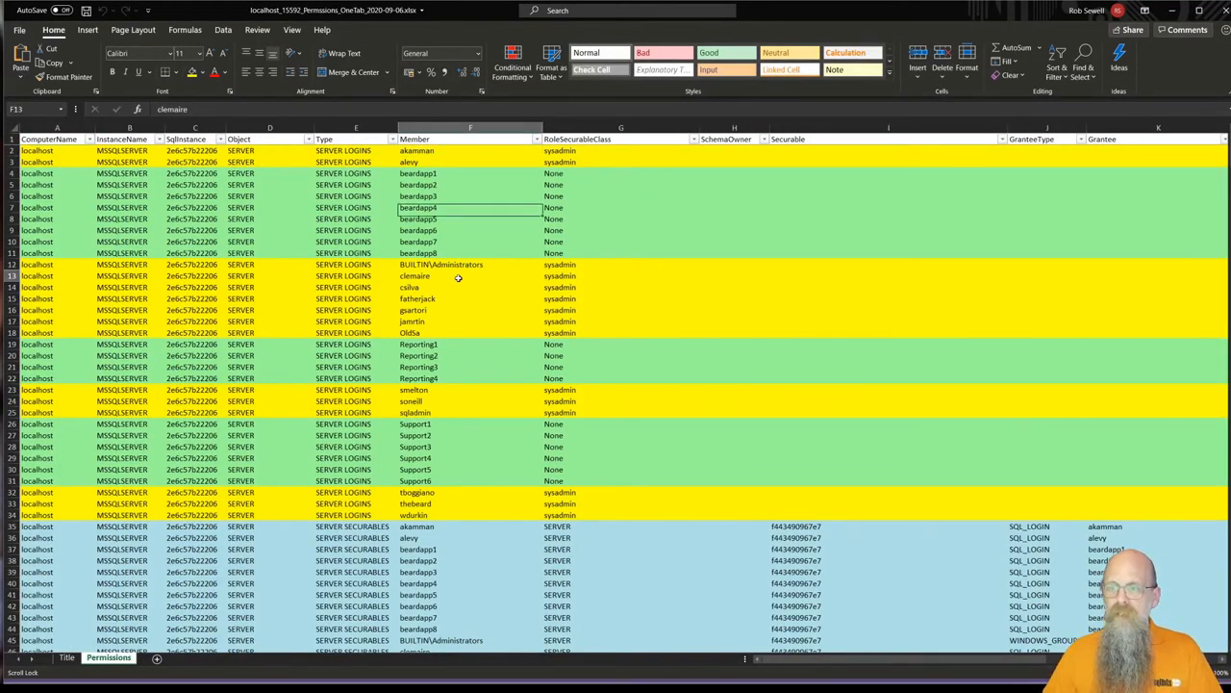
left_click(456, 298)
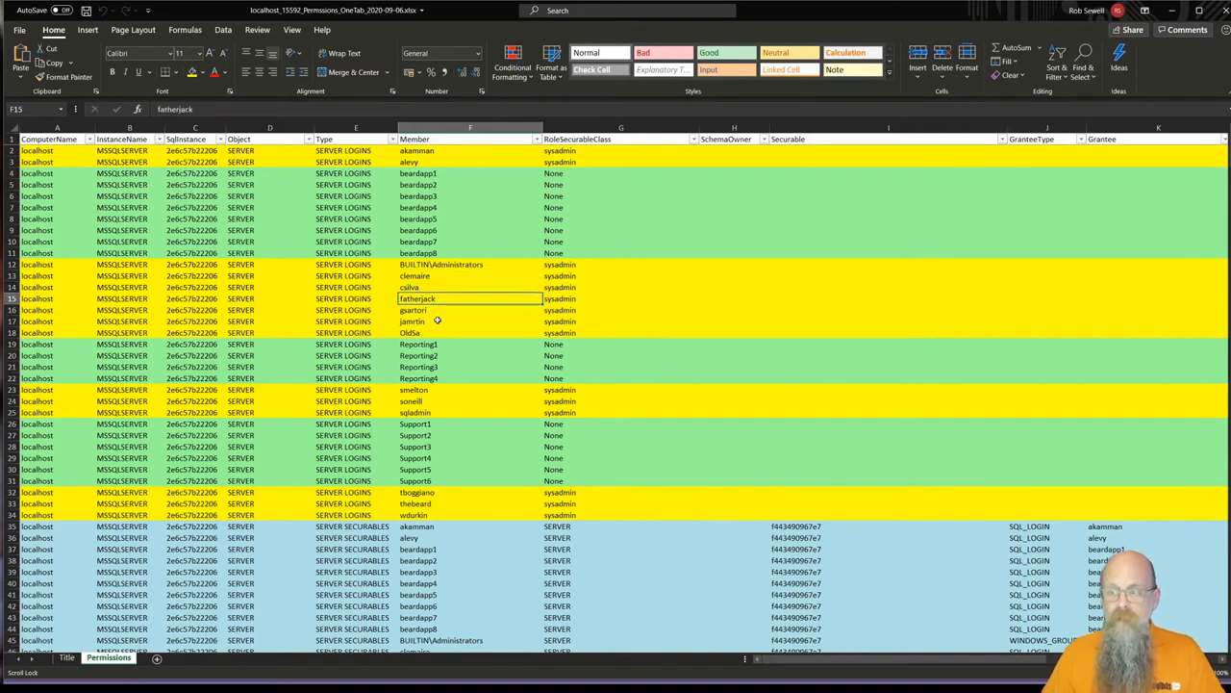
left_click(470, 309)
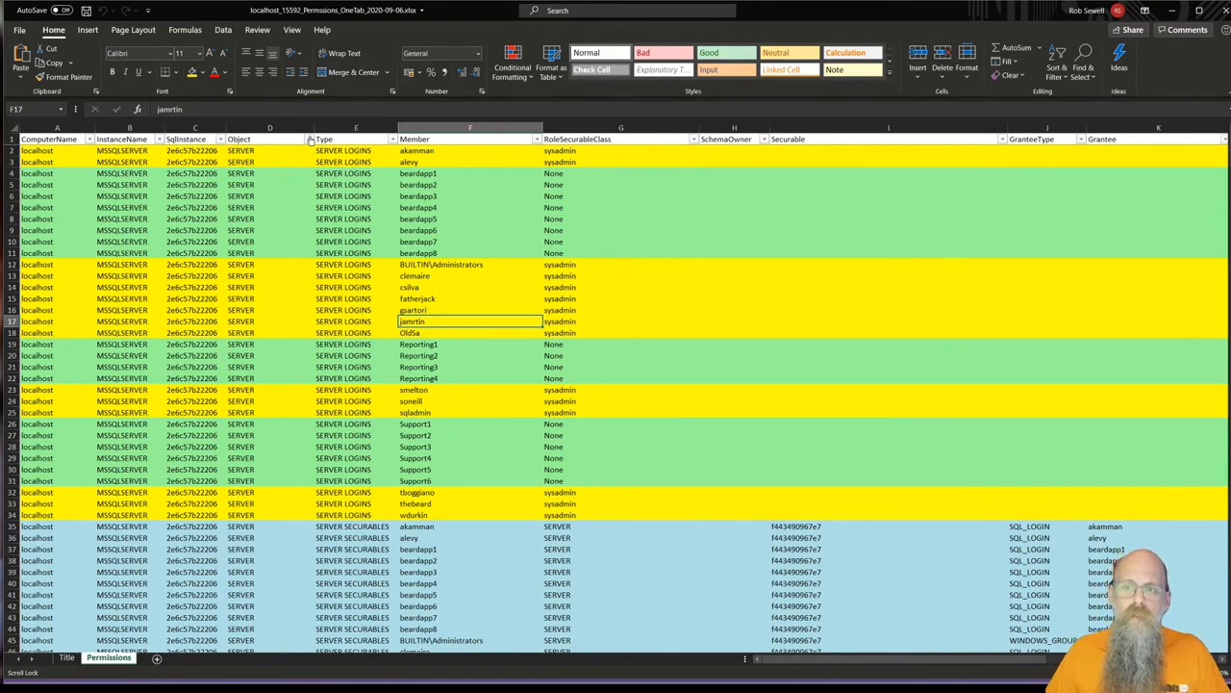
left_click(308, 138)
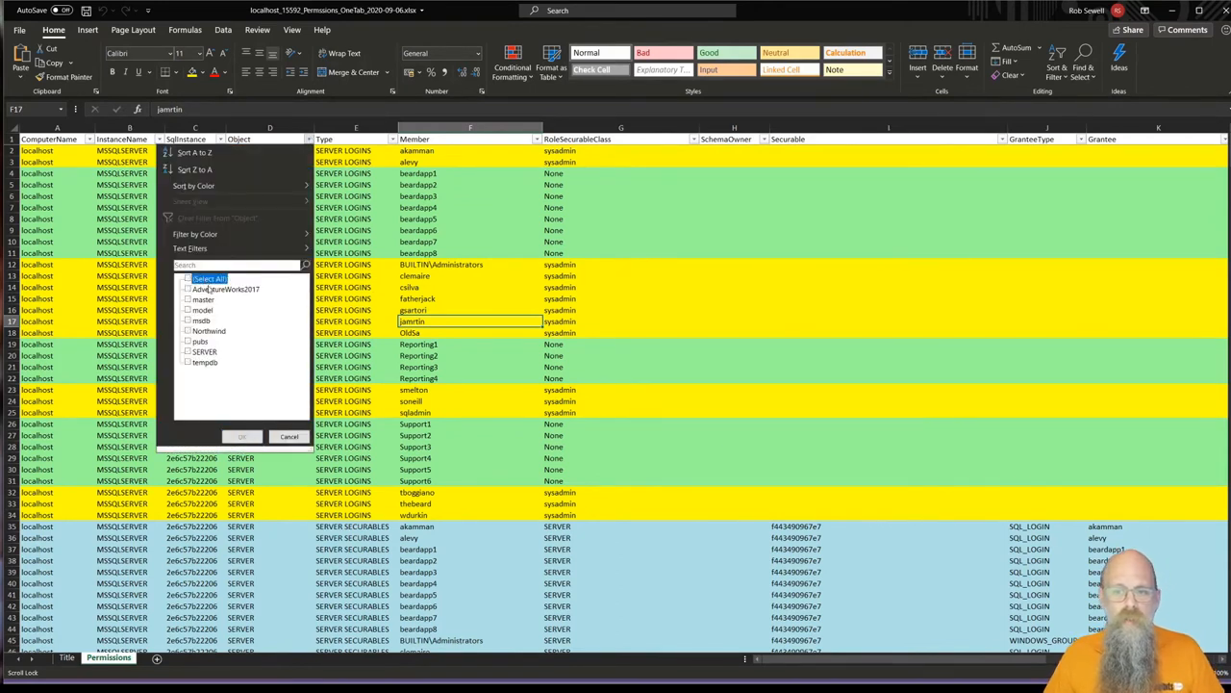
left_click(189, 279)
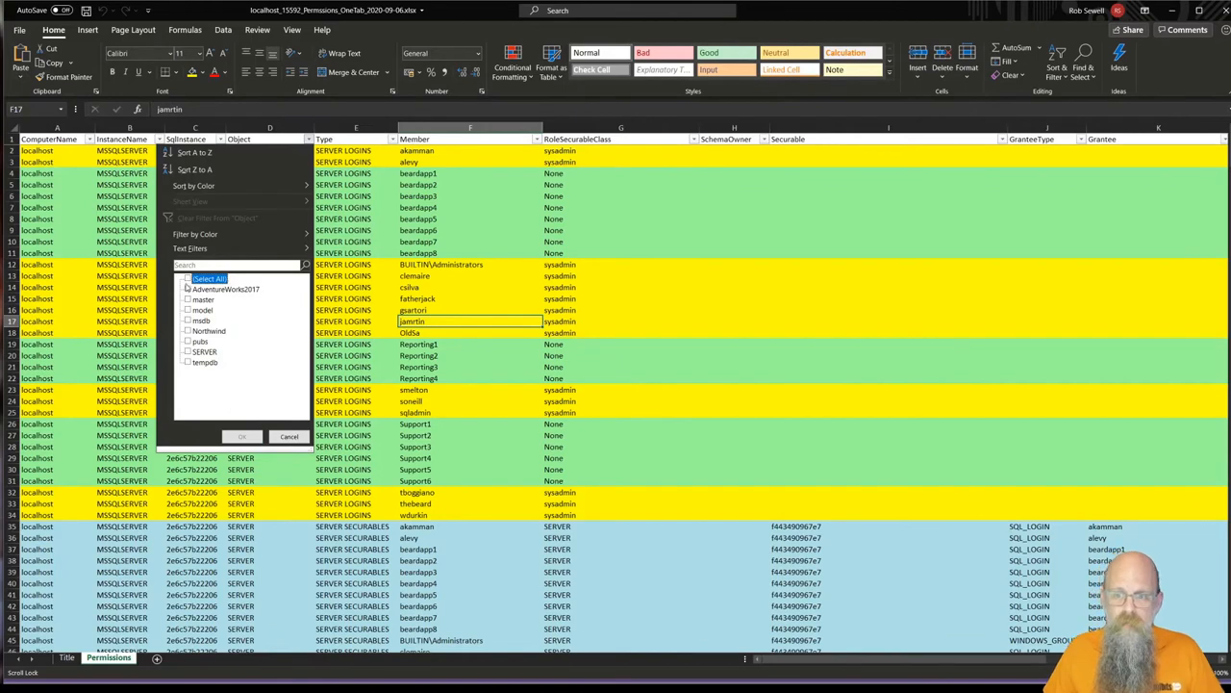
left_click(189, 277)
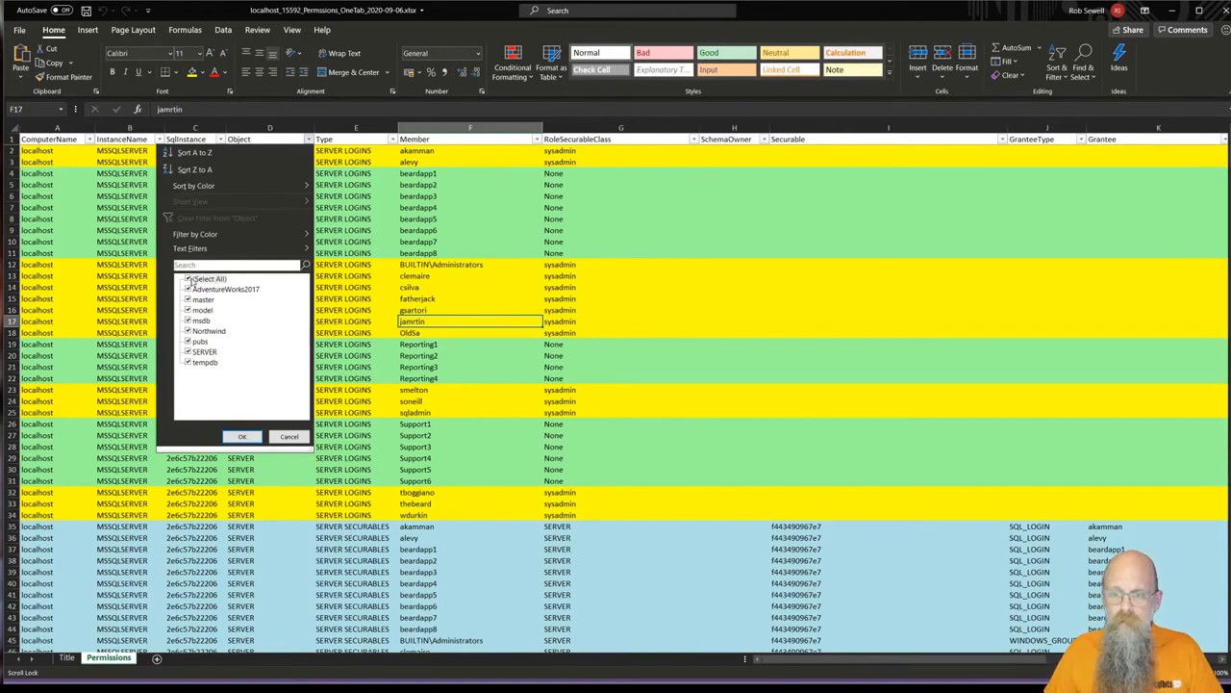
left_click(189, 277)
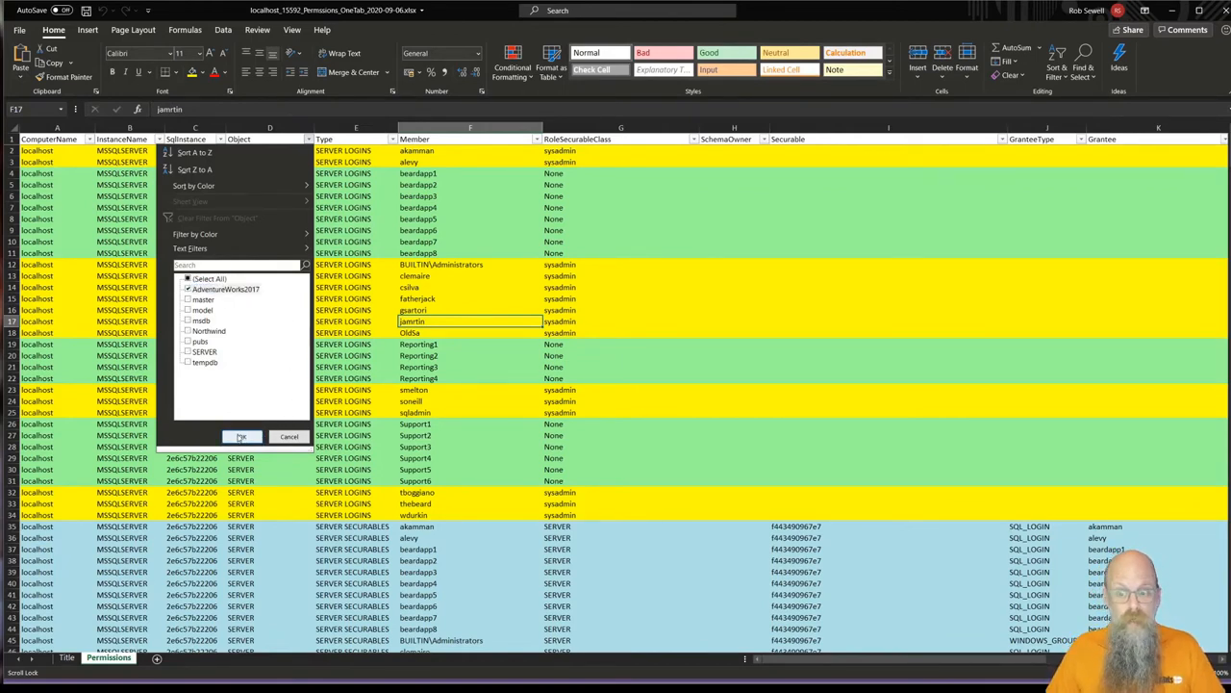
left_click(243, 436)
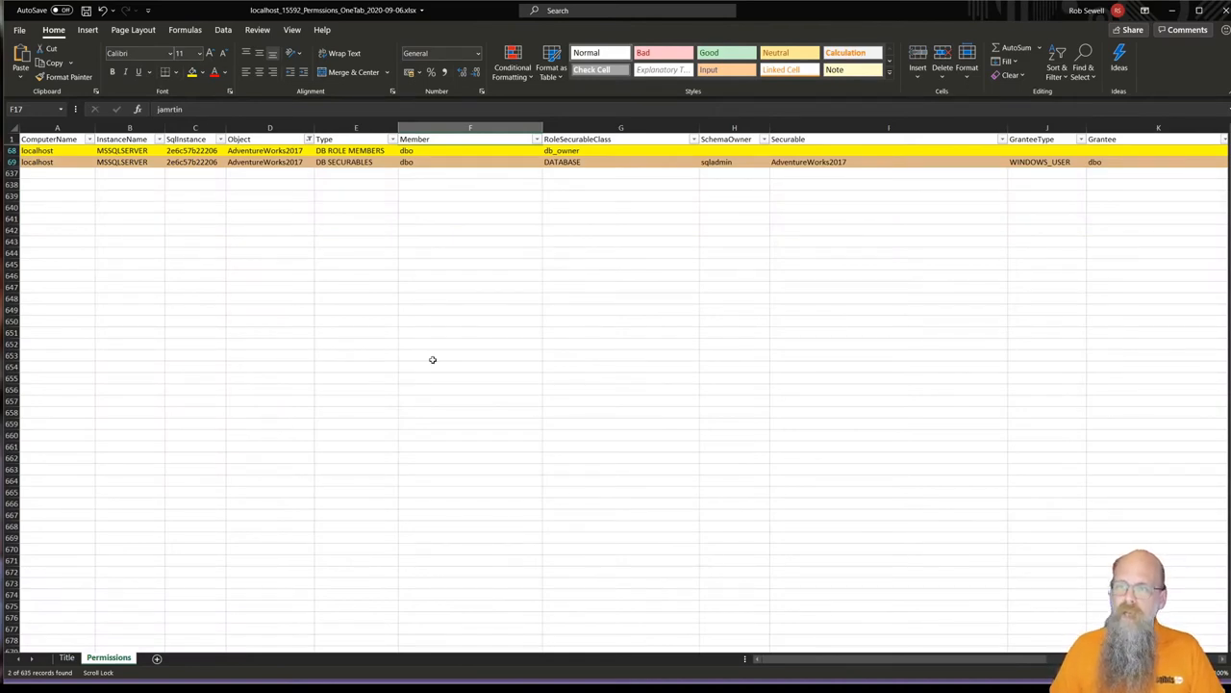
mouse_move(447, 344)
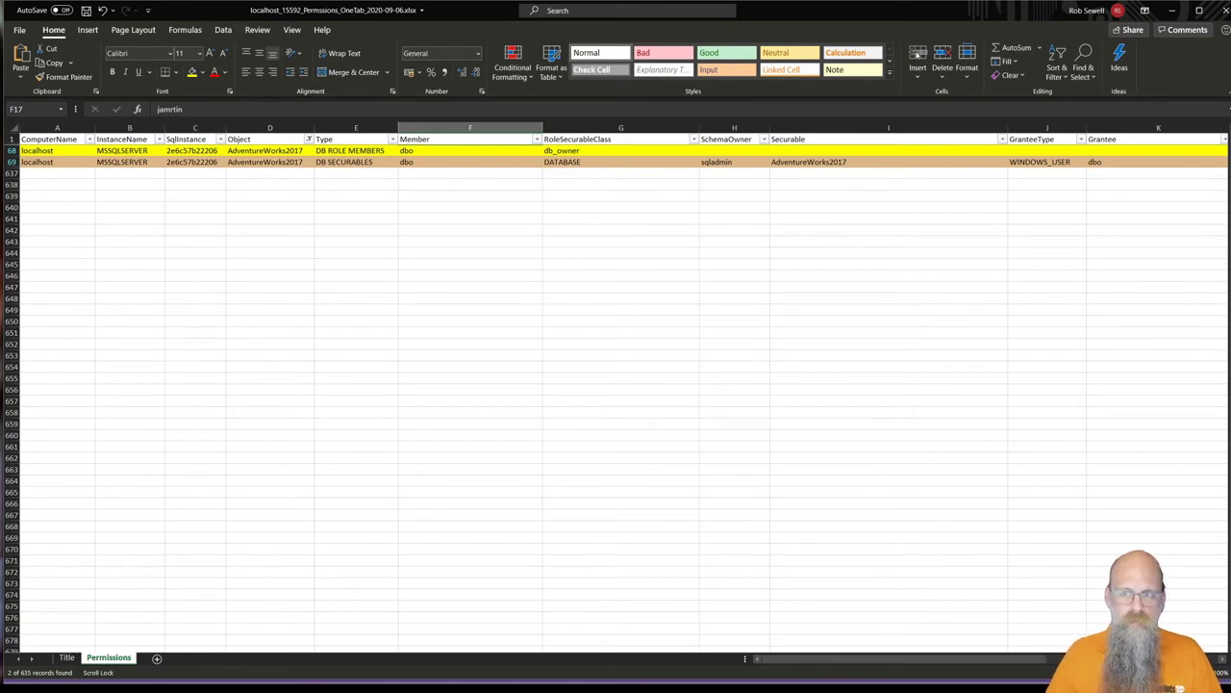
mouse_move(877, 186)
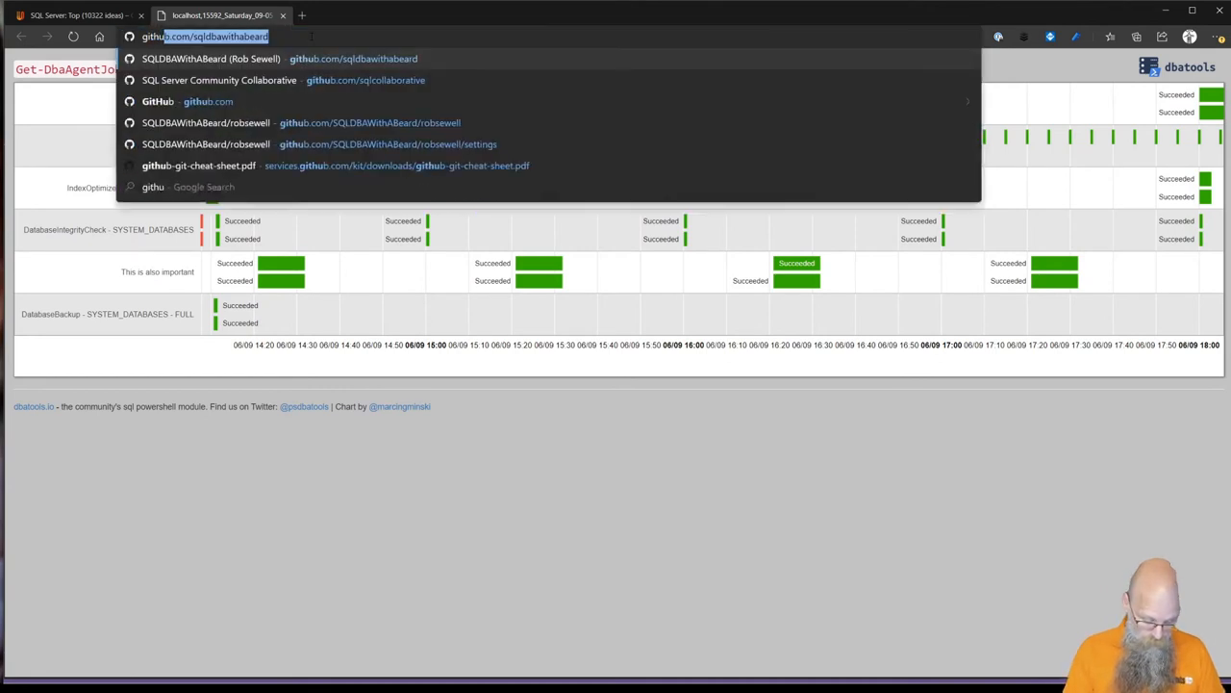
- Navigate to github.com and land on the SQLDBAWithABeard profile page
type("github.com/sqldbawithabeard")
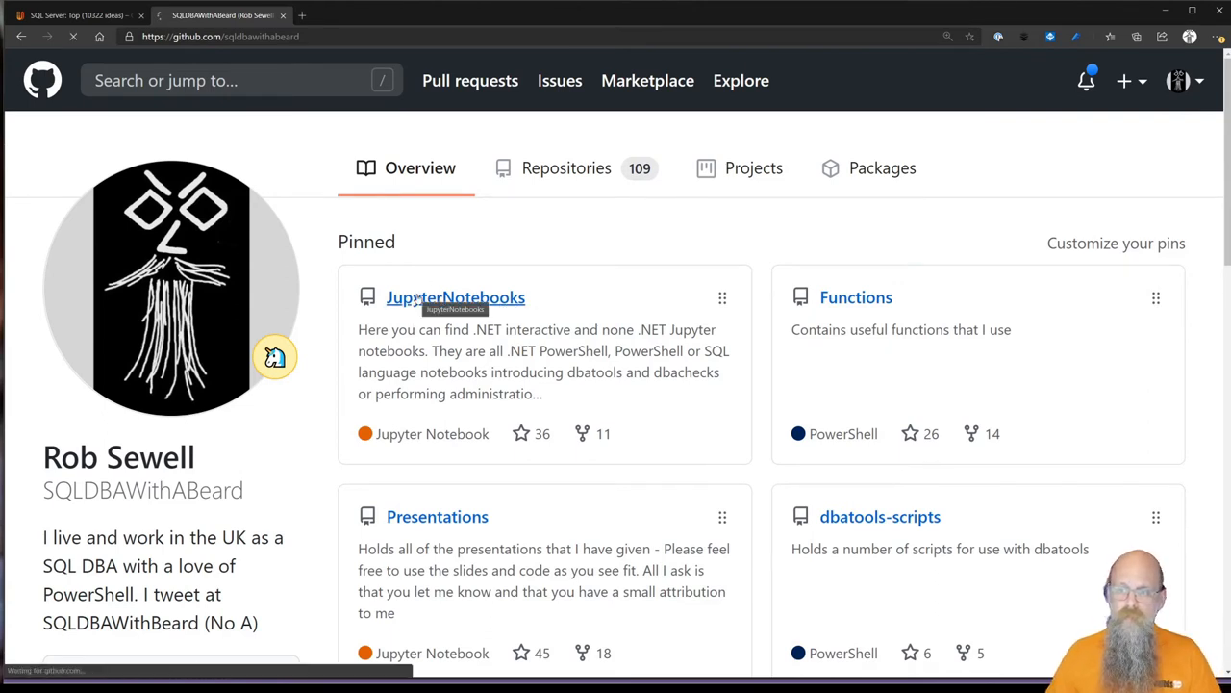
- Navigate JupyterNotebooks > notebooks > NotDotNet > Audit and open AUDIT - Instance Permissions to Excel.ipynb
left_click(454, 296)
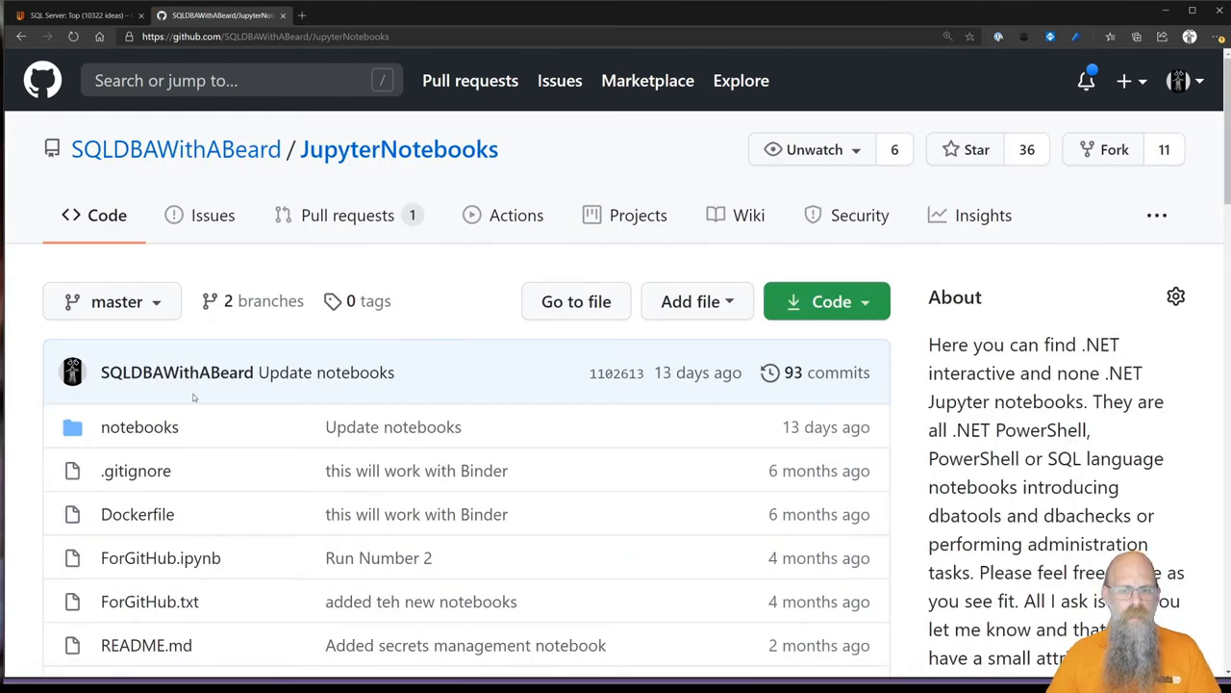
left_click(138, 427)
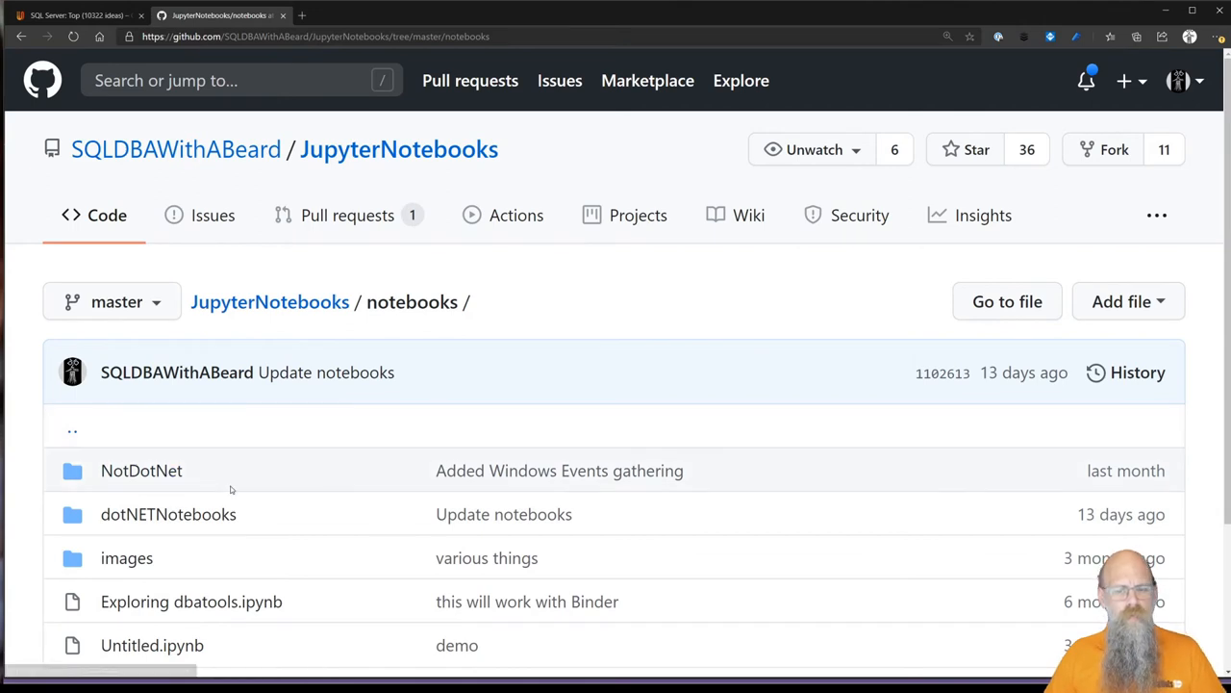
mouse_move(167, 515)
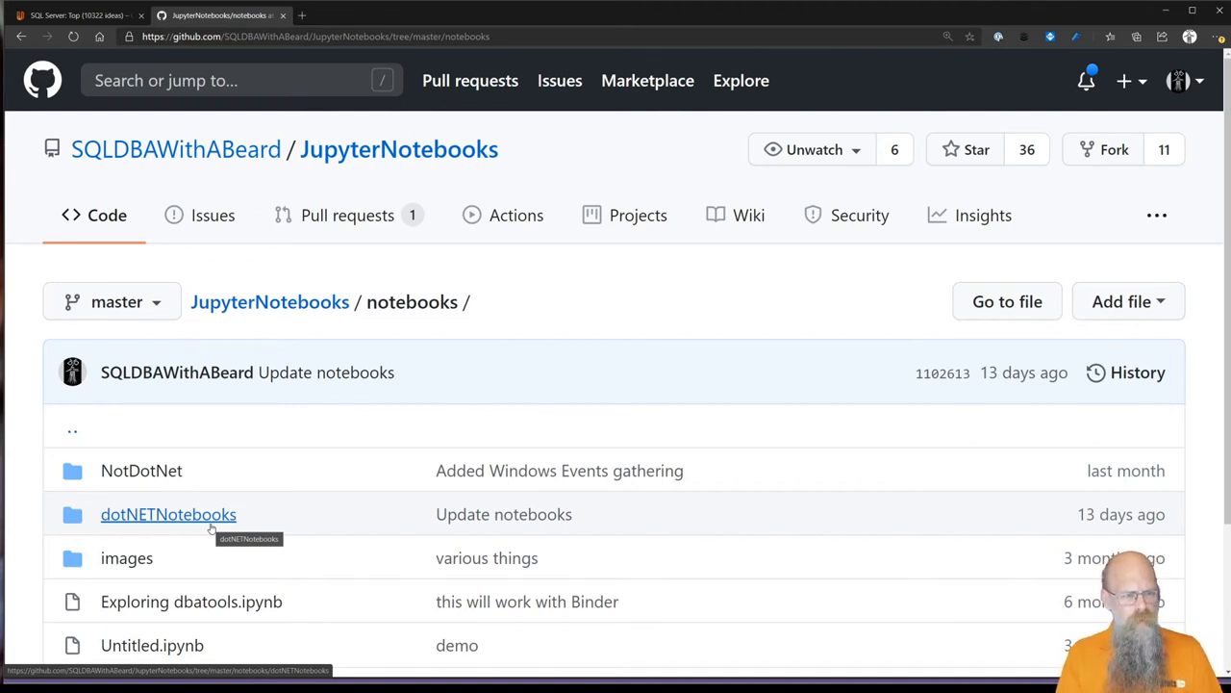
mouse_move(142, 469)
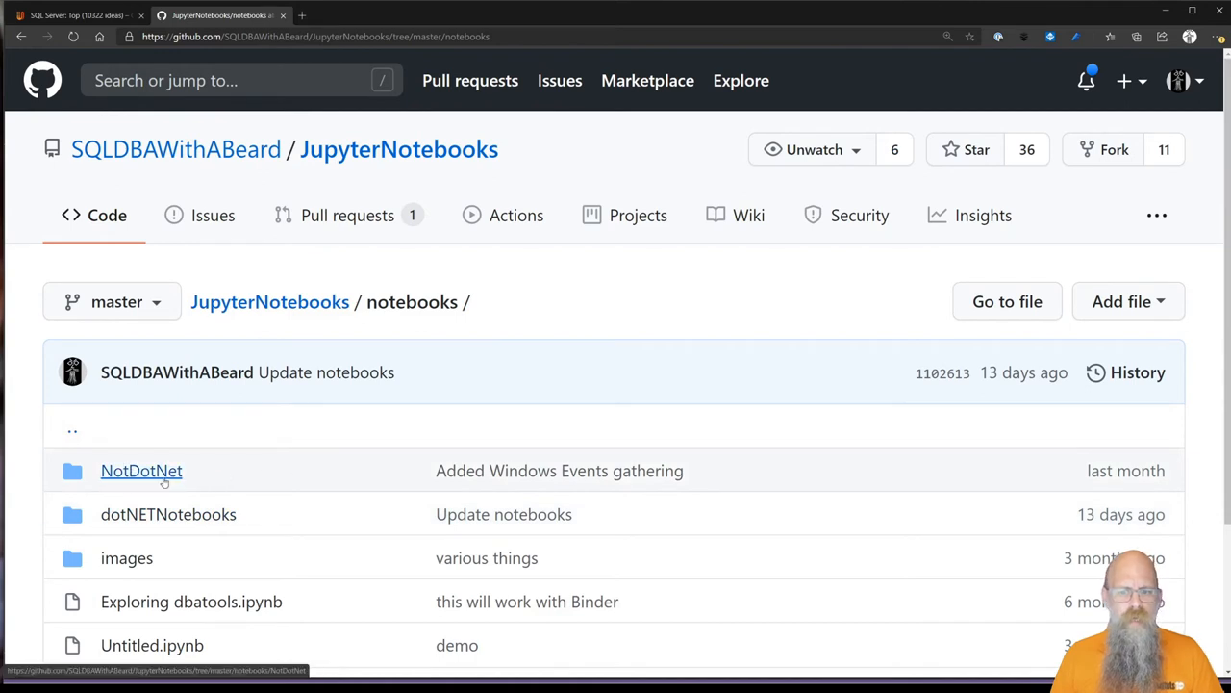
mouse_move(185, 481)
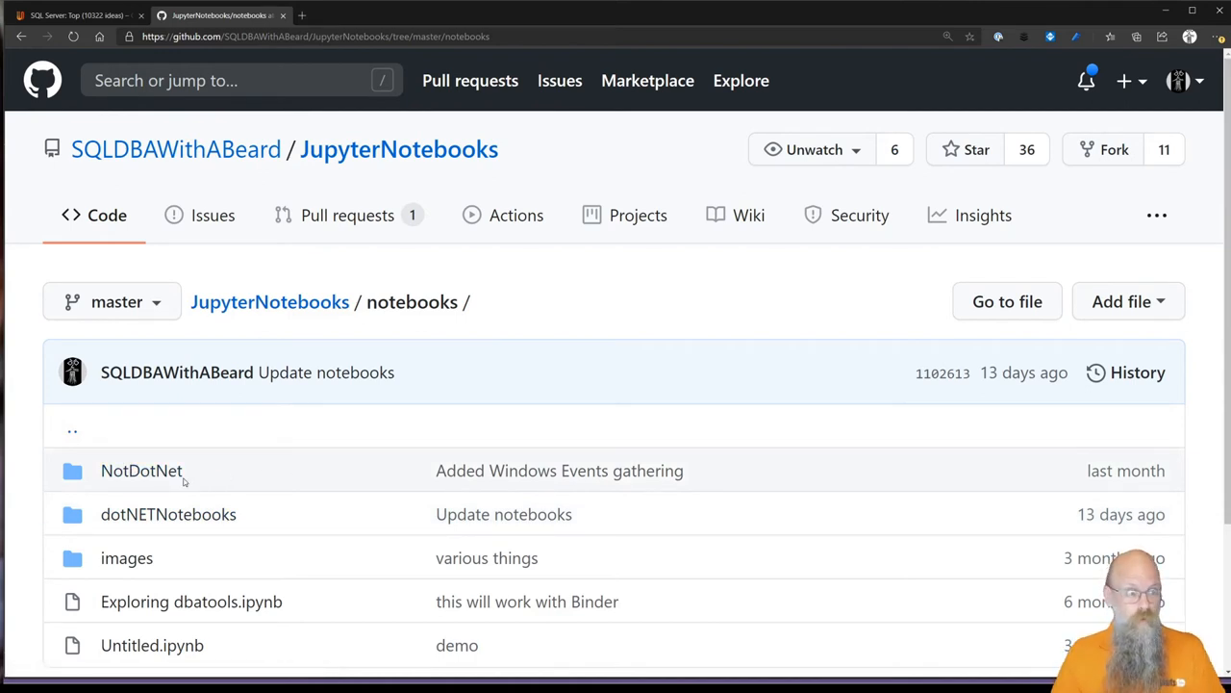
mouse_move(142, 471)
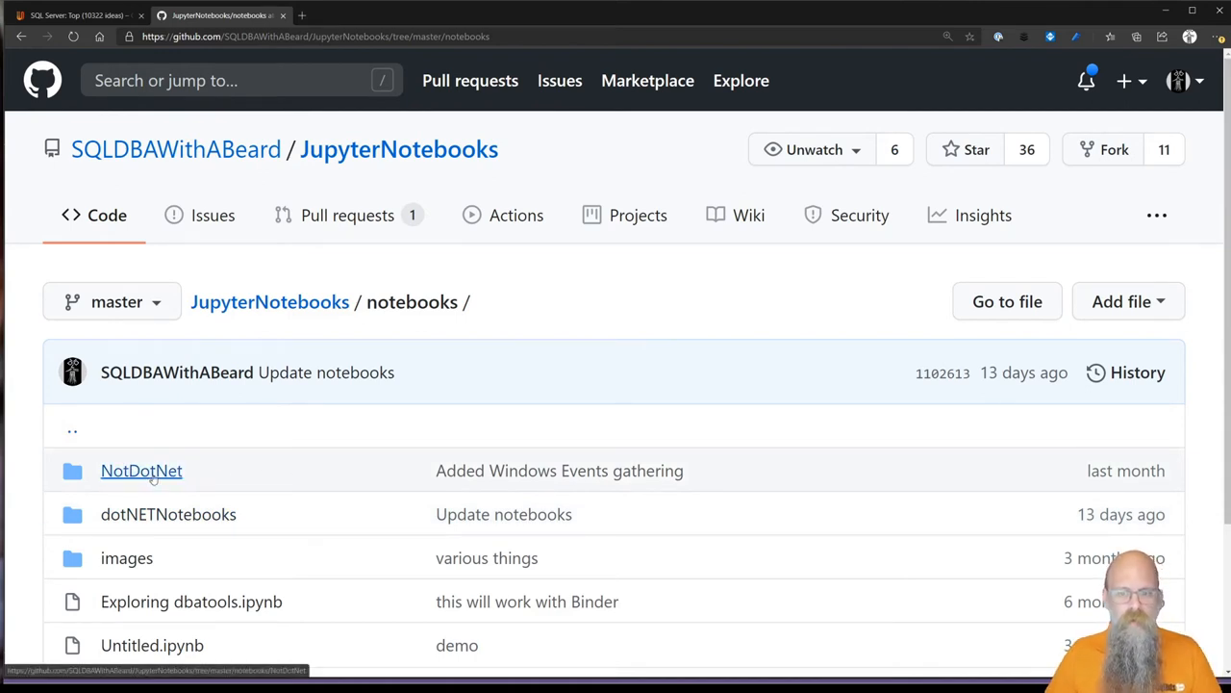
left_click(142, 469)
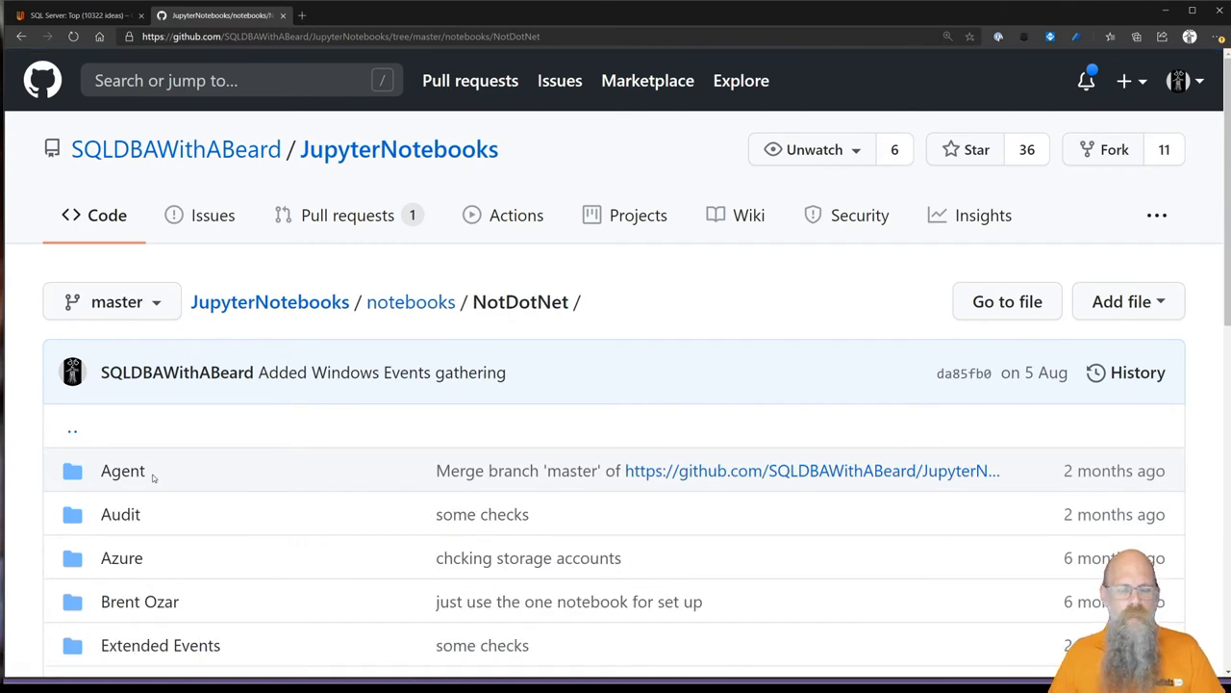
scroll("down", 3)
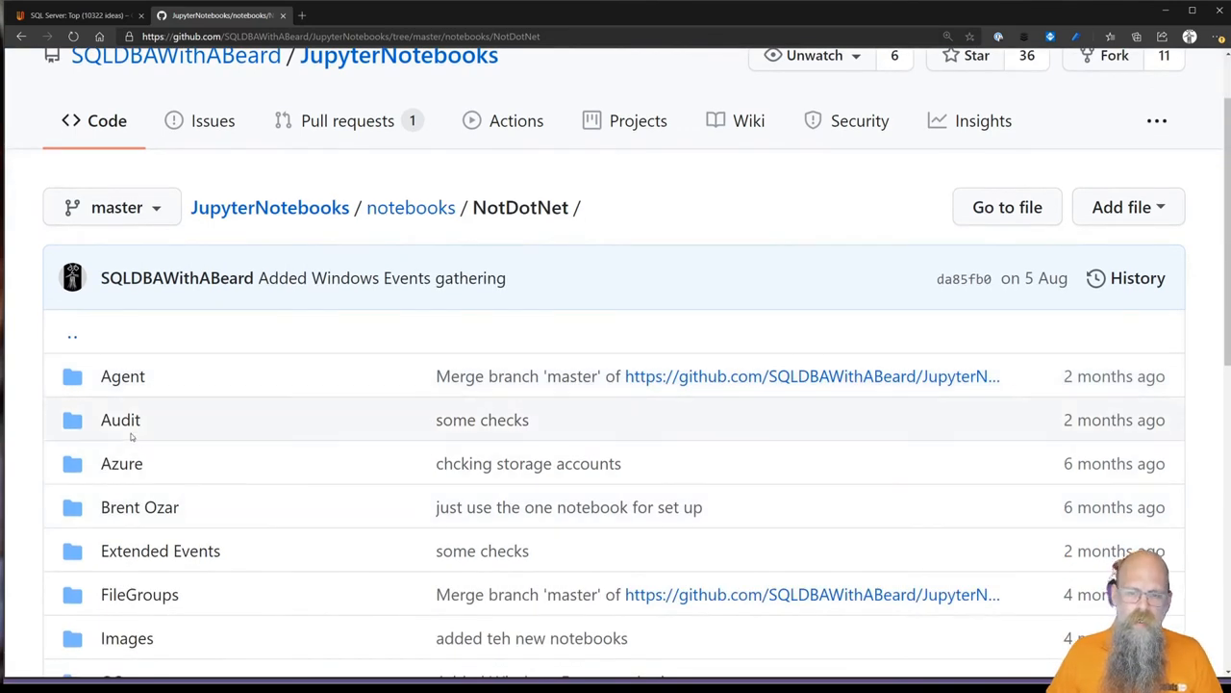
mouse_move(119, 419)
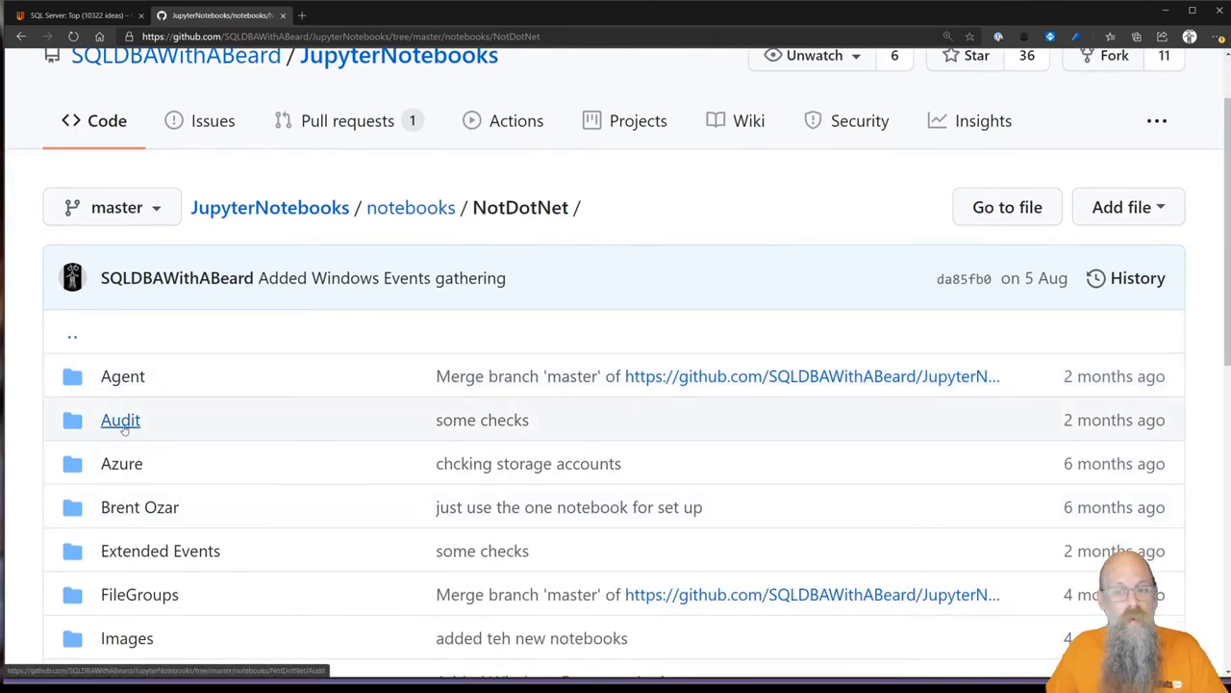
left_click(120, 419)
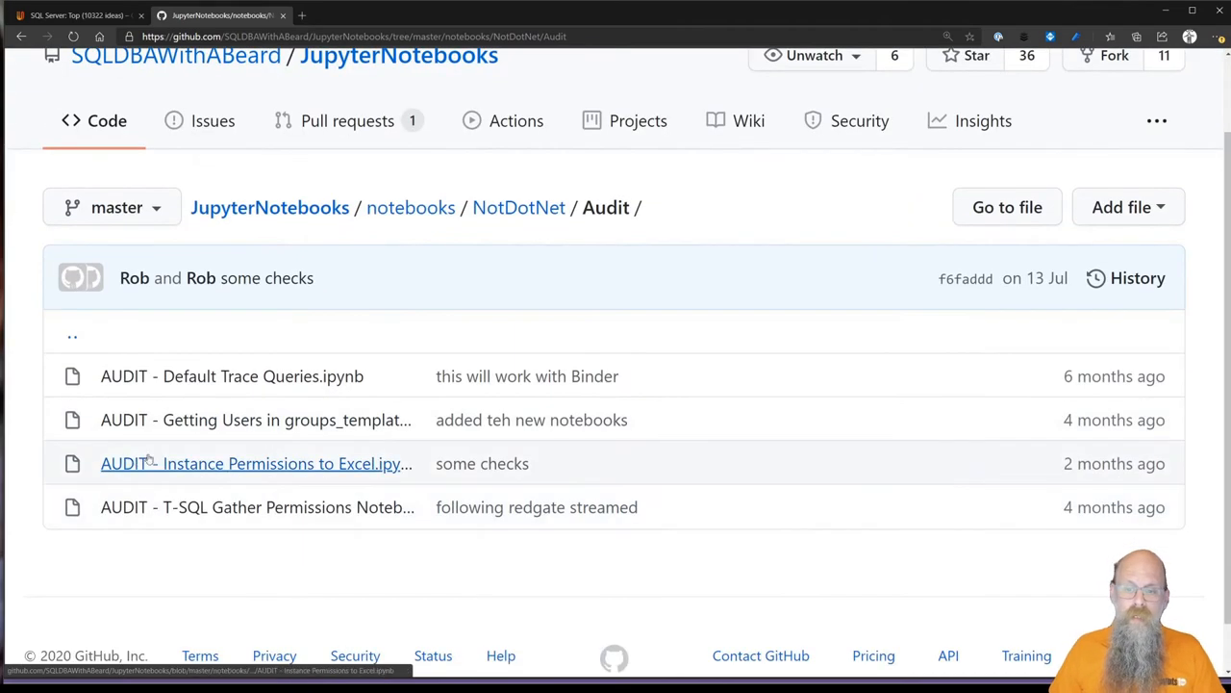
mouse_move(254, 463)
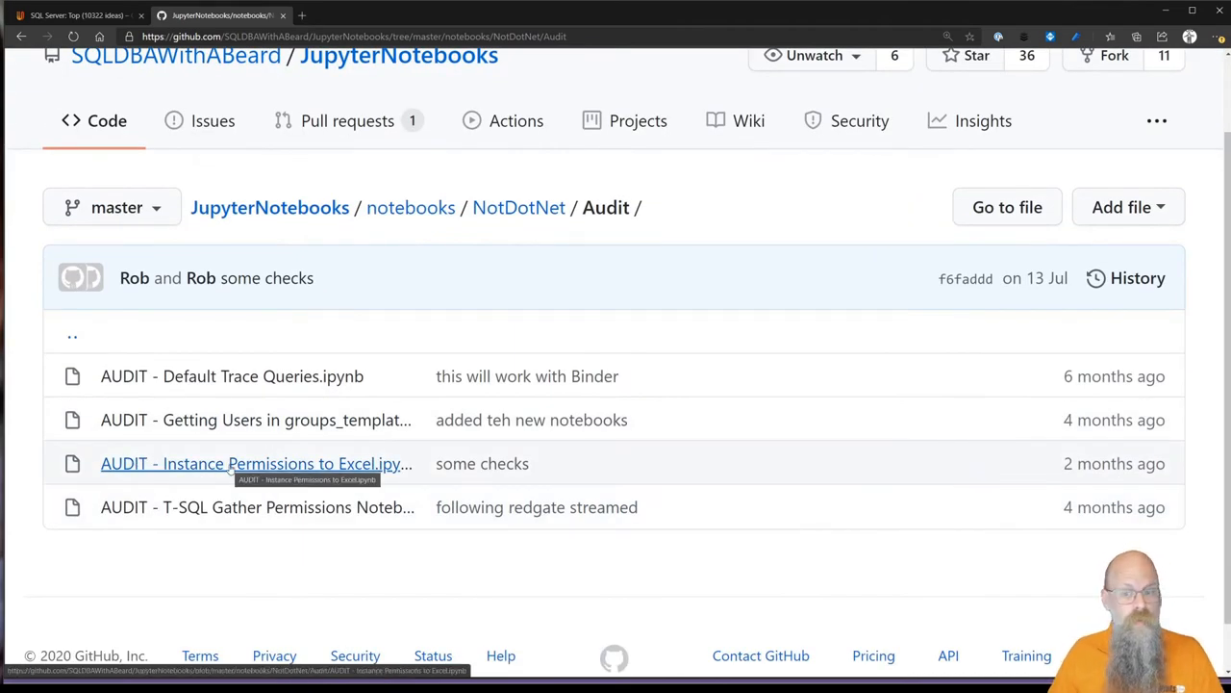
left_click(252, 462)
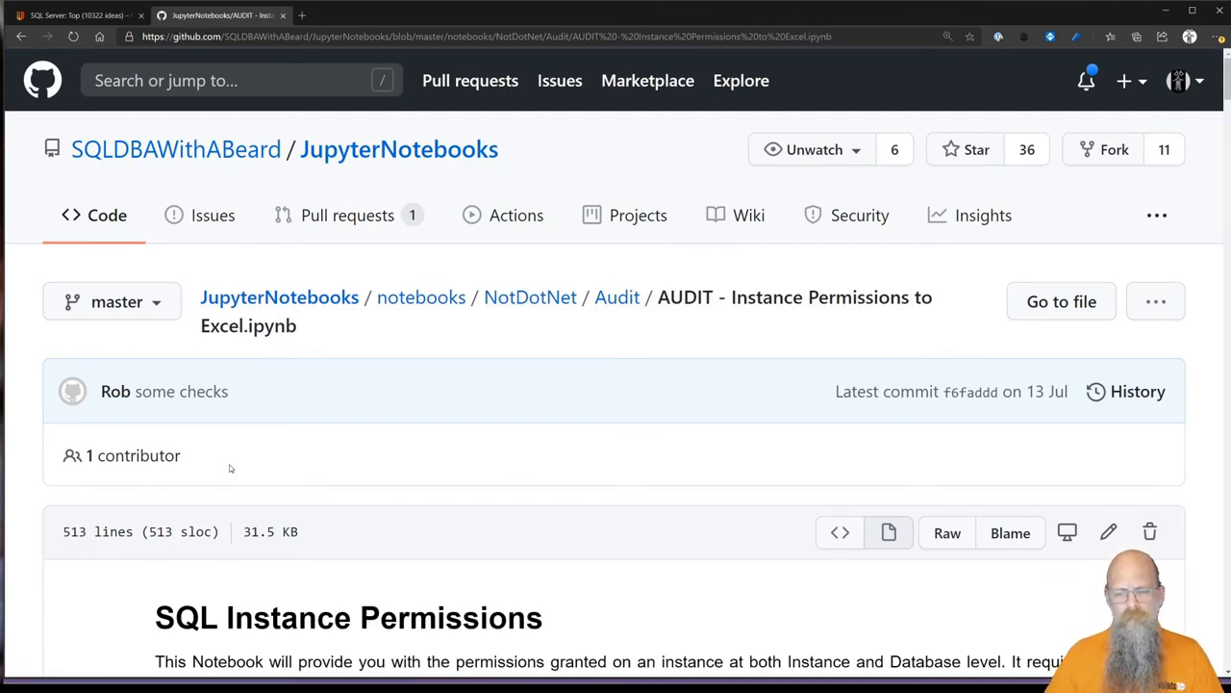
scroll("down", 3)
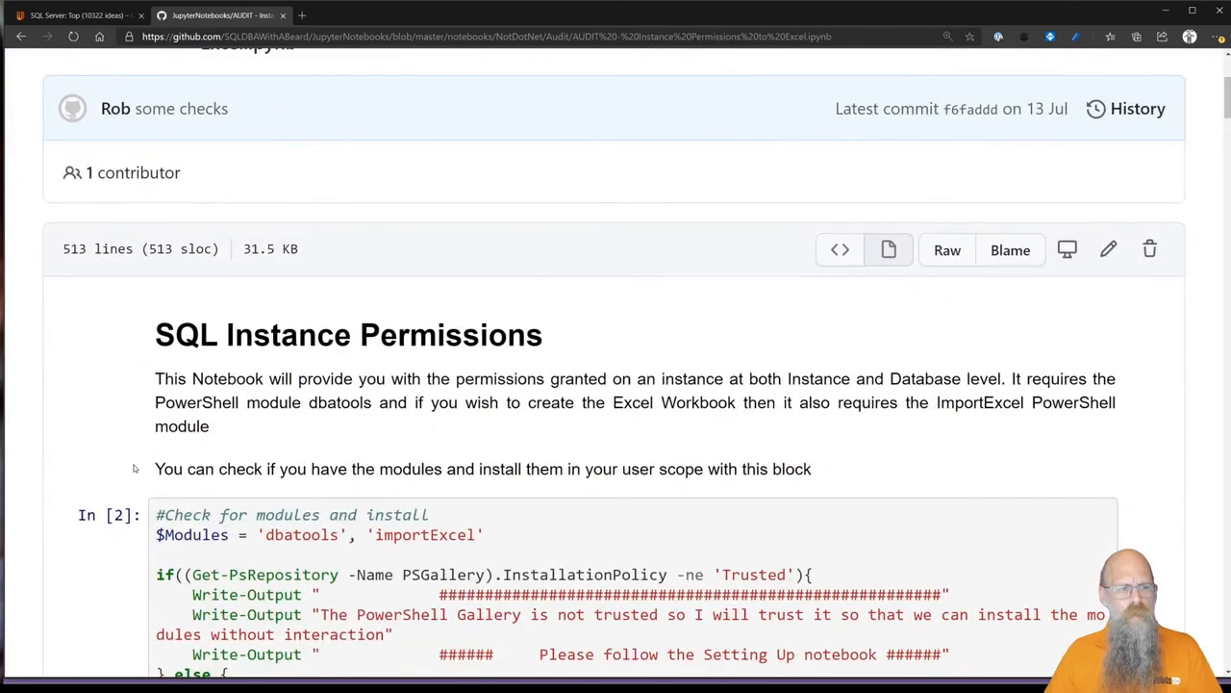
mouse_move(77, 481)
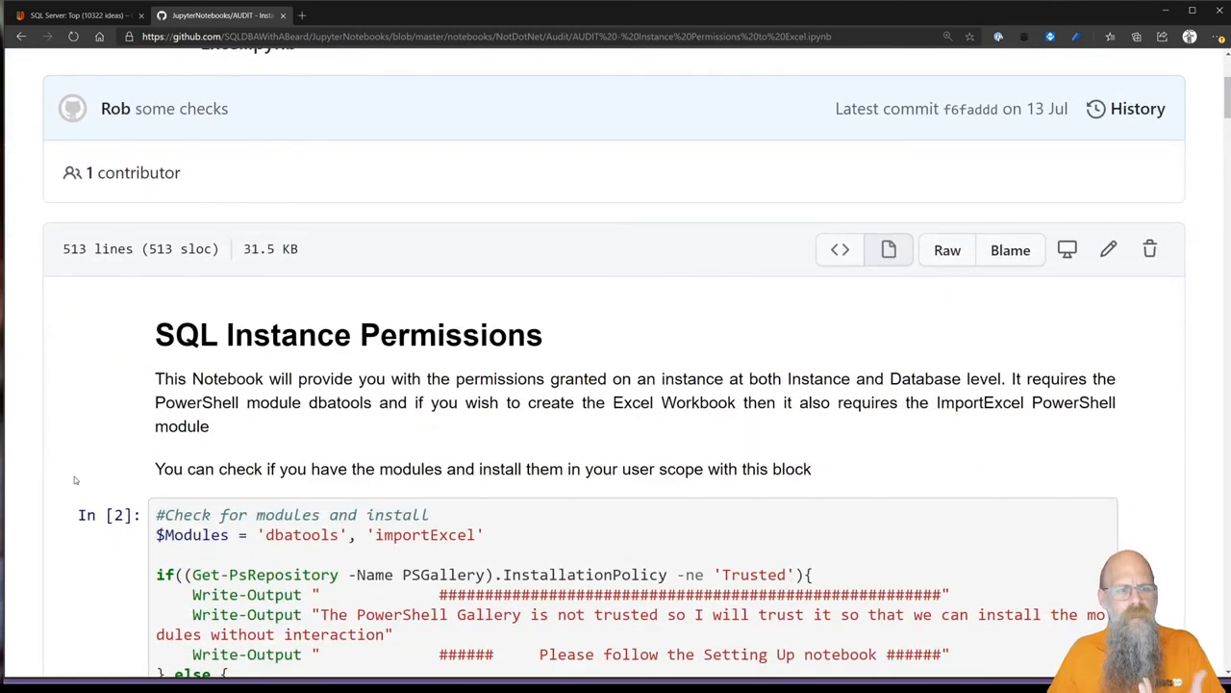
scroll("down", 3)
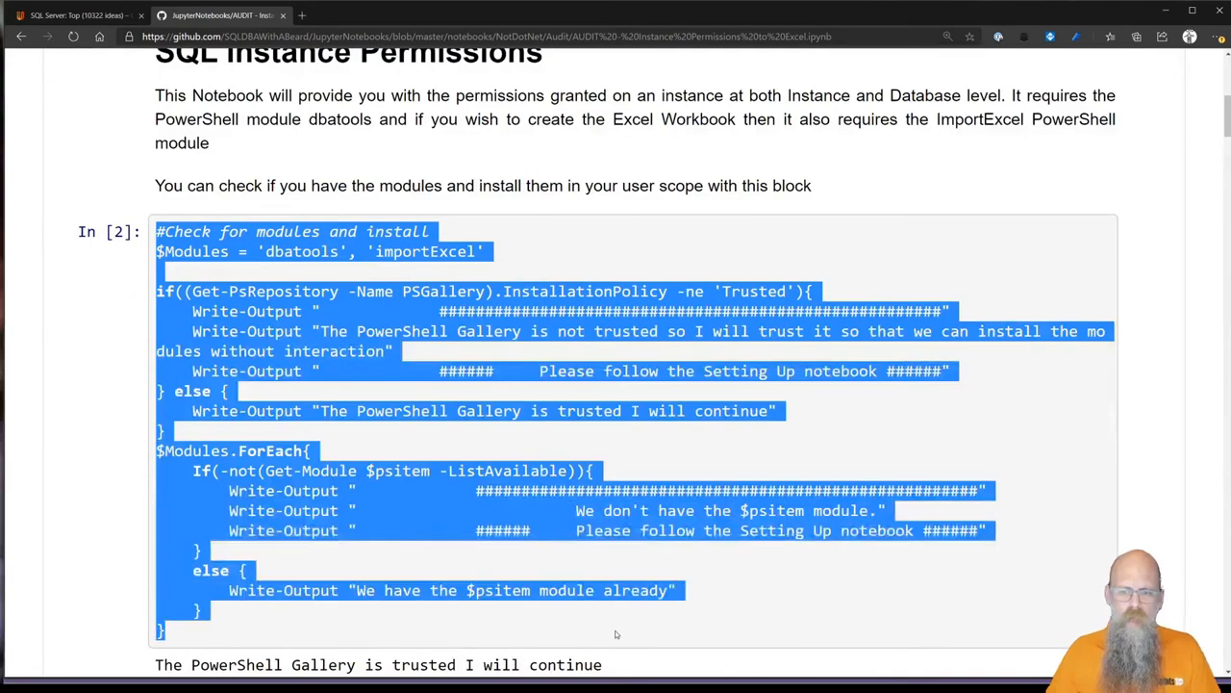
scroll("down", 3)
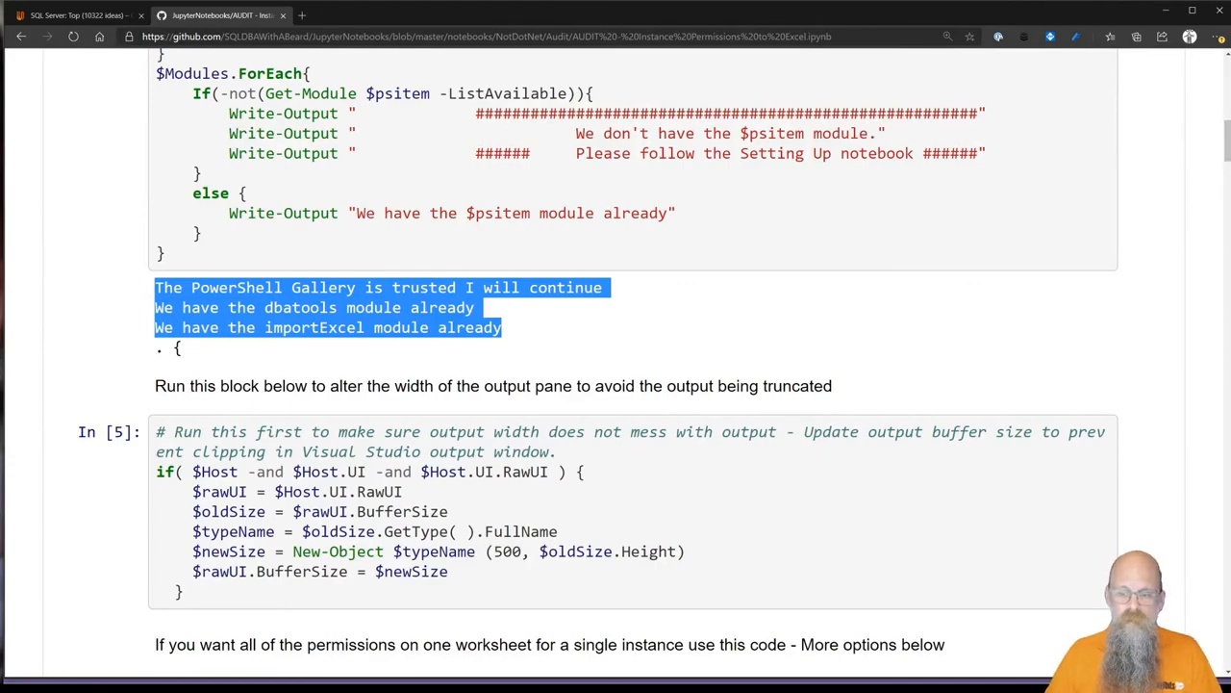
scroll("down", 3)
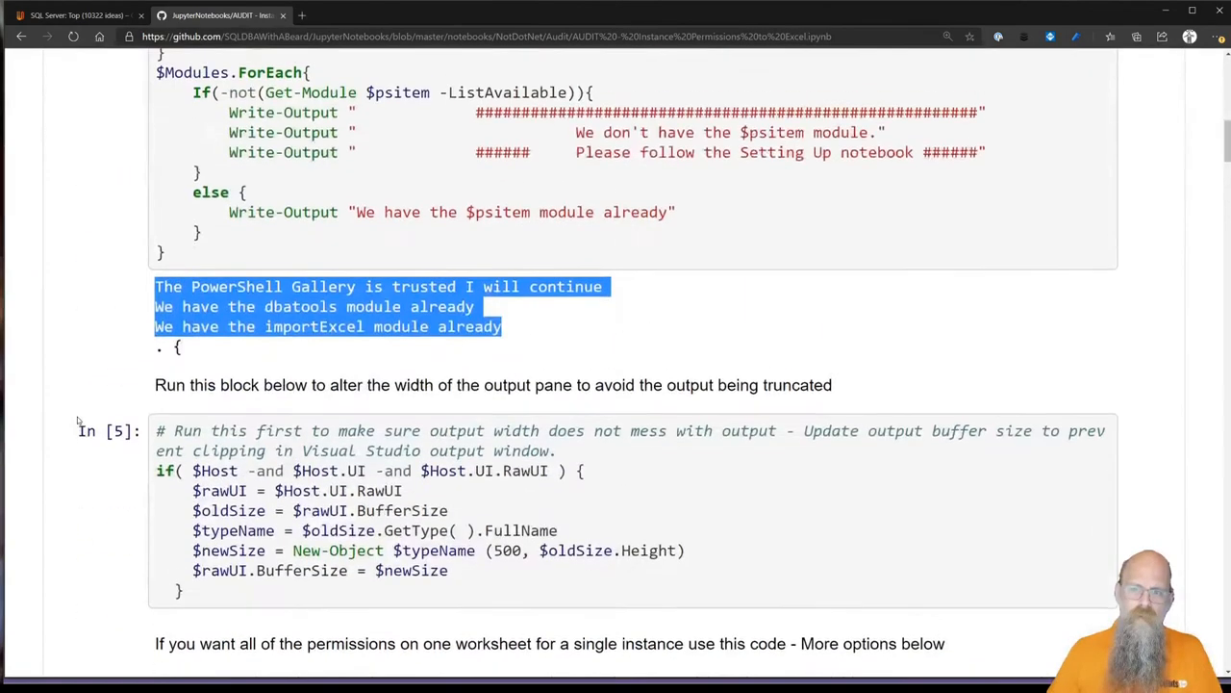
scroll("up", 3)
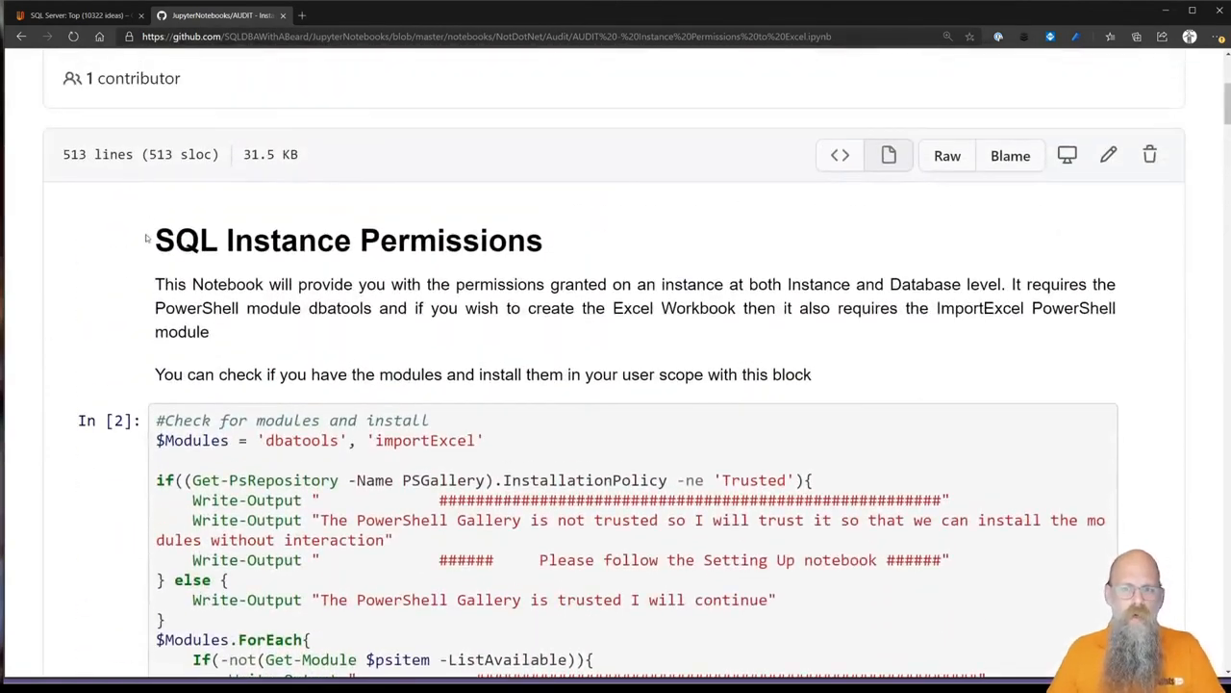
left_click_drag(145, 239, 604, 373)
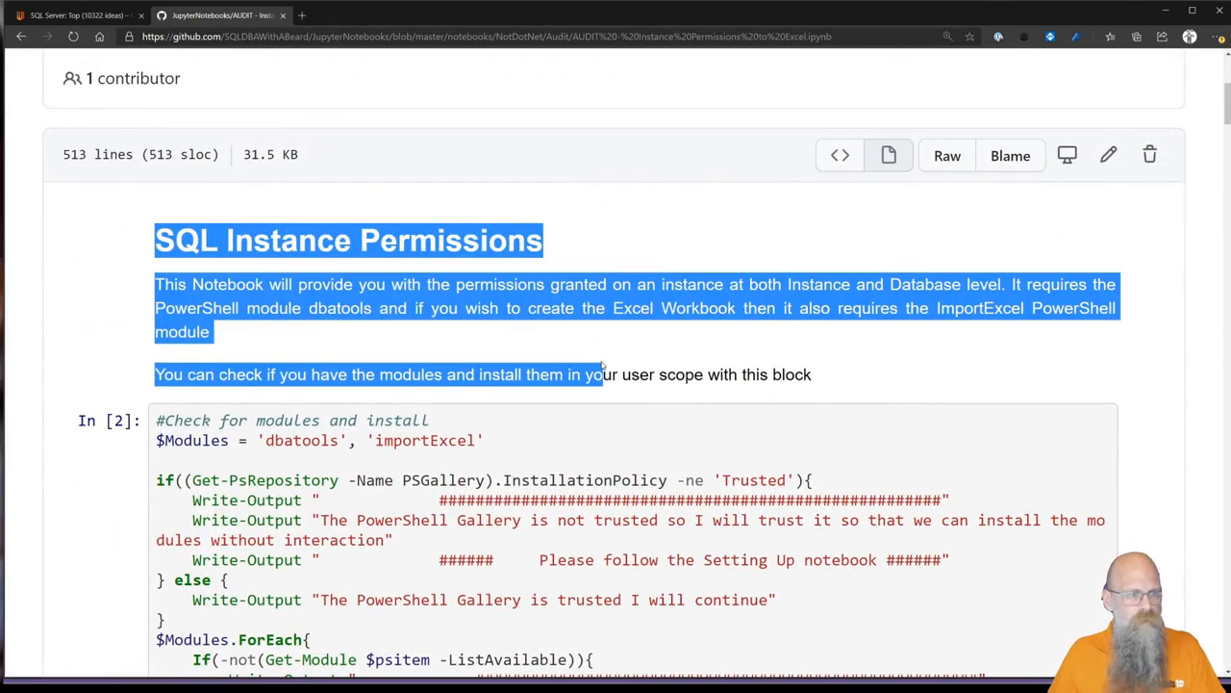
scroll("down", 3)
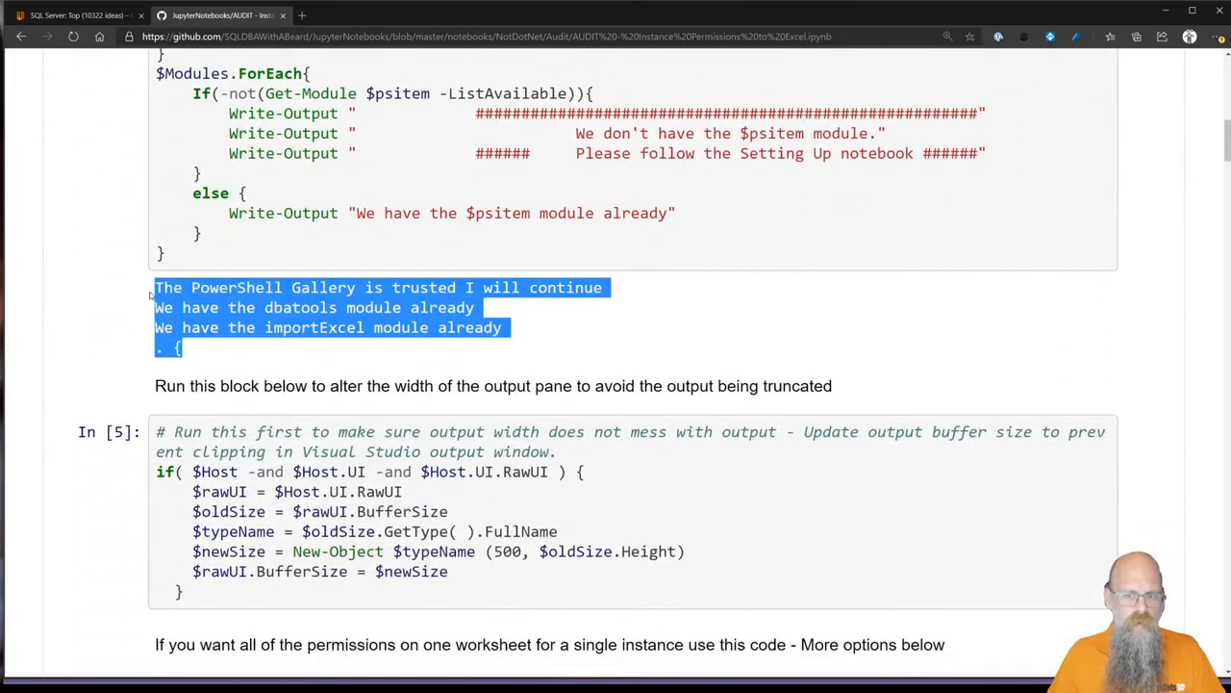
scroll("down", 3)
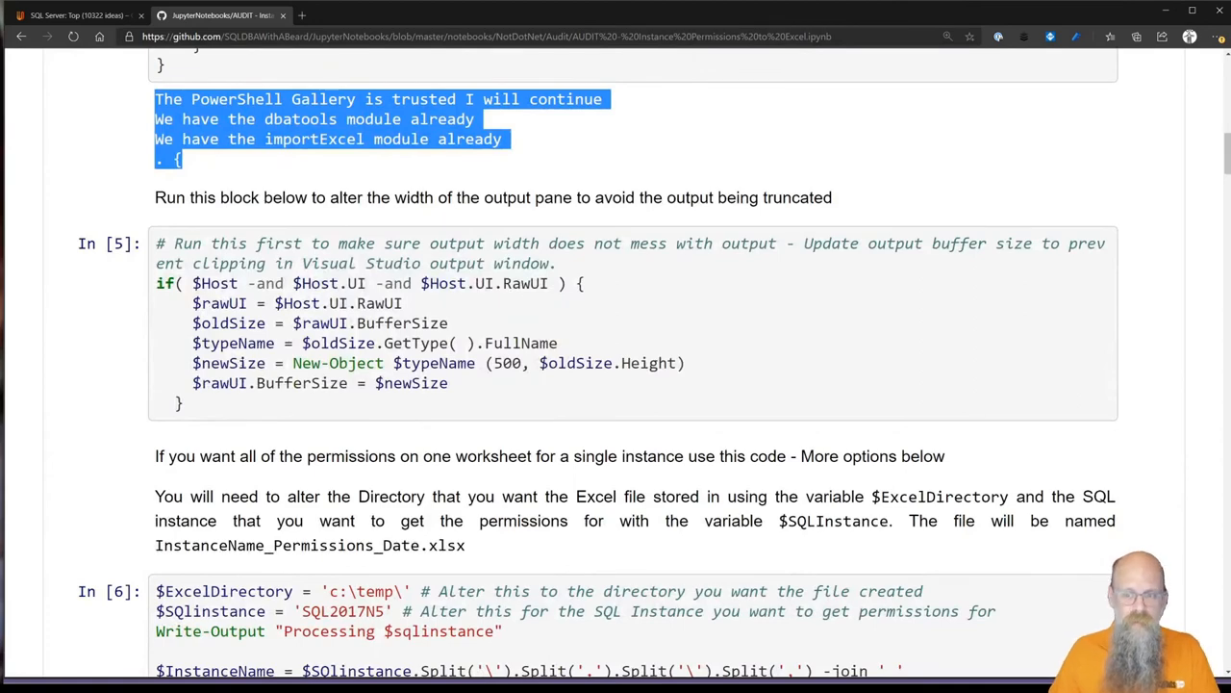
scroll("down", 3)
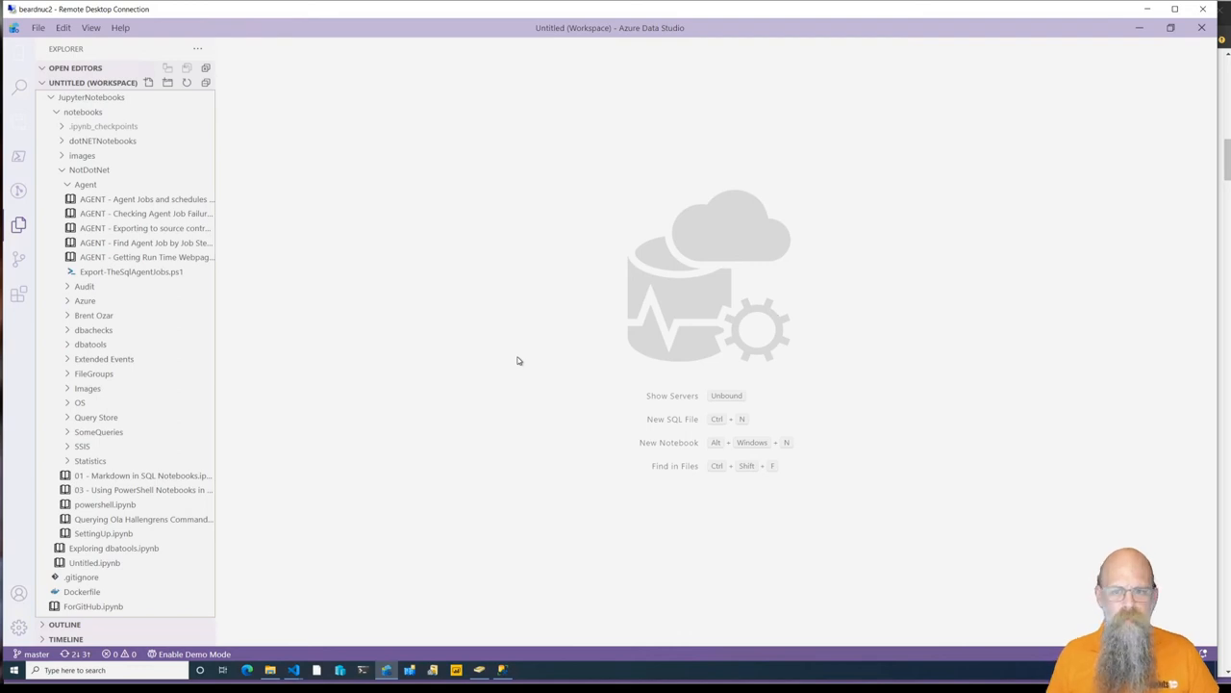
mouse_move(145, 258)
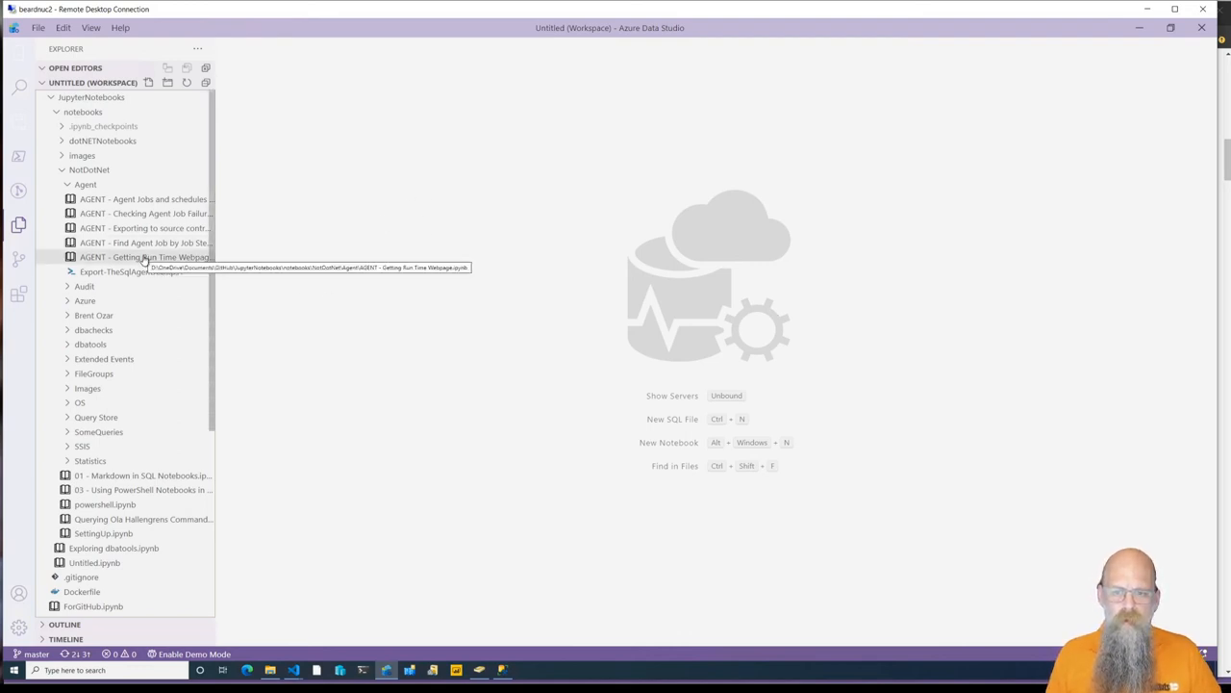
- Open AGENT - Exporting to source control.ipynb, then bring SQL Server Management Studio forward
double_click(144, 227)
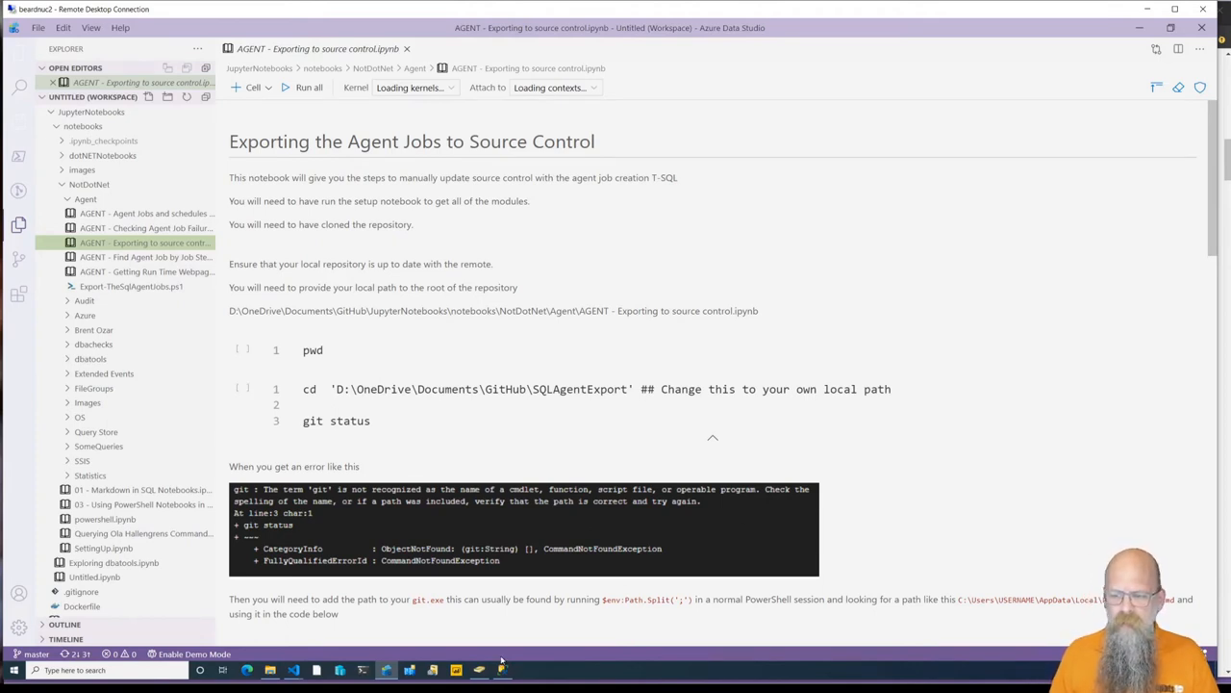
left_click(504, 669)
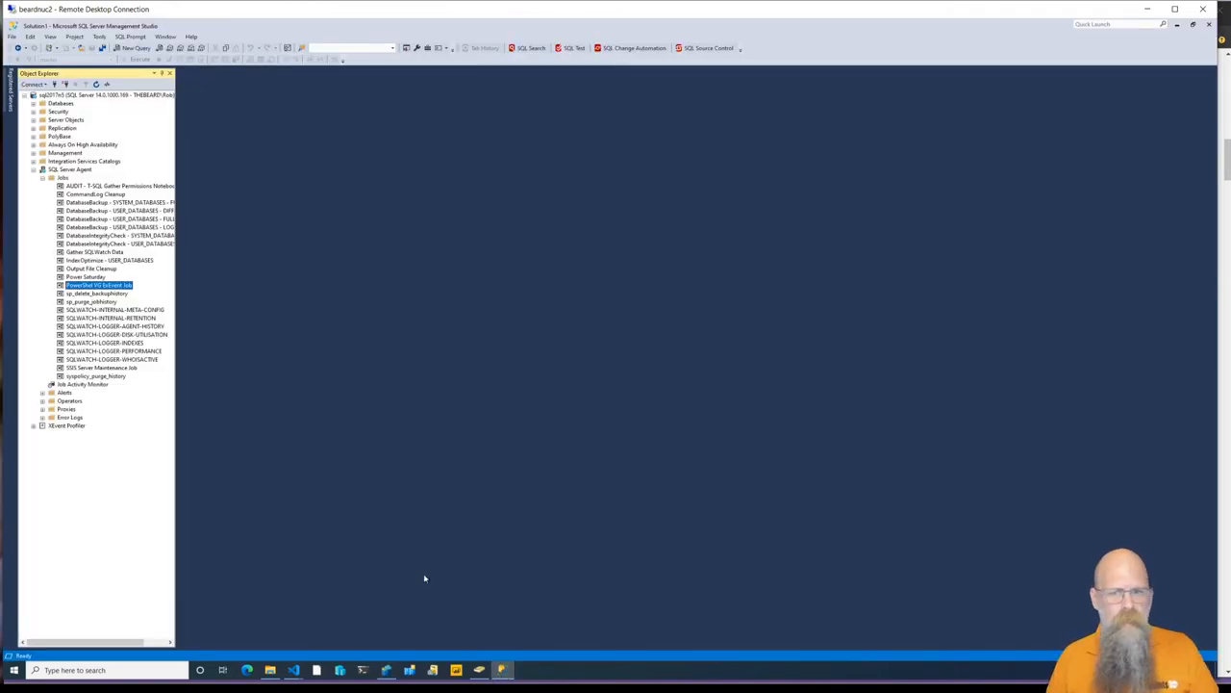
double_click(87, 285)
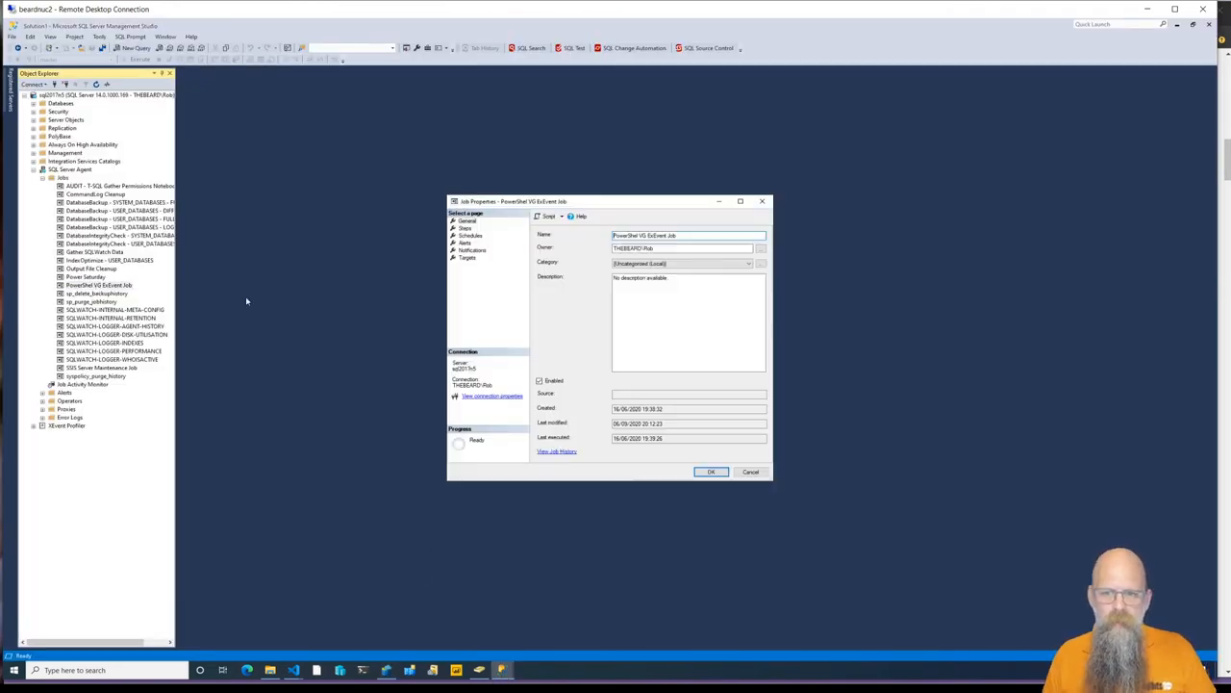
left_click(466, 227)
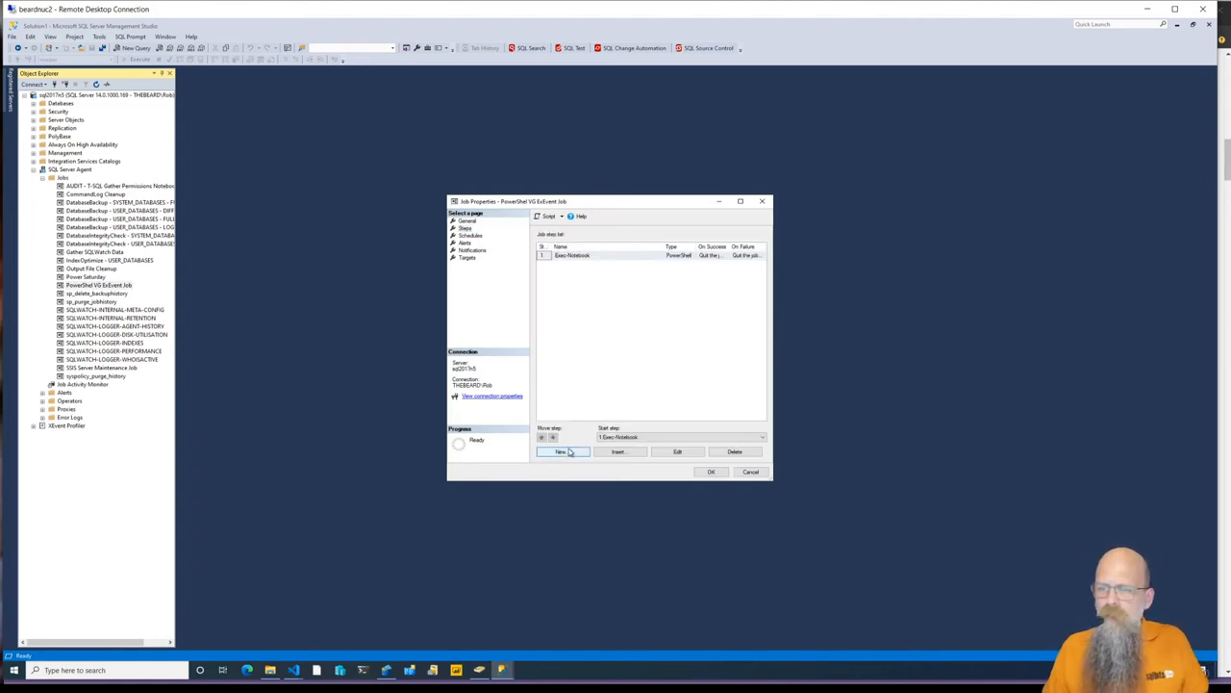
left_click(562, 450)
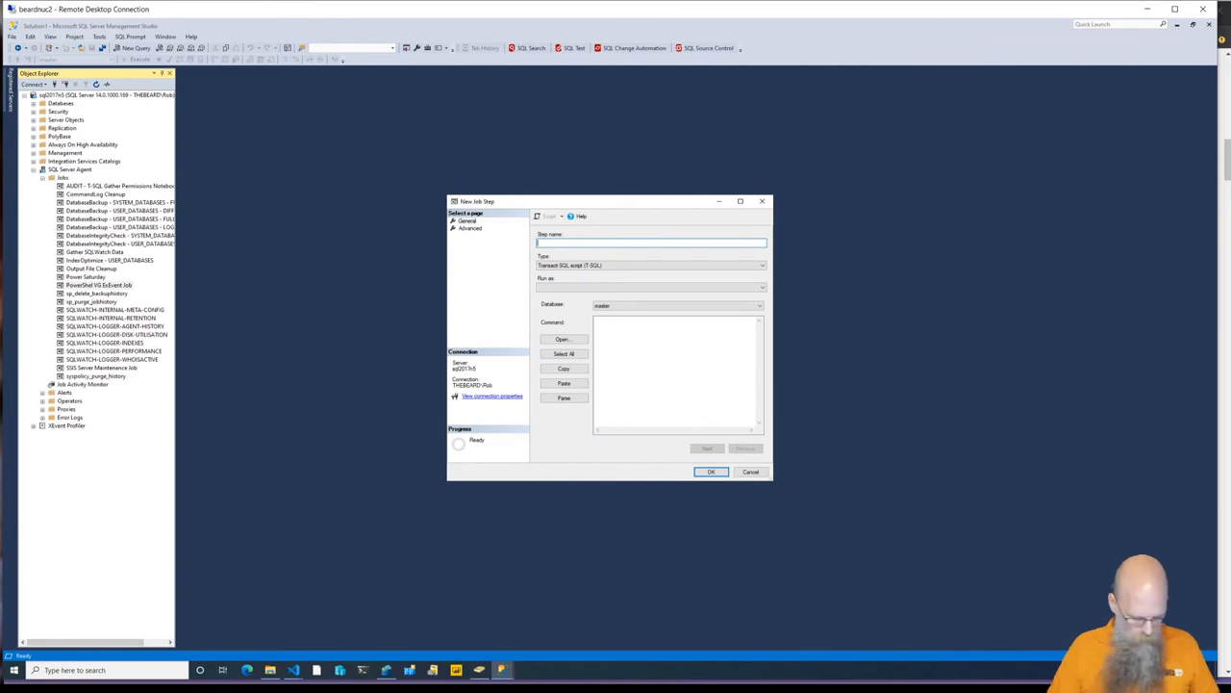
type("SQL Blog New Step")
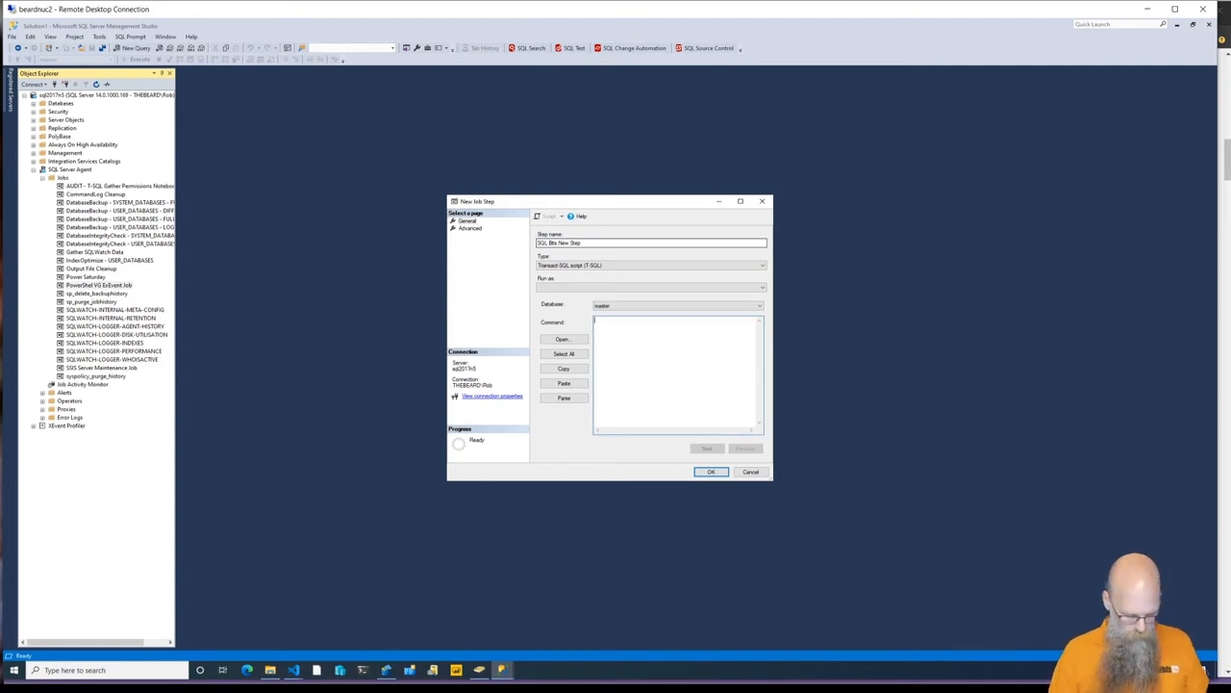
type("SELECT @@SERVERNAME")
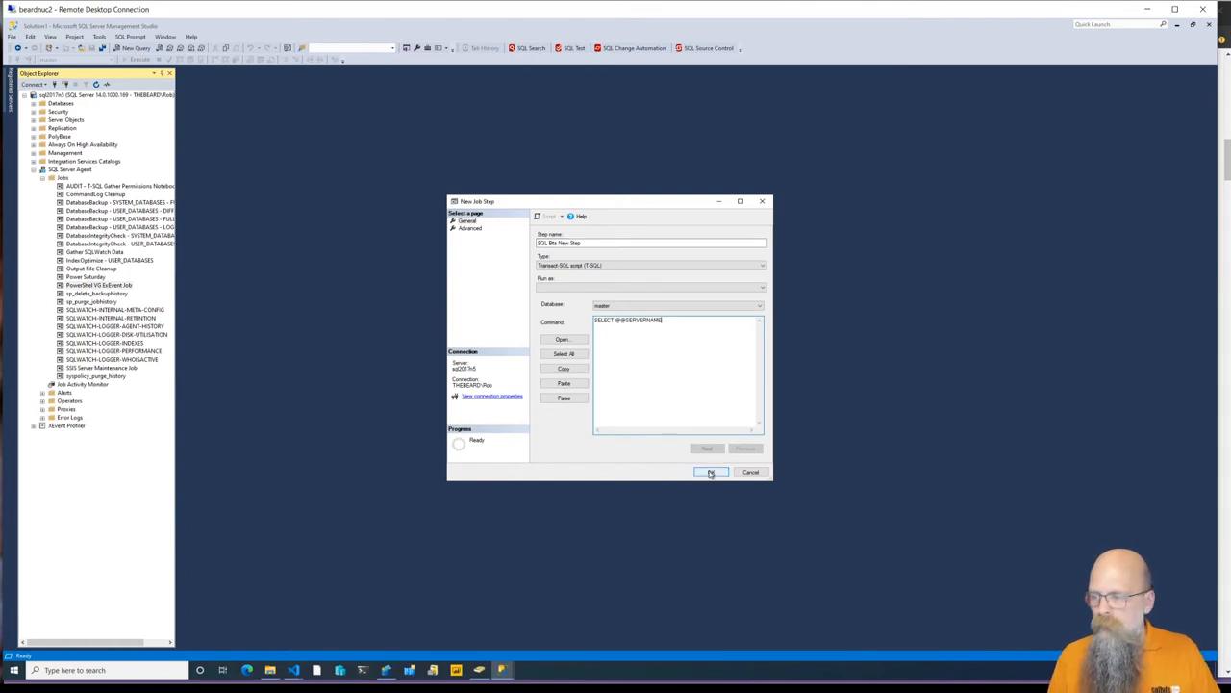
left_click(712, 471)
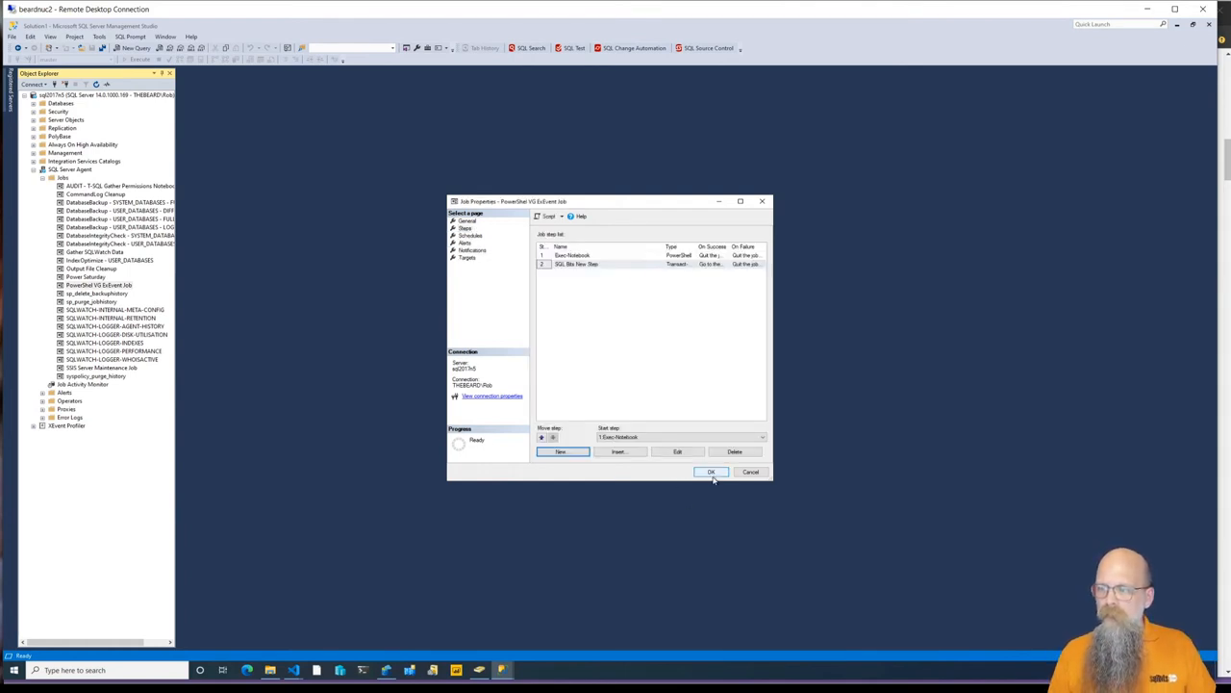
left_click(712, 471)
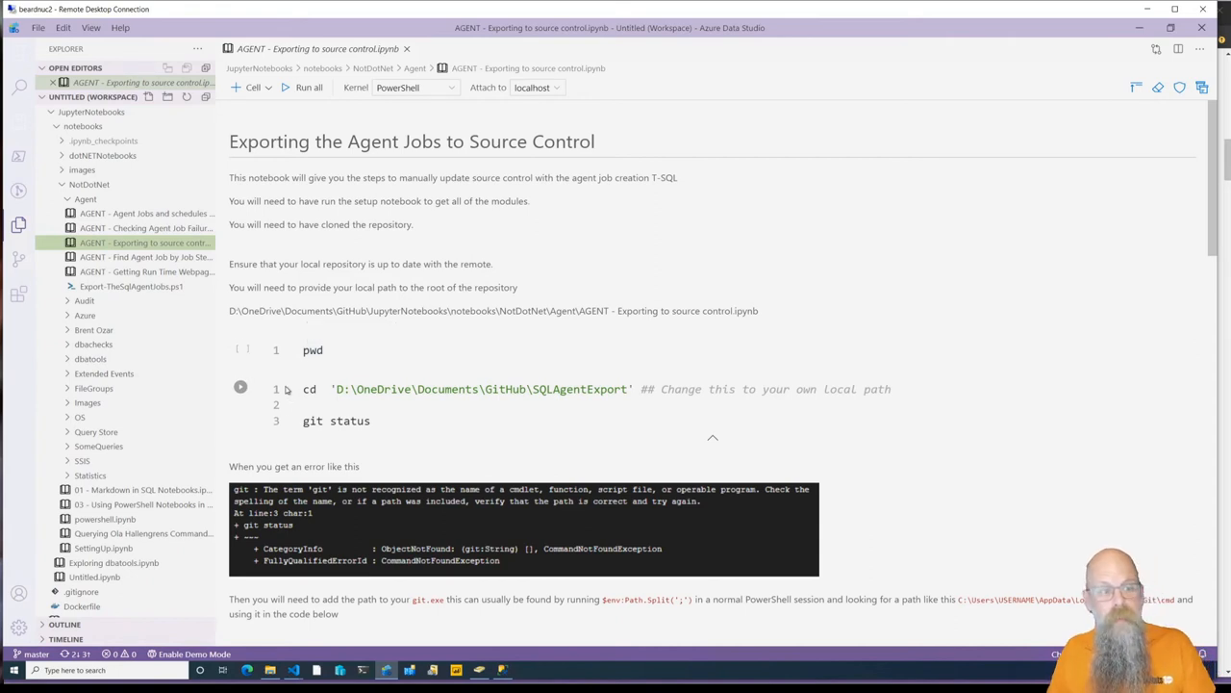
- Run the pwd cell and the cd / git status cell, showing branch sqlbits with nothing to commit
left_click(312, 350)
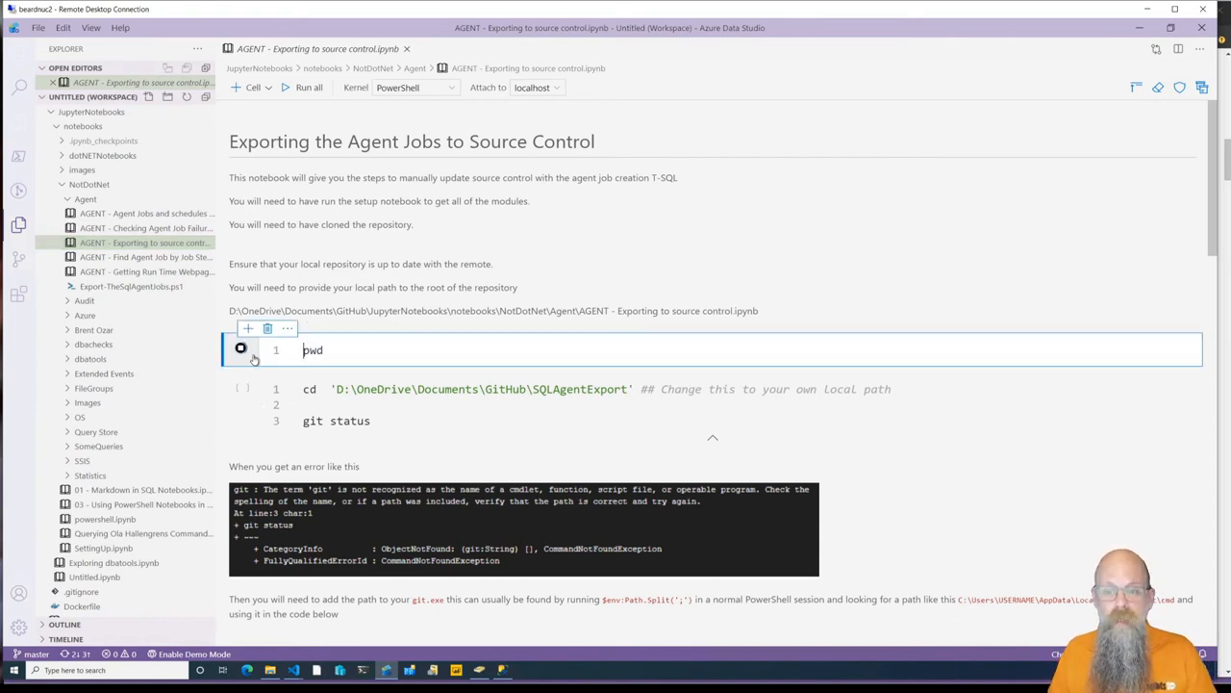
left_click(241, 348)
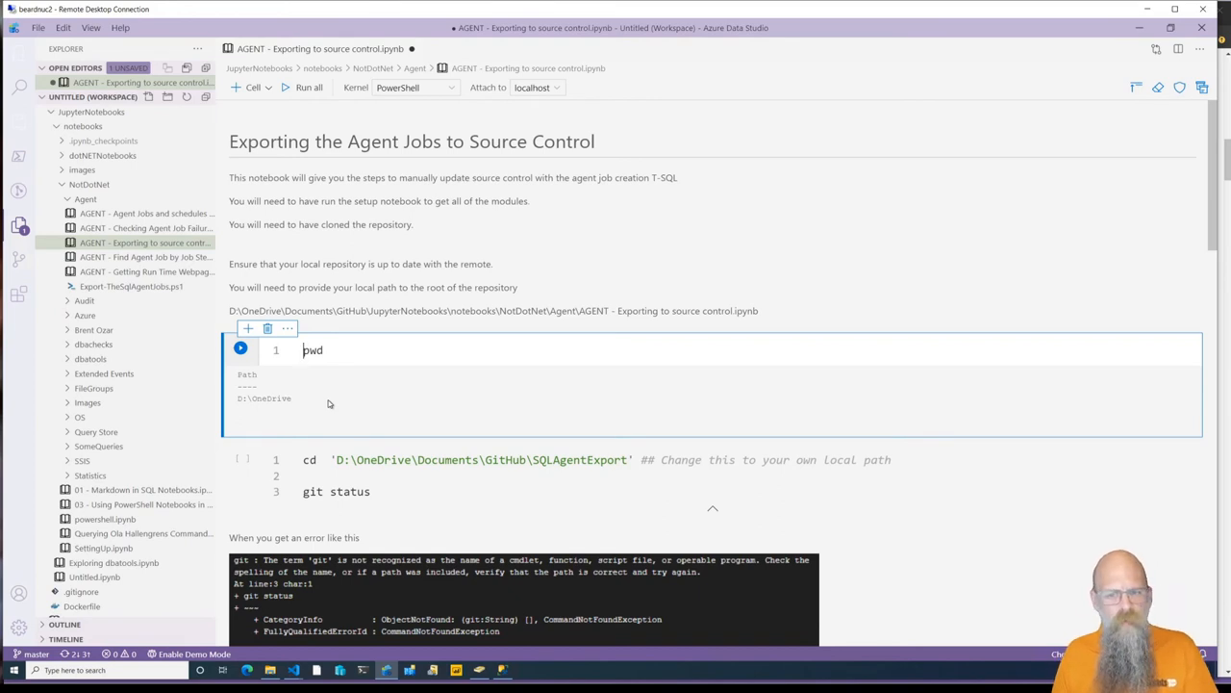
scroll("down", 3)
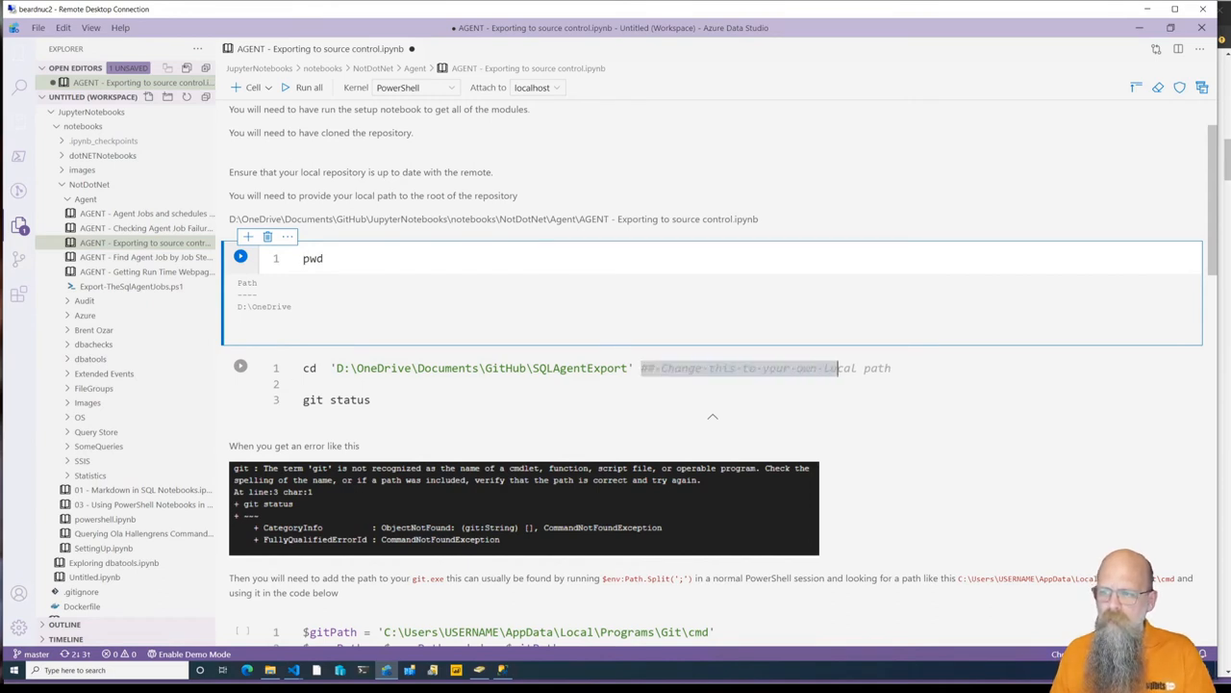
mouse_move(517, 419)
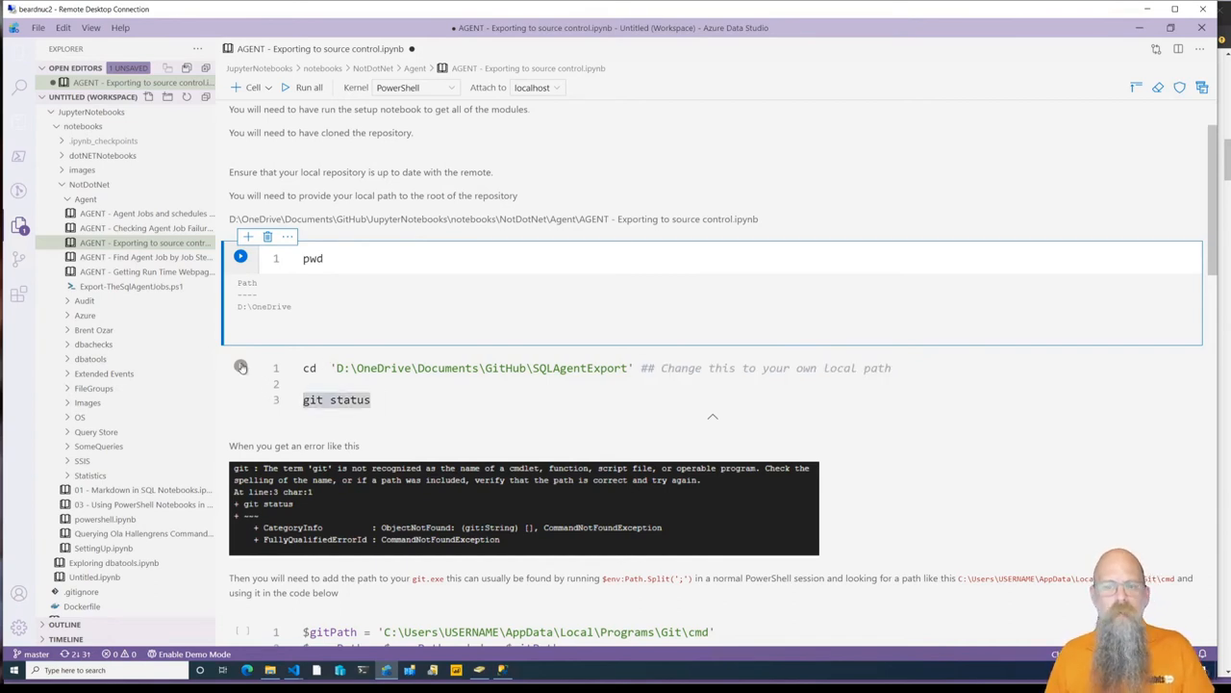
left_click(240, 366)
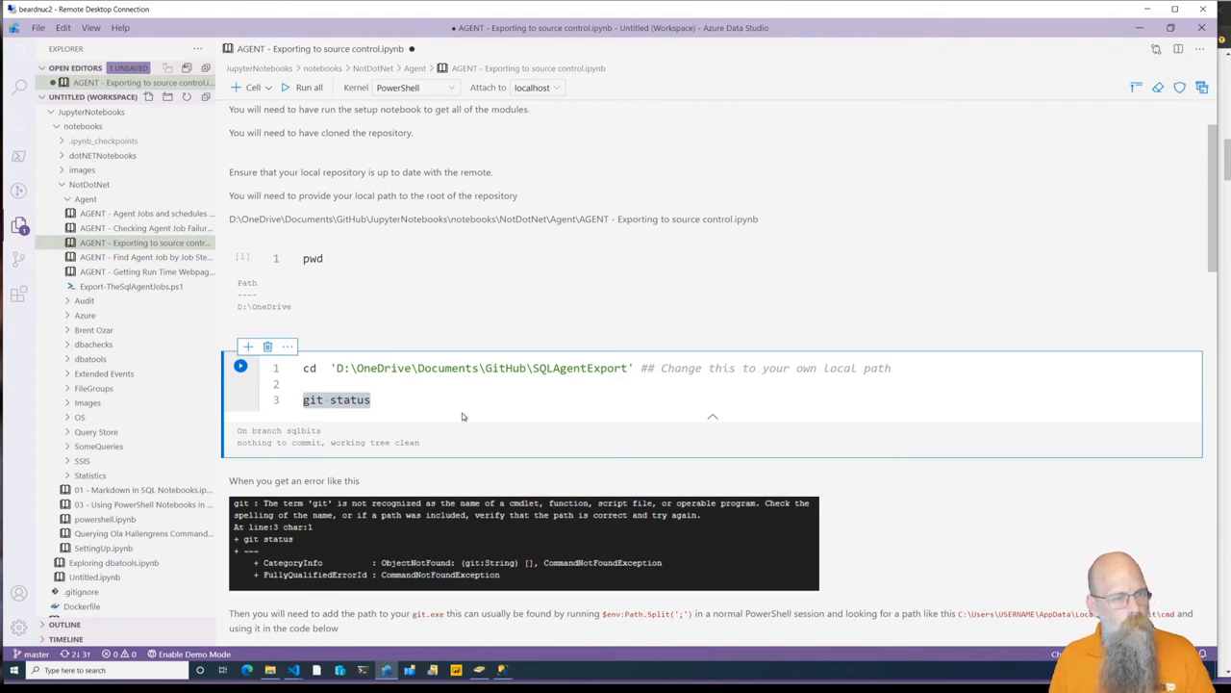
scroll("down", 3)
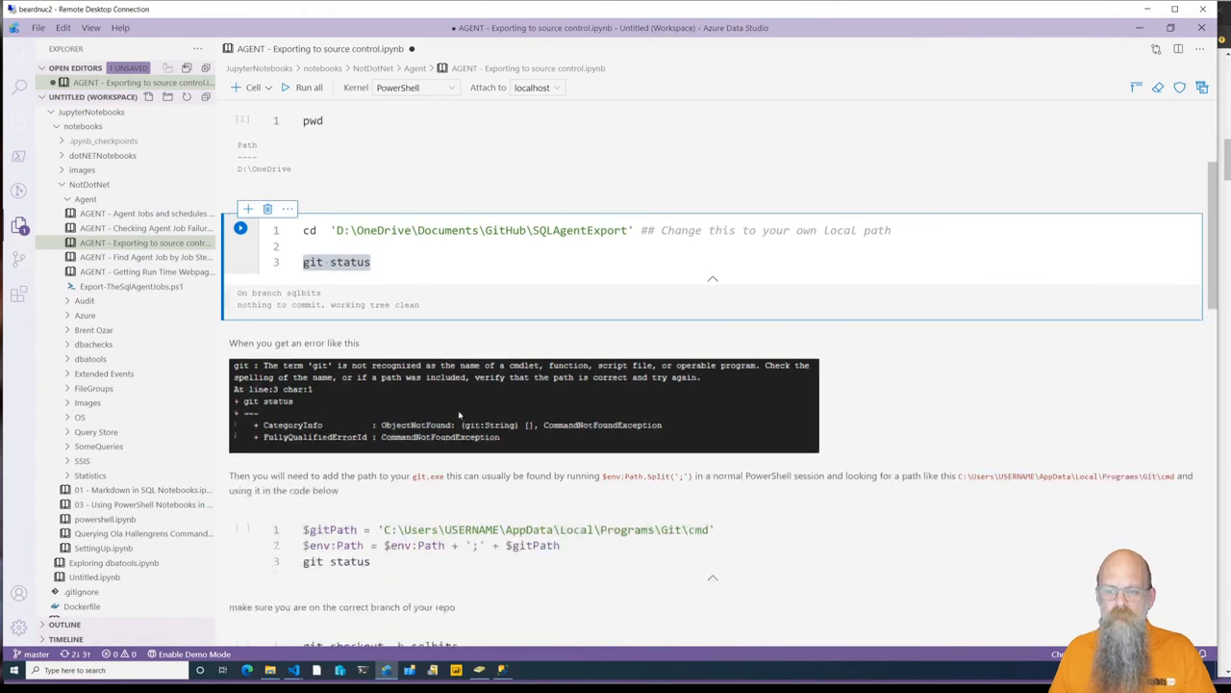
scroll("down", 3)
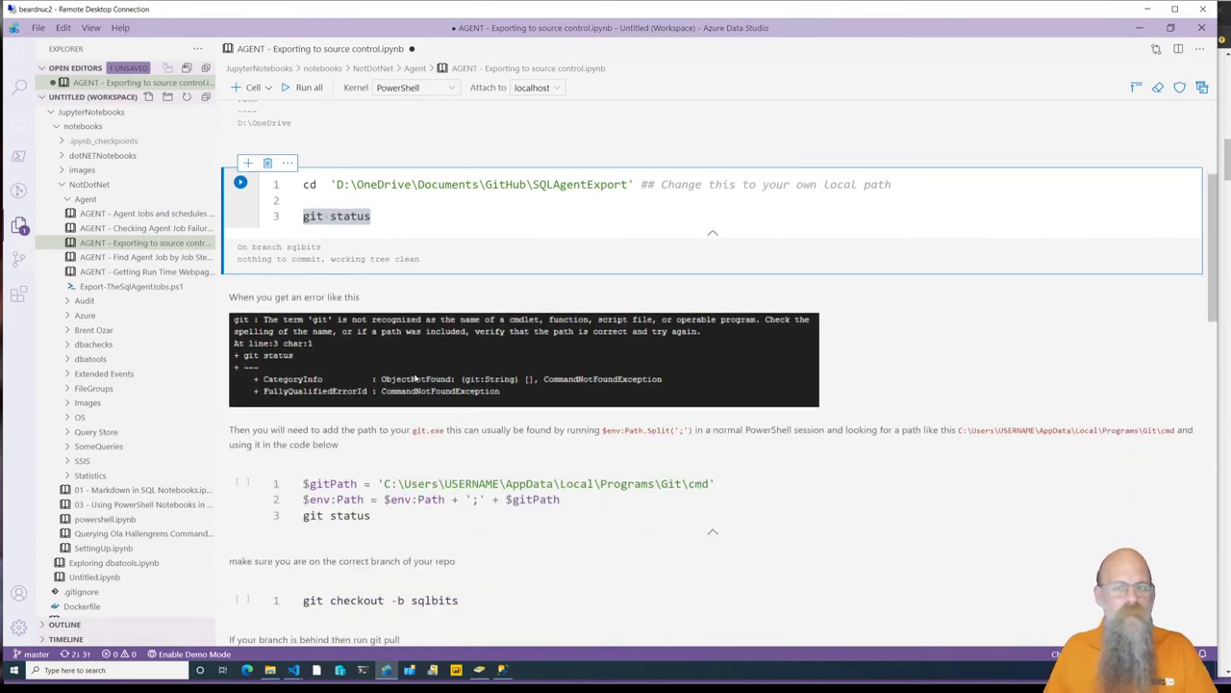
scroll("down", 3)
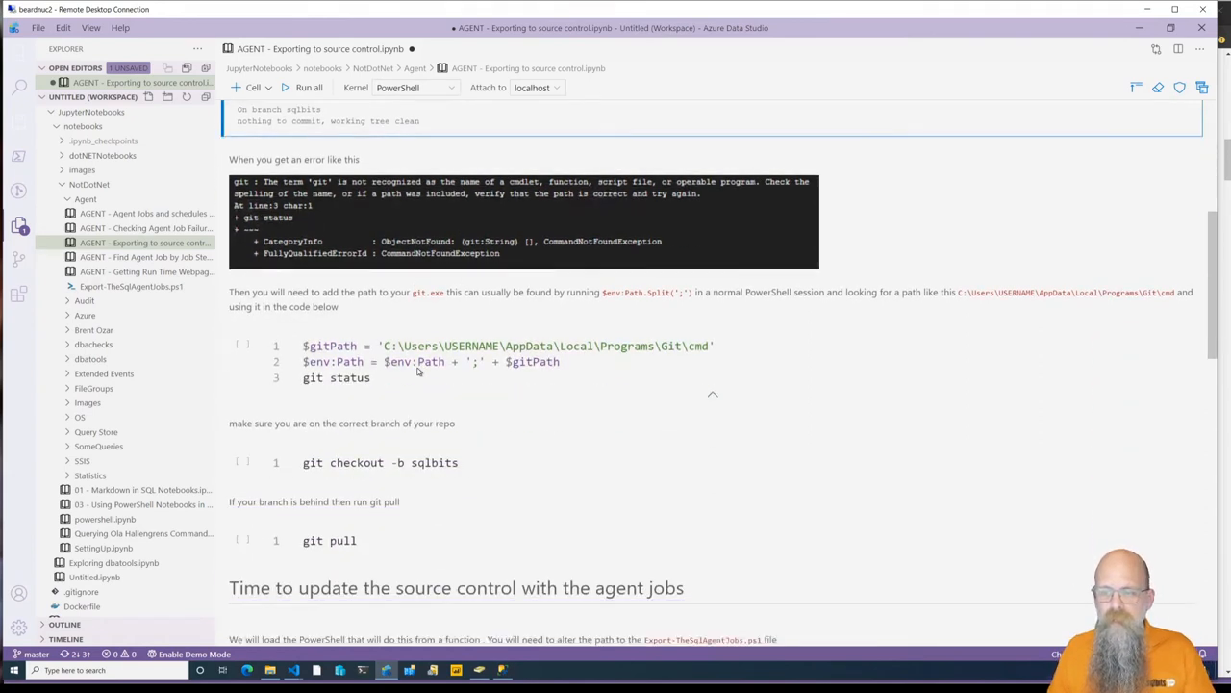
scroll("down", 3)
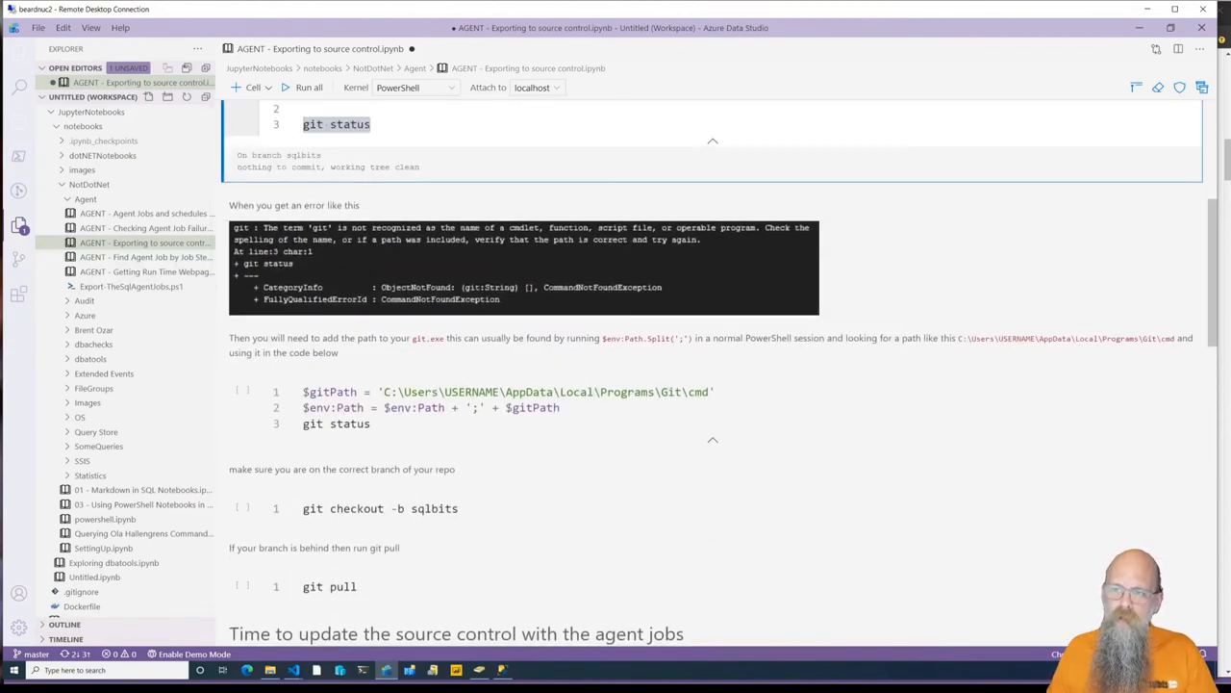
scroll("down", 3)
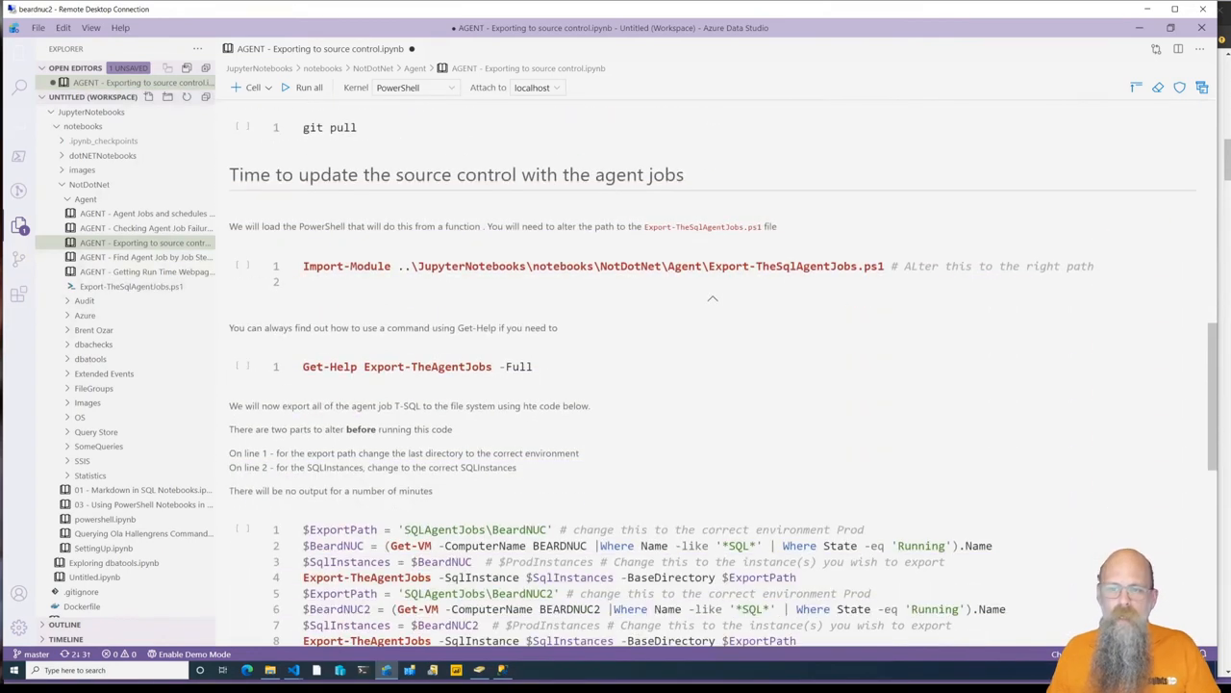
mouse_move(384, 321)
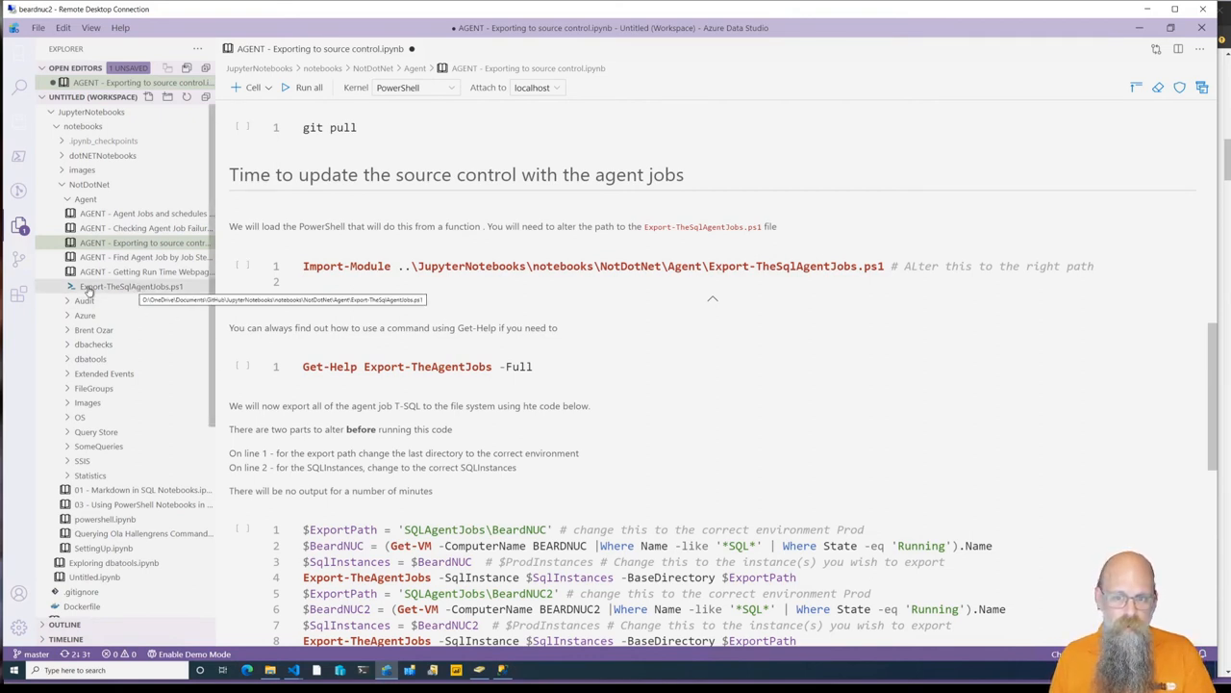
mouse_move(131, 291)
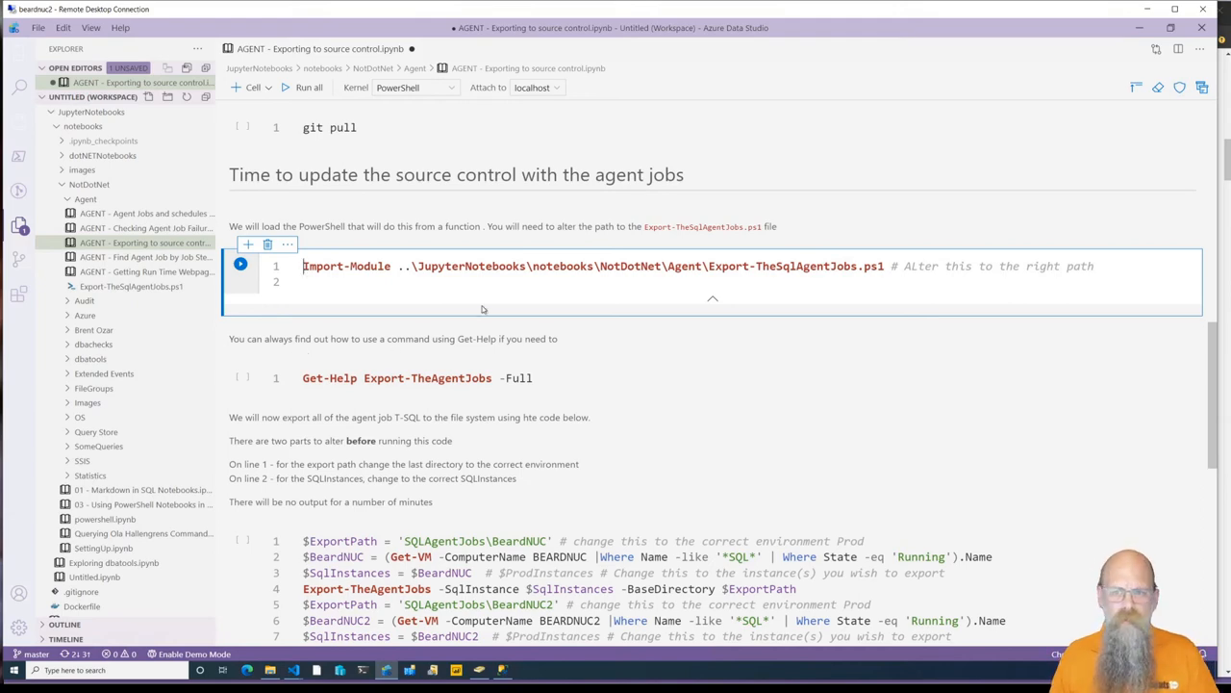
- Scroll to the Export-TheAgentJobs cell and highlight its export path value
scroll("down", 3)
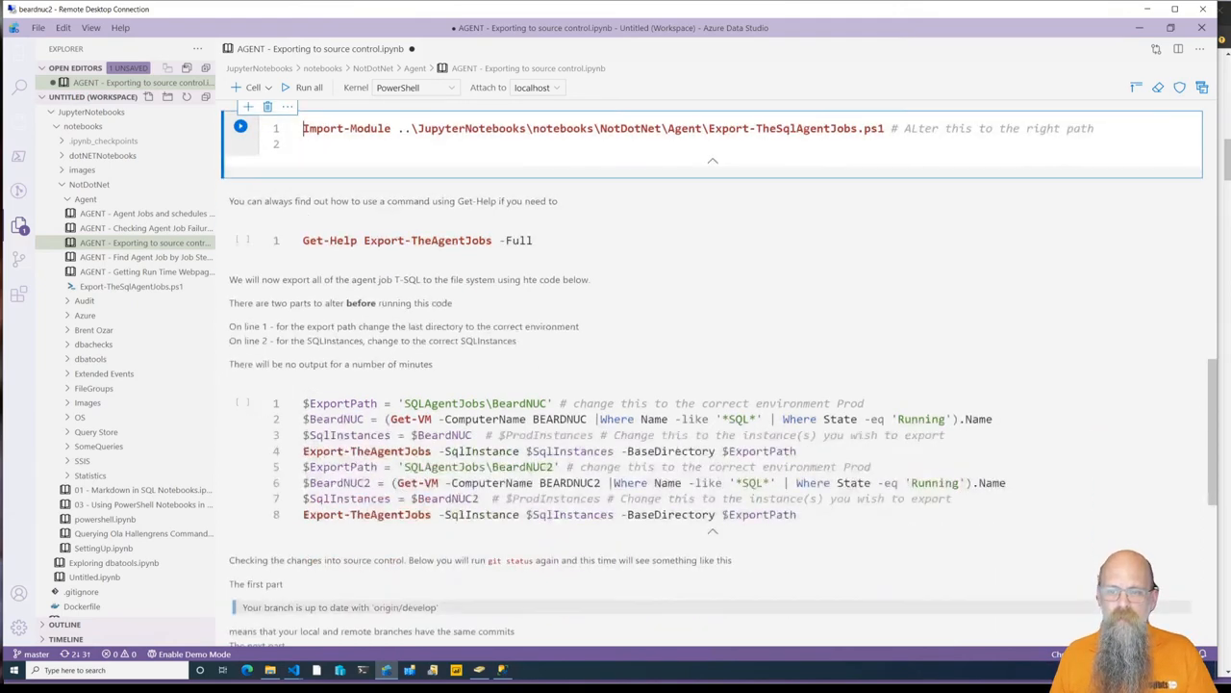
scroll("down", 3)
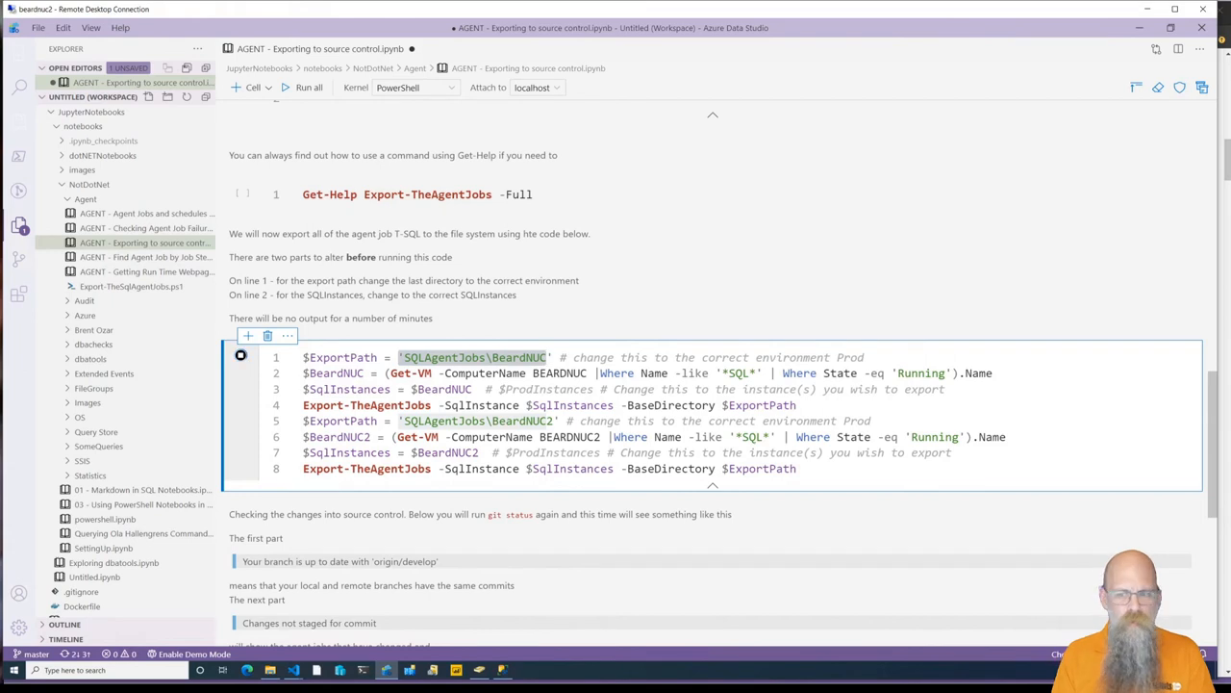
double_click(335, 373)
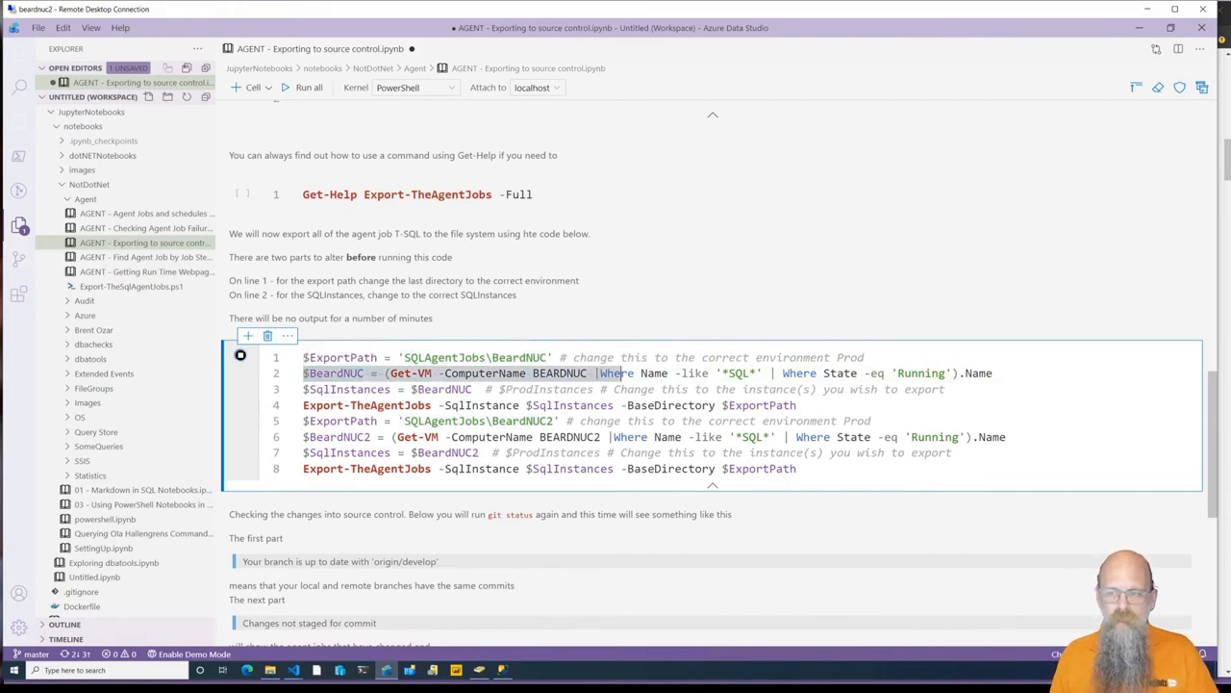
mouse_move(697, 373)
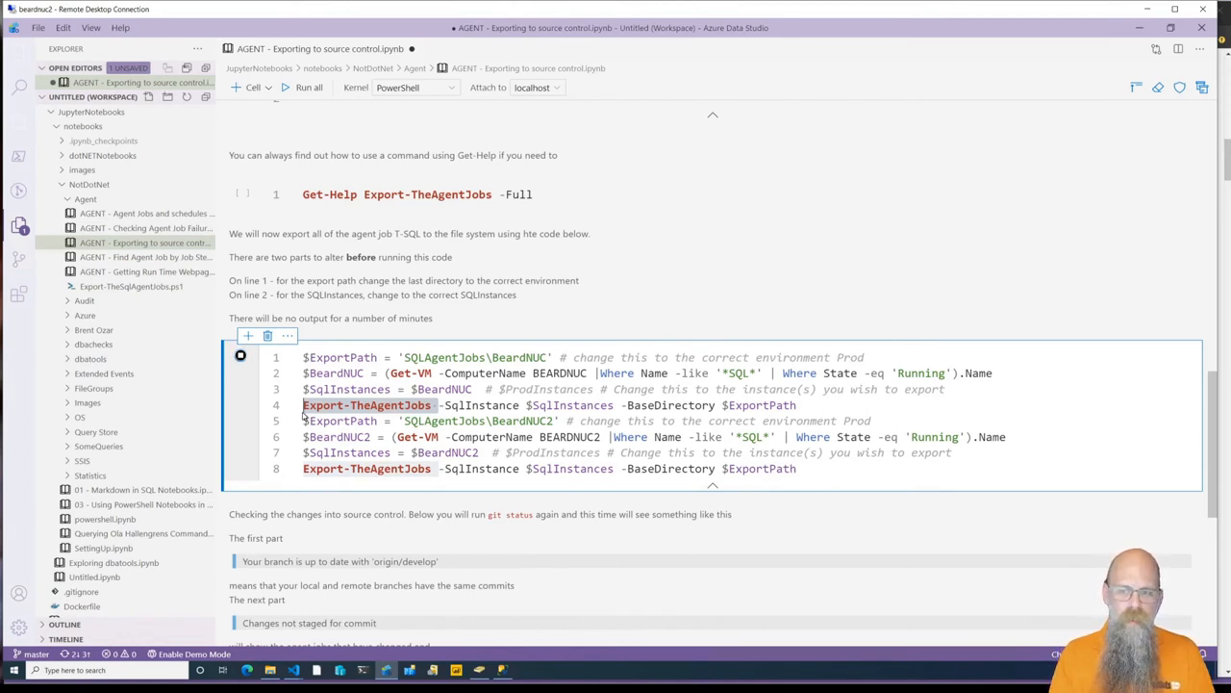
mouse_move(204, 389)
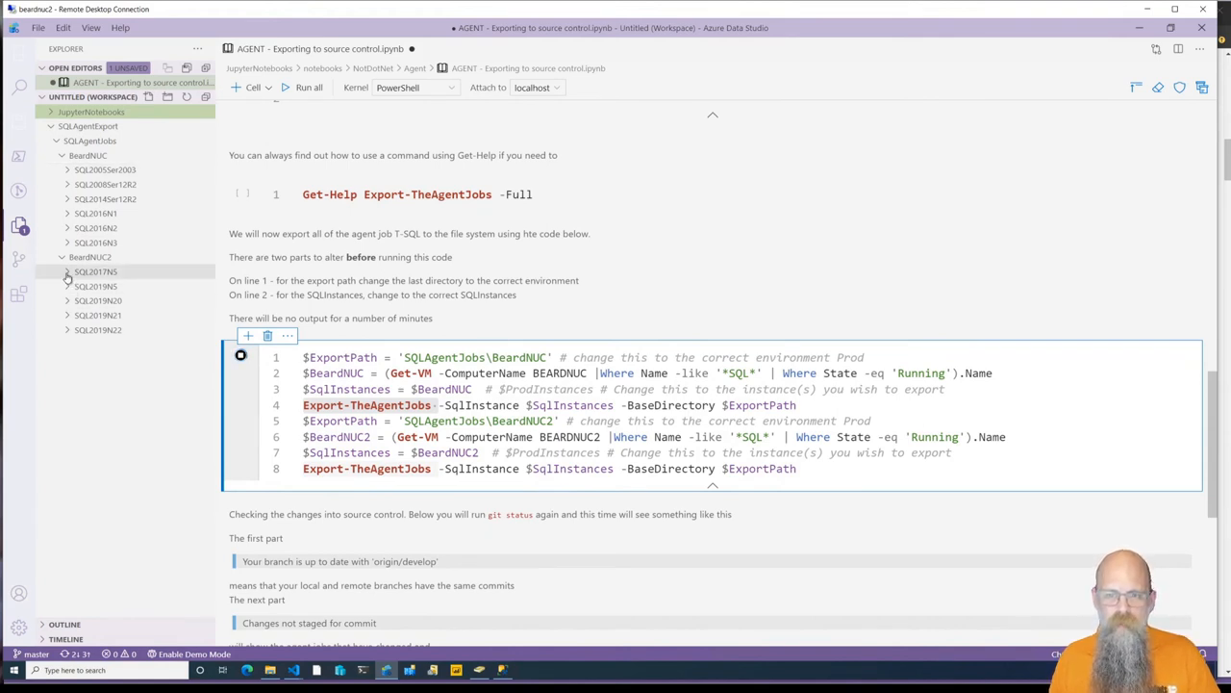
- Open Power Saturday.sql from the SQL2017NIS export folder and review its step history
left_click(65, 271)
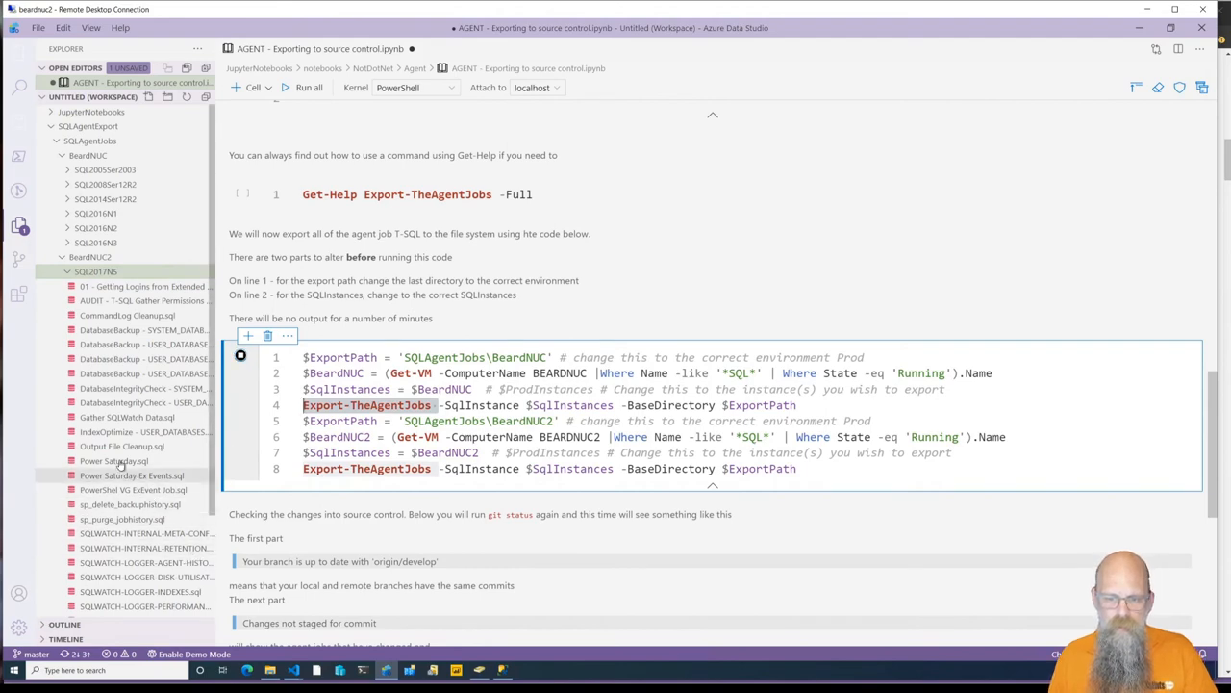
left_click(112, 462)
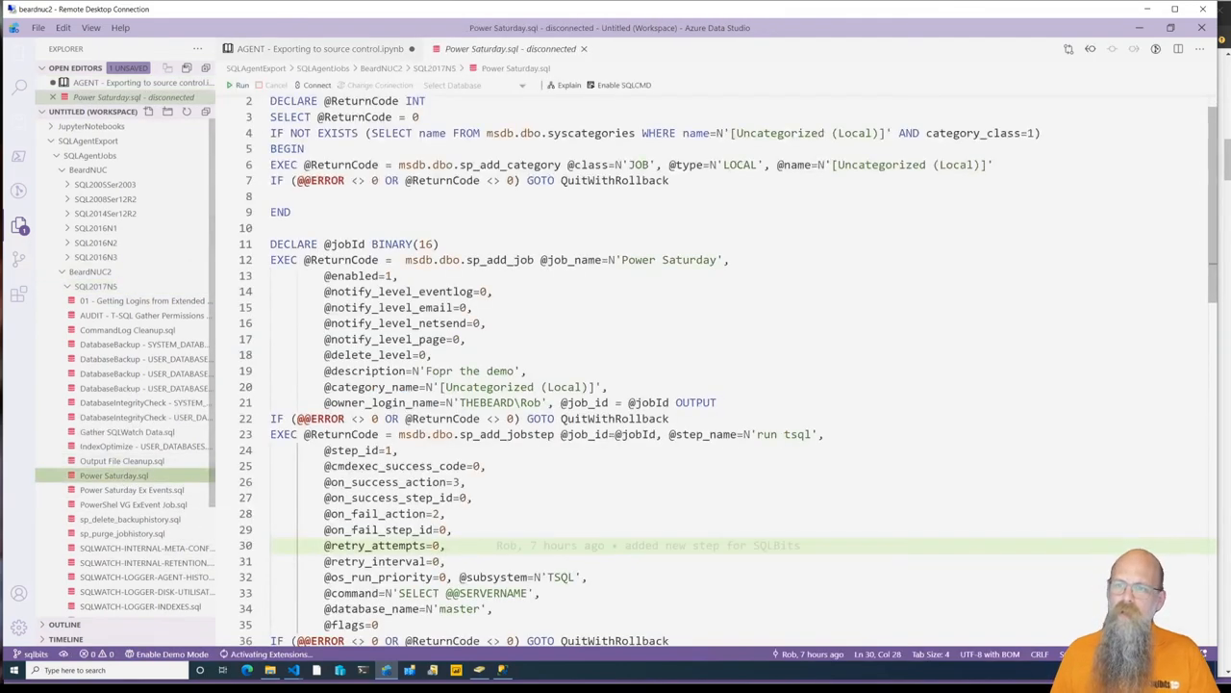
scroll("down", 3)
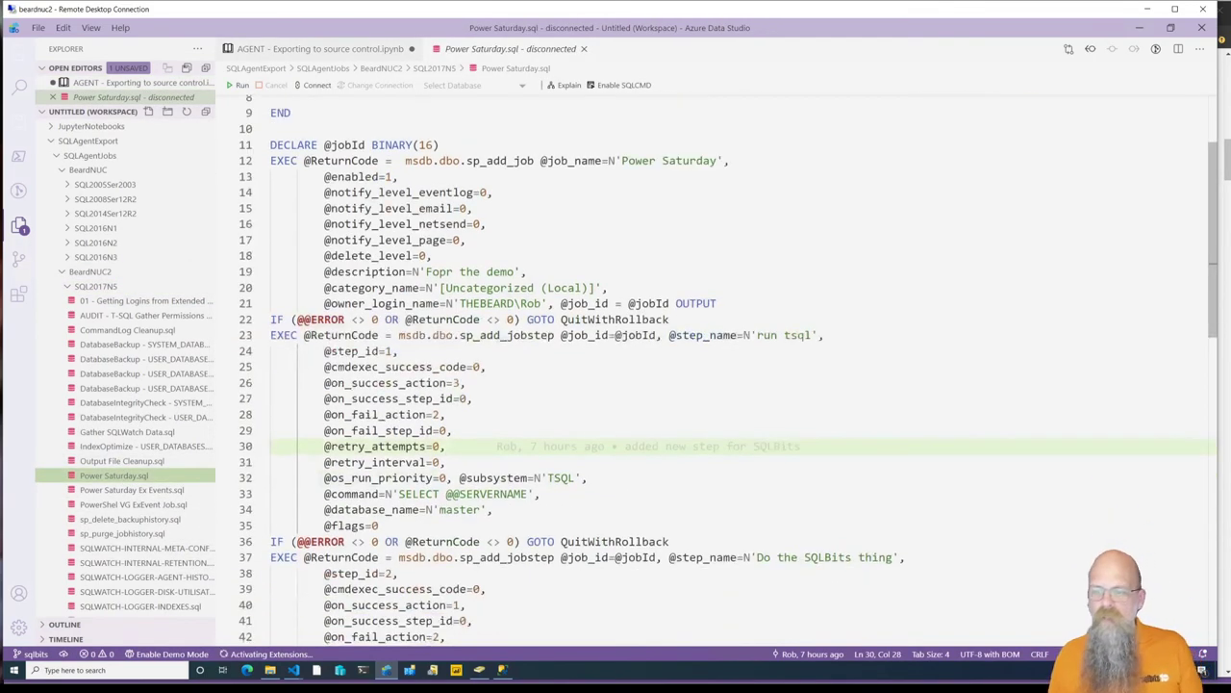
scroll("down", 3)
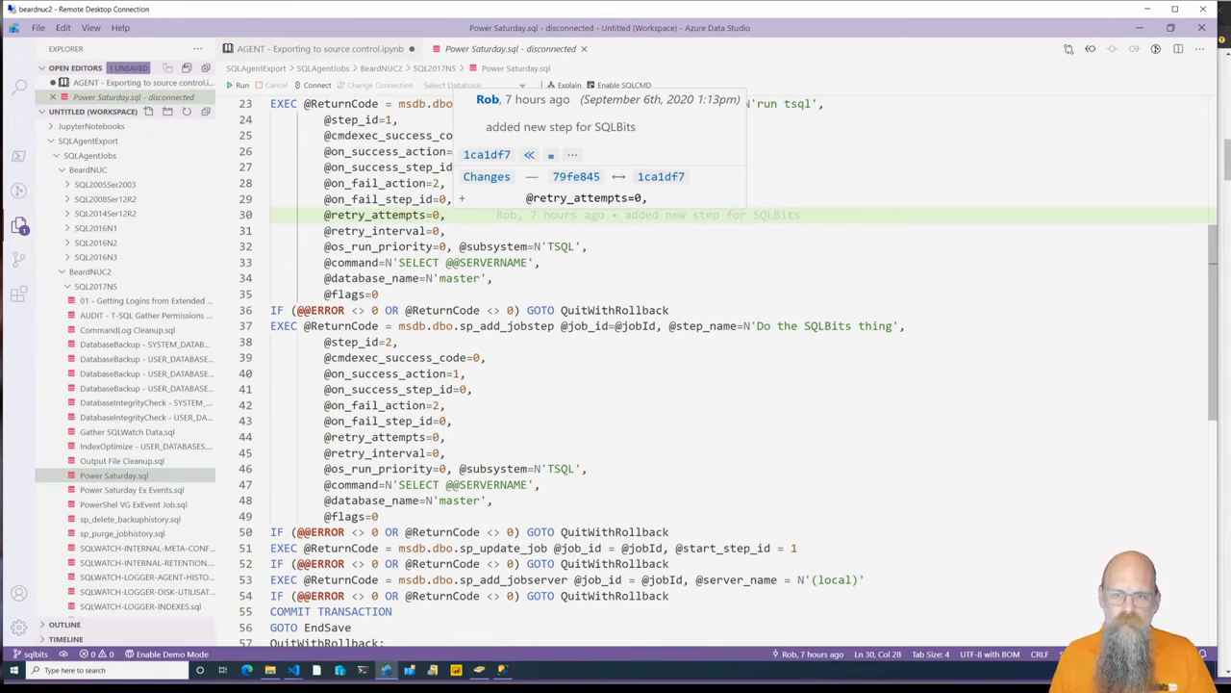
left_click(296, 54)
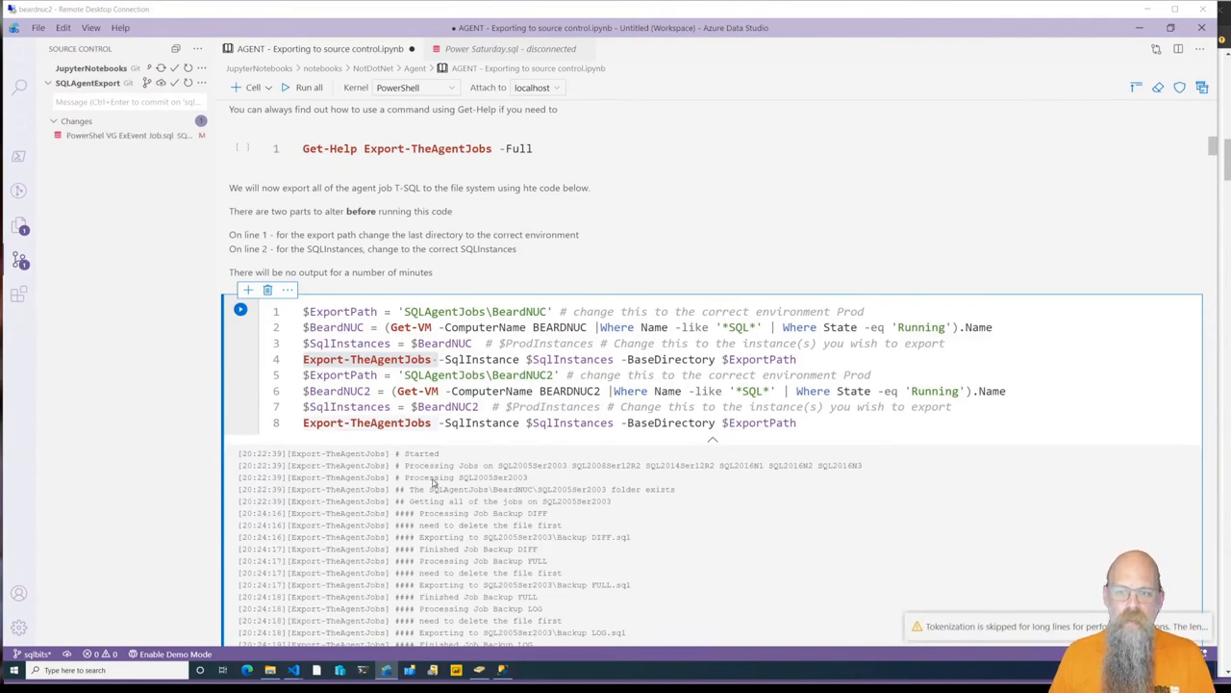
- Open the working-tree diff of PowerShell VG ExEvent Job.sql under Changes
scroll("down", 3)
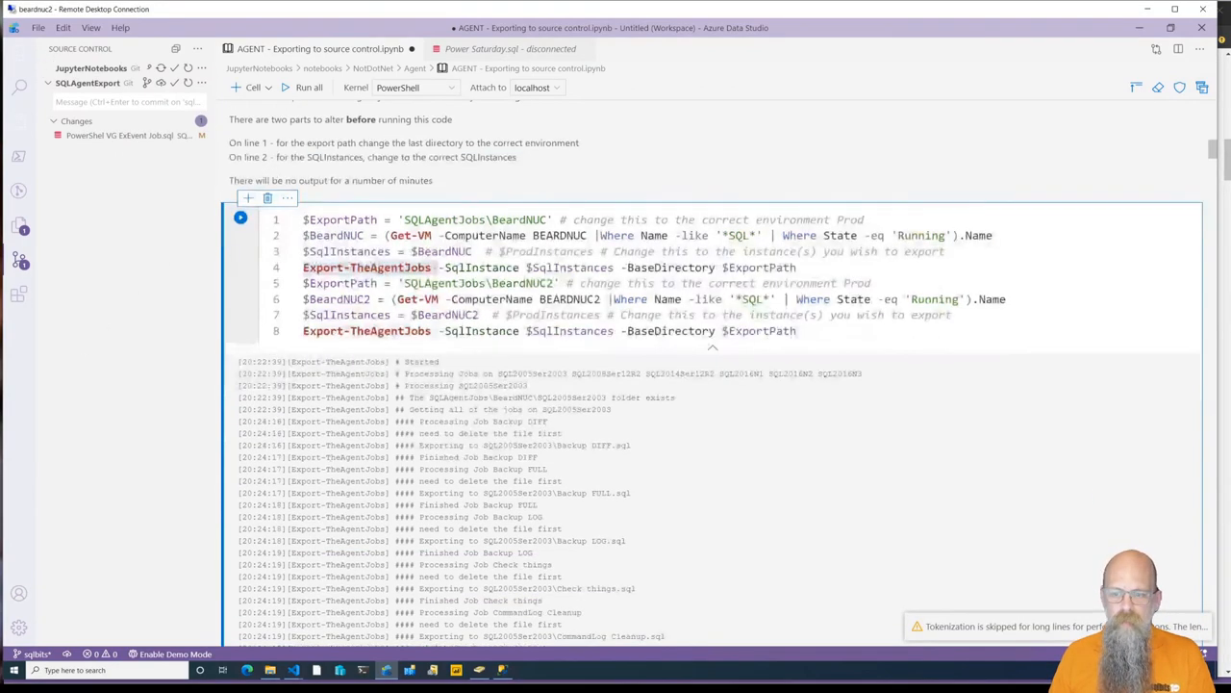
scroll("down", 3)
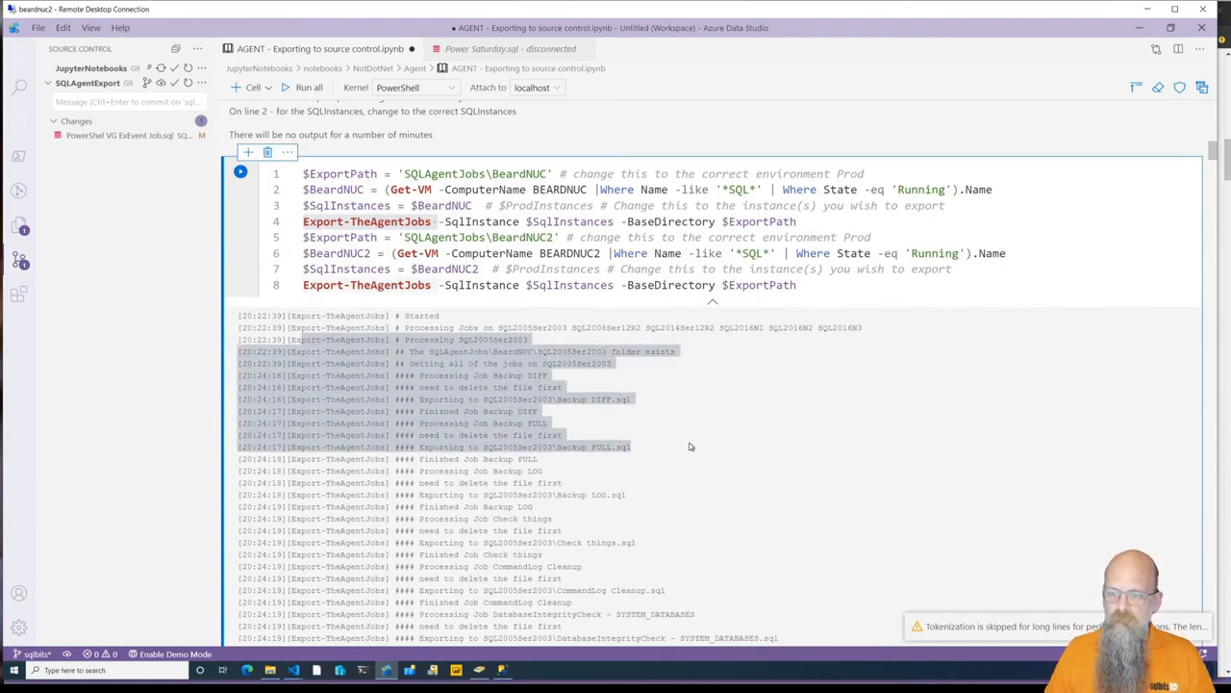
scroll("down", 3)
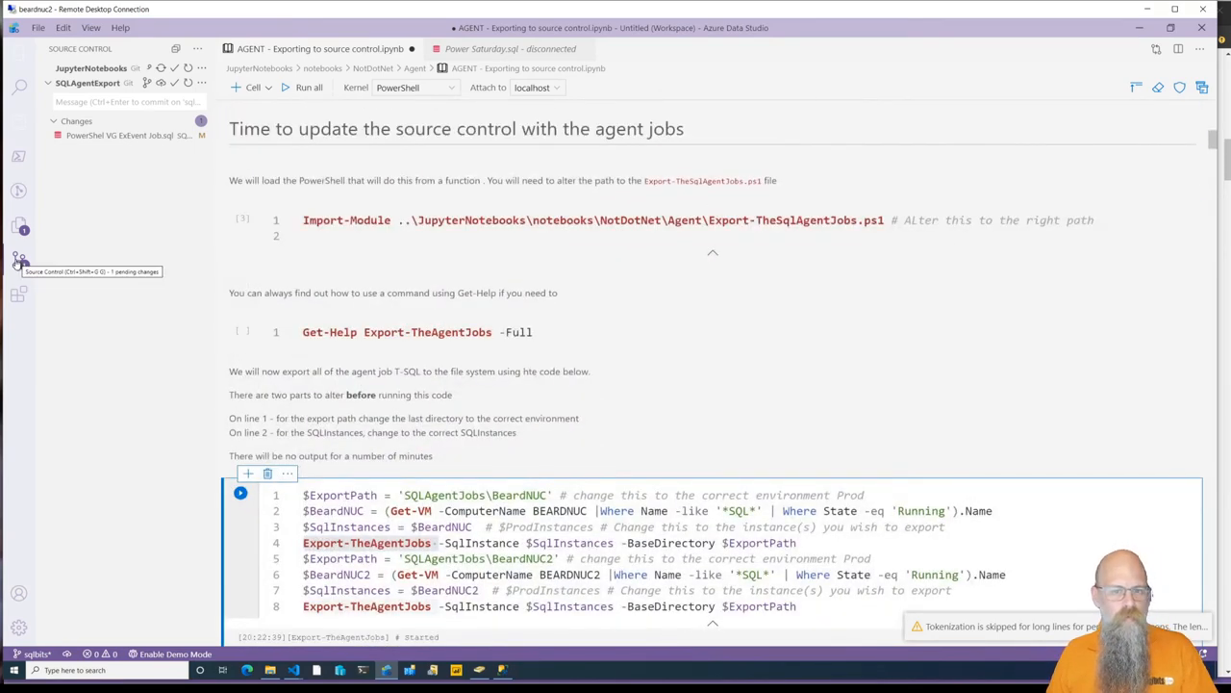
mouse_move(106, 140)
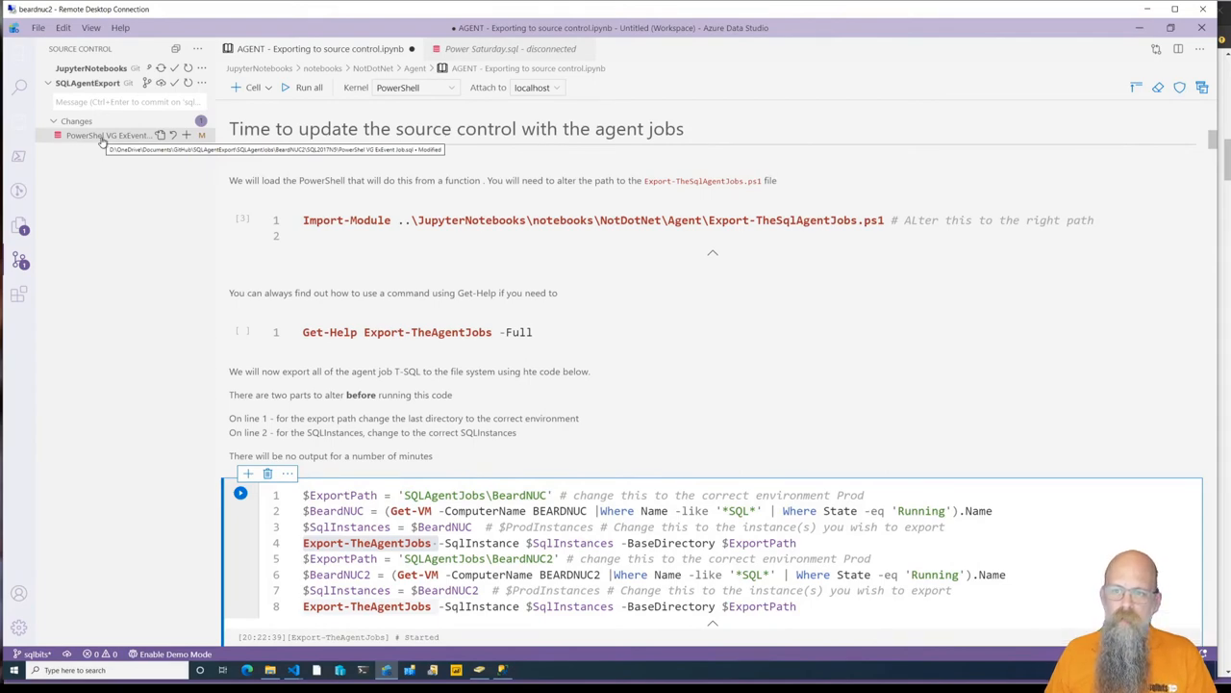
left_click(106, 135)
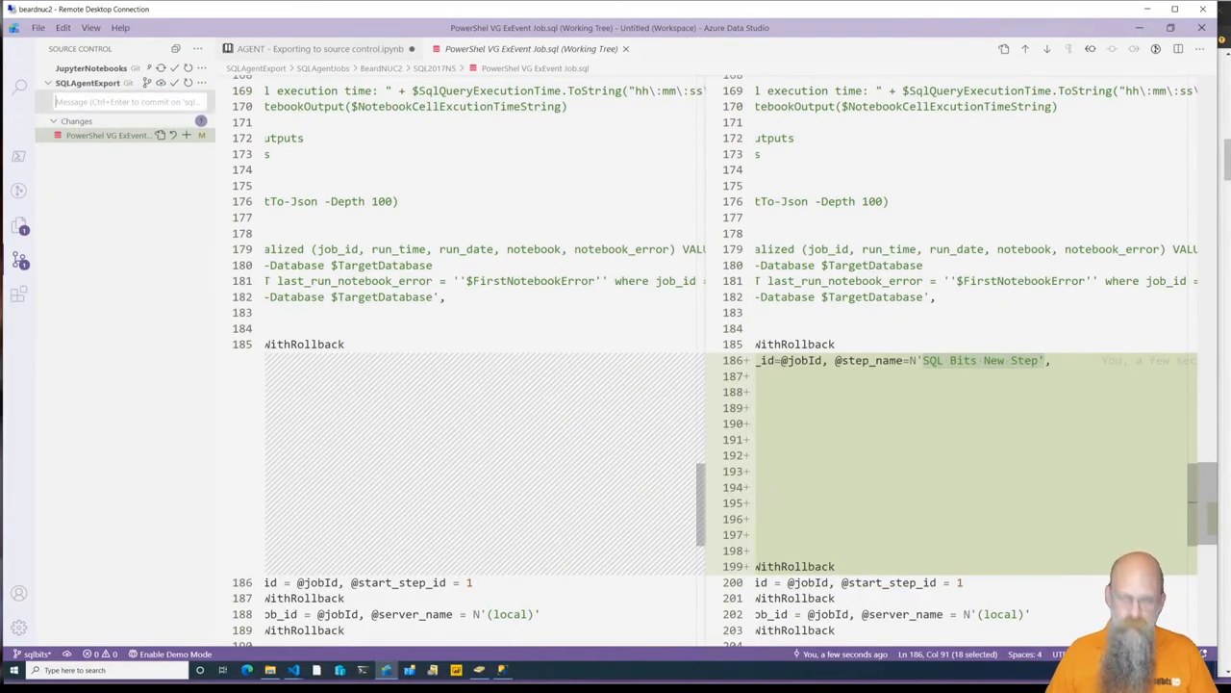
- Commit the change with a message about the added new step to show source control
type("added ne")
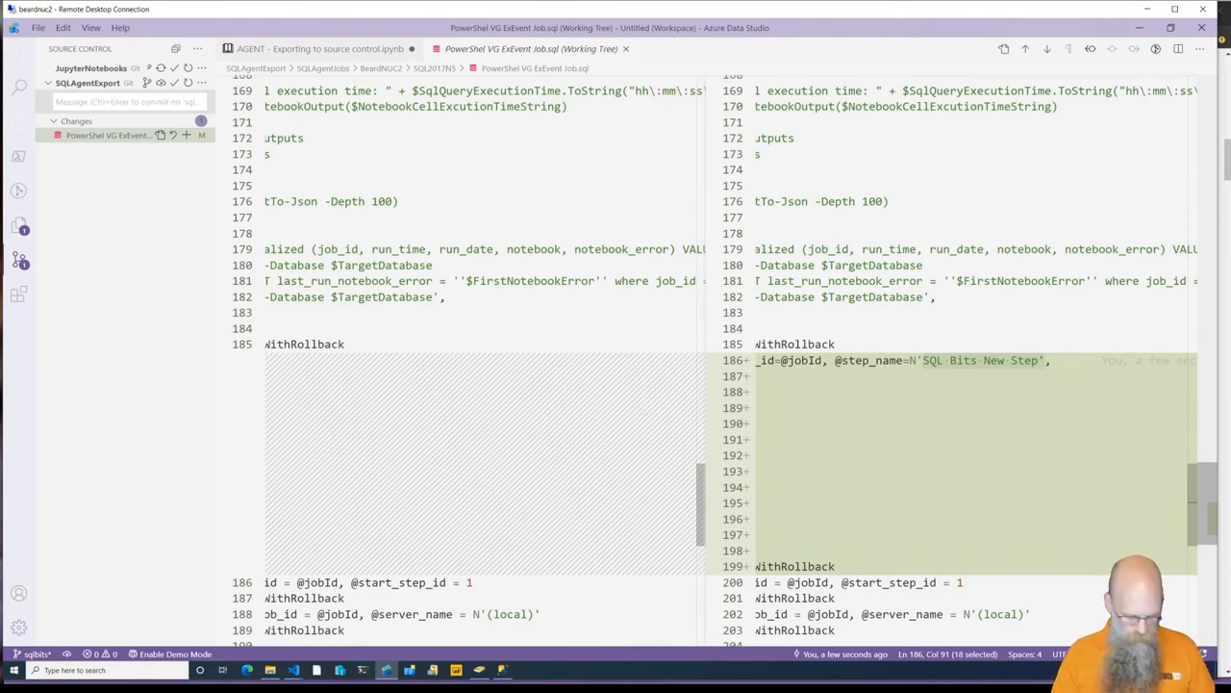
type("to show")
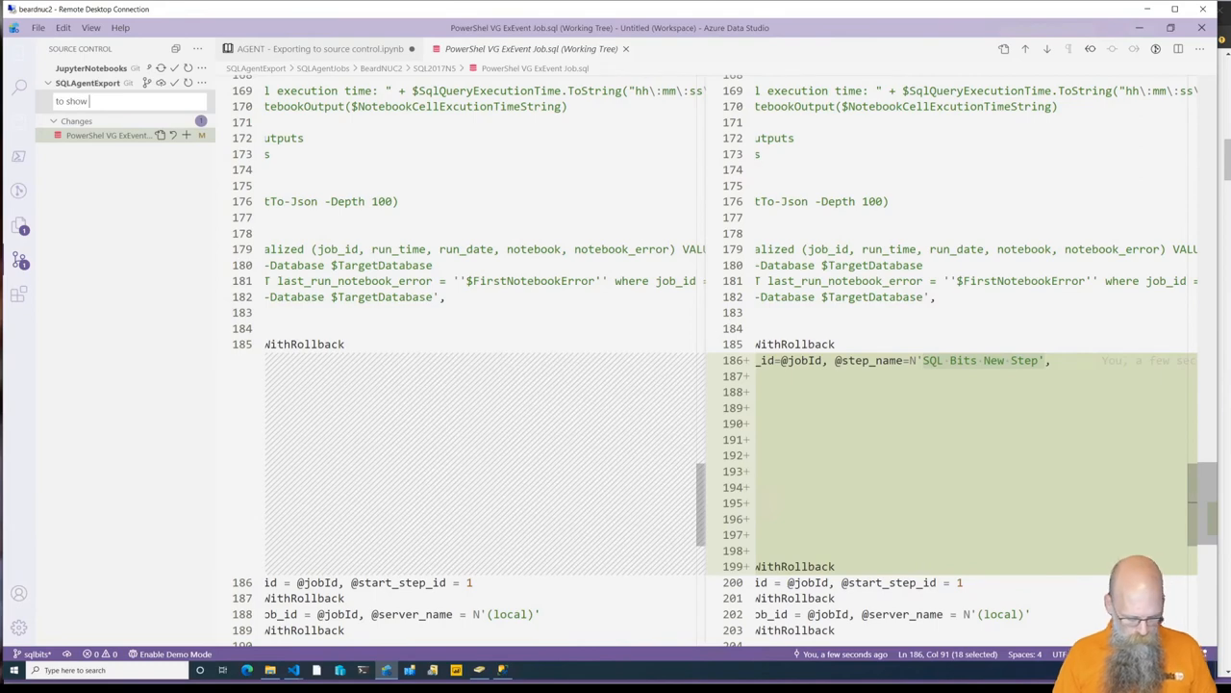
type("source cont")
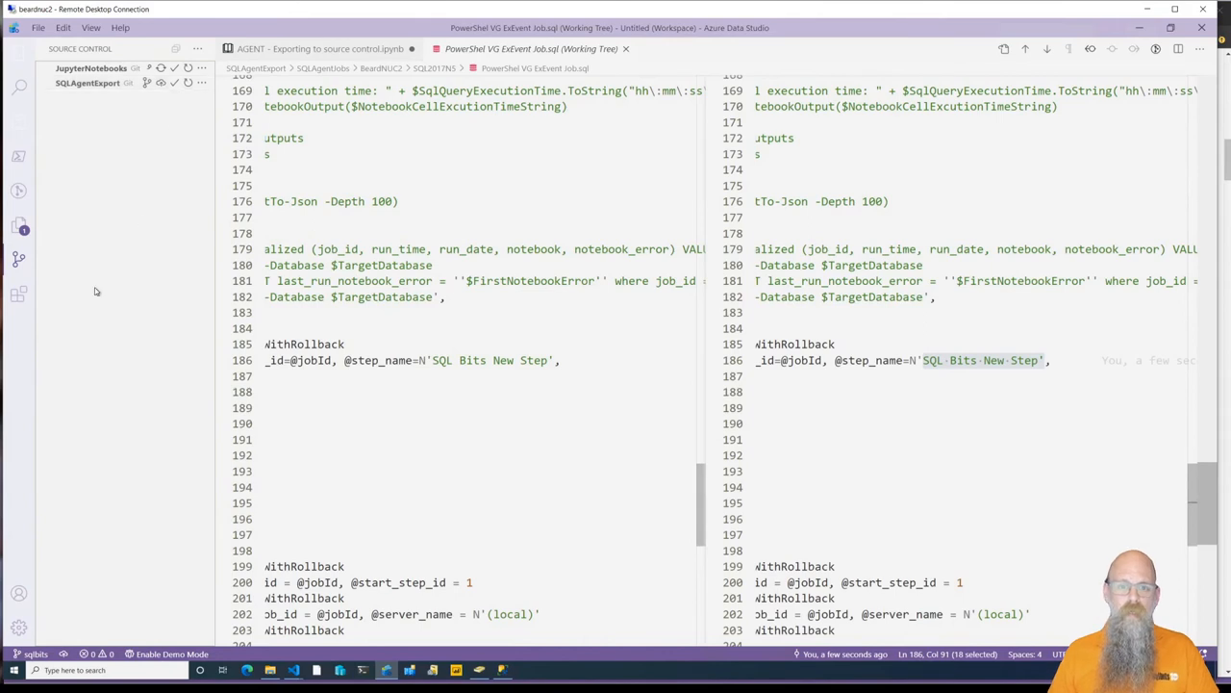
mouse_move(127, 539)
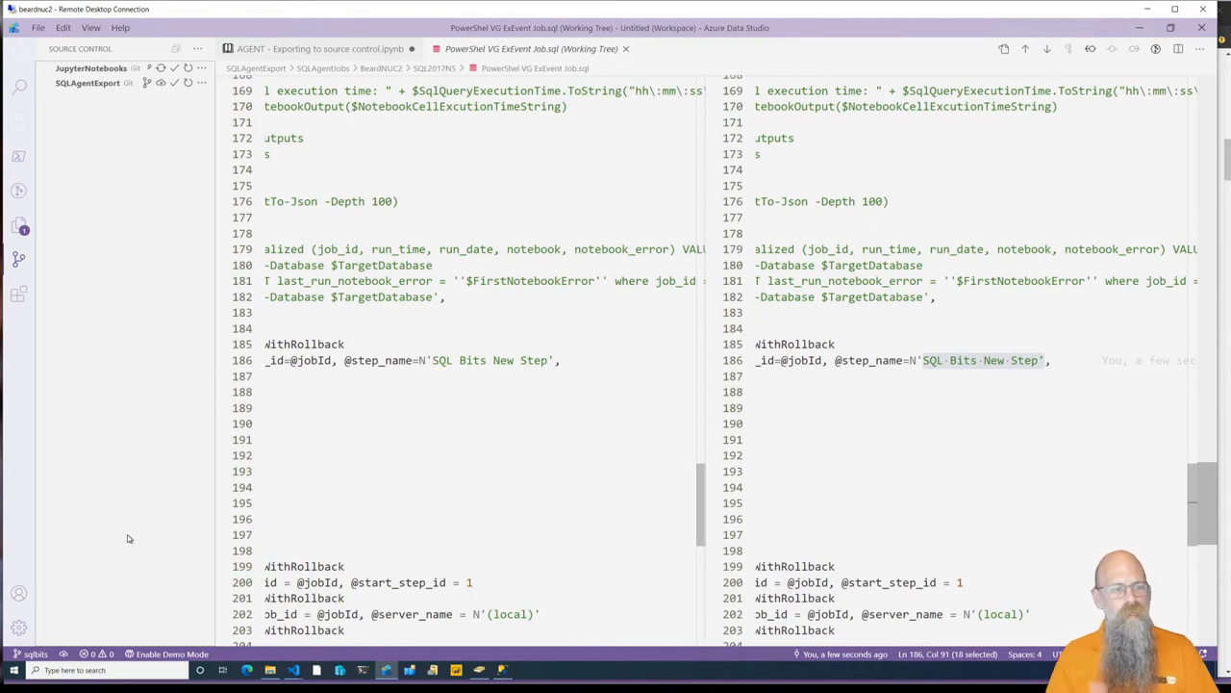
mouse_move(119, 516)
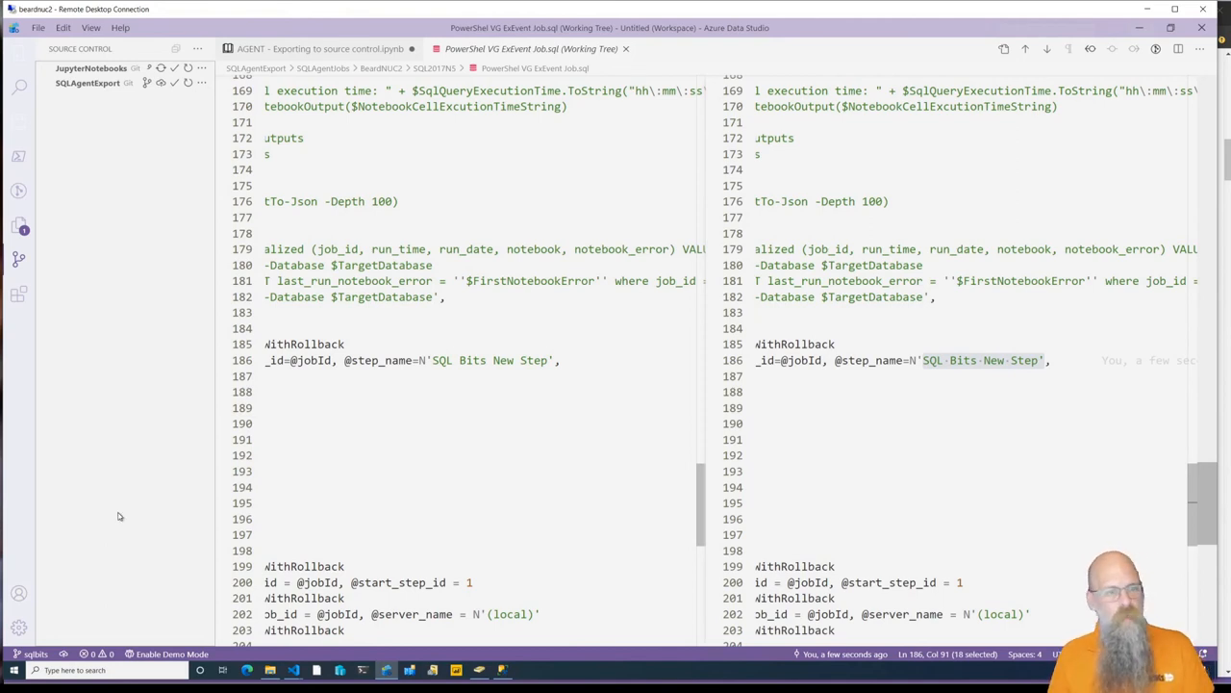
left_click(18, 191)
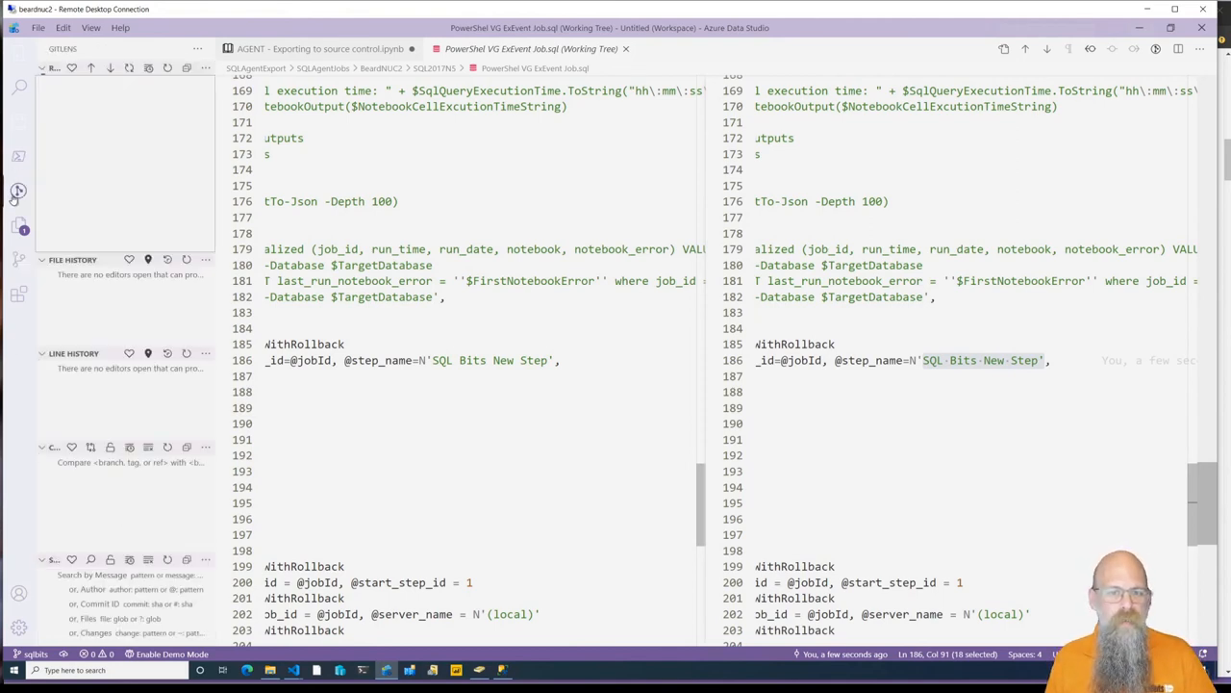
- Open the GitLens history views and select PowerShell VG ExEvent Job.sql in the workspace
left_click(16, 190)
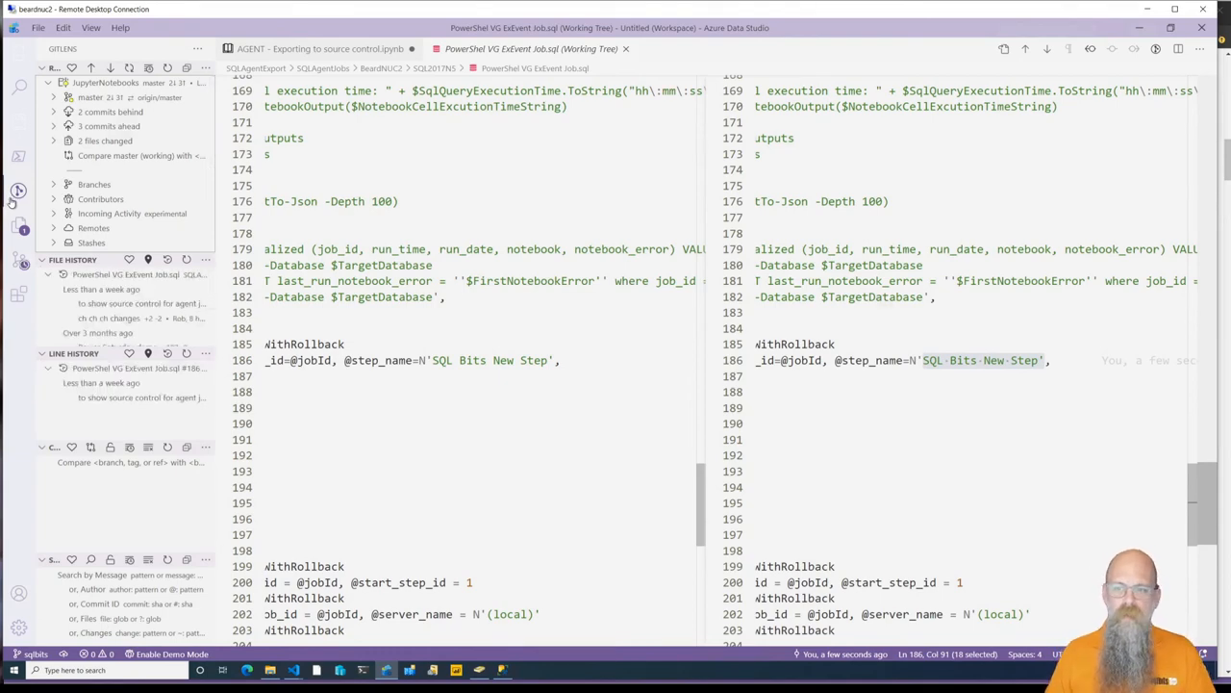
left_click(317, 48)
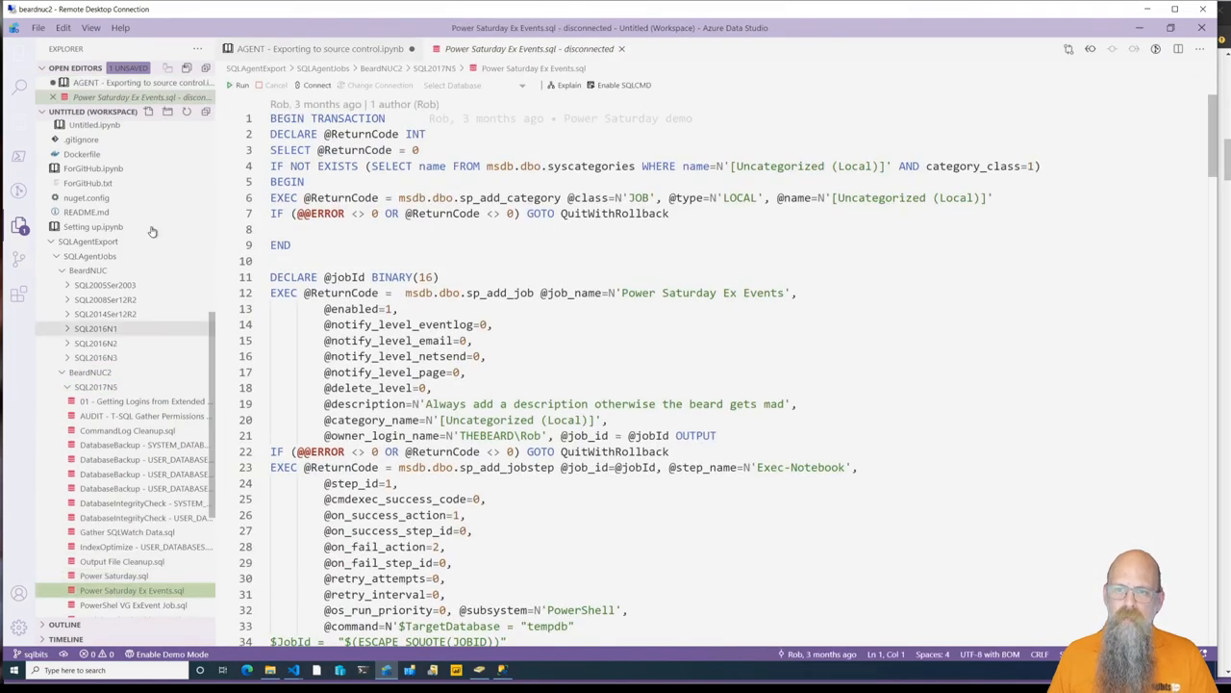
left_click(11, 260)
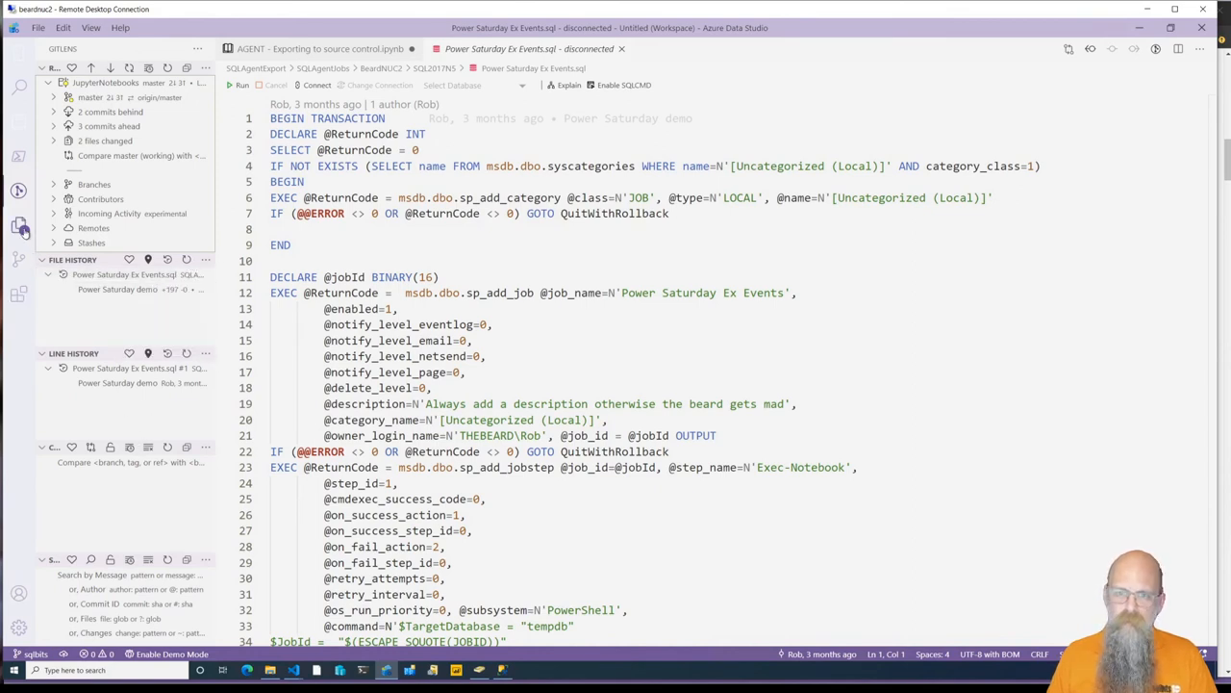
left_click(111, 354)
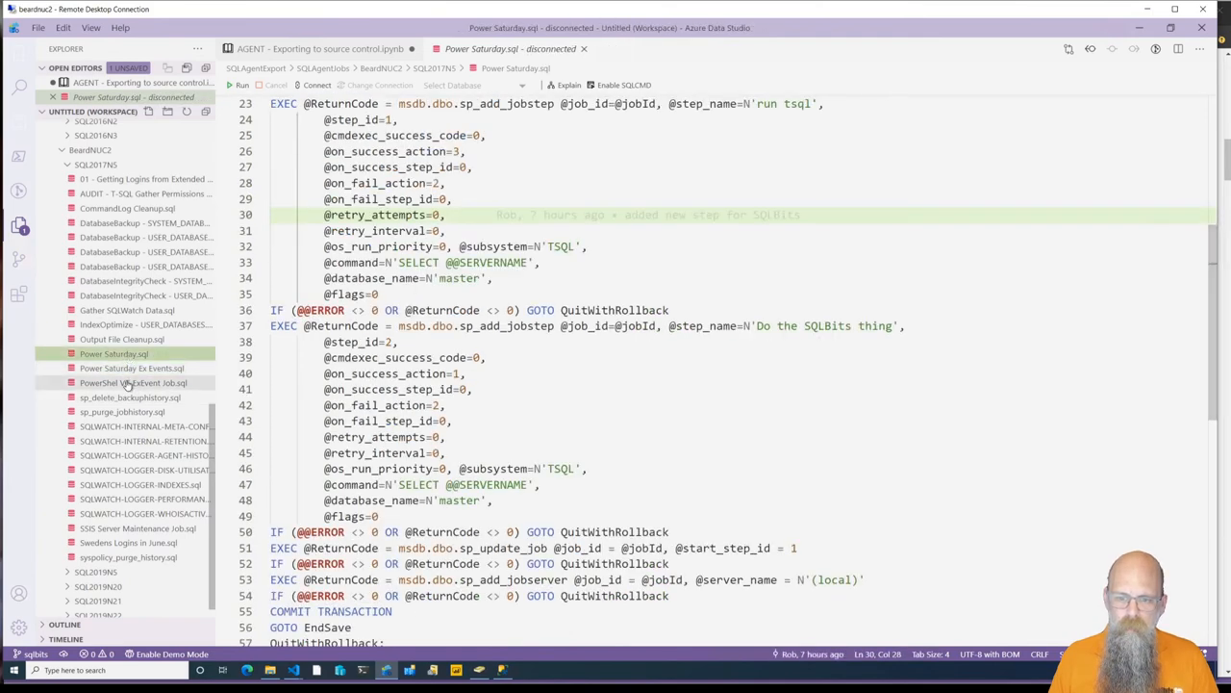
left_click(126, 381)
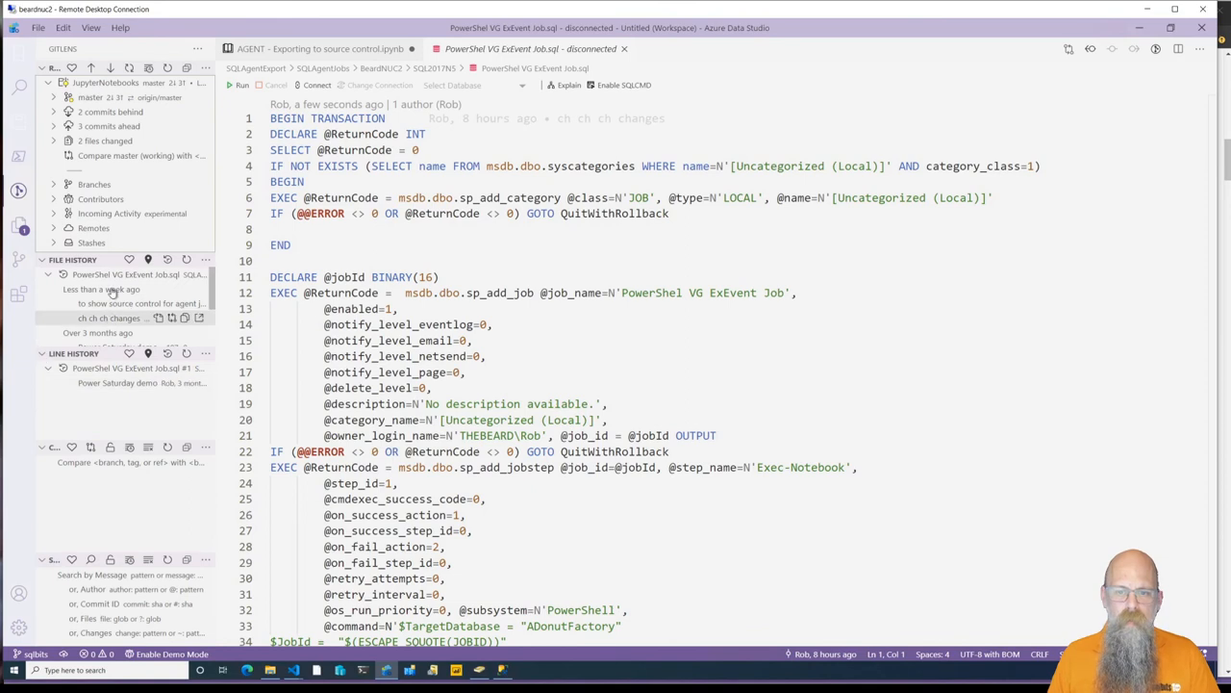
- Expand the file history and show the latest commit's diff, then switch to the browser
left_click(42, 354)
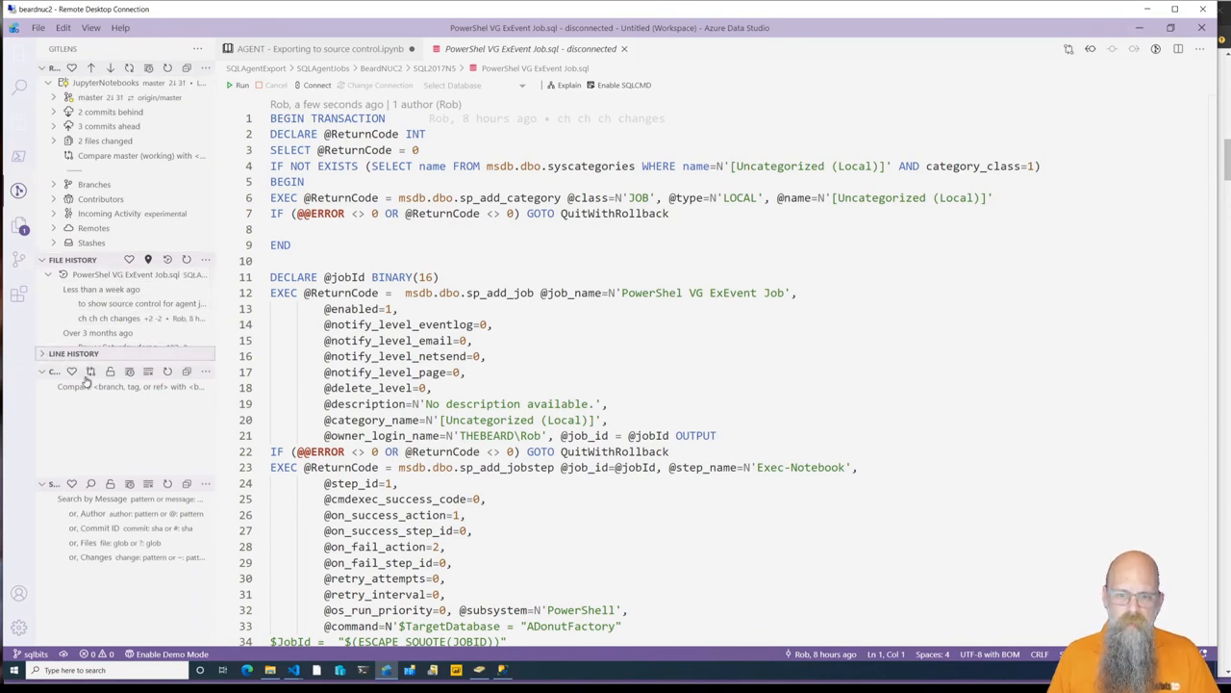
left_click(43, 354)
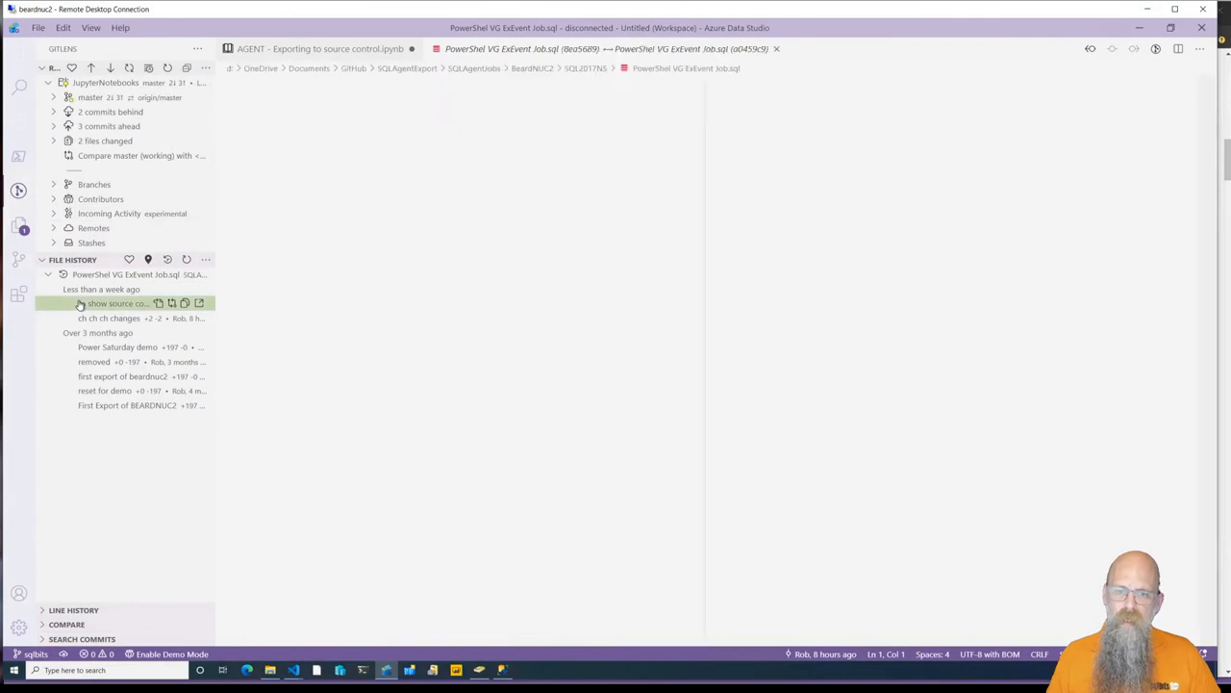
left_click(115, 302)
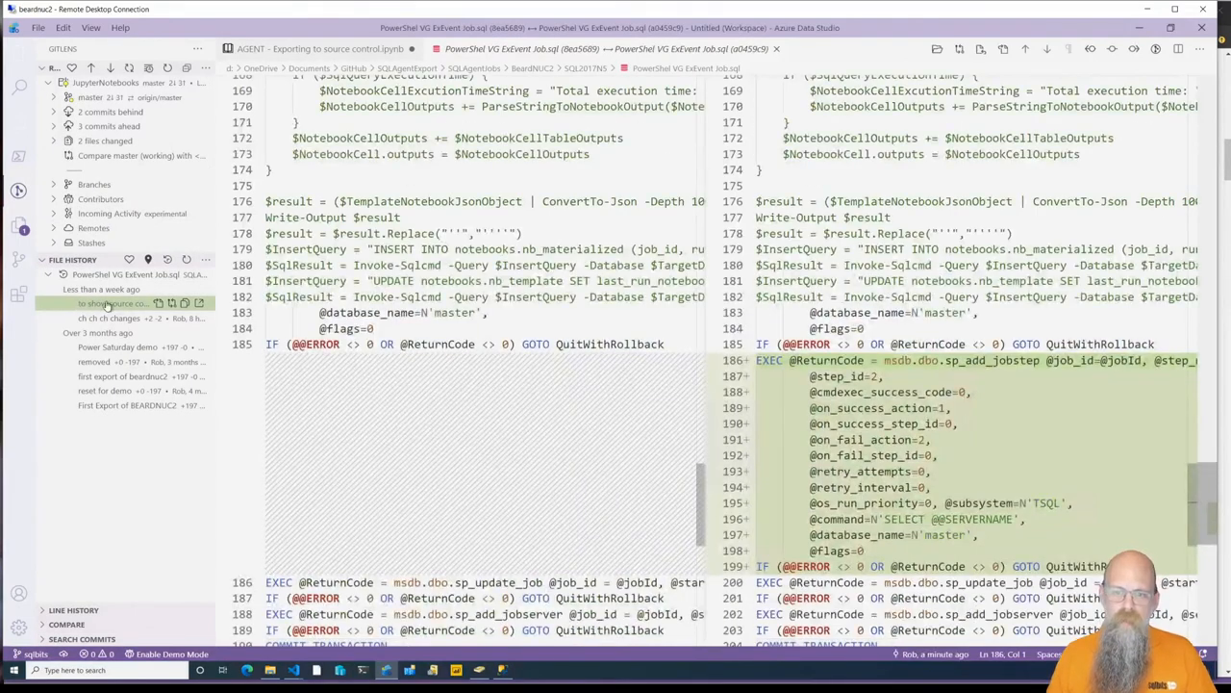
right_click(100, 303)
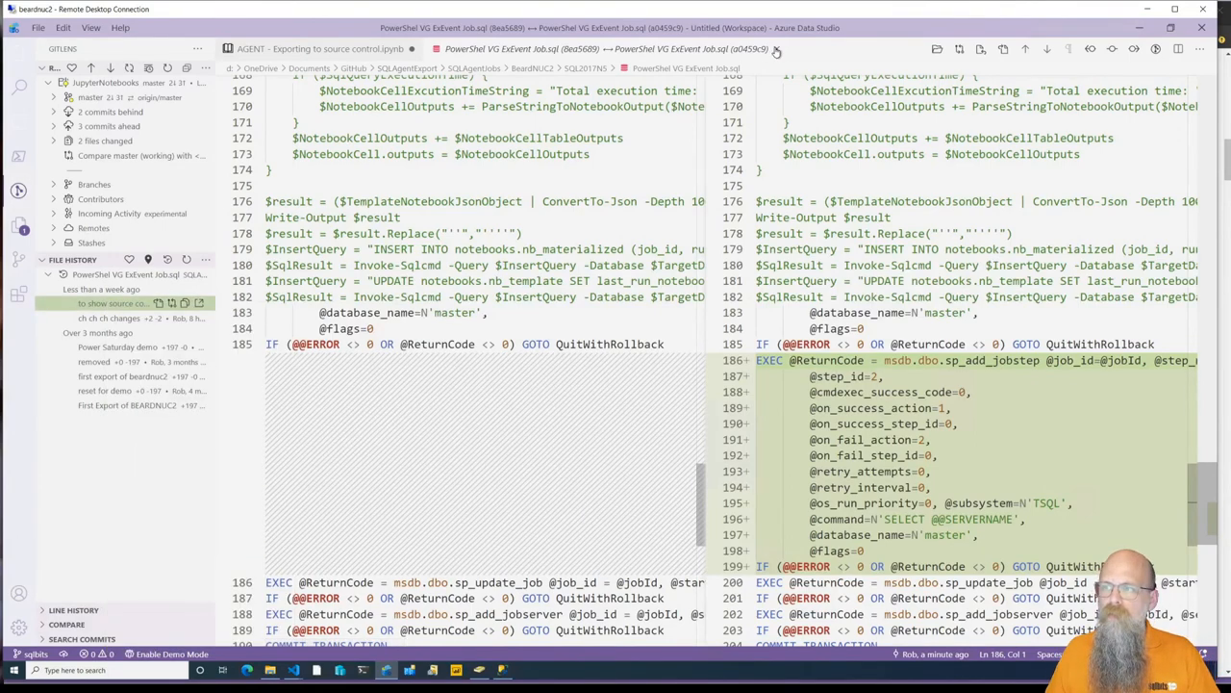
left_click(318, 50)
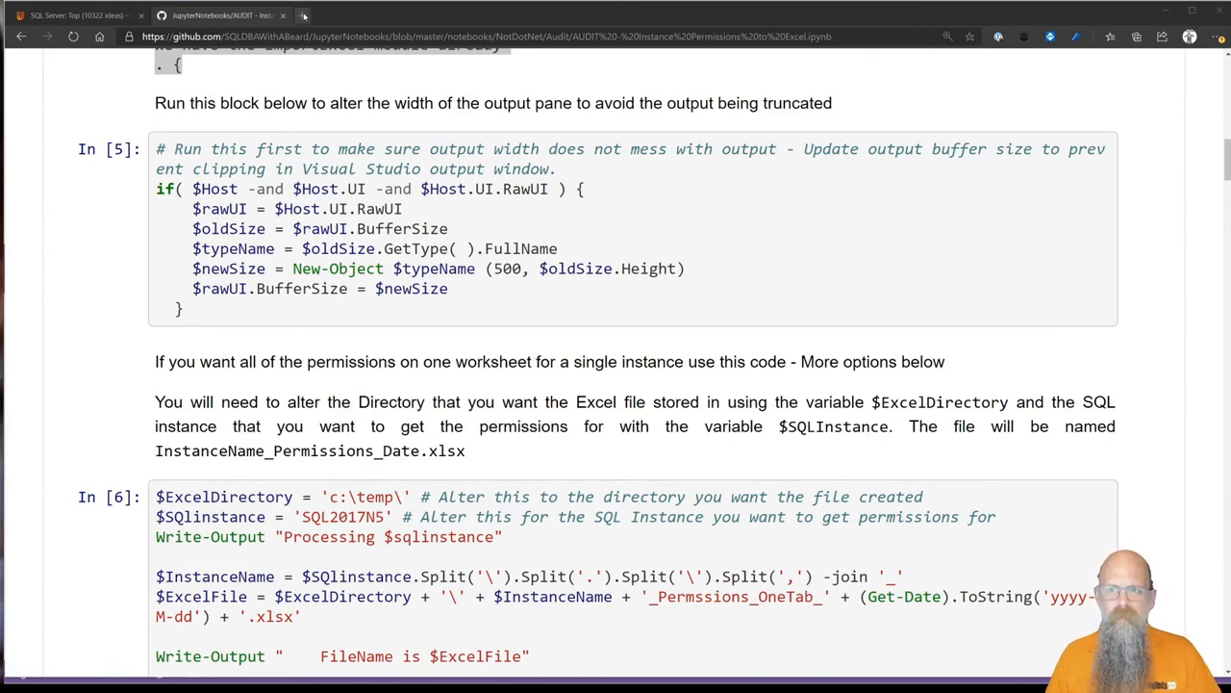
- In a new tab, search 'dot net interactive notebooks' and open the .NET Blog announcement post
left_click(308, 16)
type("dot ne")
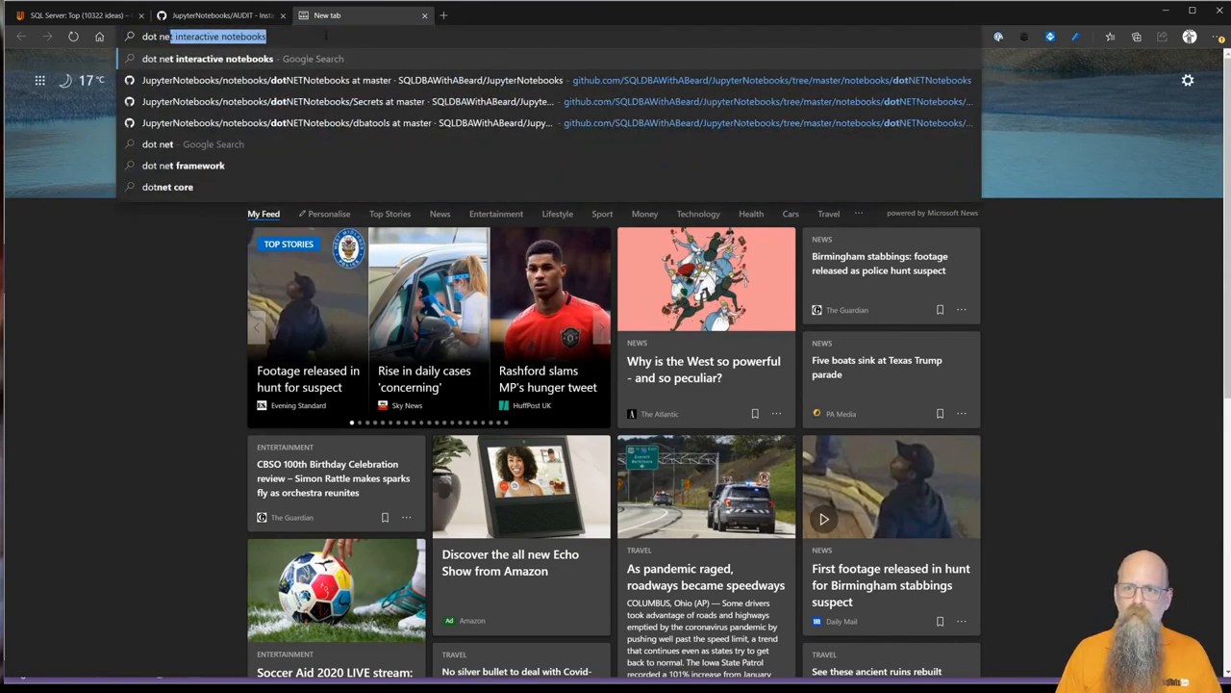
key("Enter")
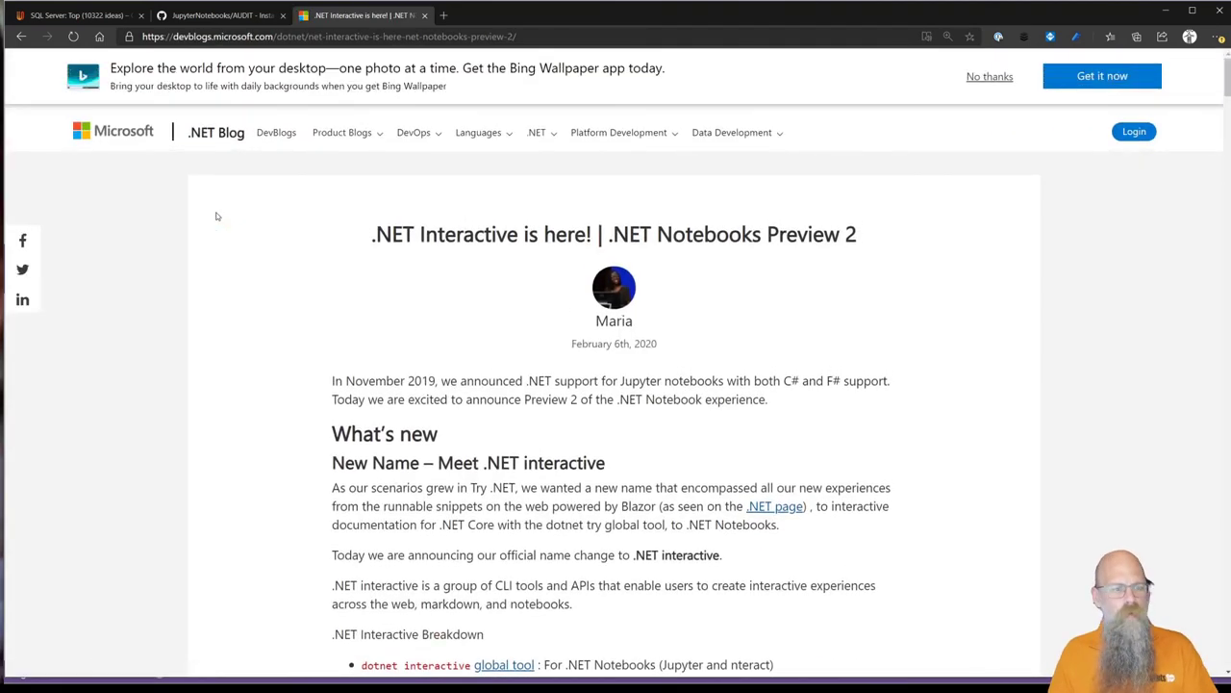
mouse_move(315, 304)
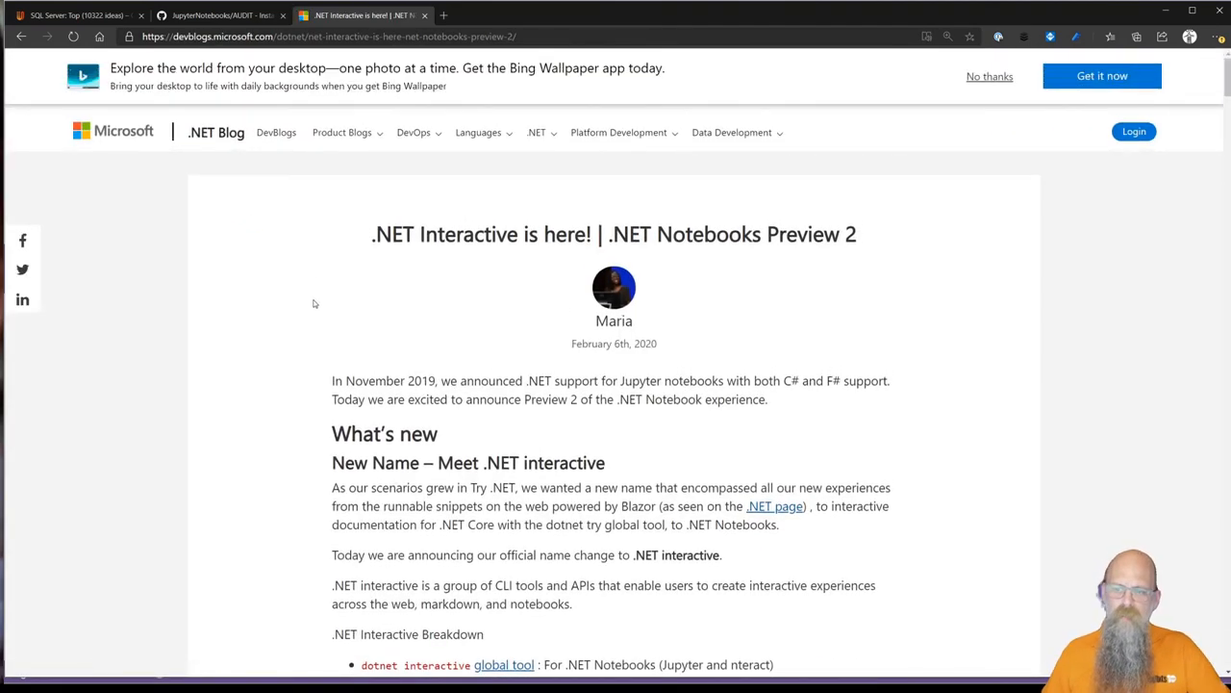
scroll("down", 3)
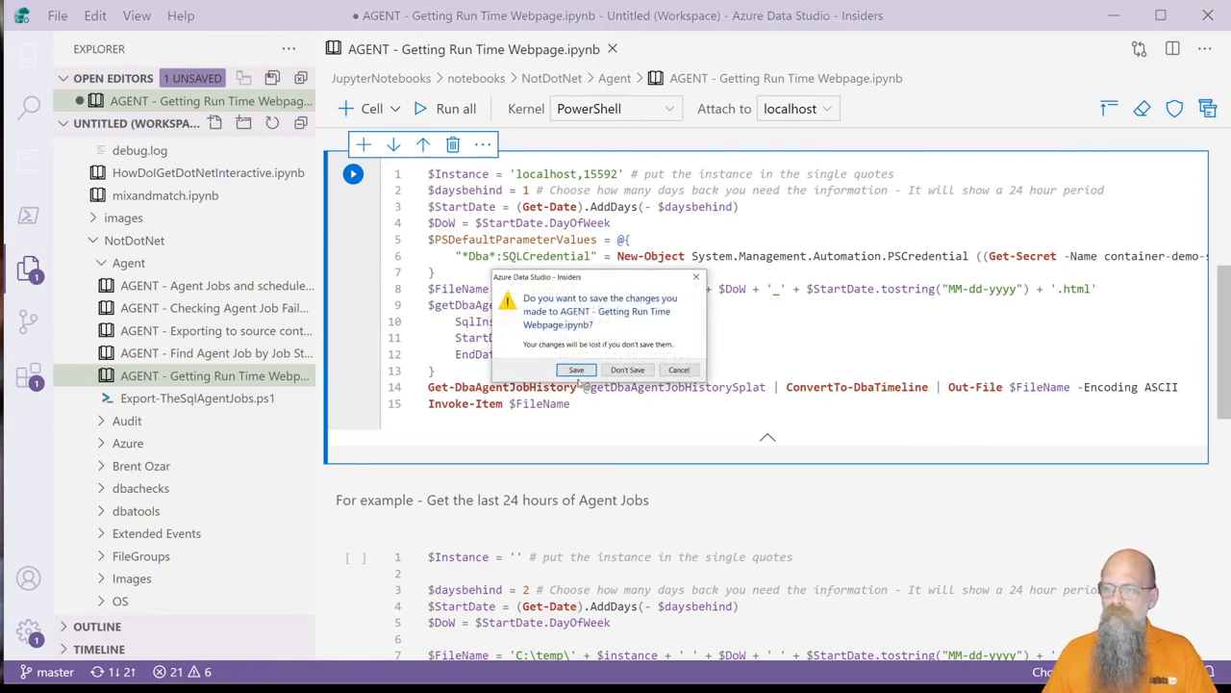
- Dismiss the save prompt and create a new empty Notebook-0 on the SQL kernel
left_click(628, 369)
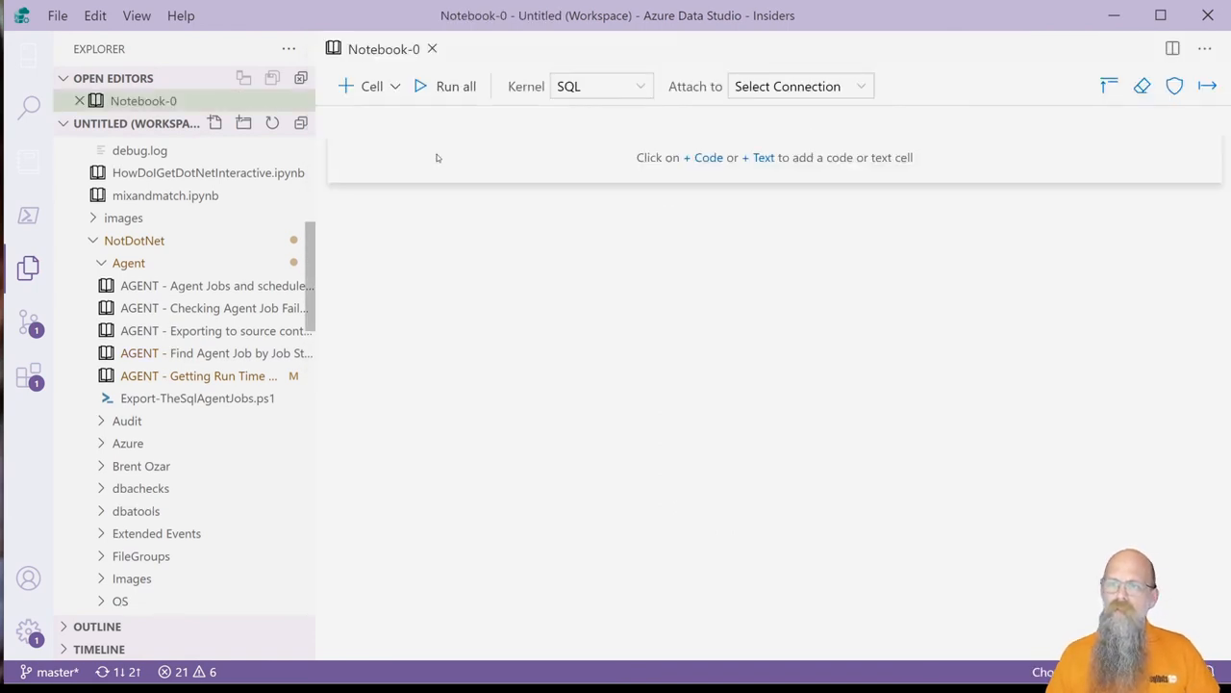
mouse_move(581, 88)
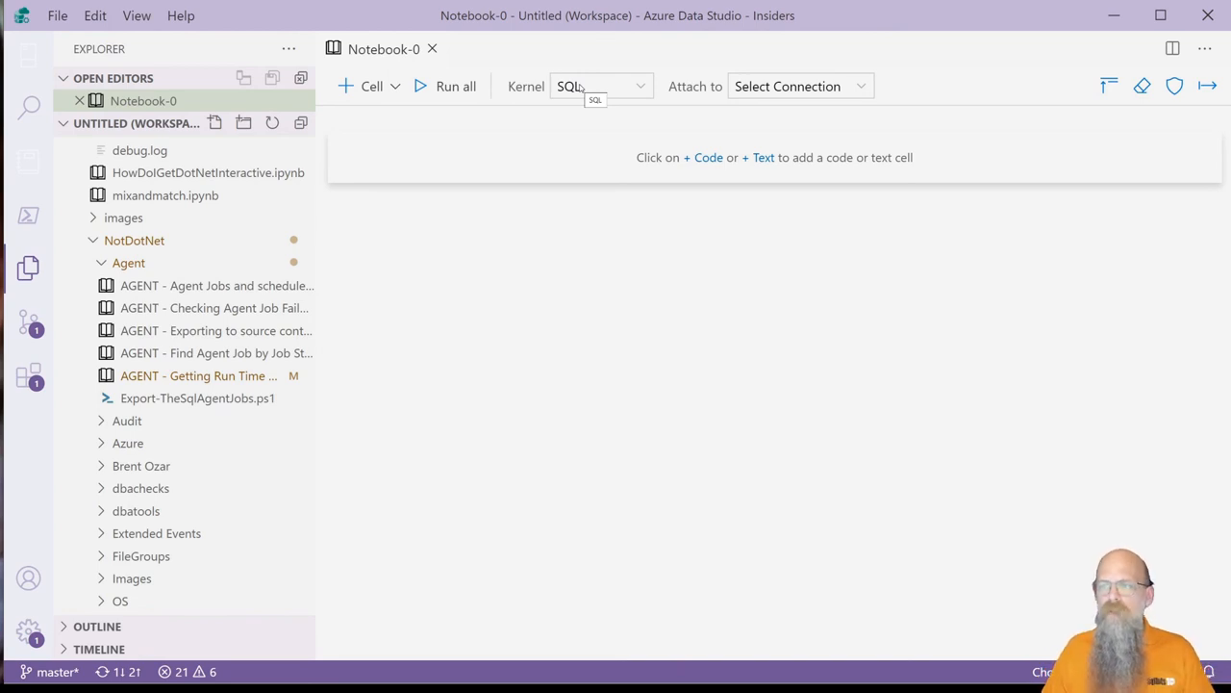
left_click(600, 85)
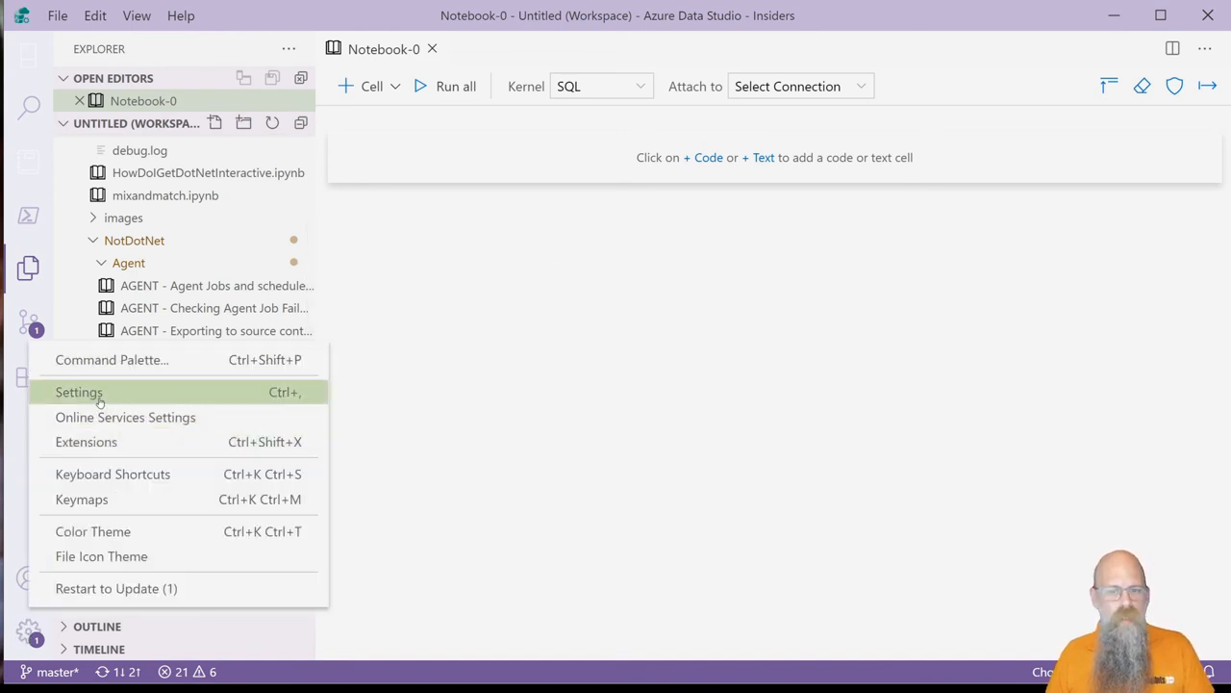
- Search the settings for 'kern' and list Notebook-0's kernels: SQL, PySpark, Spark, Python 3, PowerShell
left_click(77, 393)
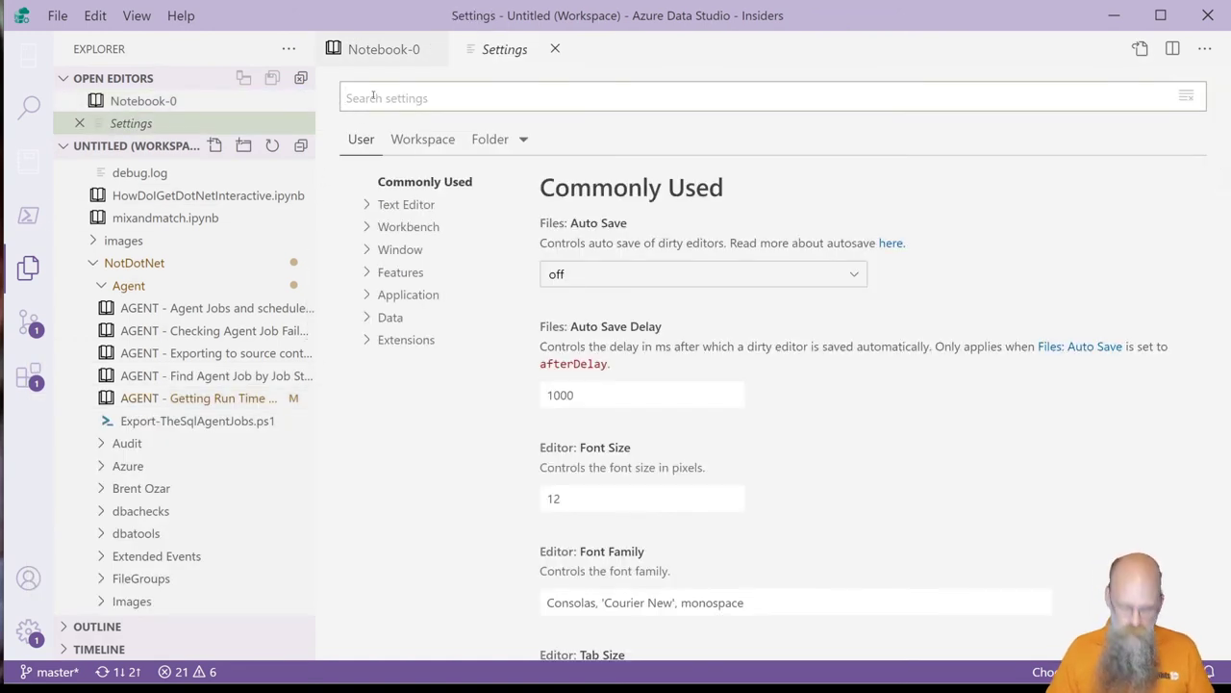
type("kern")
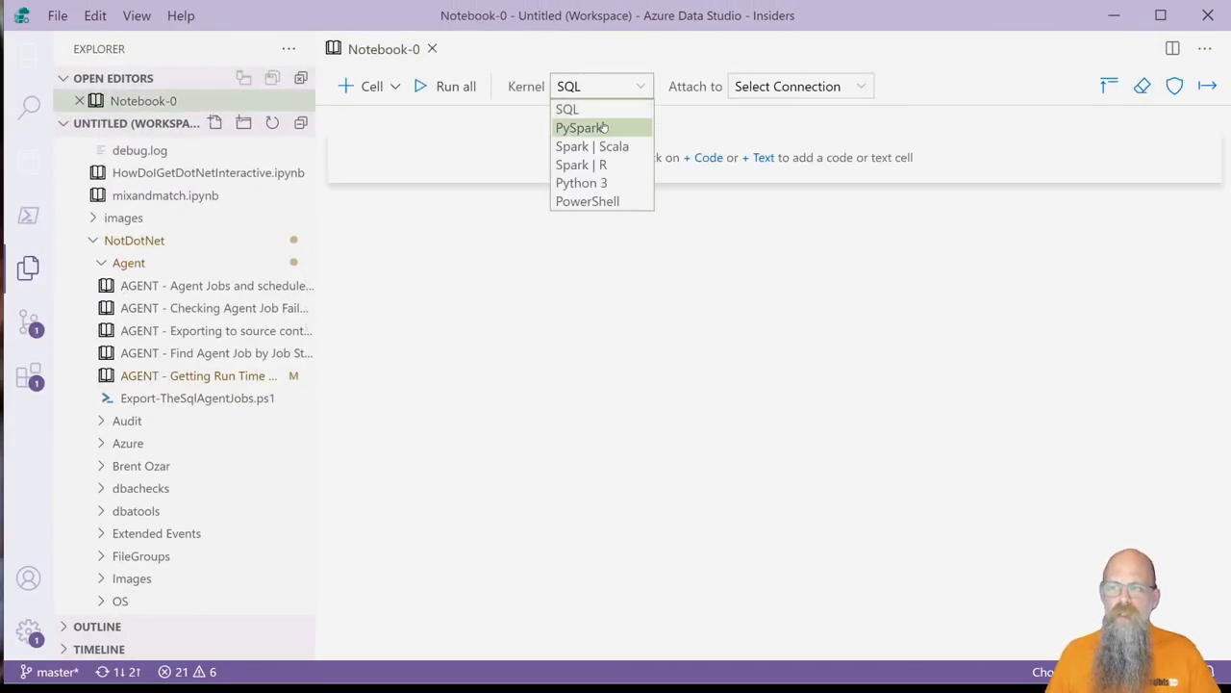
- Check the kernel list for .NET C#, F# and PowerShell, discard Notebook-0 unsaved and open mixandmatch.ipynb
left_click(581, 127)
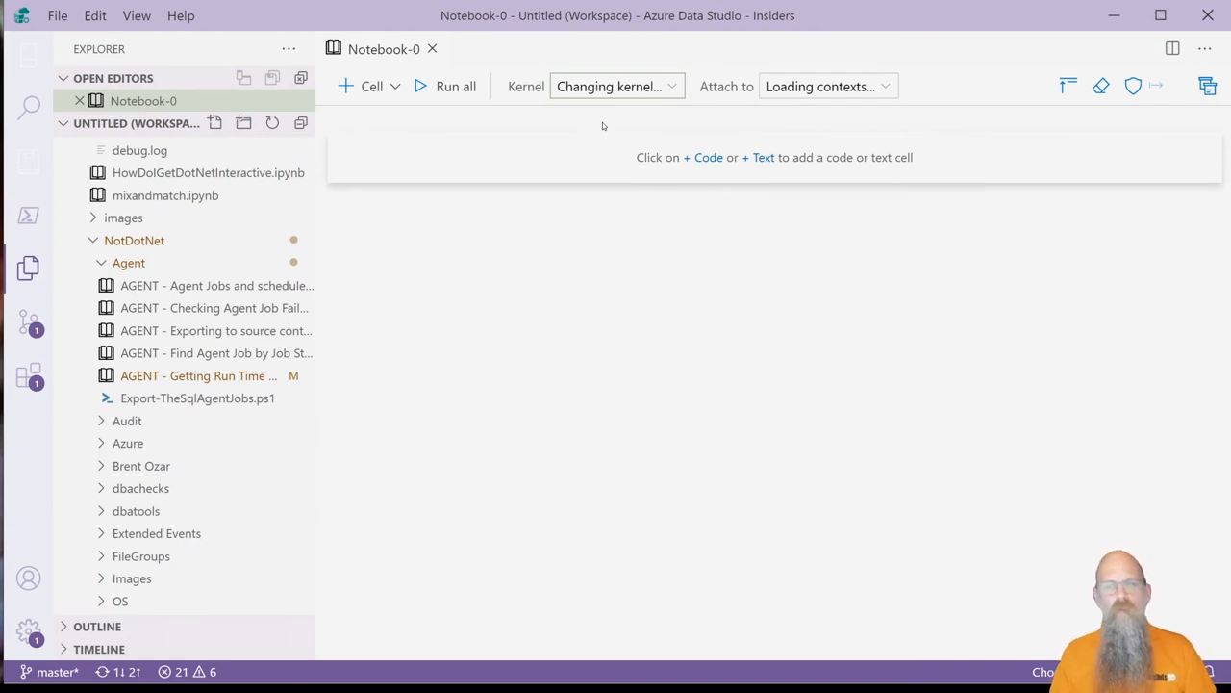
left_click(613, 84)
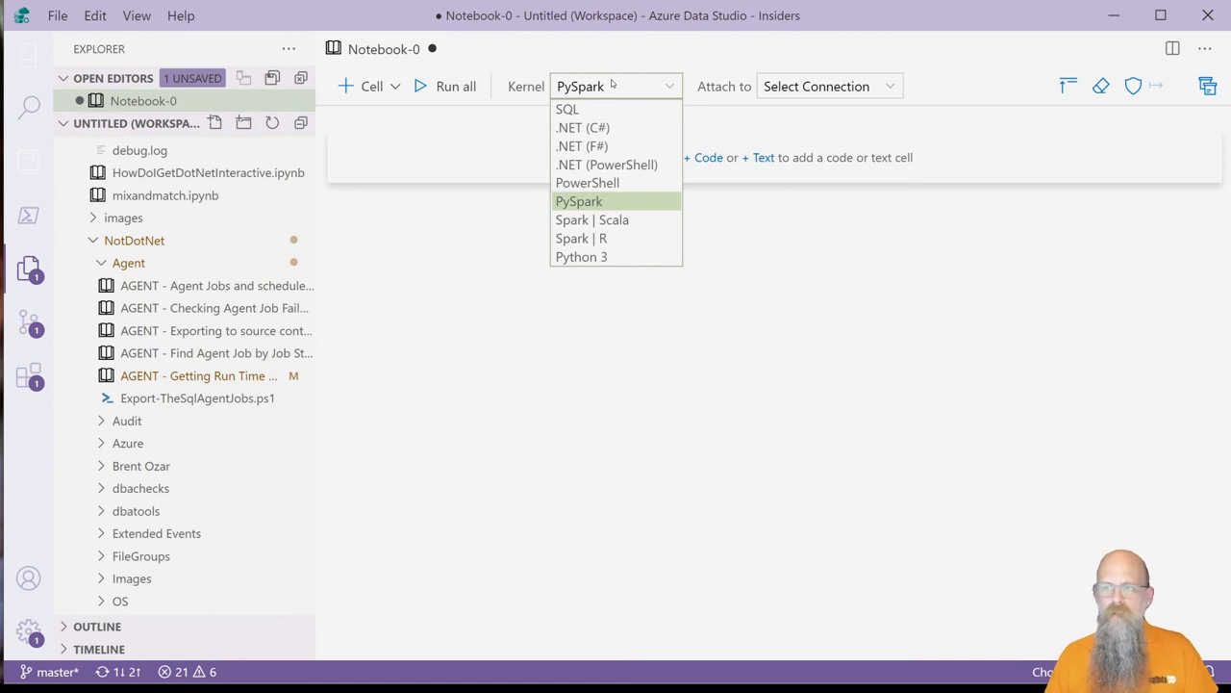
mouse_move(439, 50)
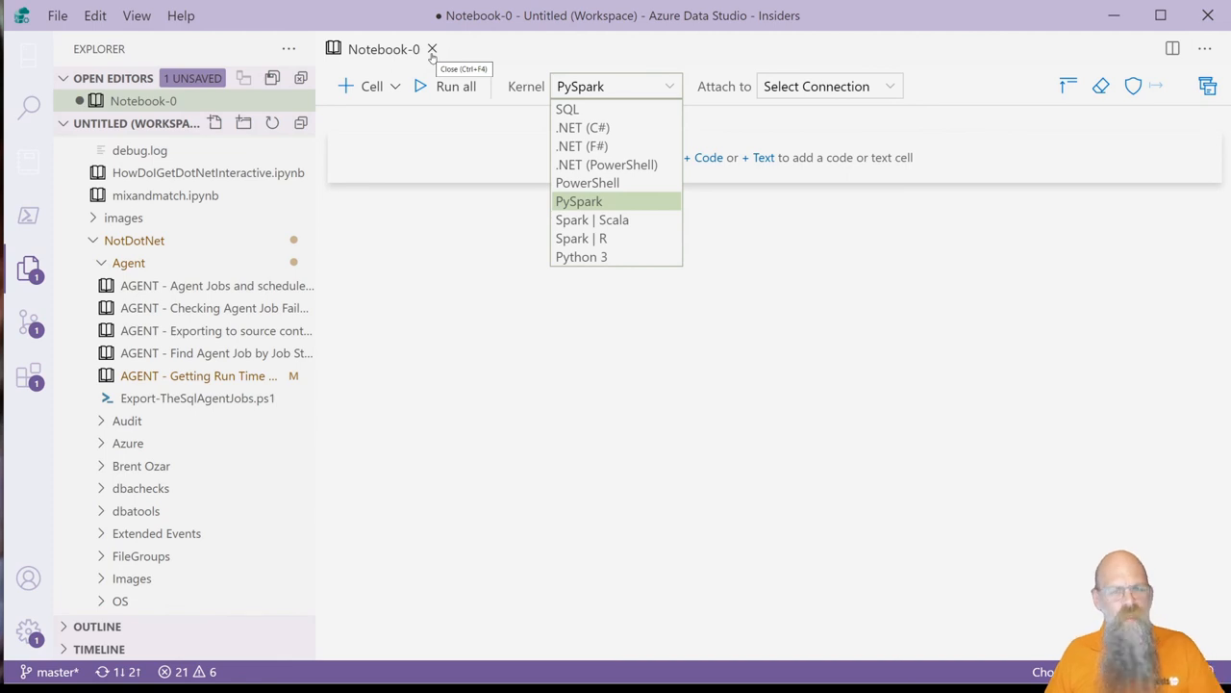
left_click(433, 48)
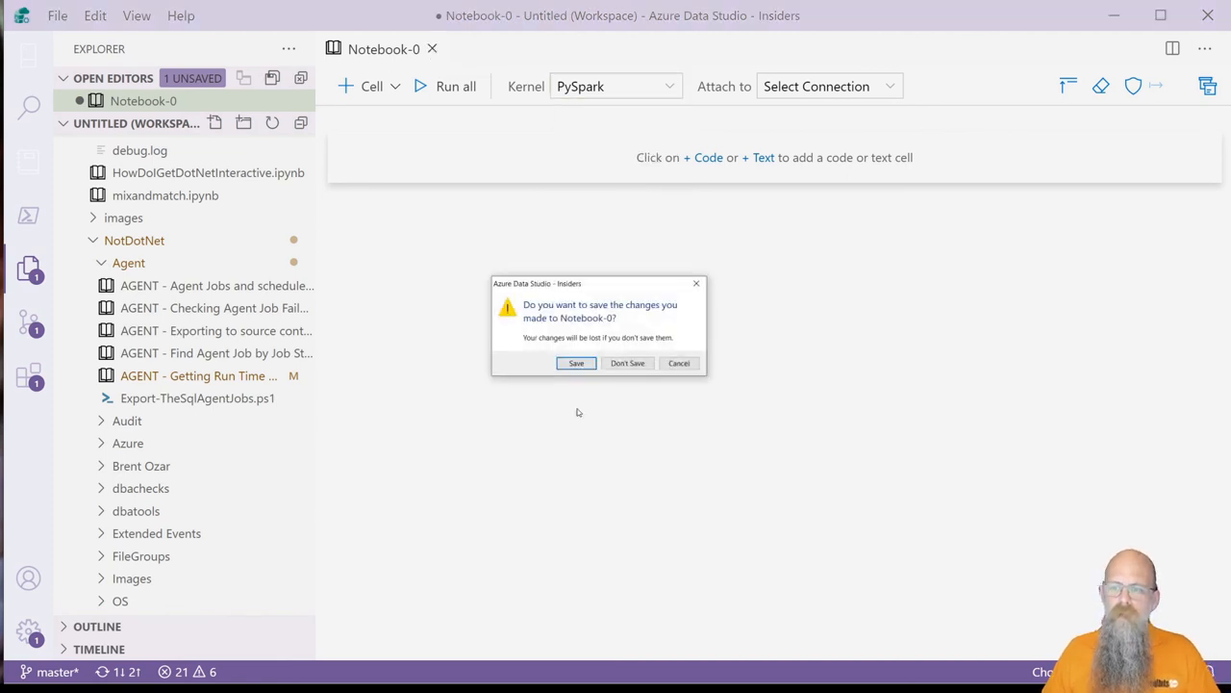
left_click(627, 362)
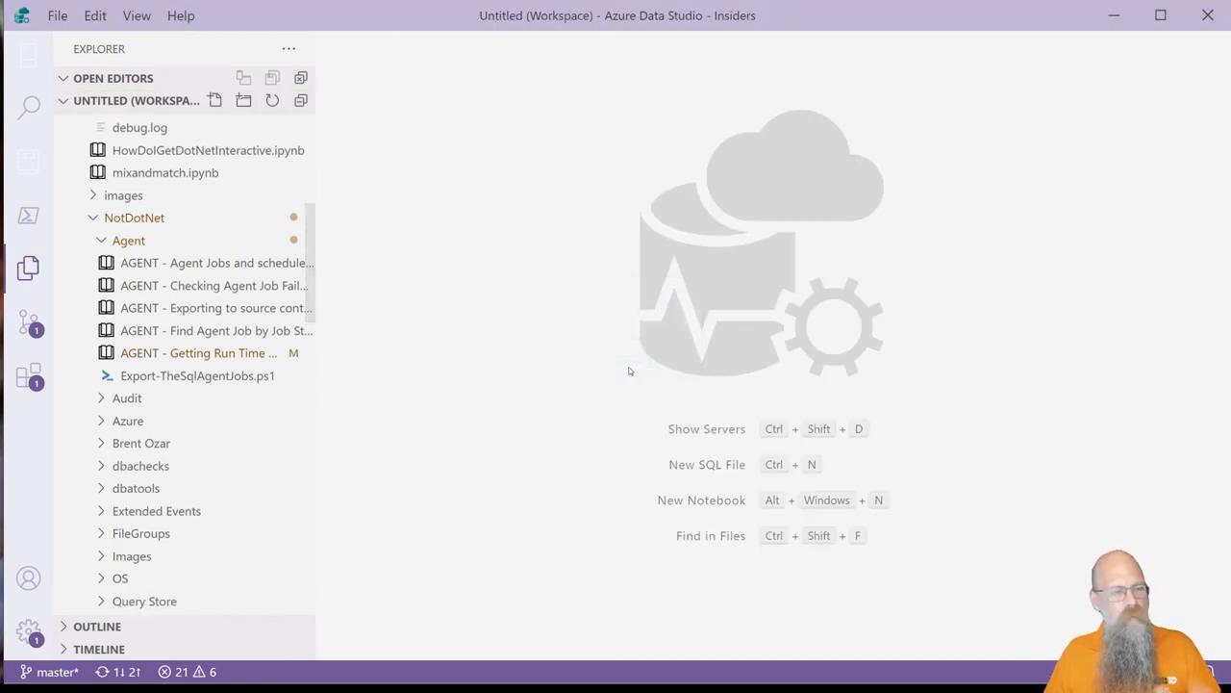
scroll("down", 3)
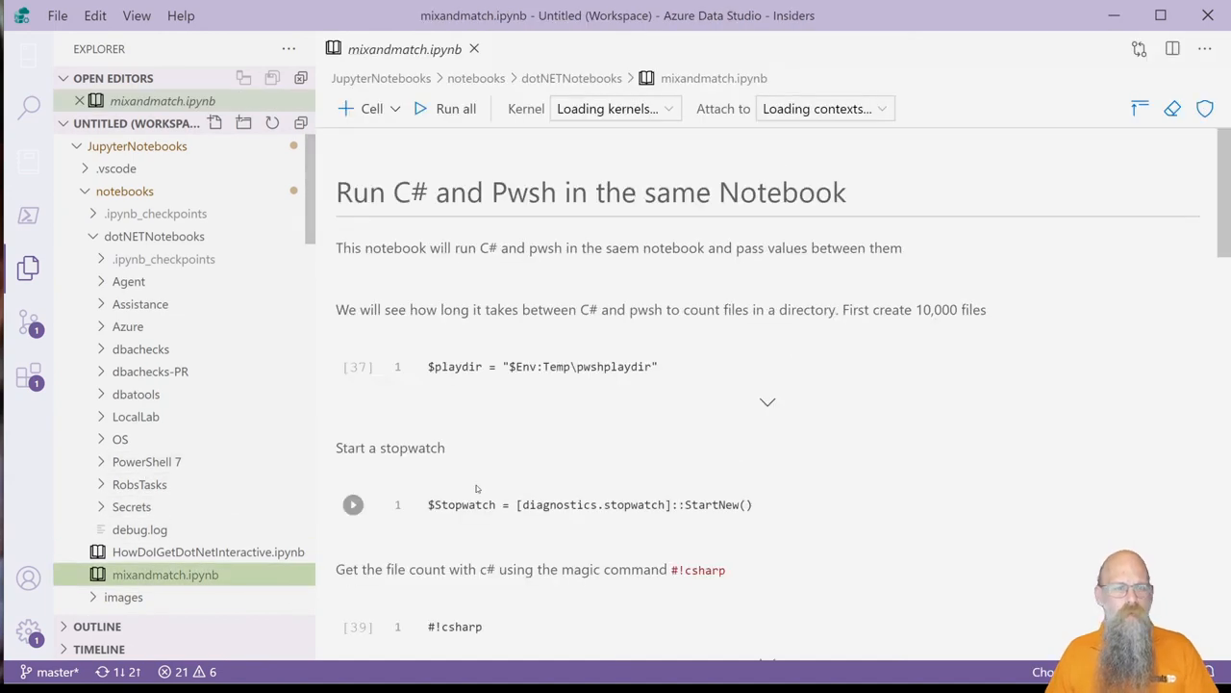
- Fix 'saem' to 'same' in the intro markdown cell and run all cells of mixandmatch
left_click(354, 504)
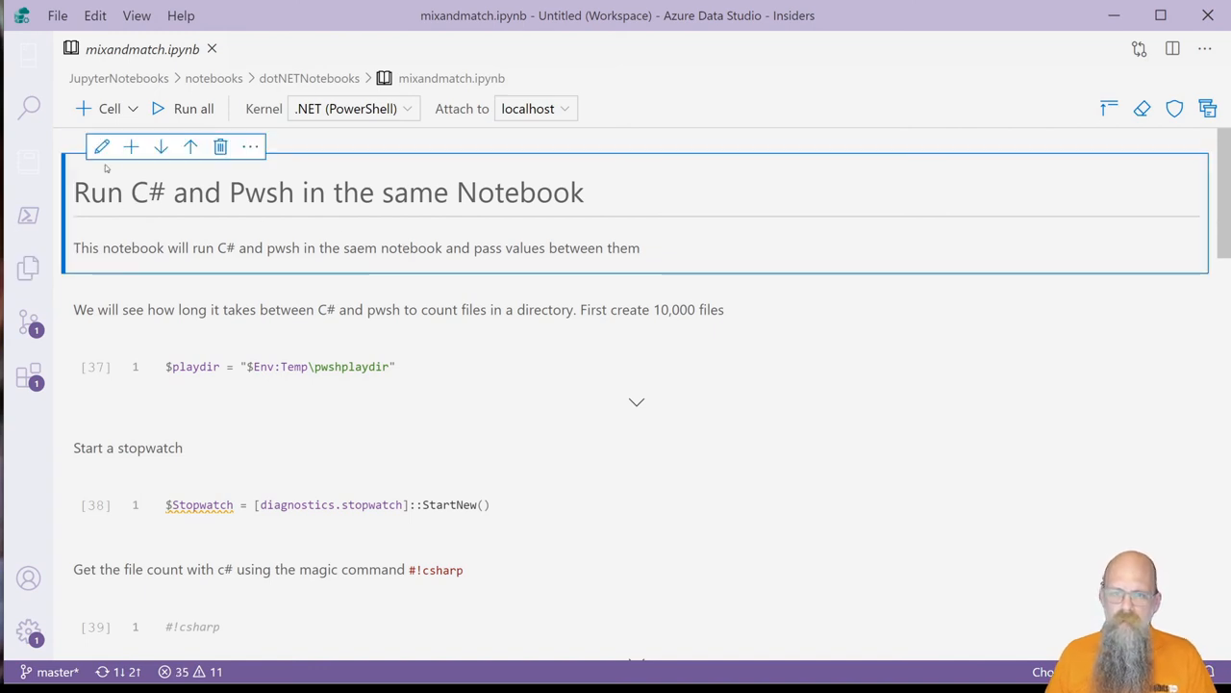
double_click(327, 193)
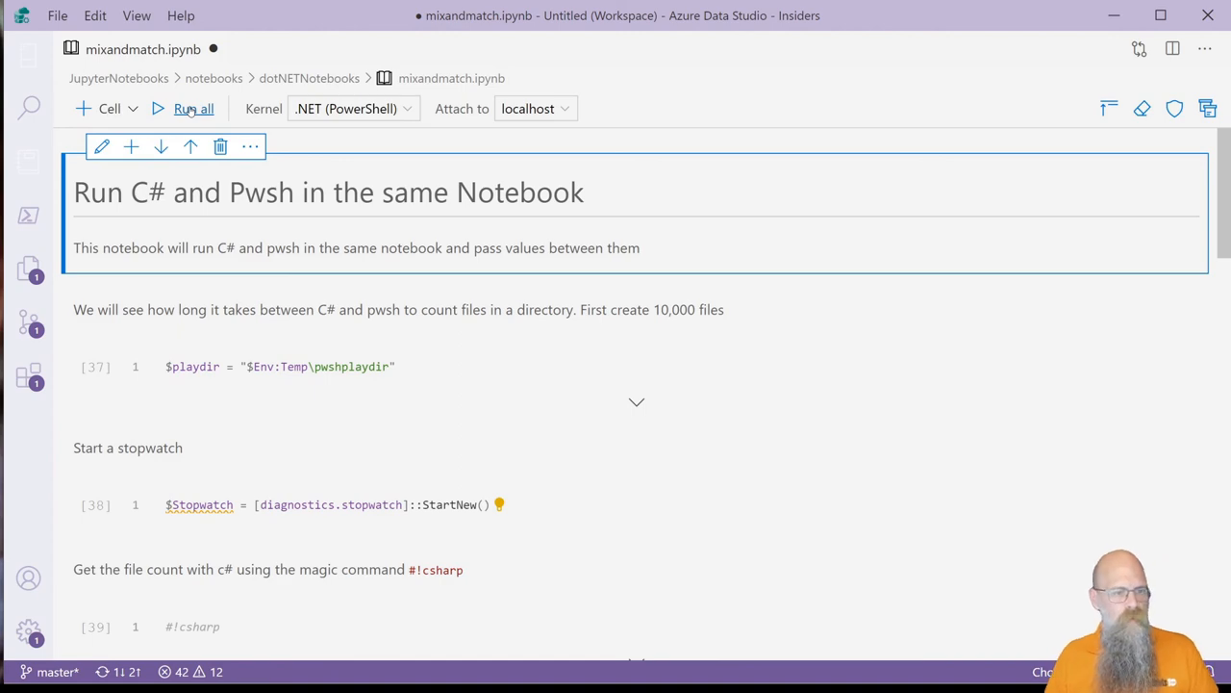
left_click(193, 107)
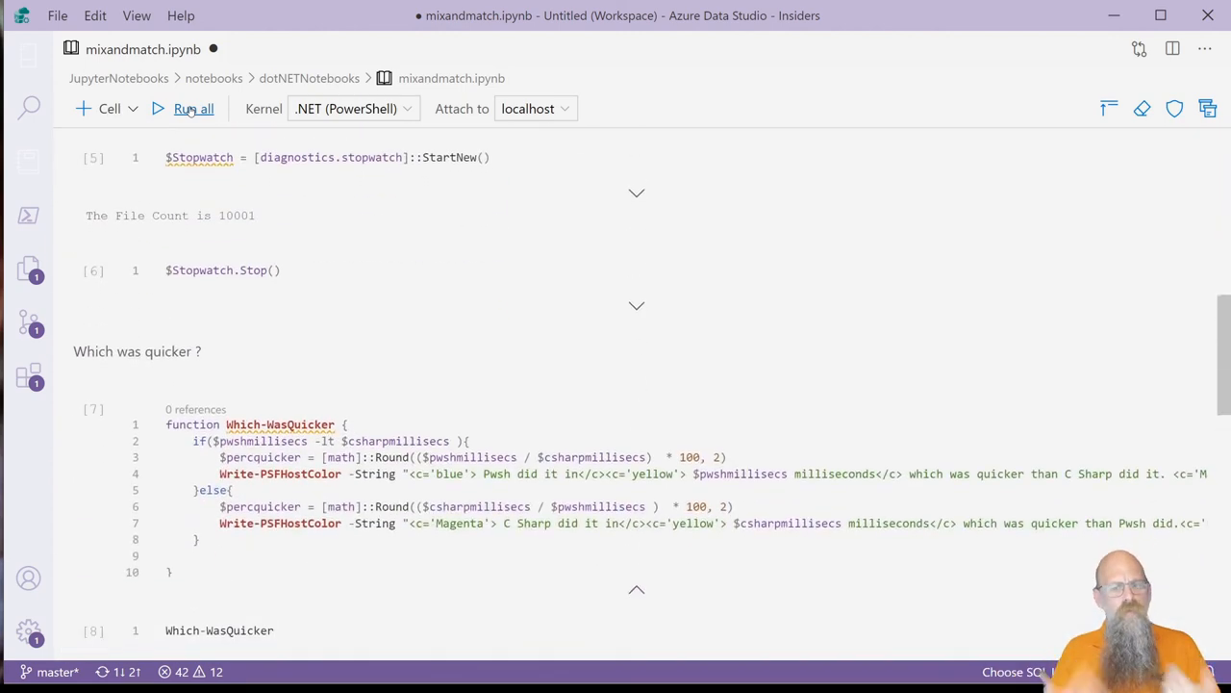
scroll("down", 3)
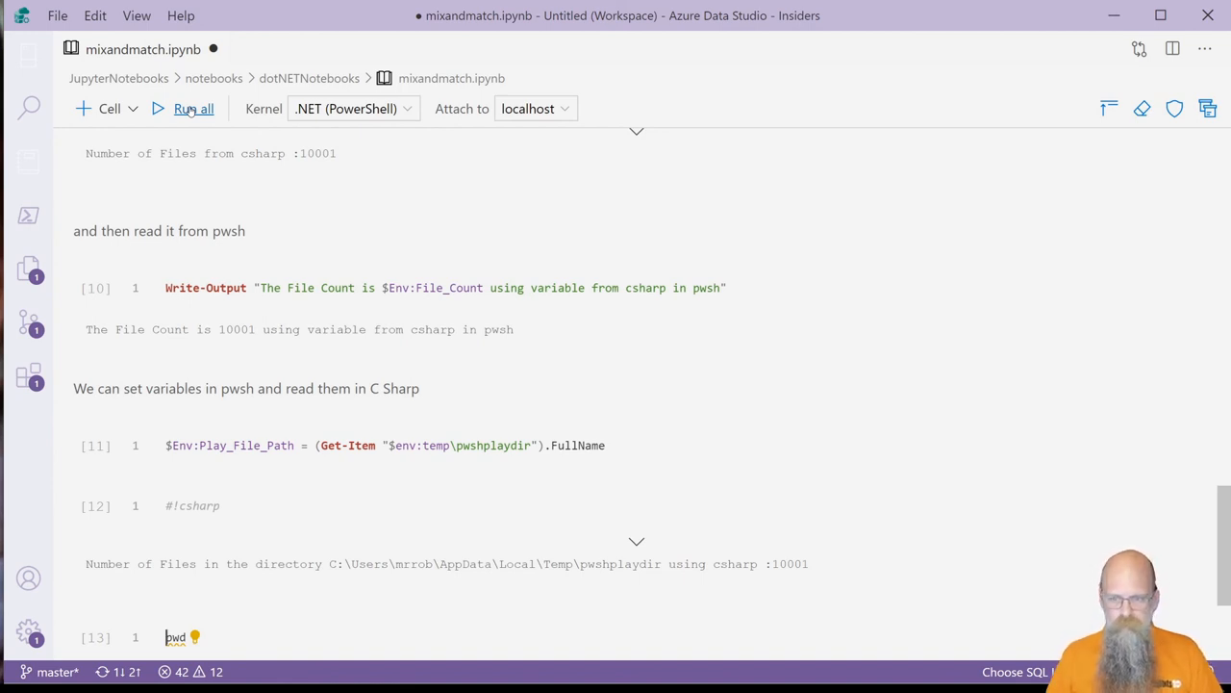
mouse_move(381, 383)
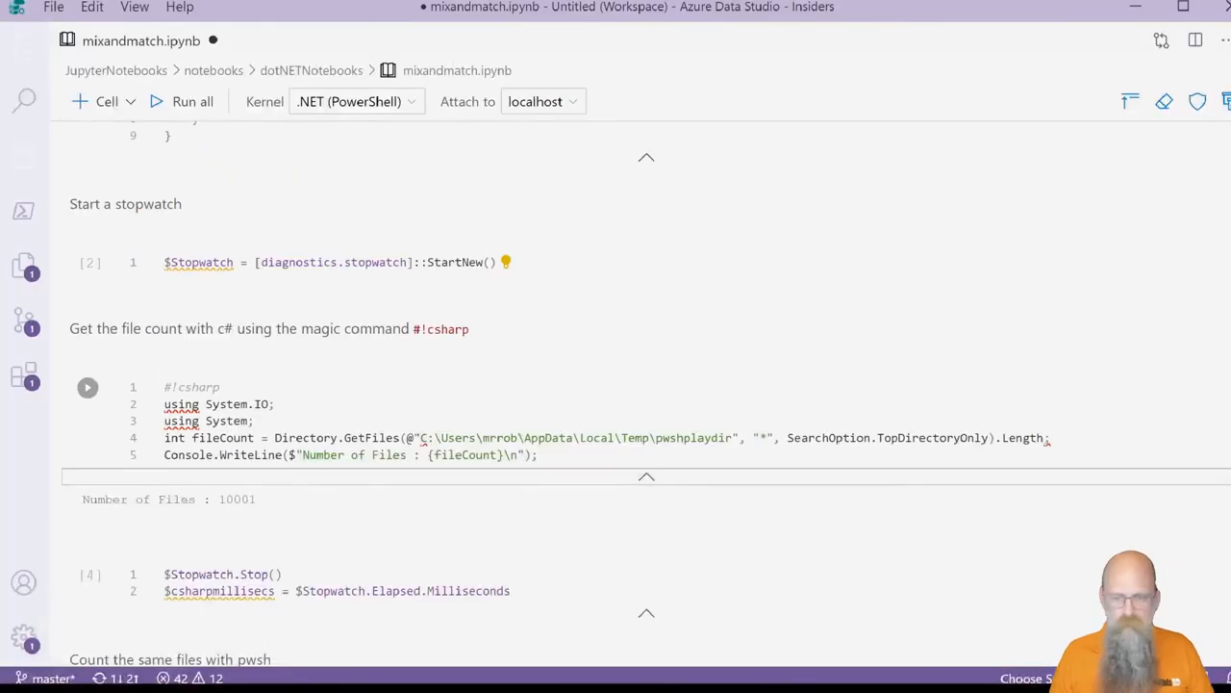
- Scroll through the C# and pwsh cell outputs passing the 10001 file count
scroll("down", 3)
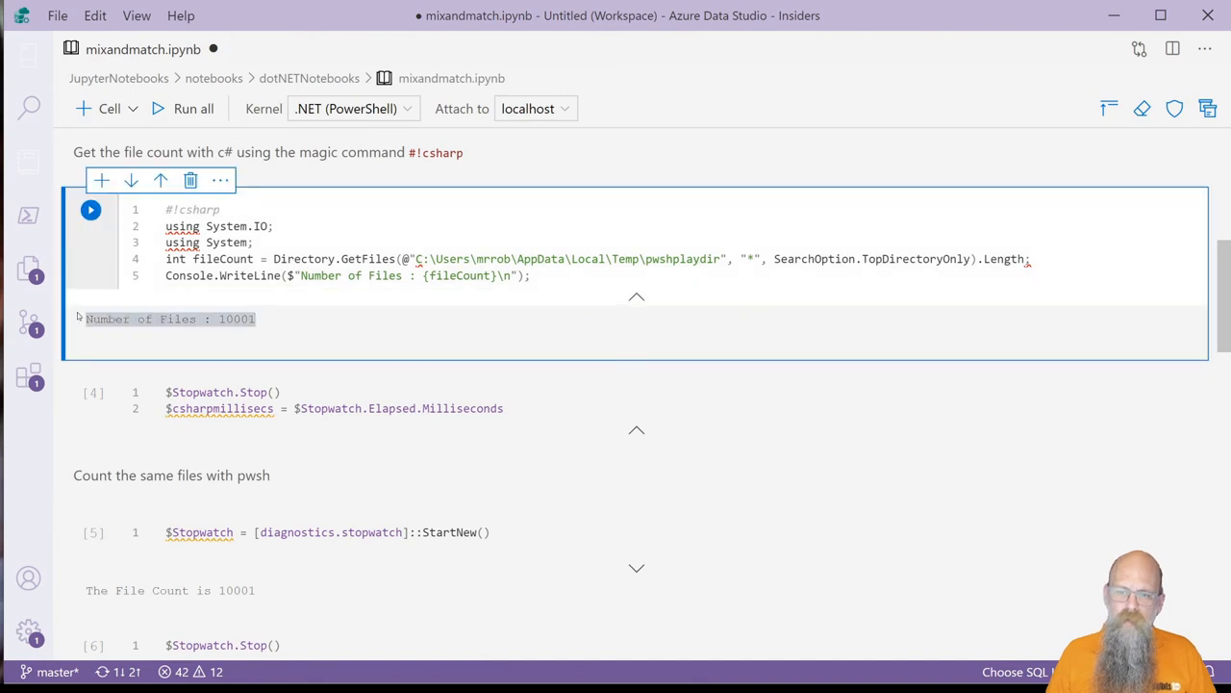
scroll("down", 3)
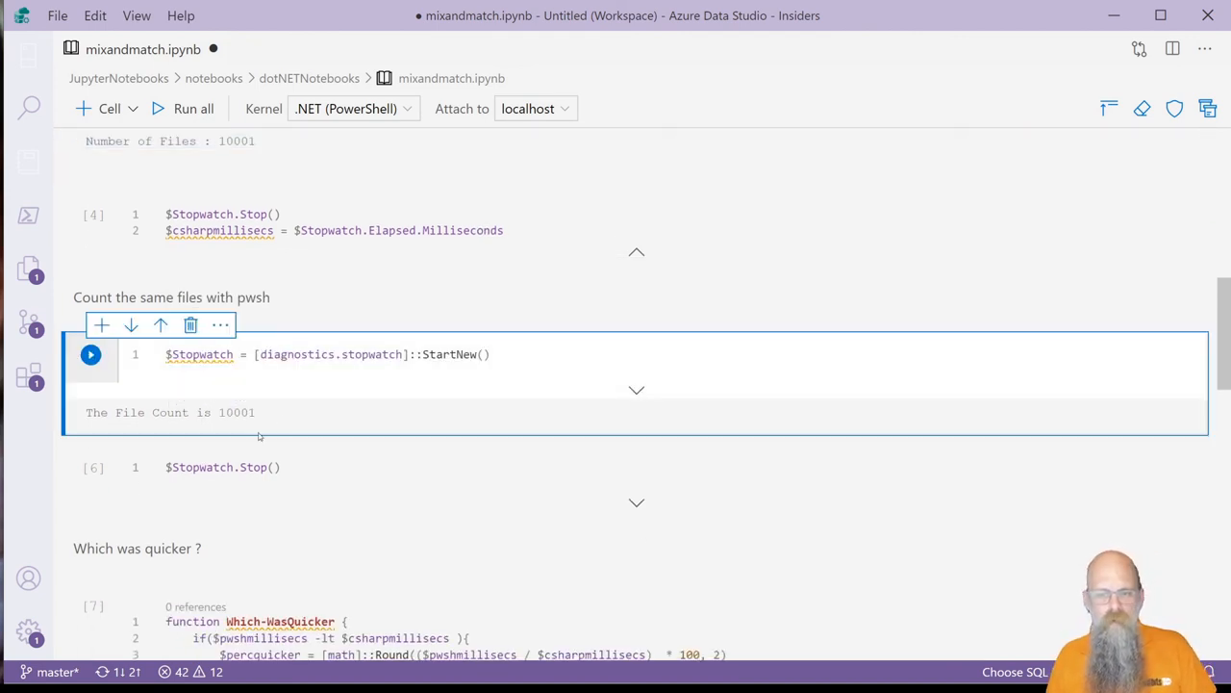
scroll("down", 3)
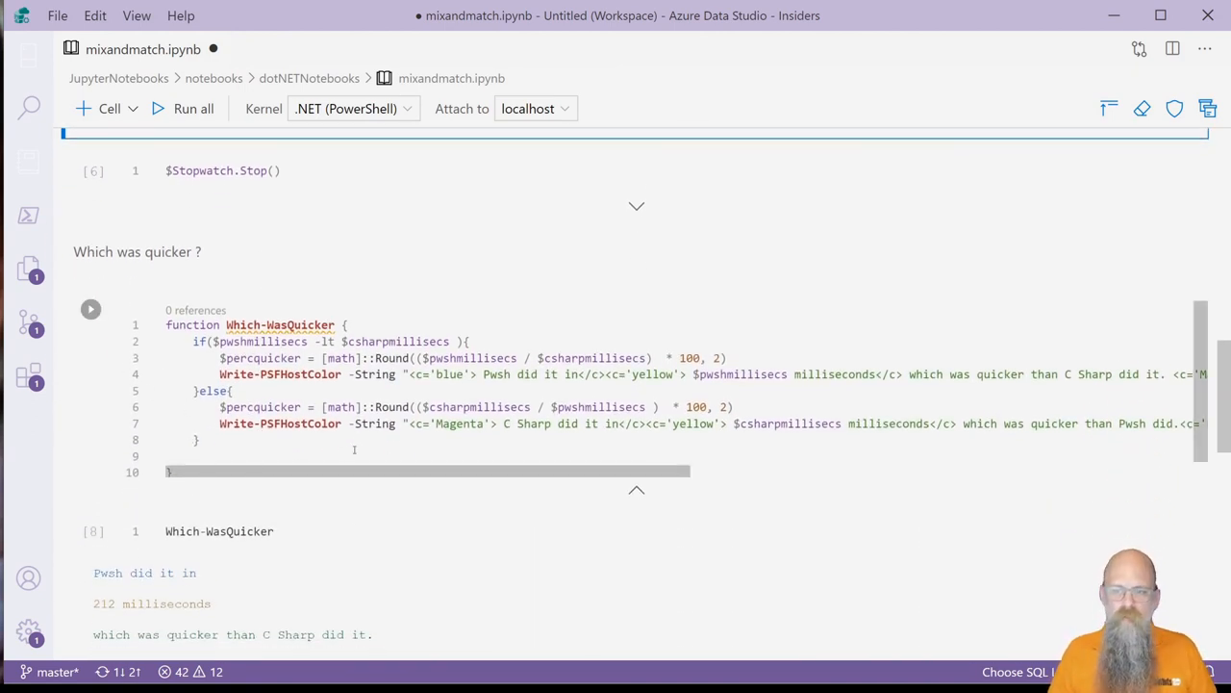
scroll("down", 3)
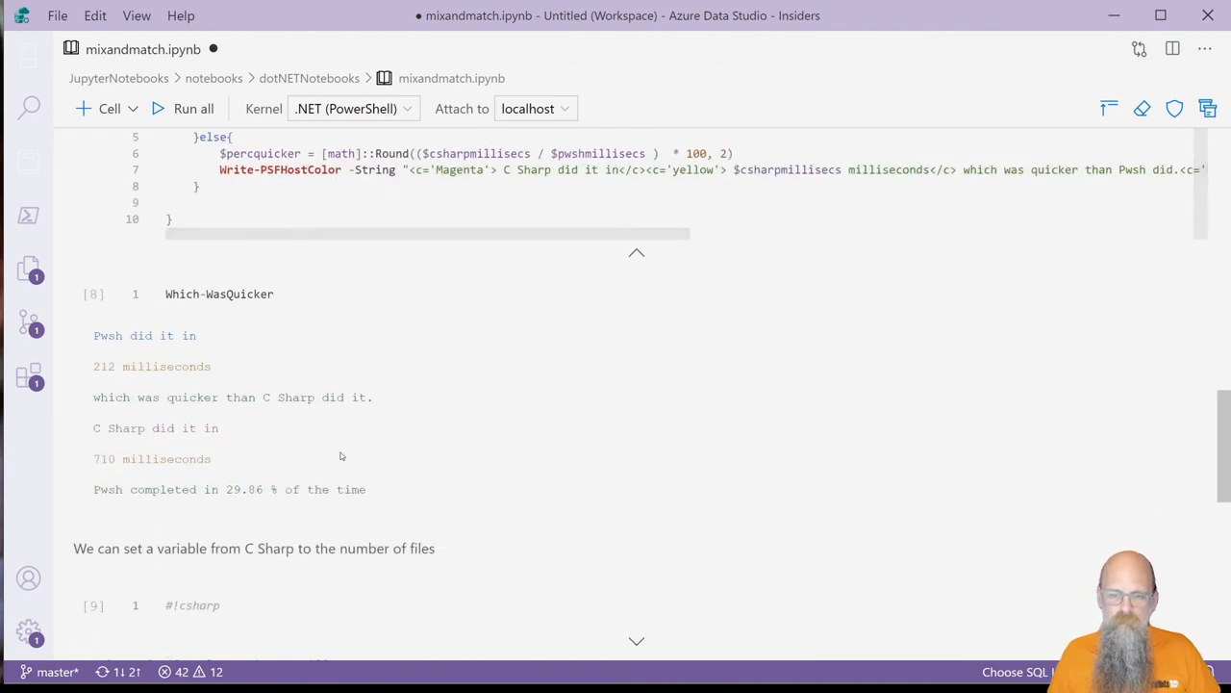
mouse_move(127, 348)
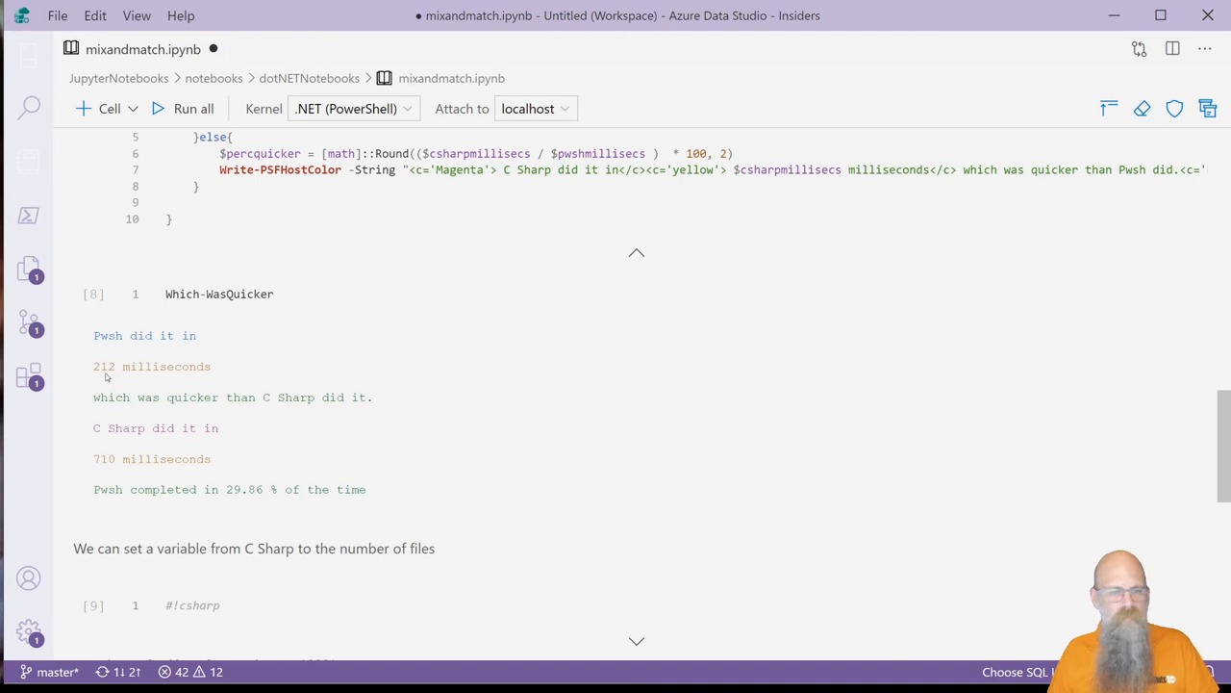
mouse_move(110, 471)
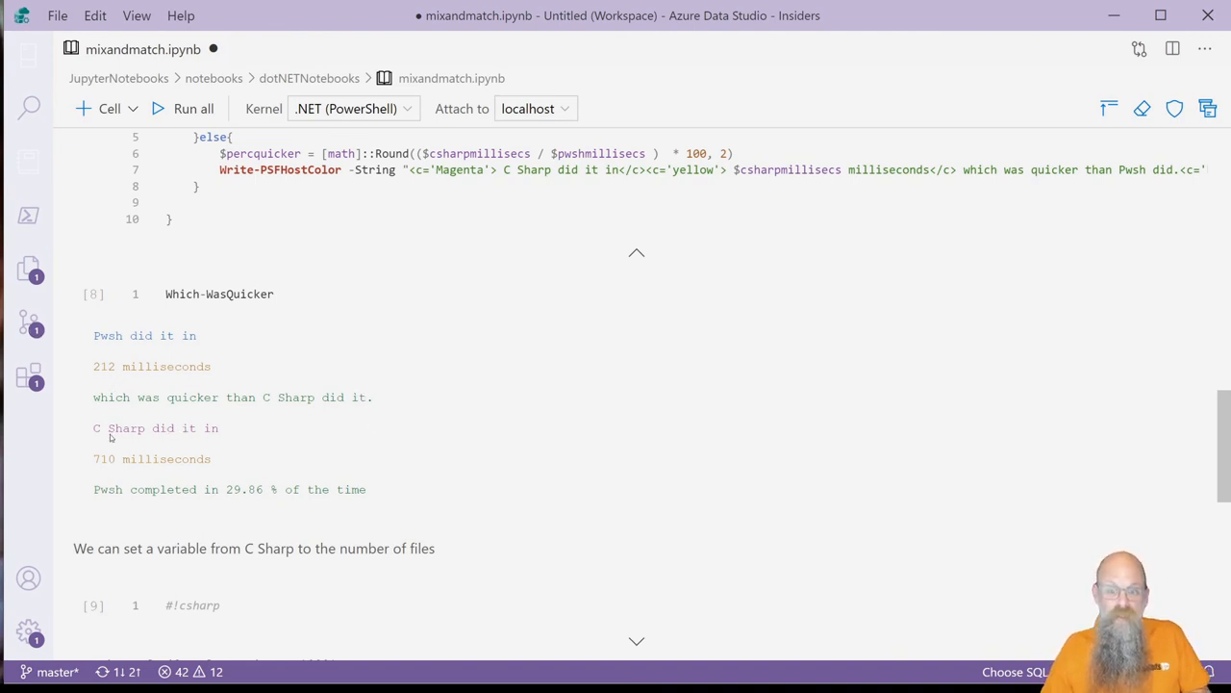
mouse_move(116, 473)
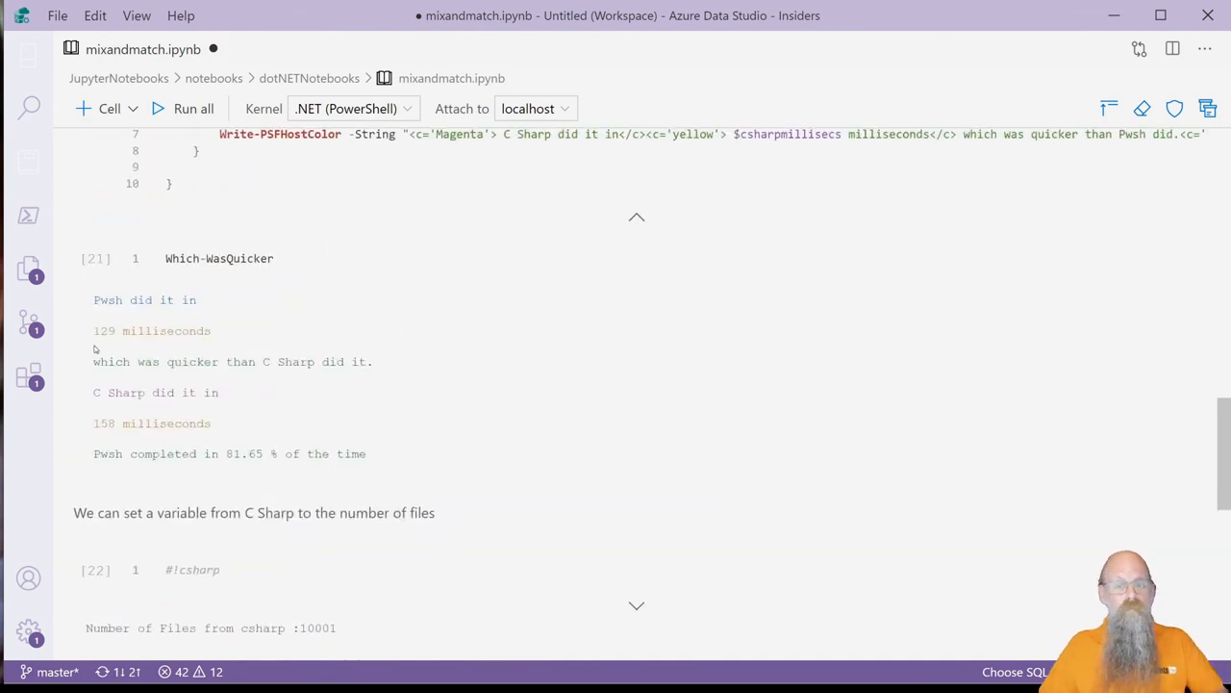
mouse_move(177, 100)
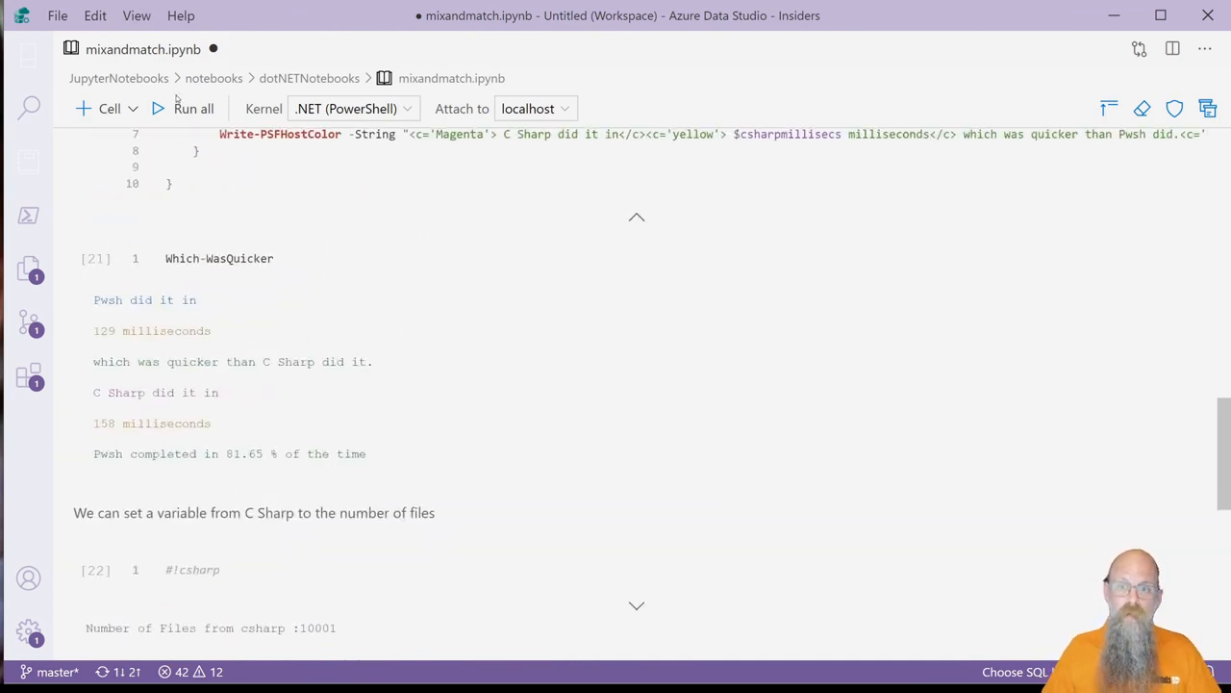
scroll("down", 3)
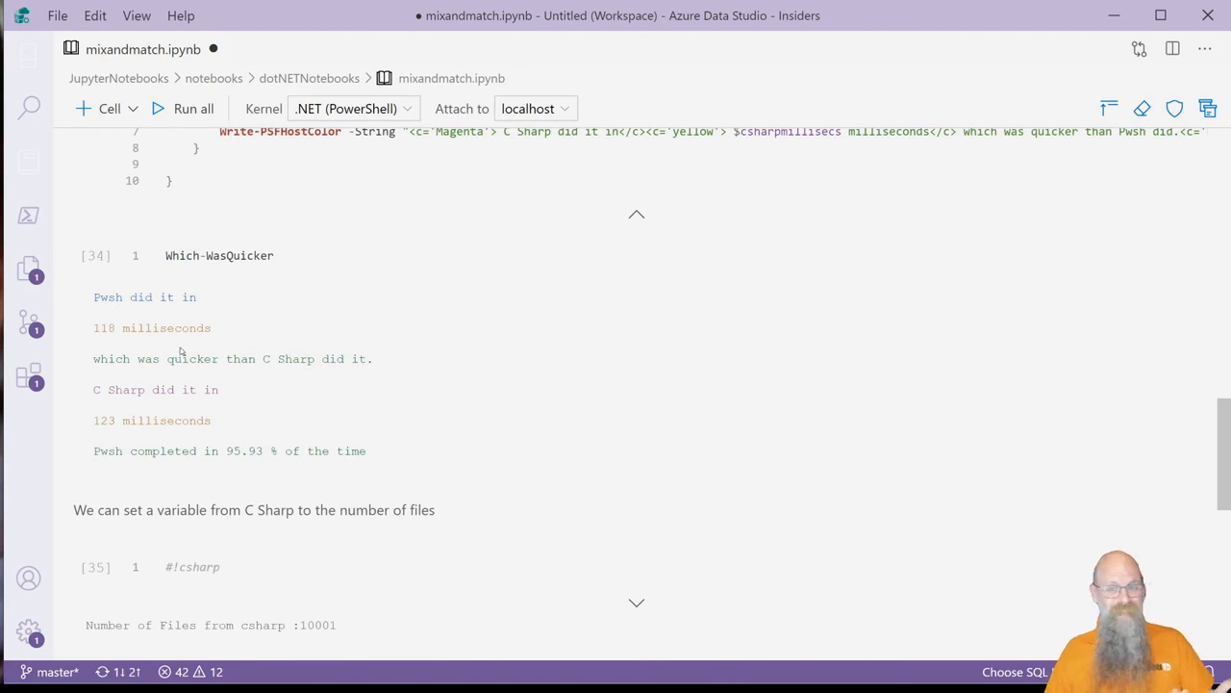
- Run all cells again and review Which-WasQuicker: Pwsh in 86.05% of C#'s time, 111 vs 129 ms
left_click(192, 108)
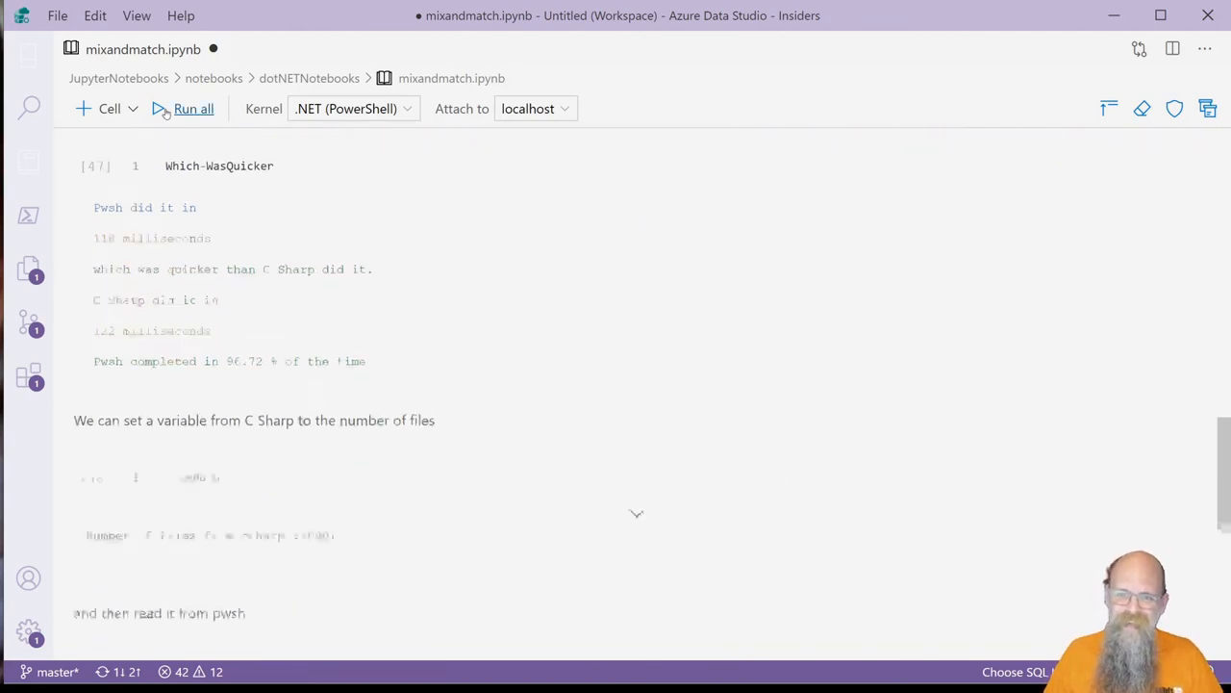
scroll("down", 3)
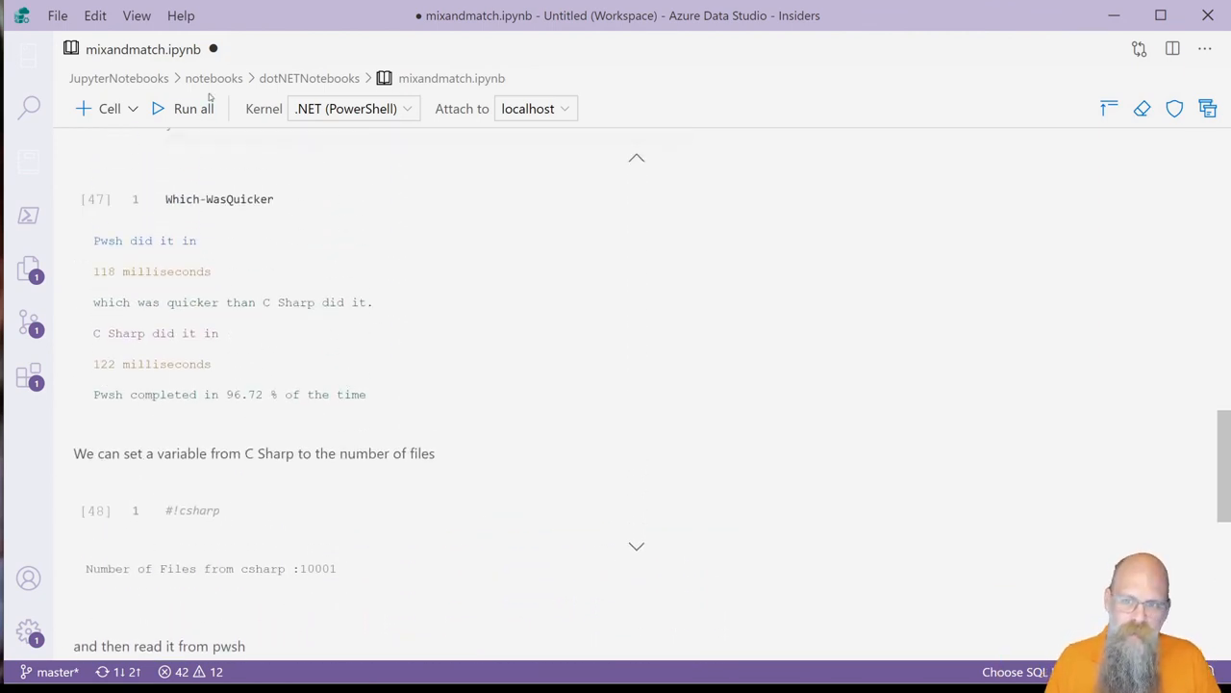
scroll("down", 3)
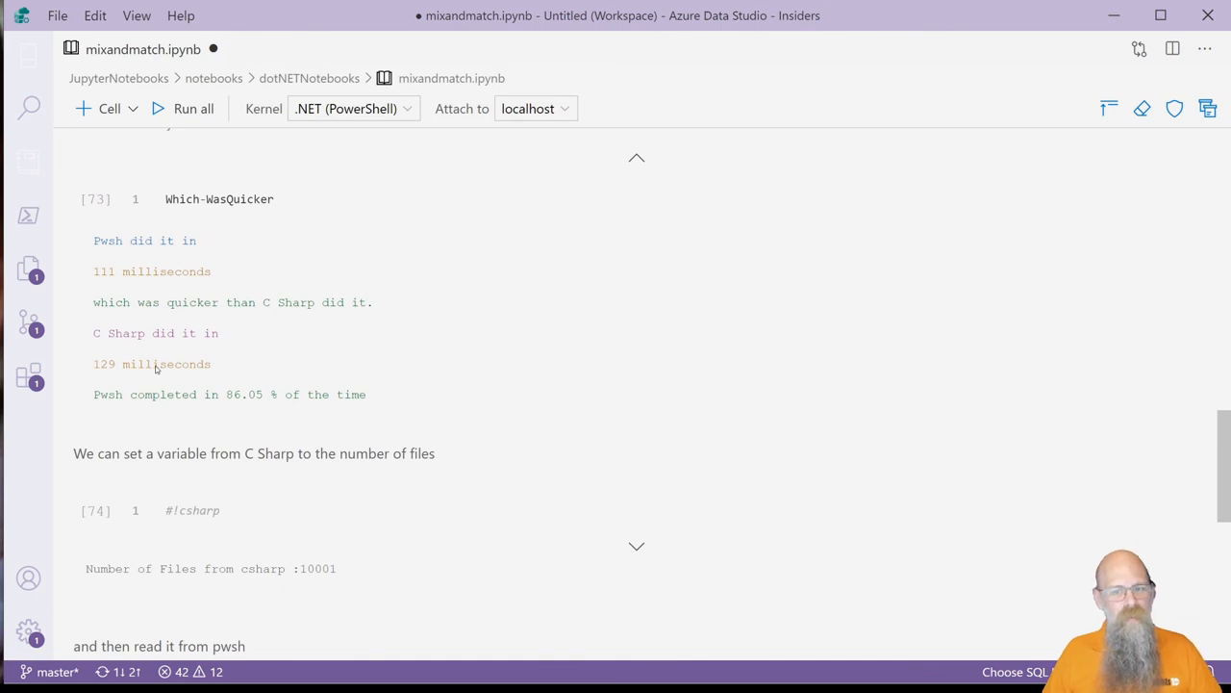
scroll("down", 3)
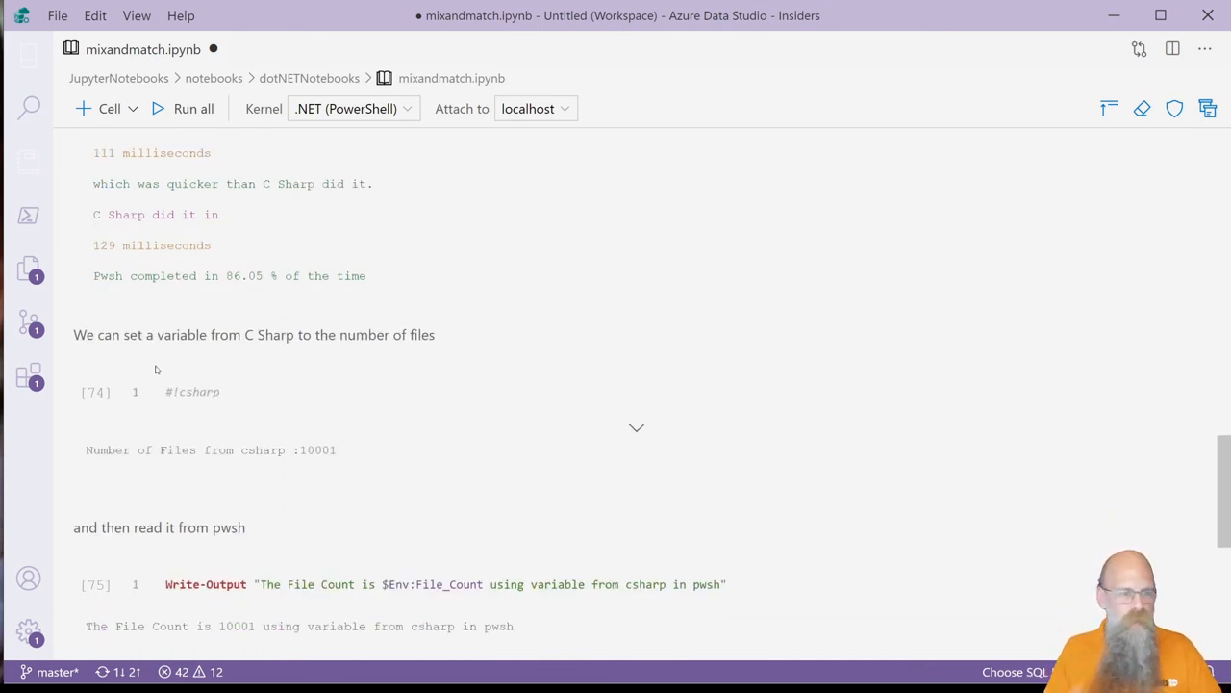
mouse_move(177, 321)
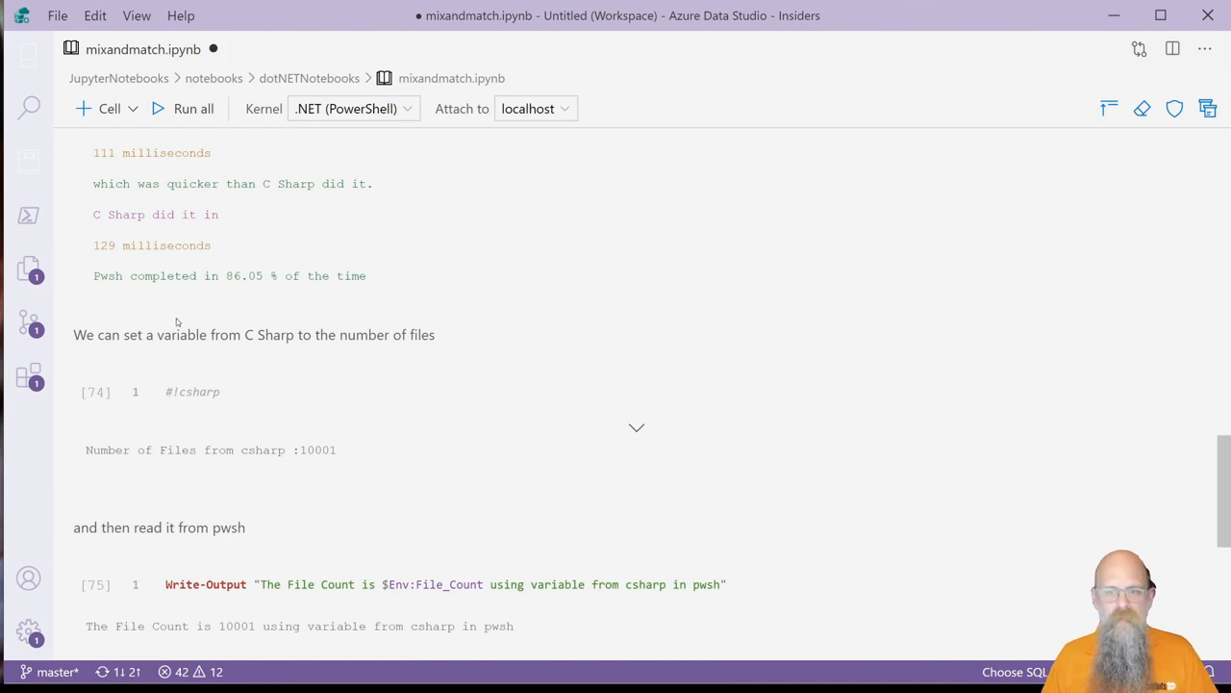
- Expand the #!csharp cell setting File_Count to 10001 and view the pwsh cell reading $Env:File_Count
scroll("down", 3)
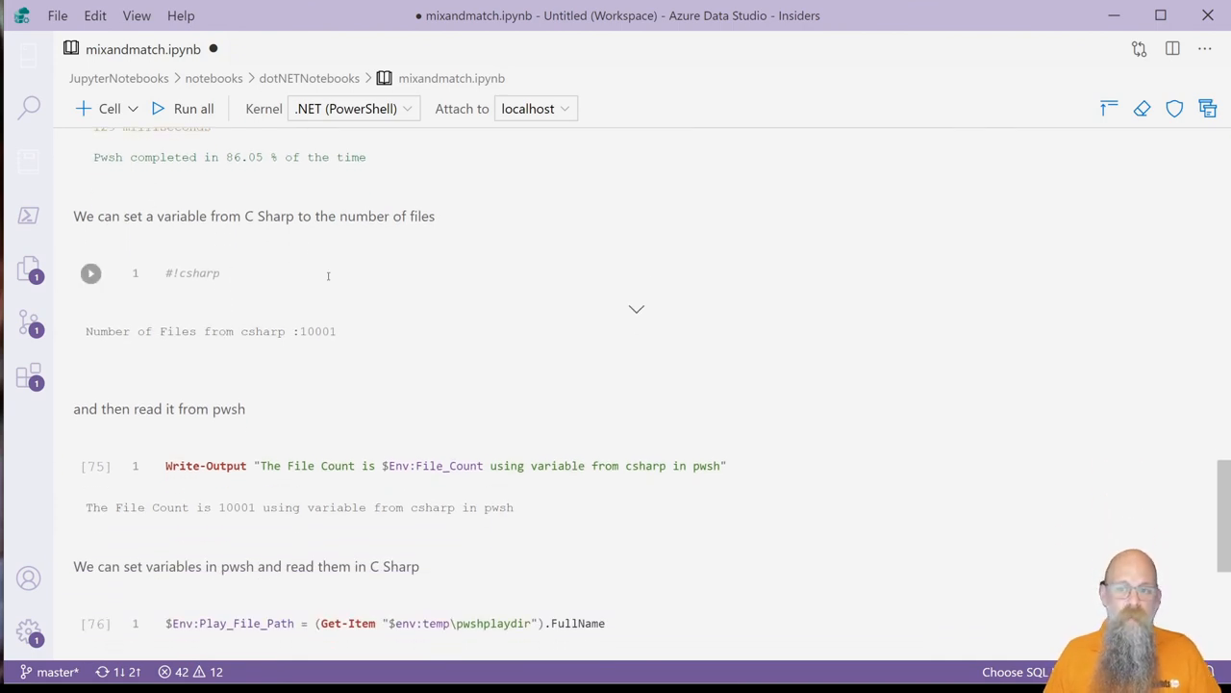
left_click(635, 308)
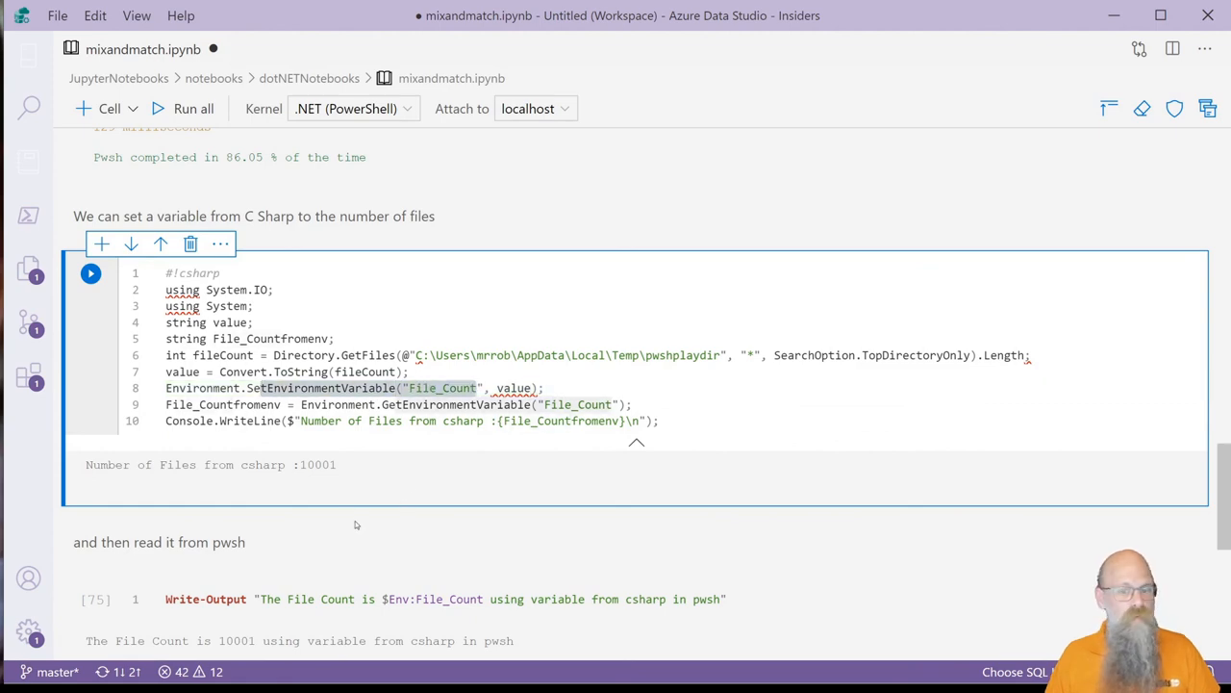
scroll("down", 3)
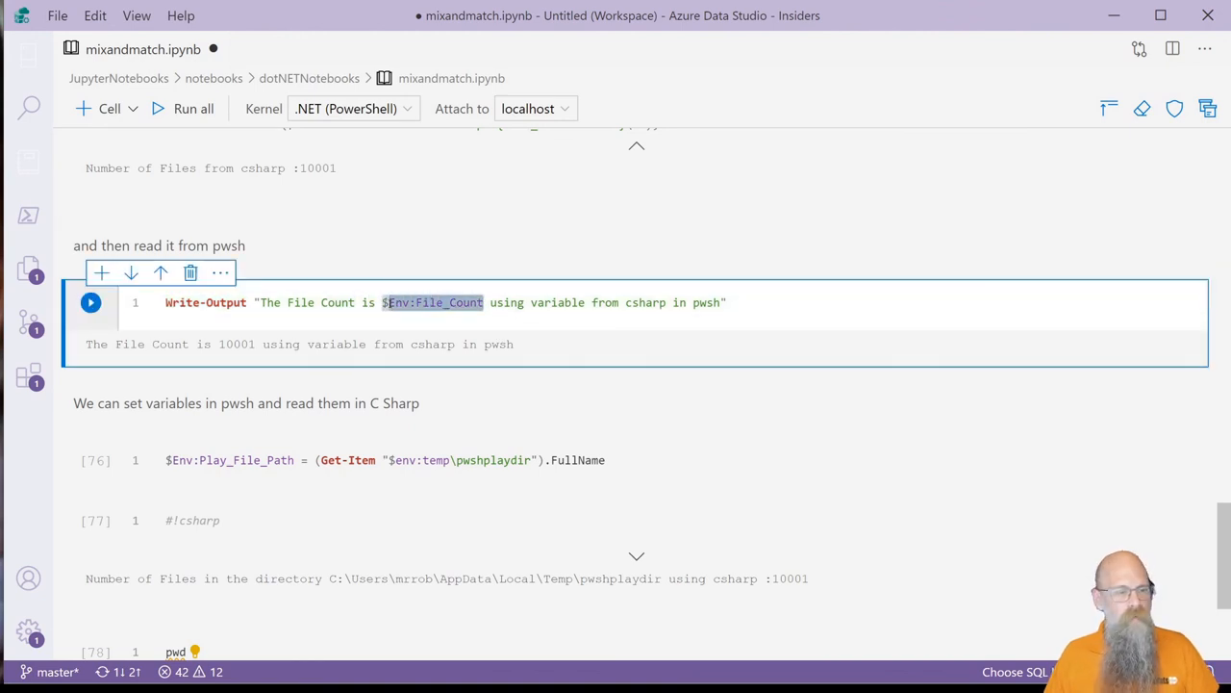
mouse_move(432, 302)
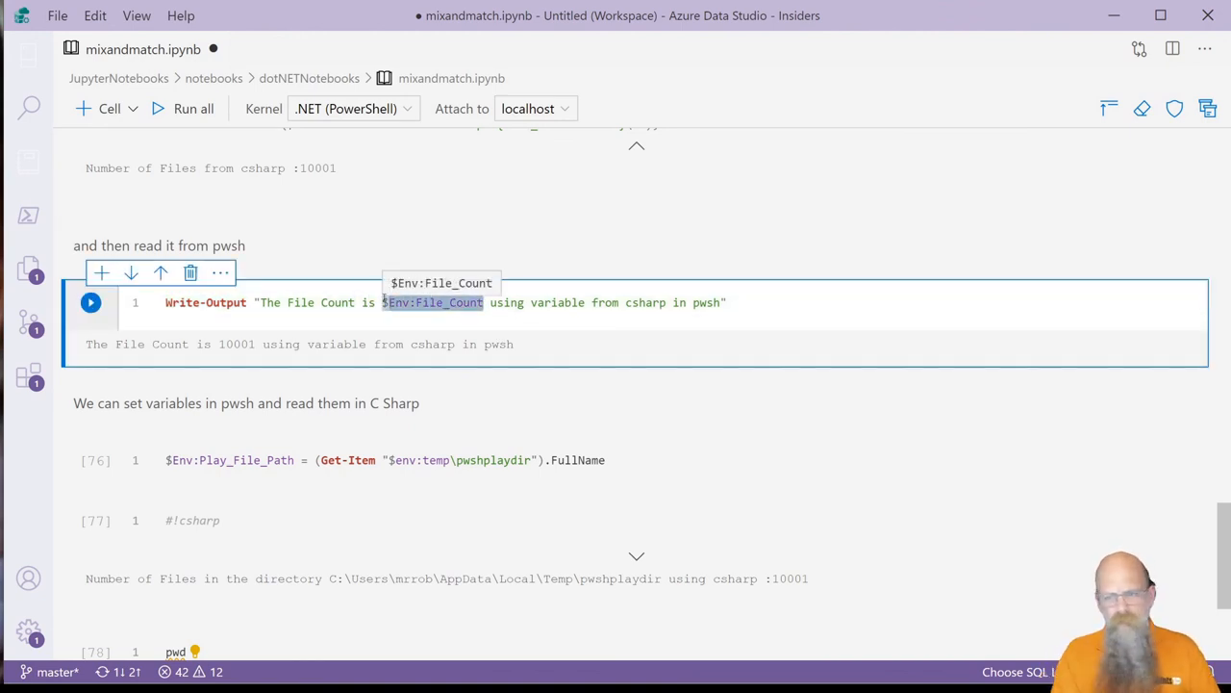